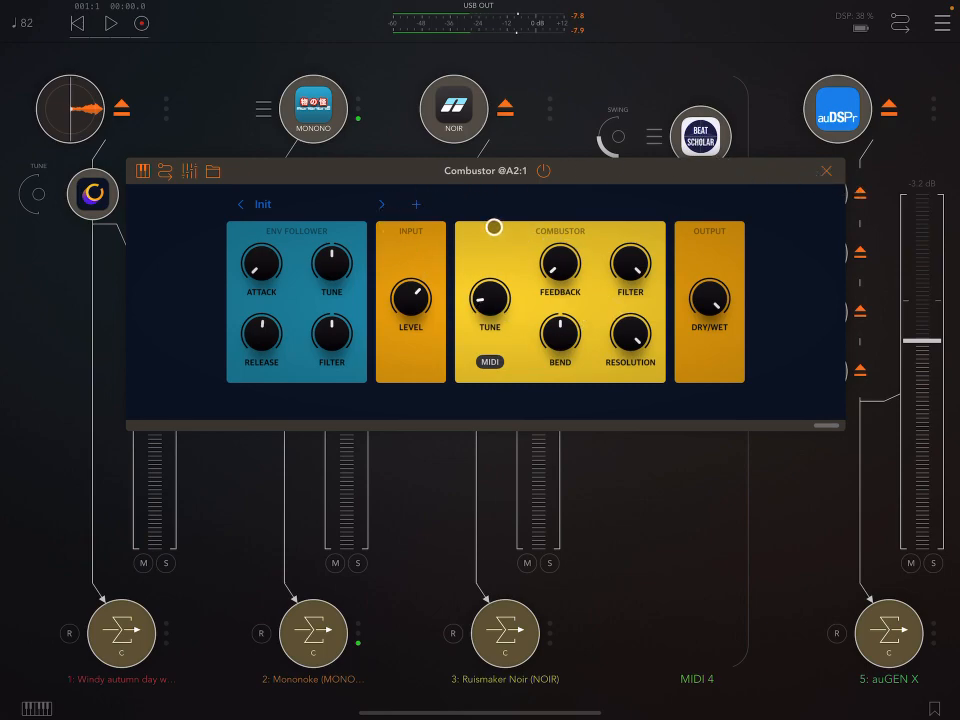
- Move the Combustor plugin window lower to reveal the mixer's effect chains
drag(493, 228, 521, 214)
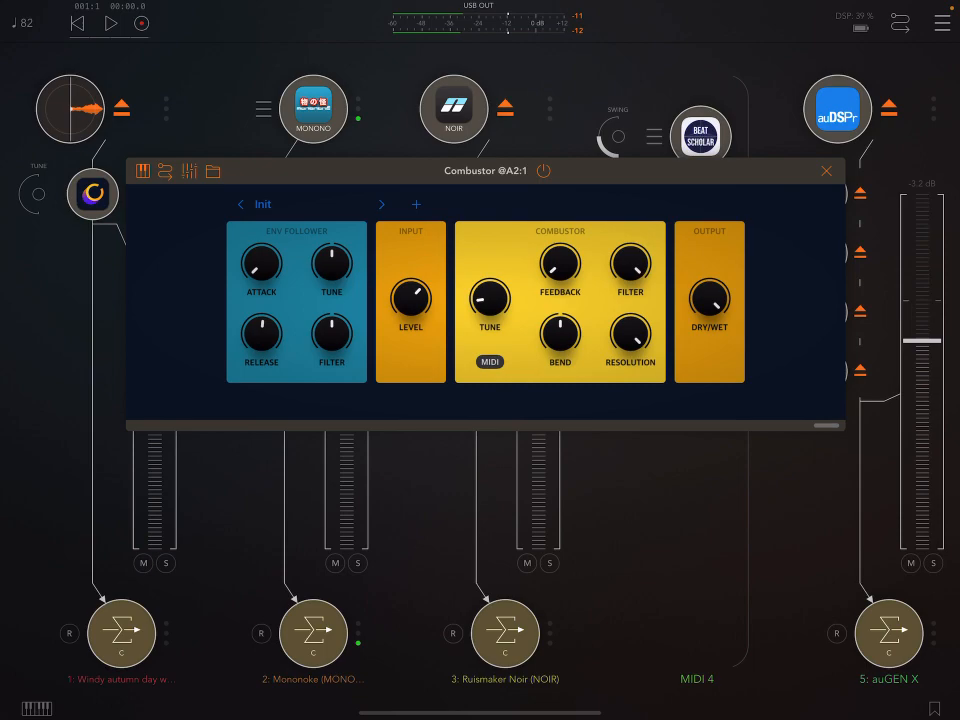
drag(410, 295, 392, 290)
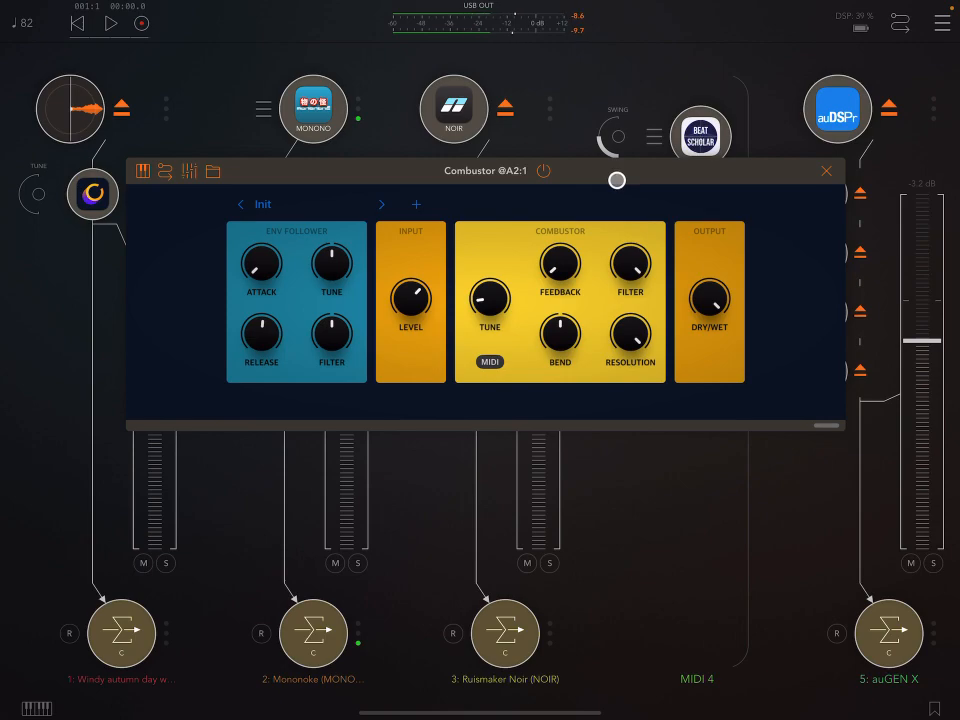
drag(617, 180, 625, 204)
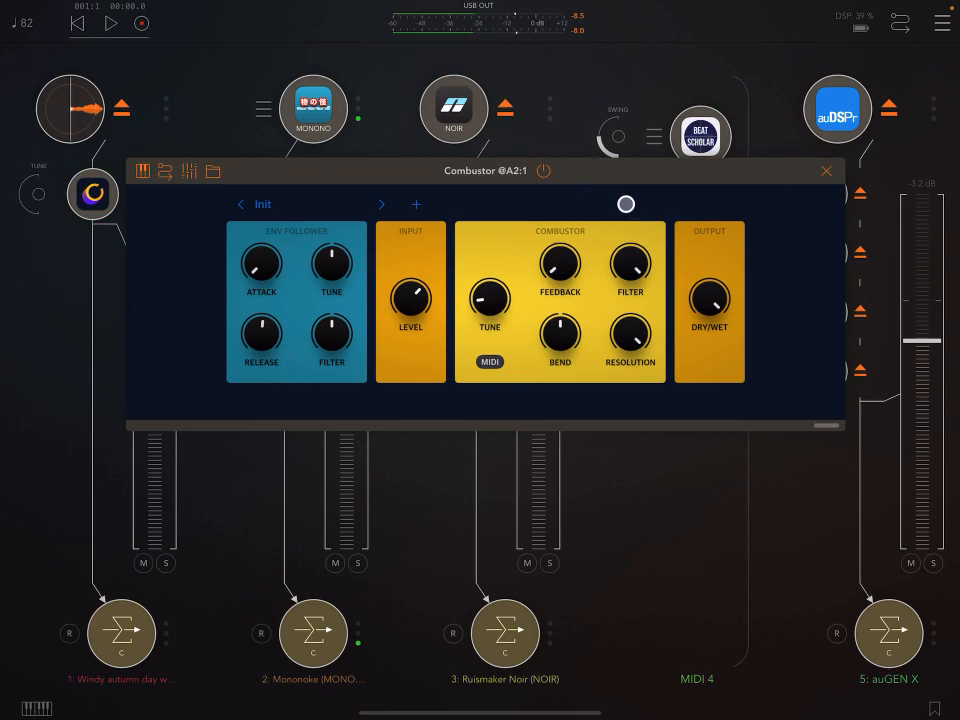
drag(626, 204, 518, 196)
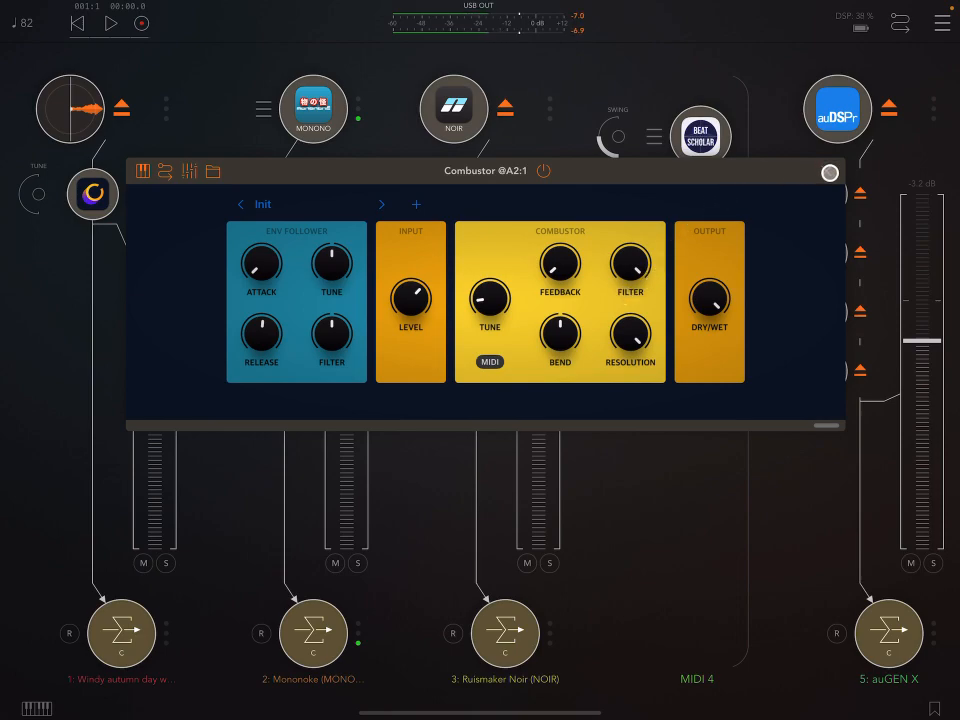
mouse_move(592, 190)
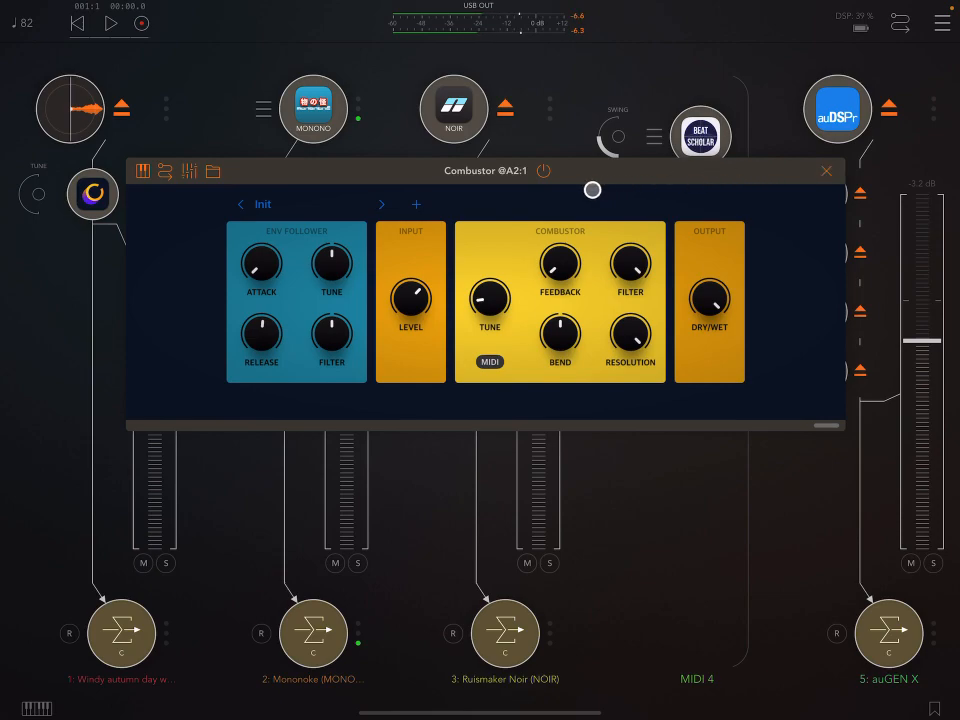
drag(592, 190, 433, 186)
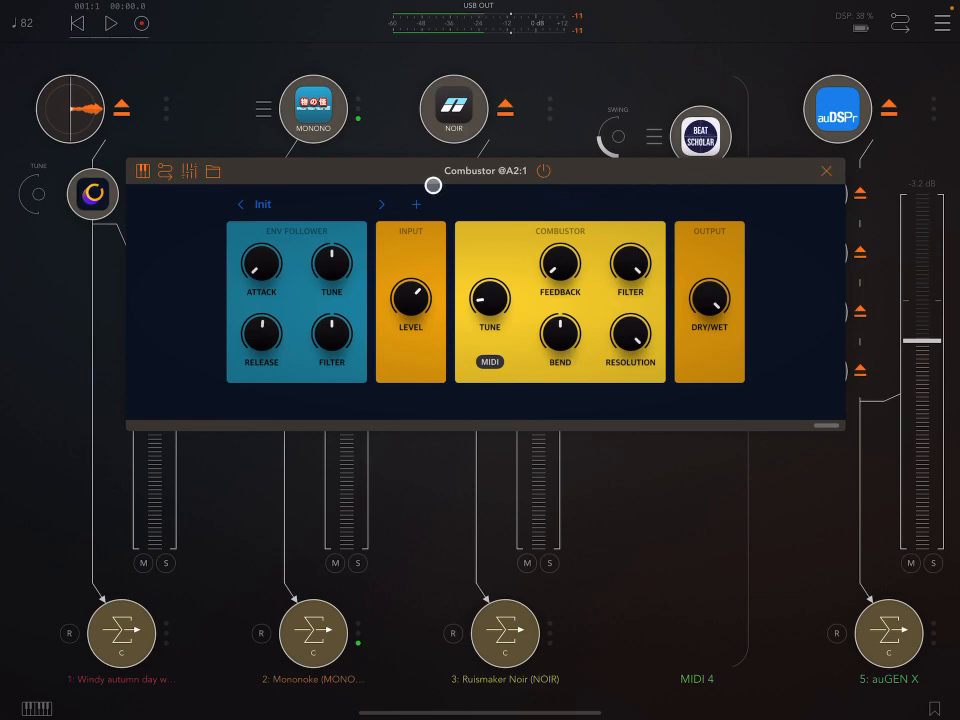
drag(433, 185, 575, 185)
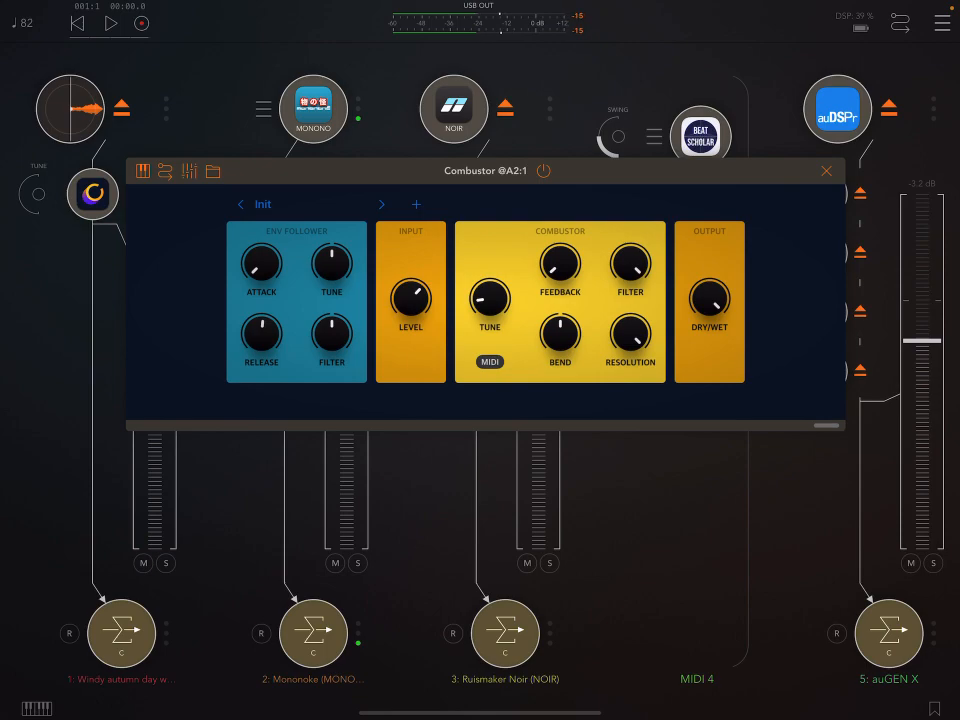
drag(487, 170, 487, 302)
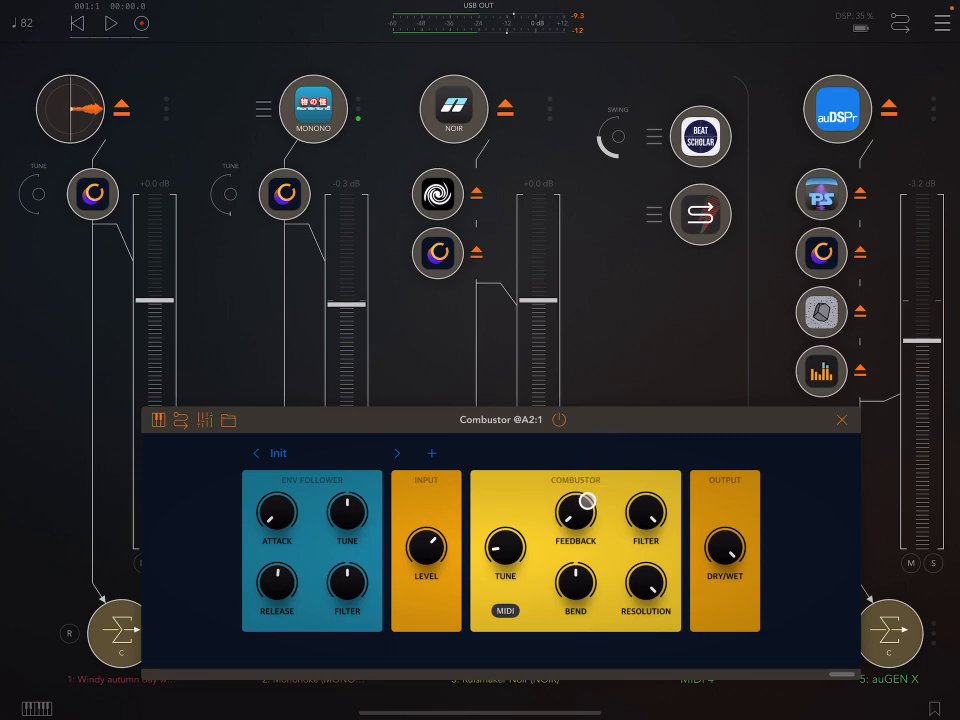
- Raise Combustor's Feedback amount partway up
drag(575, 513, 578, 510)
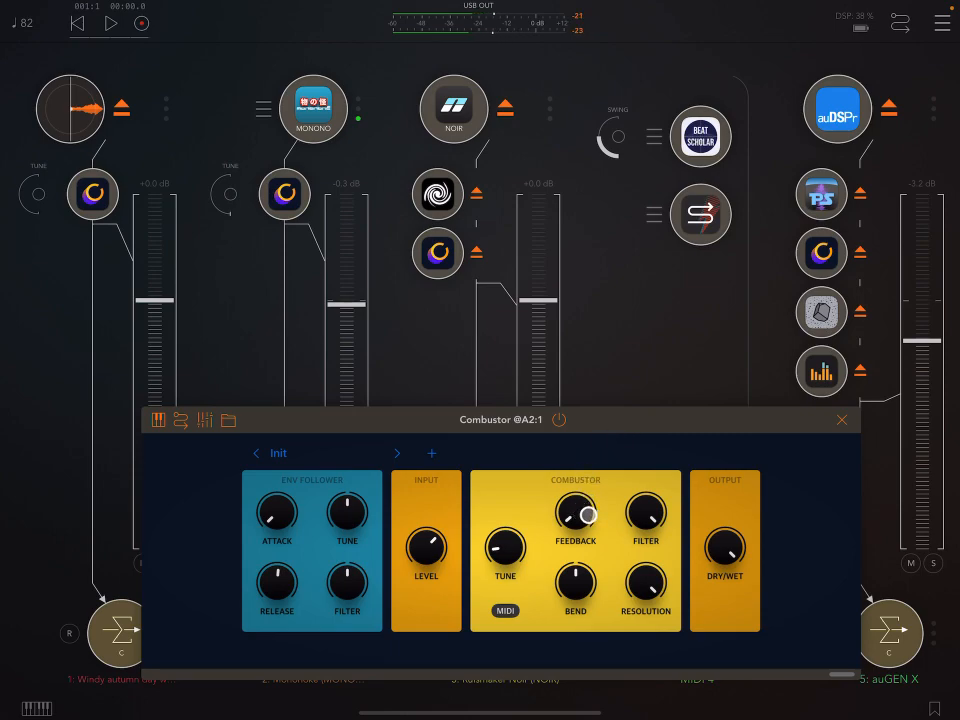
drag(575, 513, 585, 500)
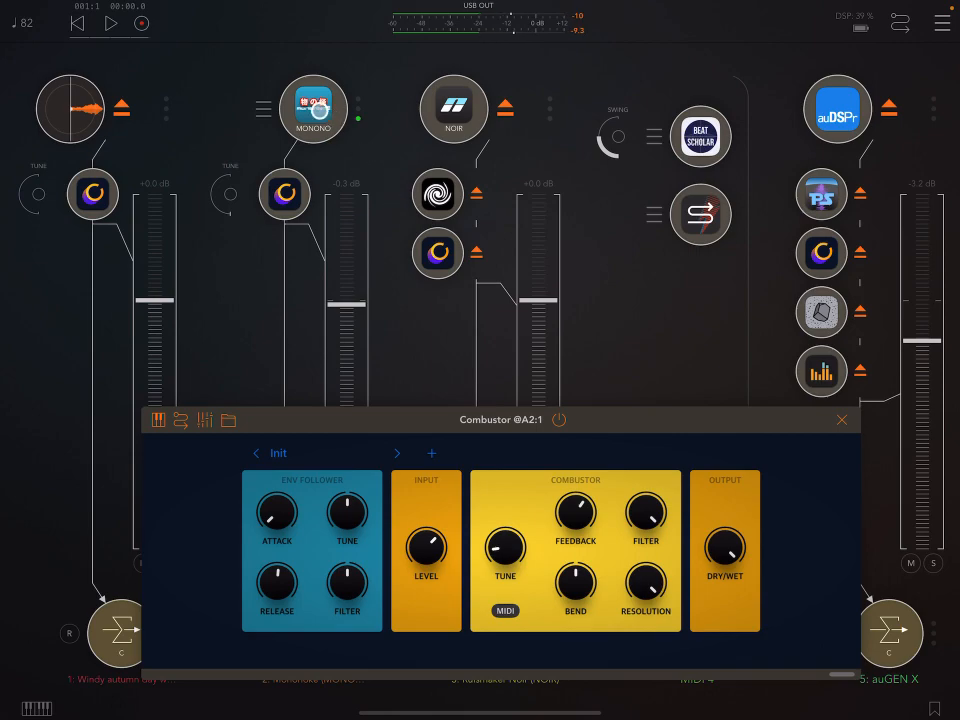
click(313, 108)
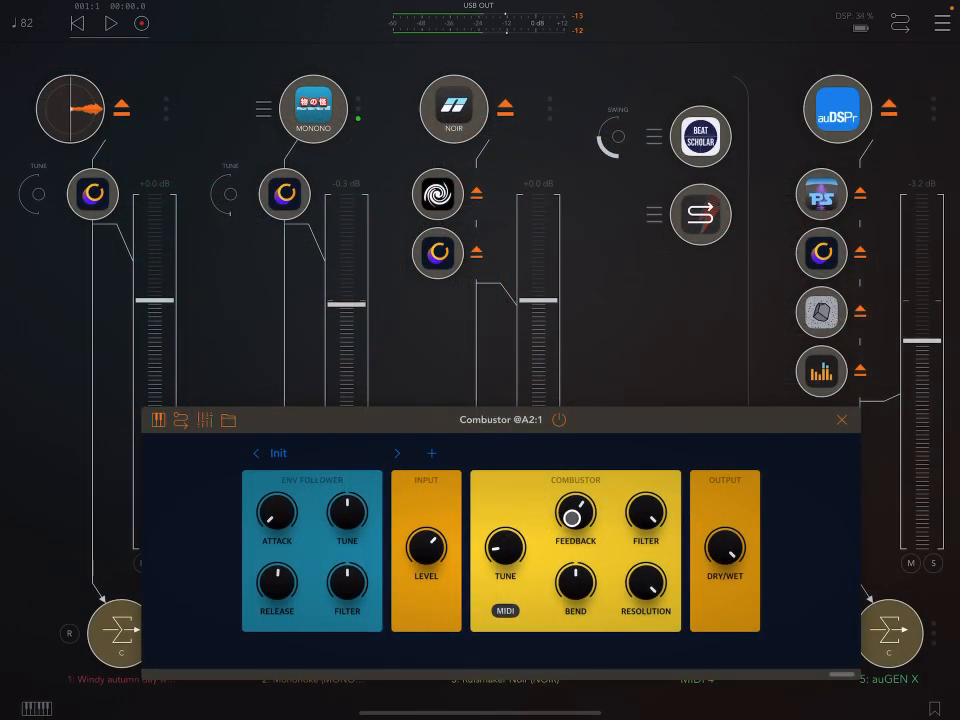
drag(575, 500, 575, 530)
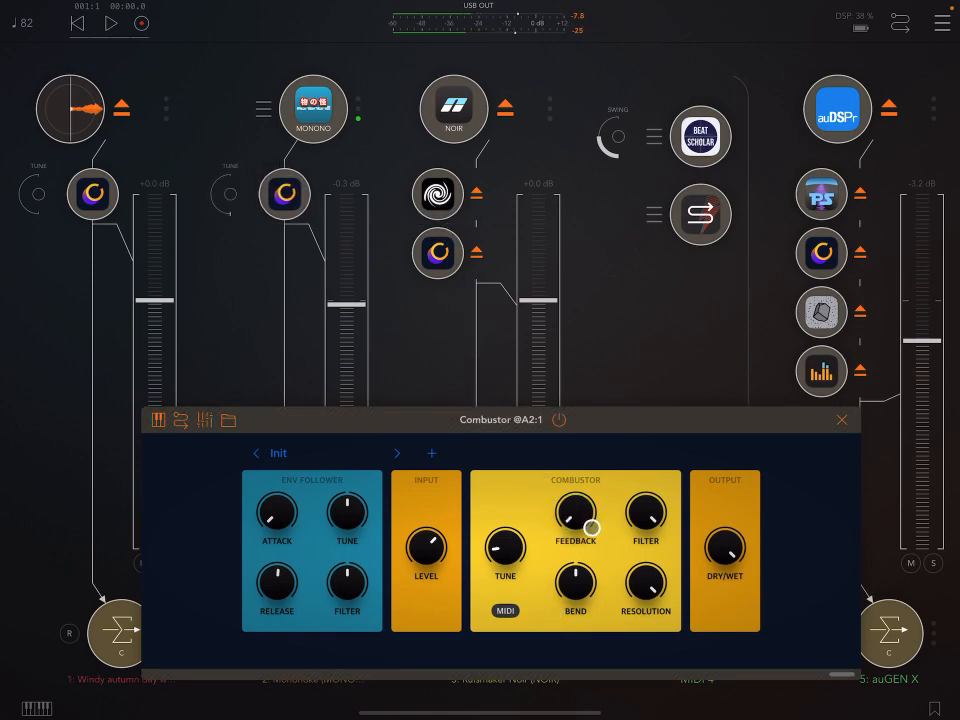
drag(592, 525, 575, 515)
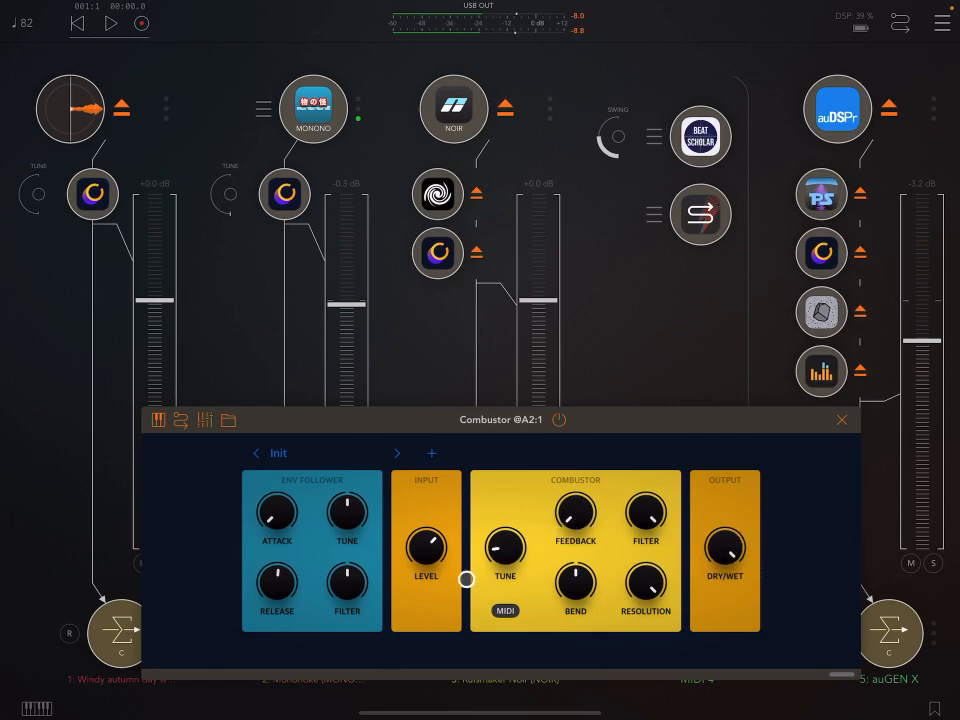
- Turn Combustor's Tune knob to about 108 Hz
drag(466, 580, 426, 547)
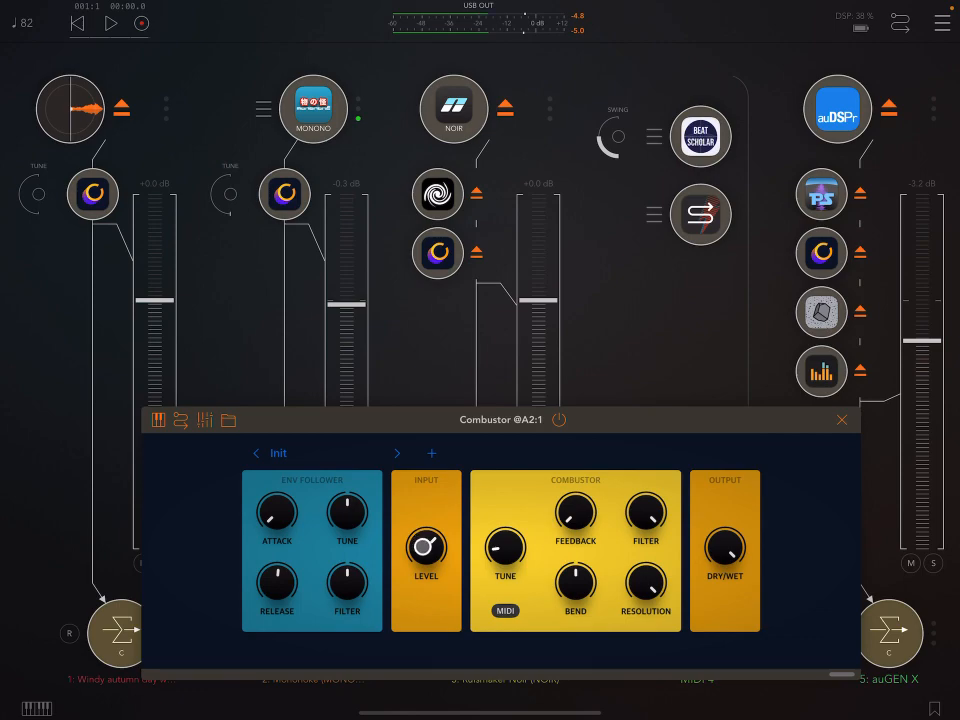
drag(426, 550, 430, 540)
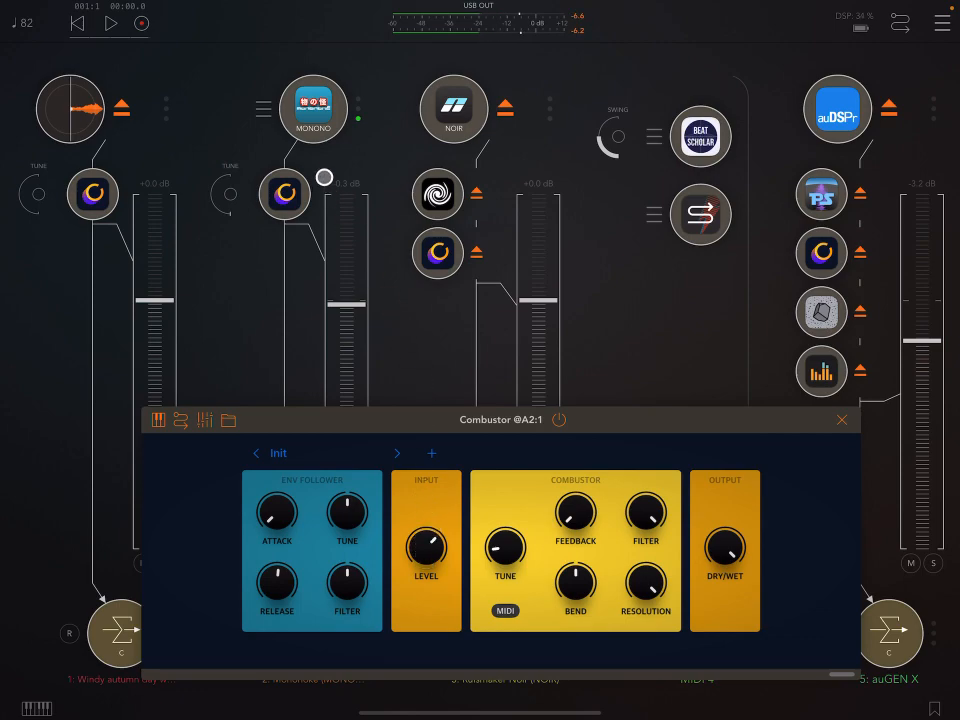
drag(425, 550, 440, 548)
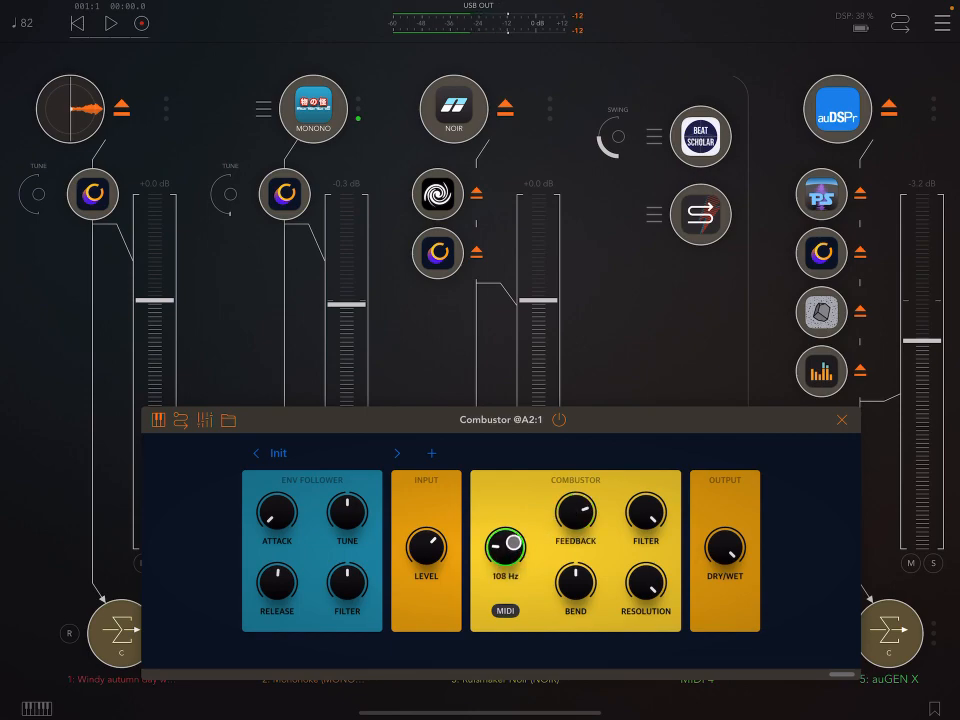
- Fine-tune Combustor's Tune frequency to around 109 Hz
drag(505, 547, 507, 540)
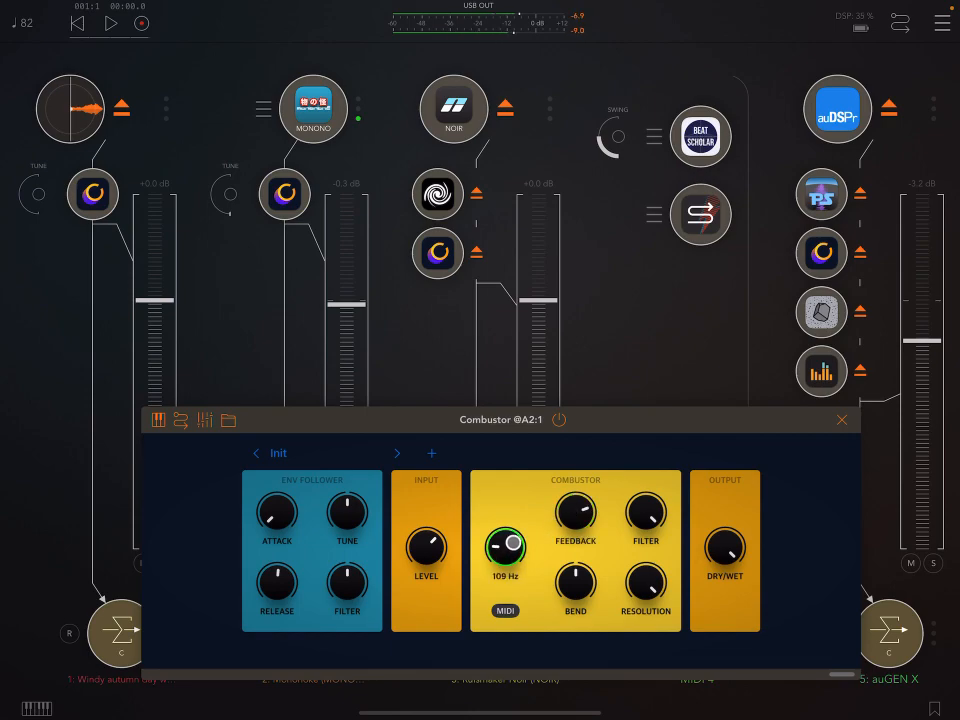
drag(507, 546, 500, 560)
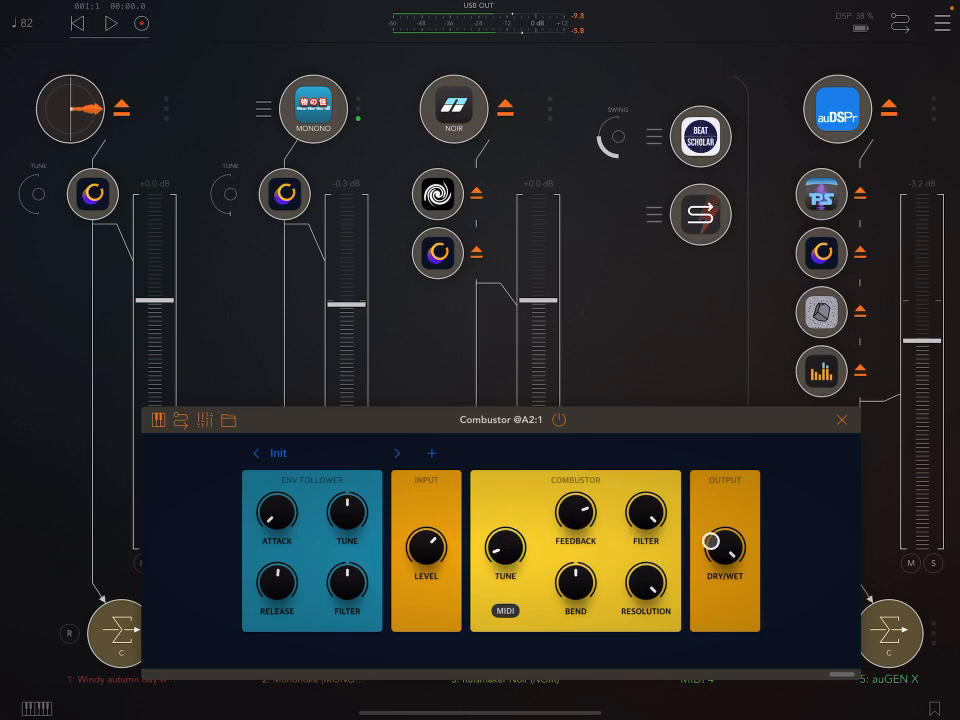
click(505, 548)
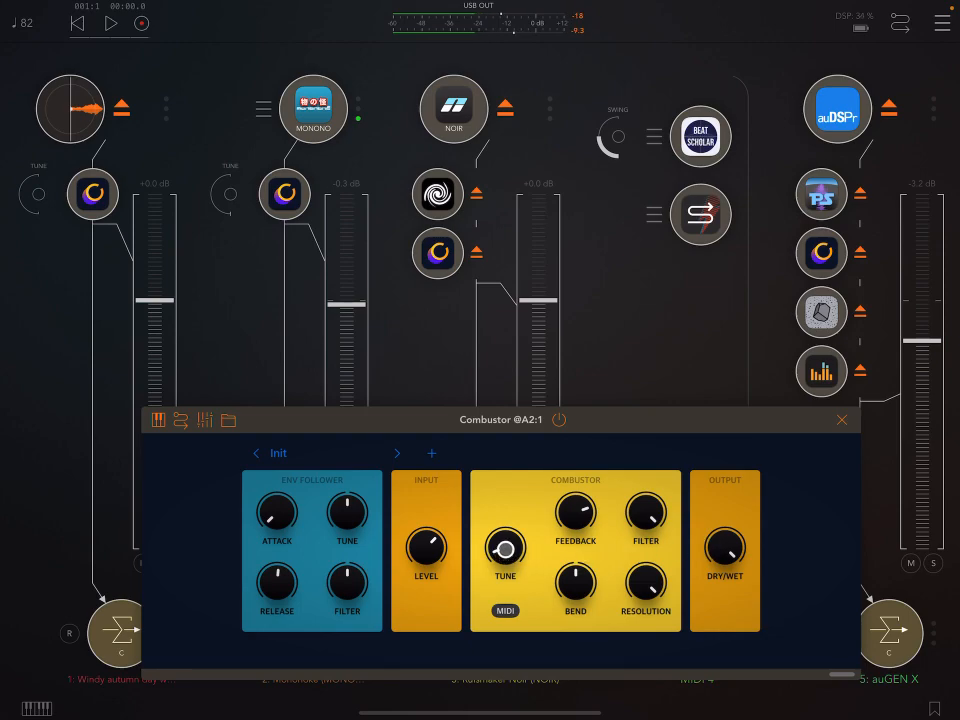
drag(575, 513, 575, 525)
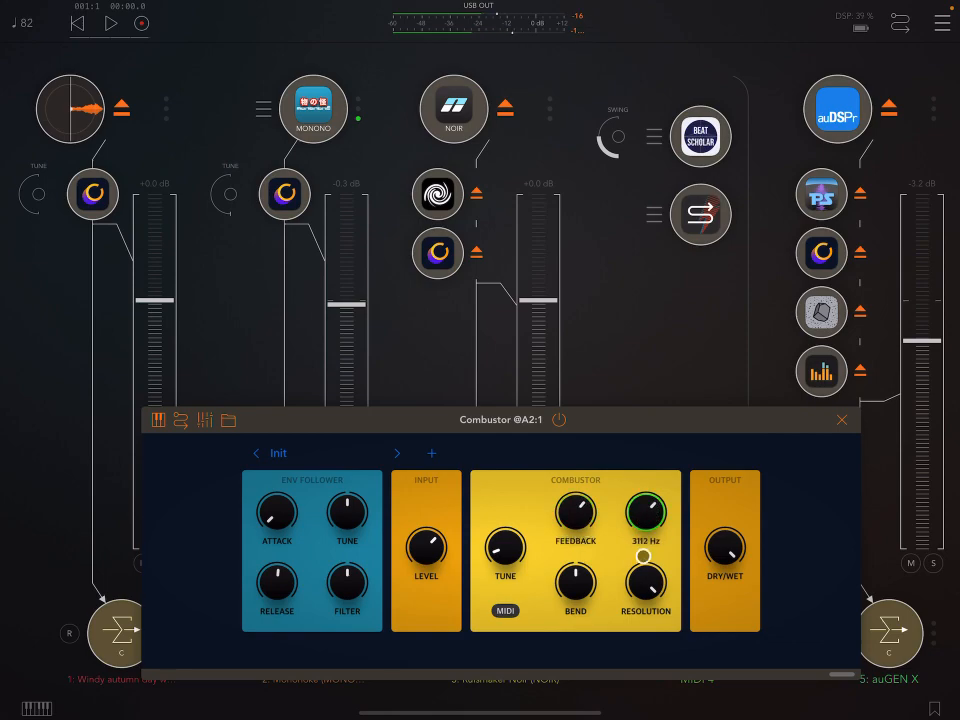
- Lower the Filter frequency to 50 Hz and raise Tune to about 193 Hz
drag(645, 530, 635, 628)
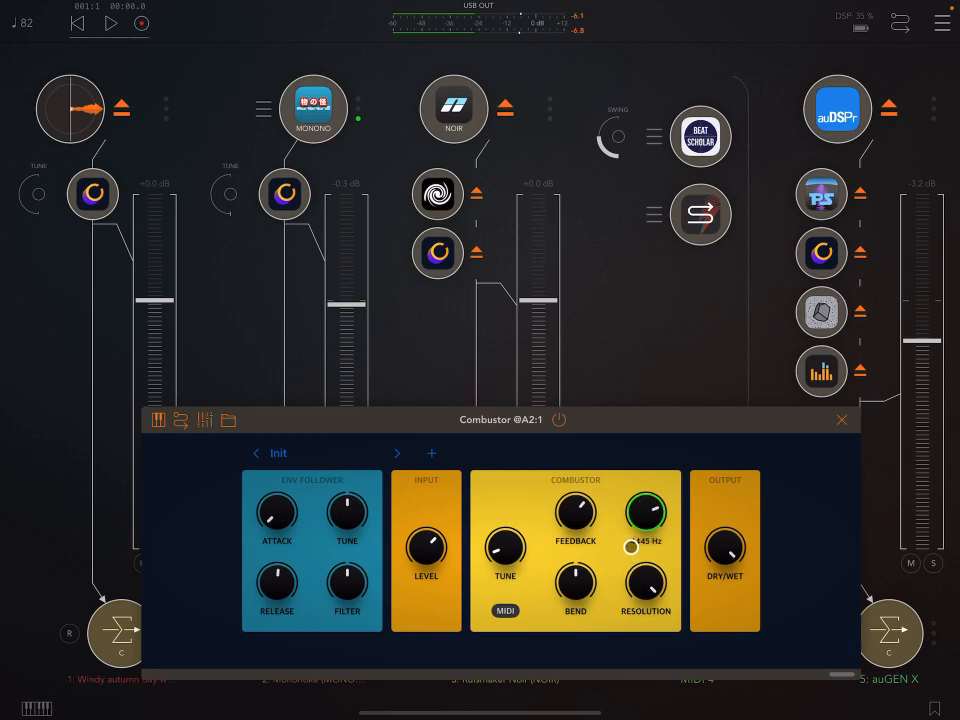
drag(645, 515, 630, 545)
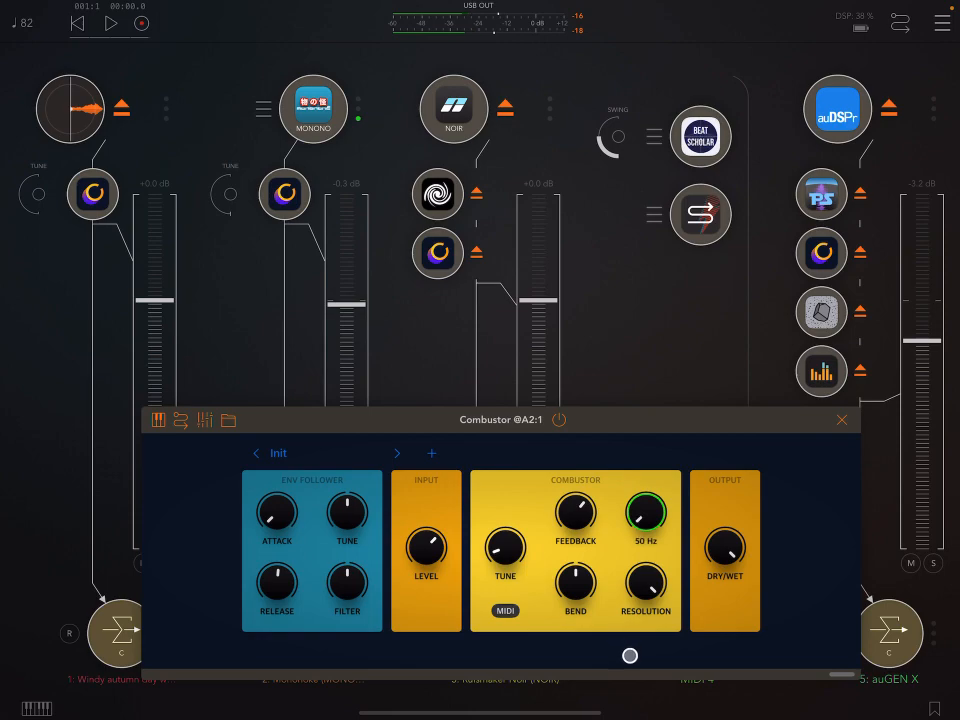
drag(645, 512, 655, 530)
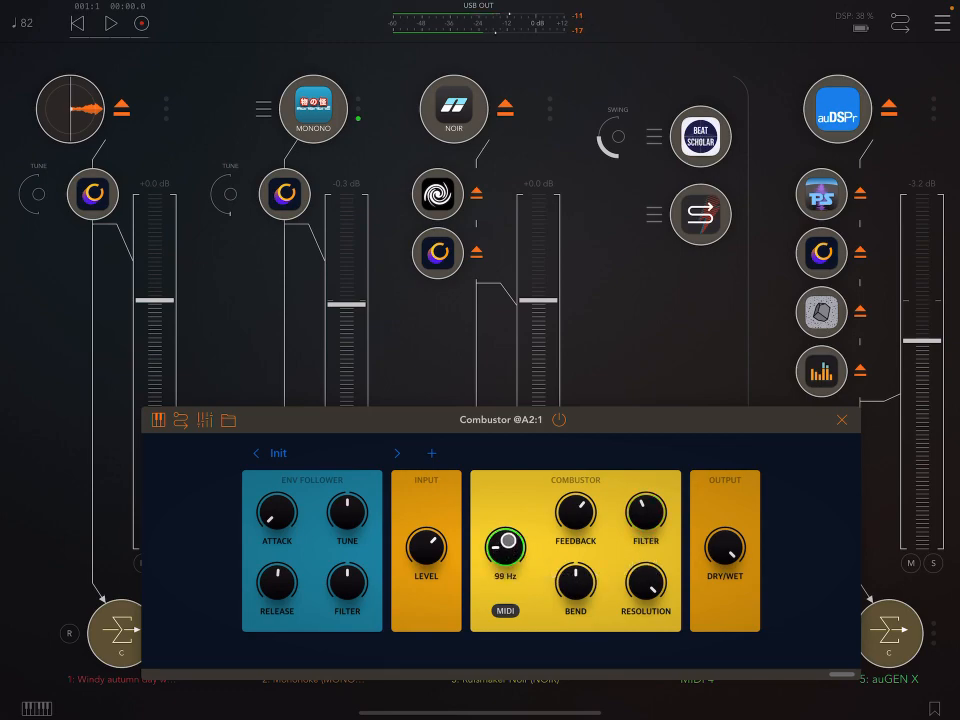
drag(505, 545, 515, 525)
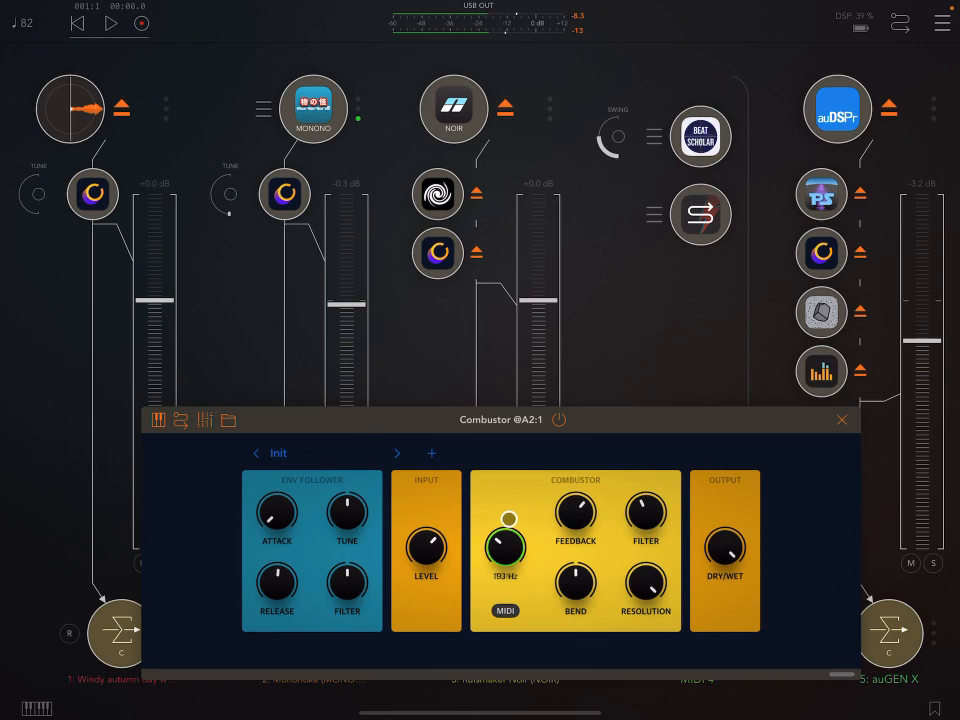
drag(505, 547, 505, 540)
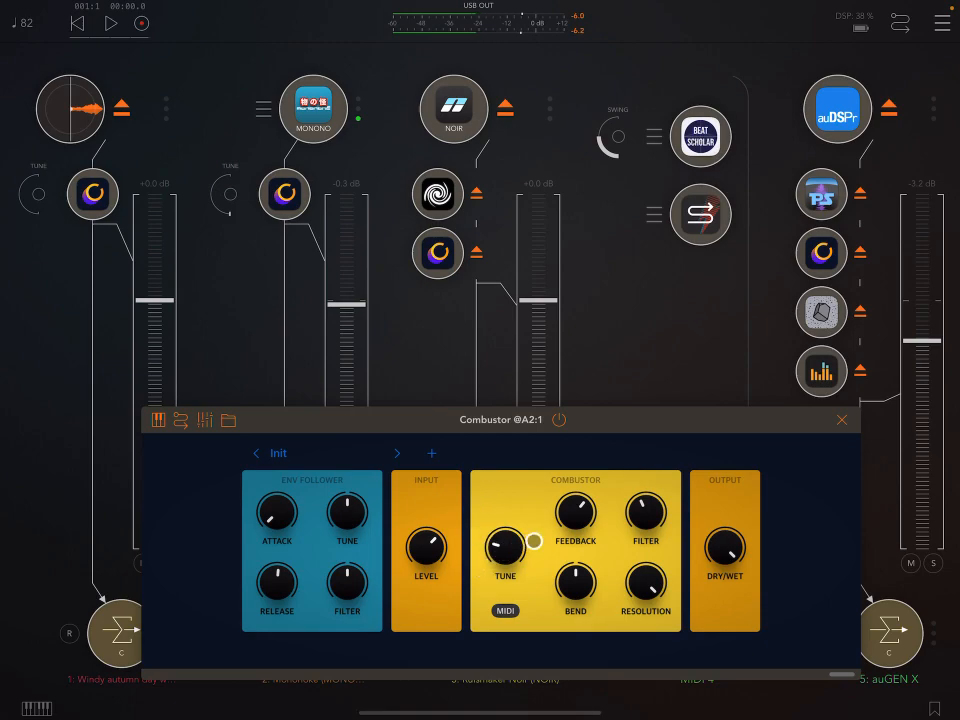
- Toggle MIDI, then set Combustor's Bend to about midway and push Feedback higher
click(505, 611)
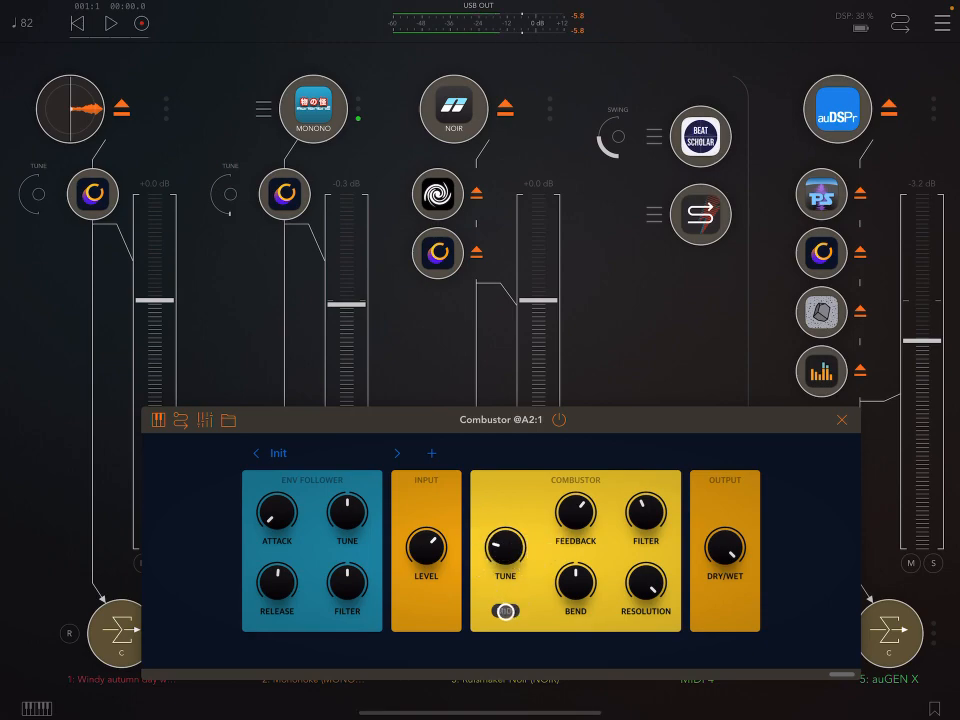
click(505, 611)
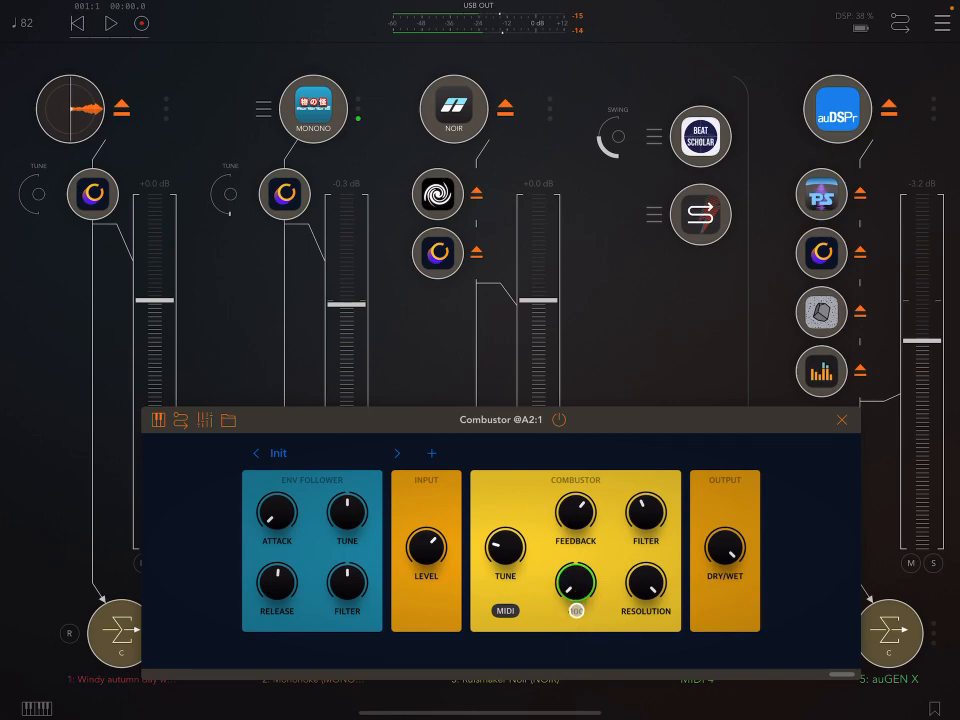
drag(576, 583, 576, 575)
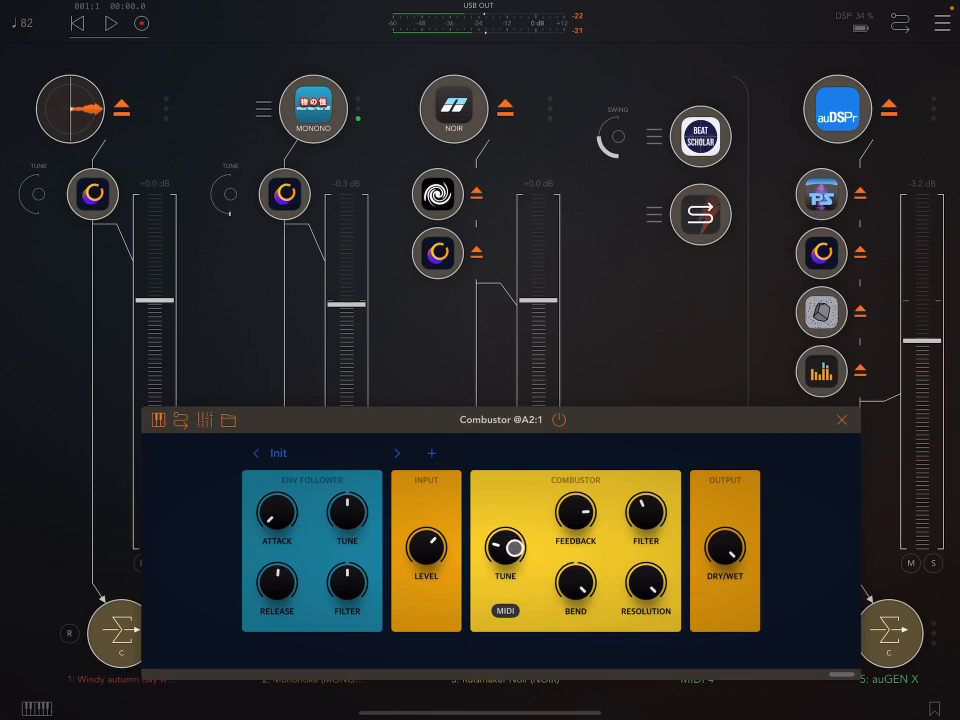
drag(505, 548, 515, 535)
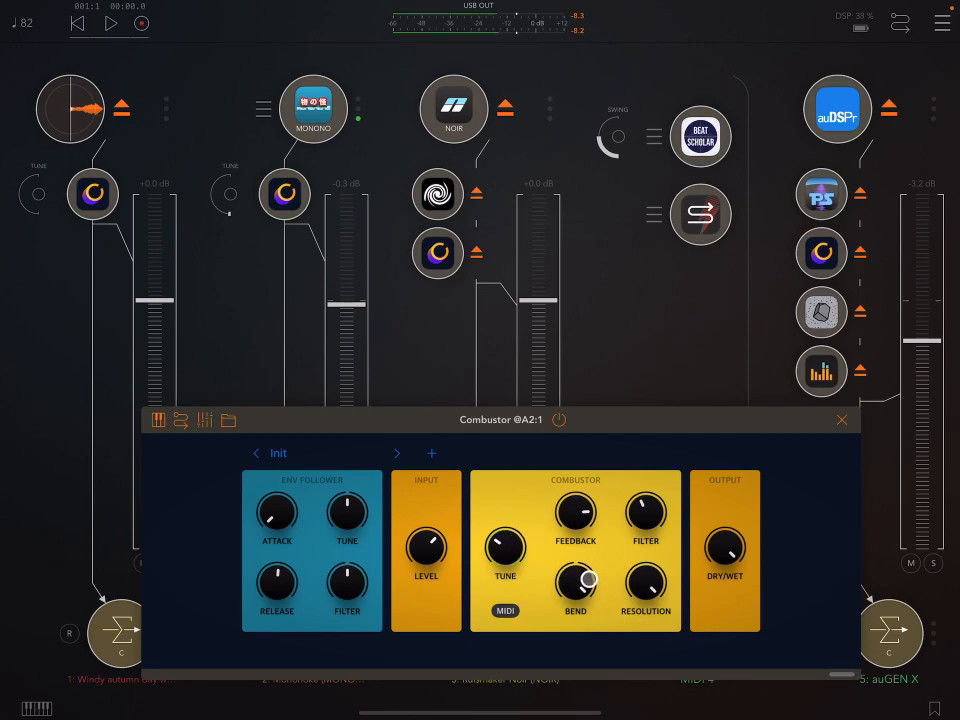
drag(575, 580, 575, 600)
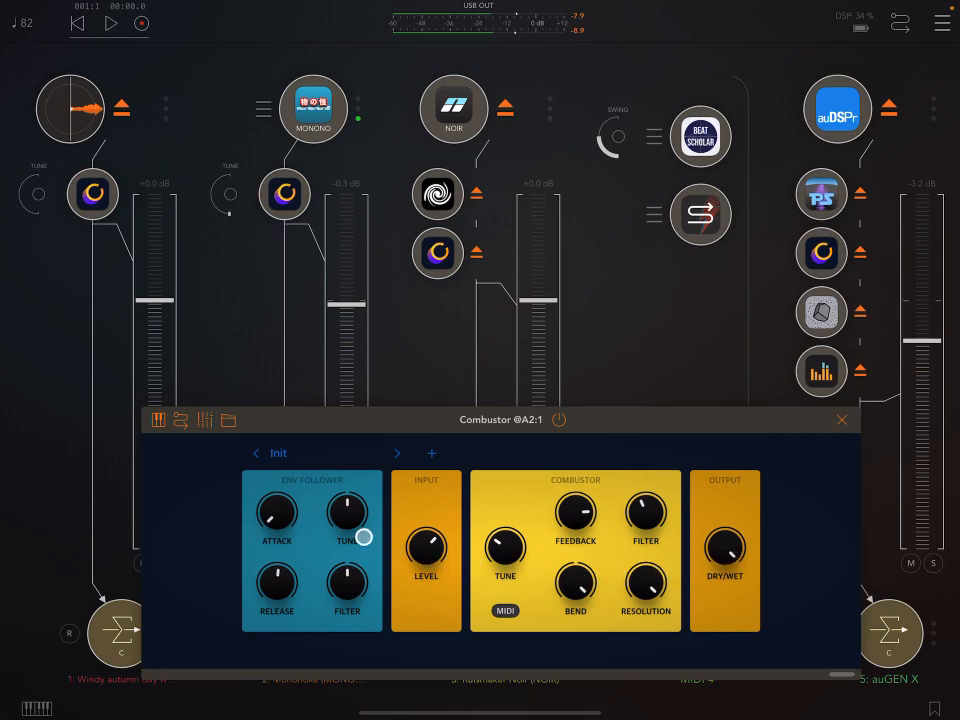
- Turn up the envelope follower Tune and Filter knobs
drag(277, 515, 277, 510)
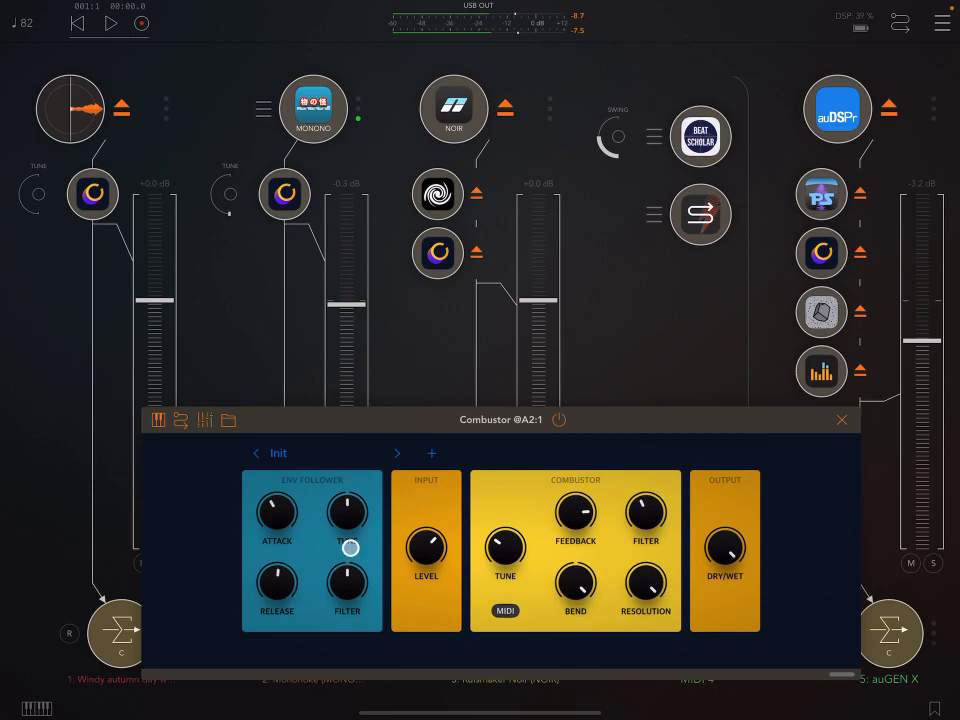
drag(347, 540, 365, 487)
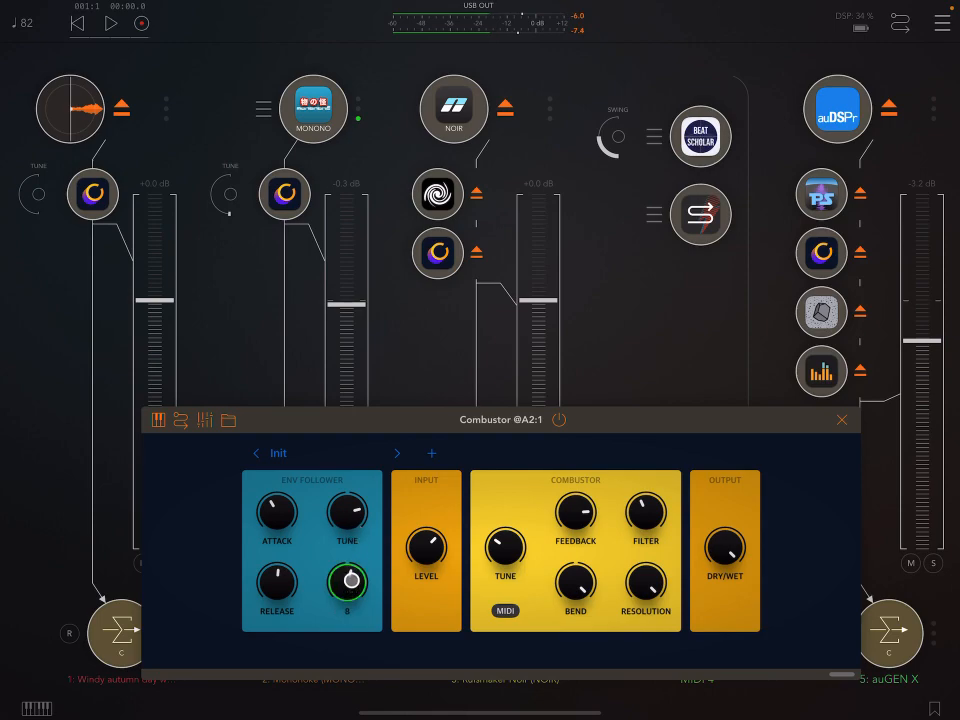
drag(347, 582, 360, 560)
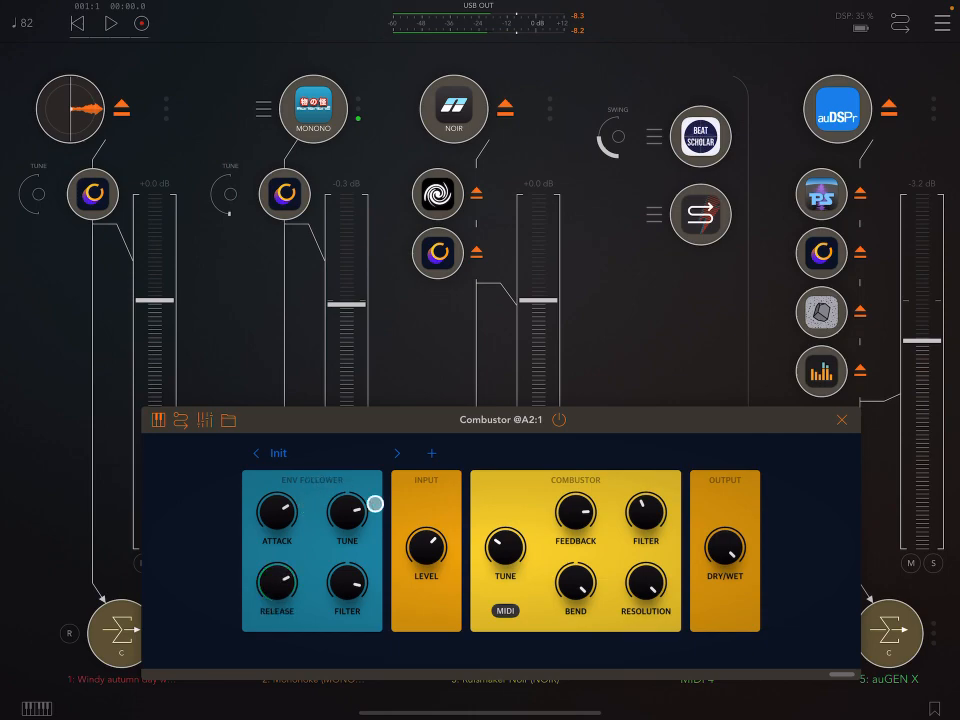
- Set Combustor Tune to 340 Hz and adjust the input Level
drag(505, 545, 510, 525)
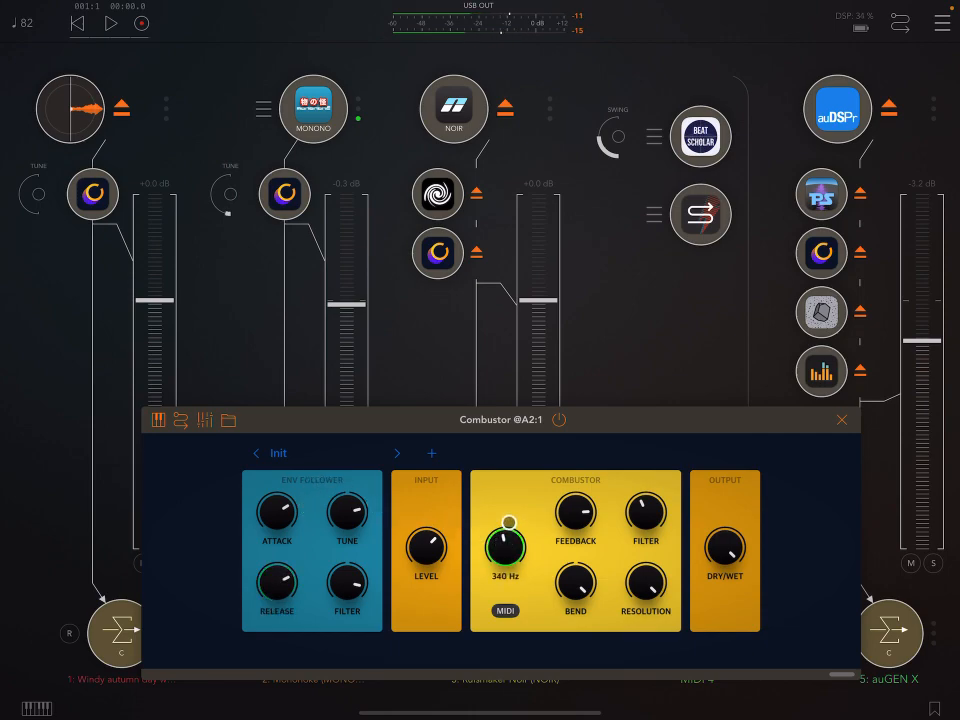
drag(505, 545, 515, 500)
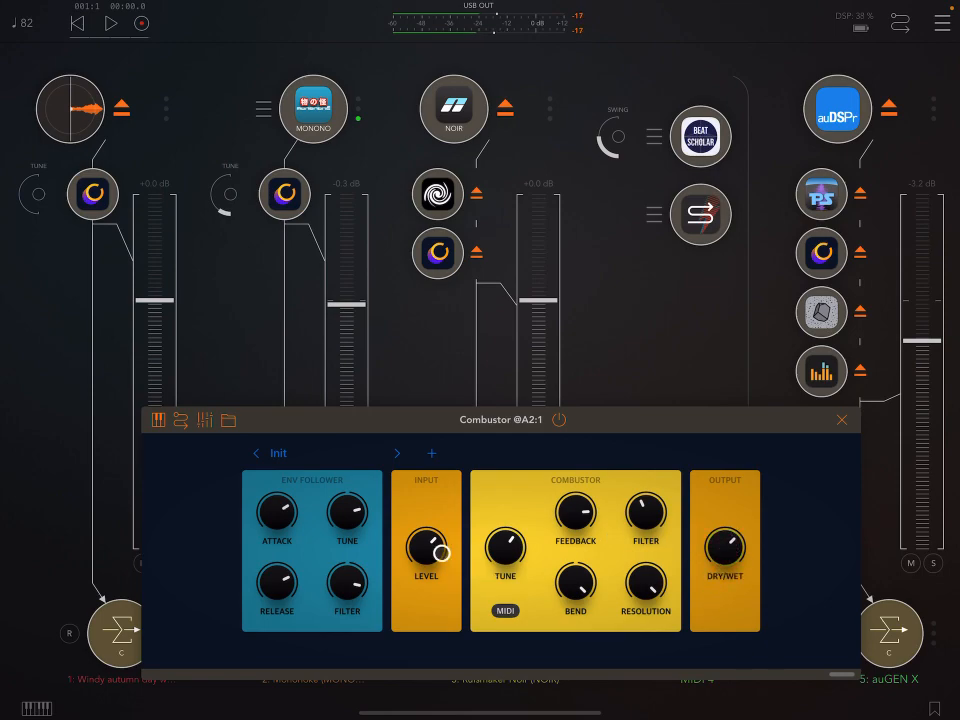
drag(426, 547, 435, 528)
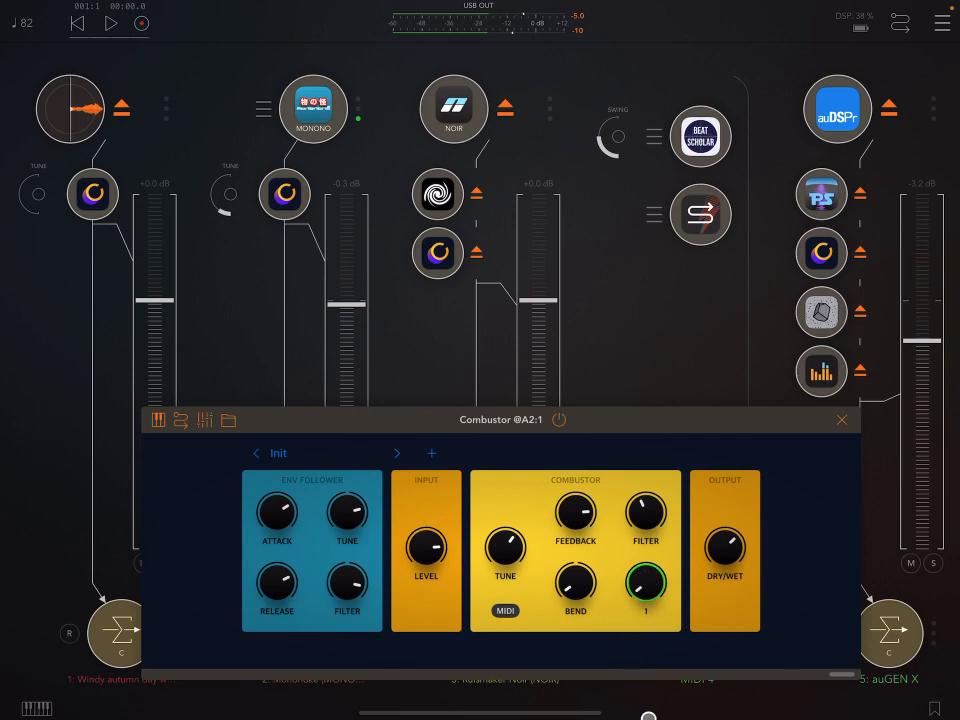
- Set Resolution to 46, push Feedback higher, and close the Combustor window
drag(645, 512, 650, 490)
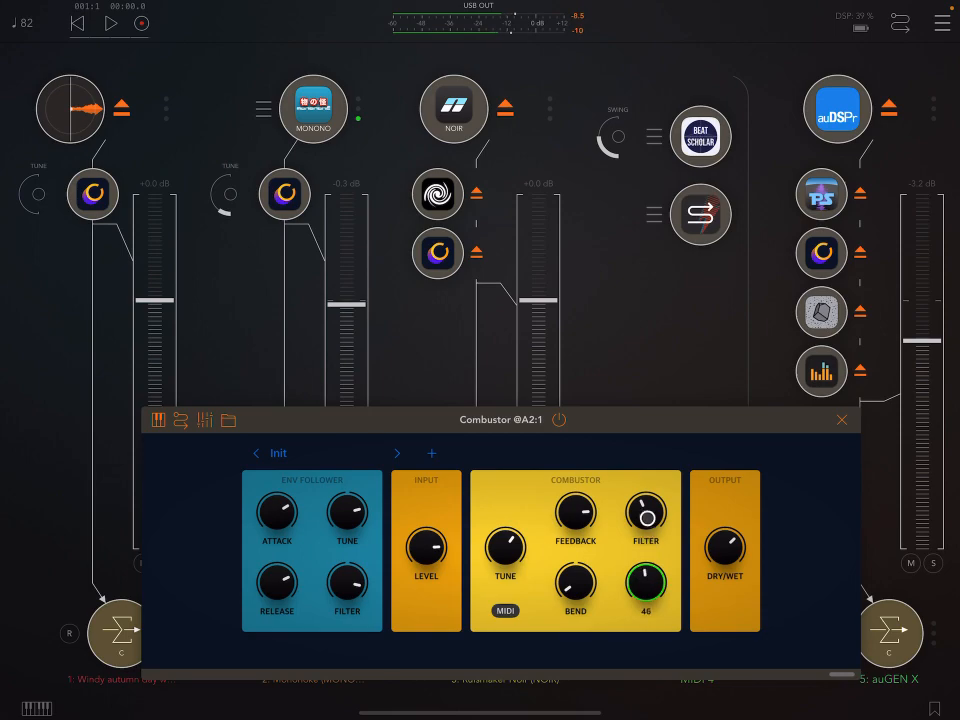
drag(645, 582, 645, 600)
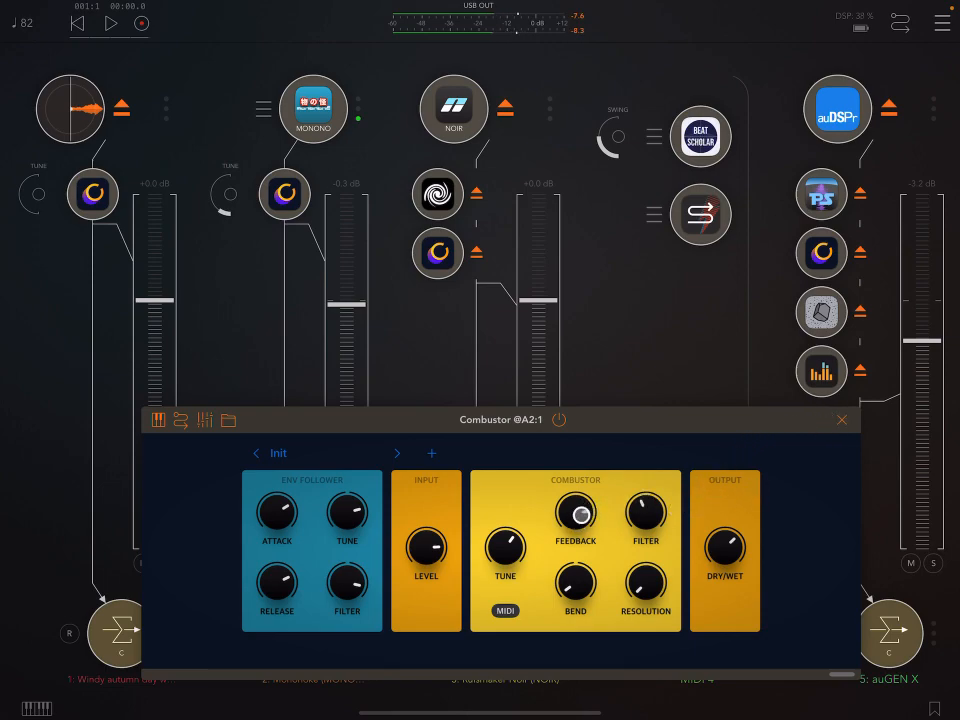
drag(576, 513, 576, 495)
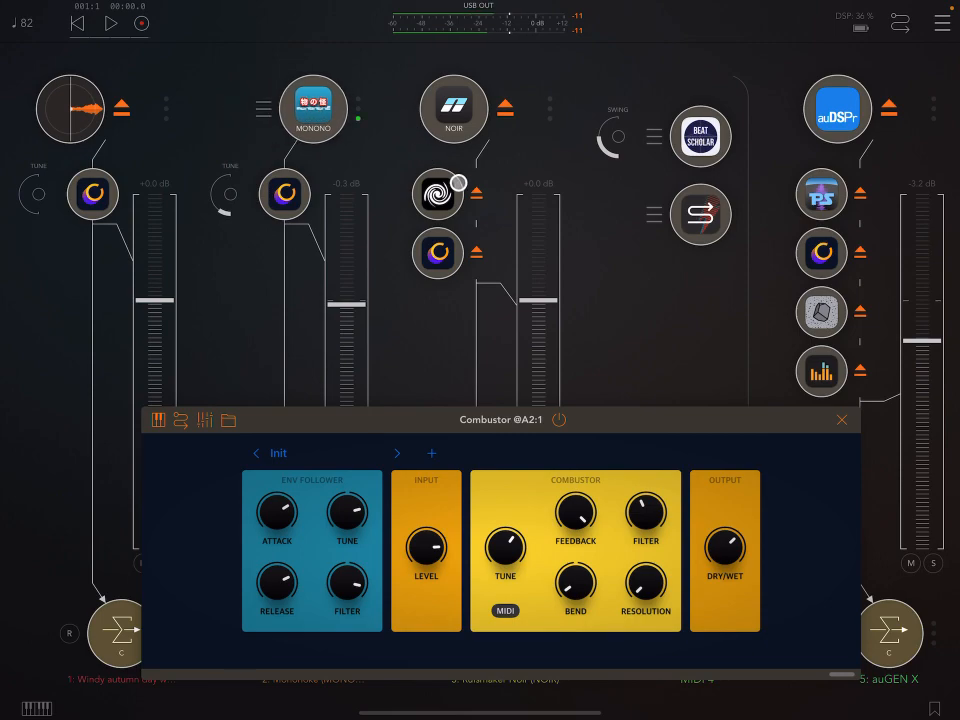
click(841, 419)
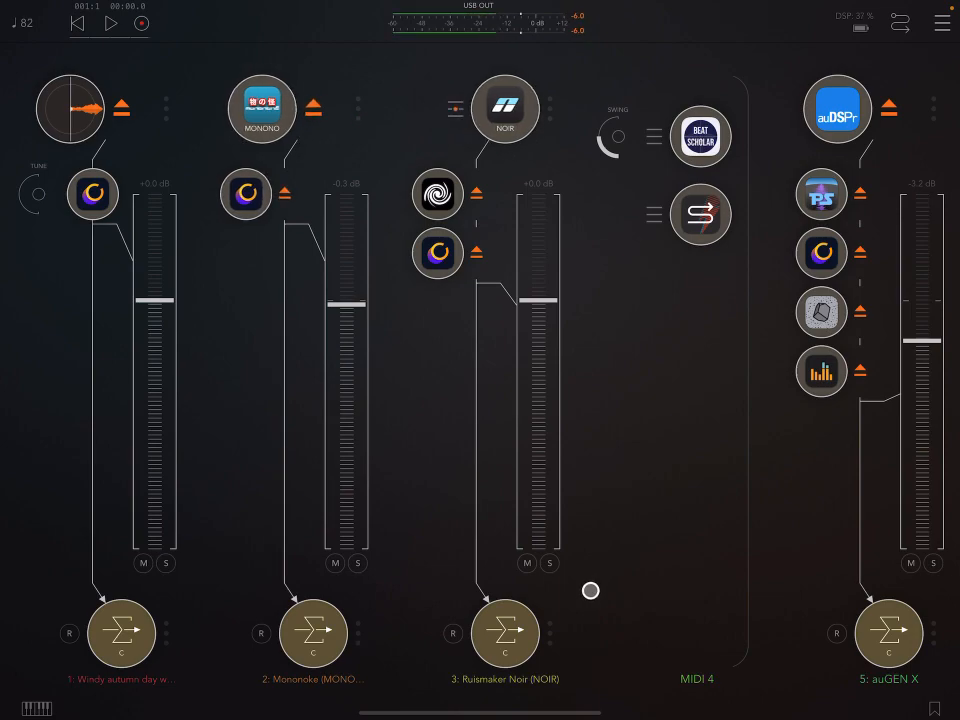
- Start playback, view the Noir synth, then close channel 3's Combustor window
click(112, 23)
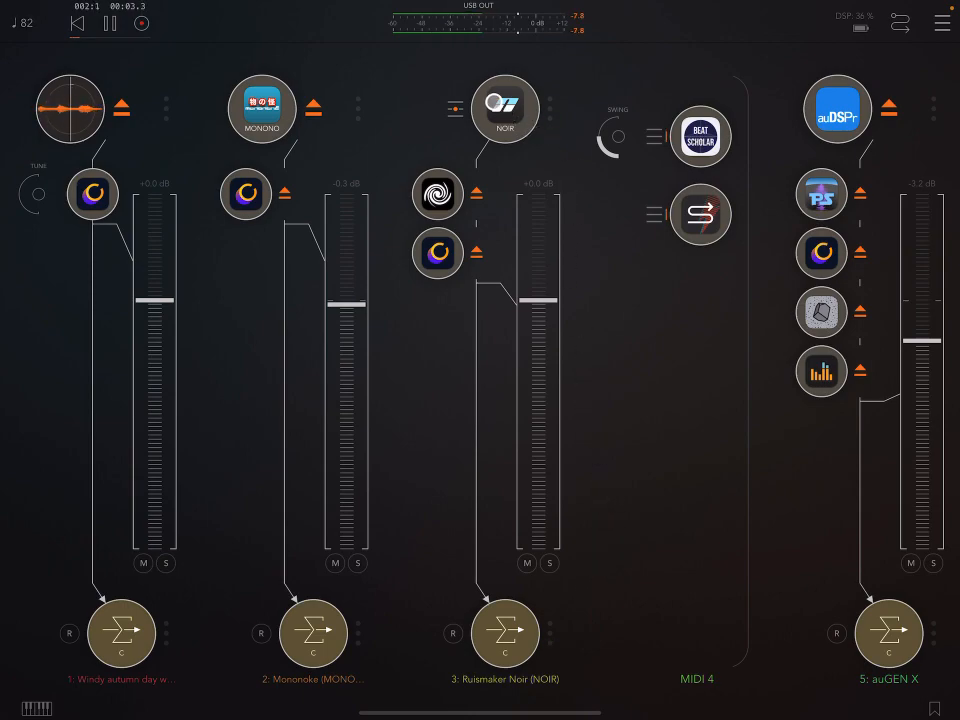
click(504, 109)
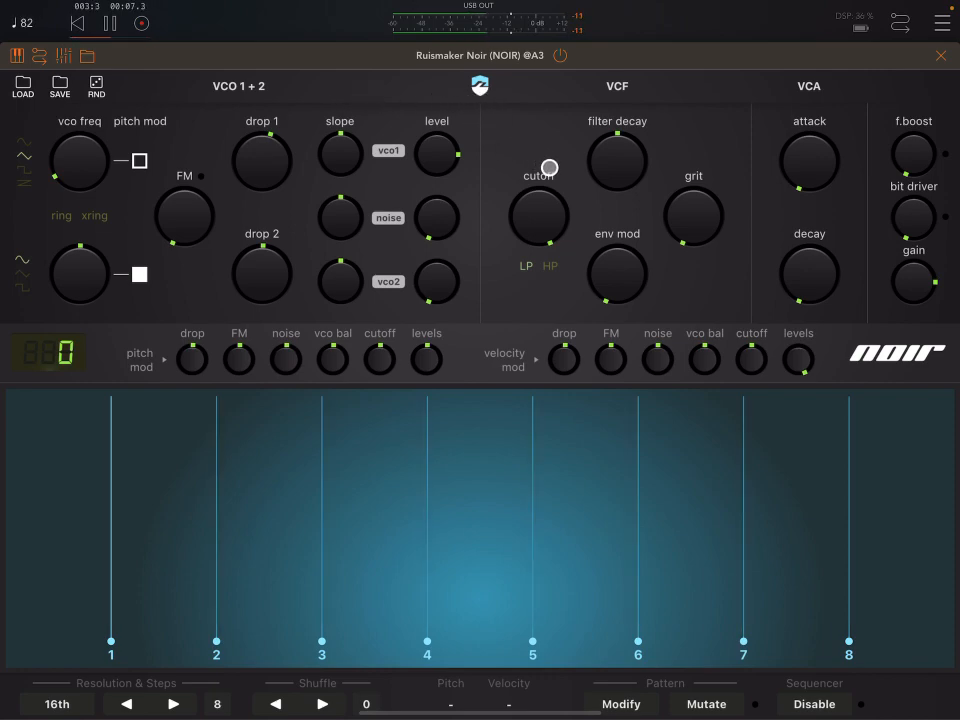
mouse_move(774, 198)
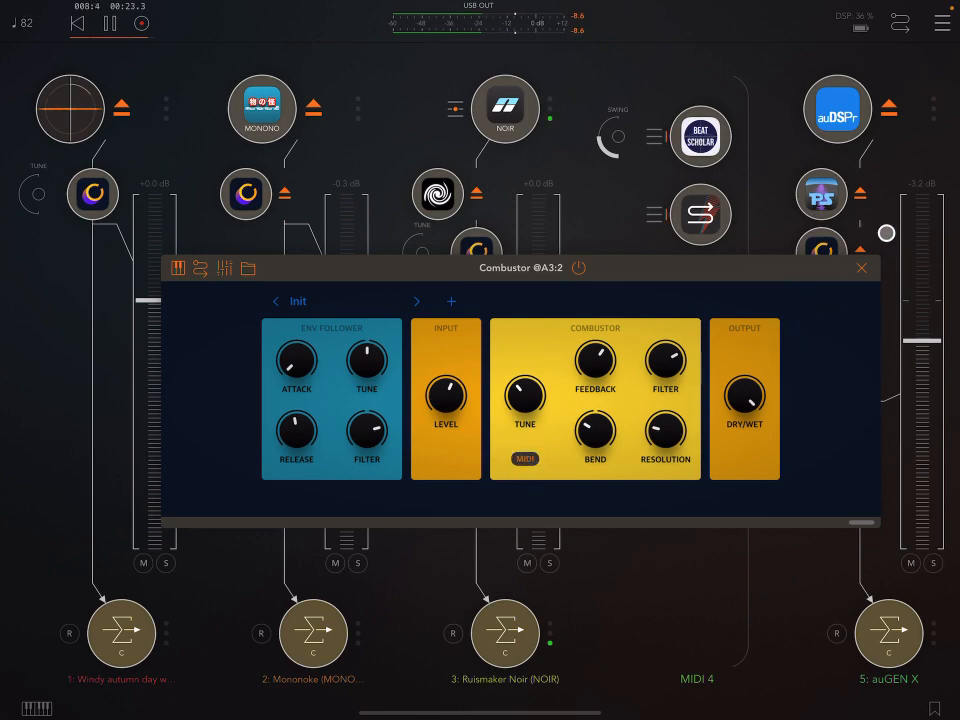
click(860, 268)
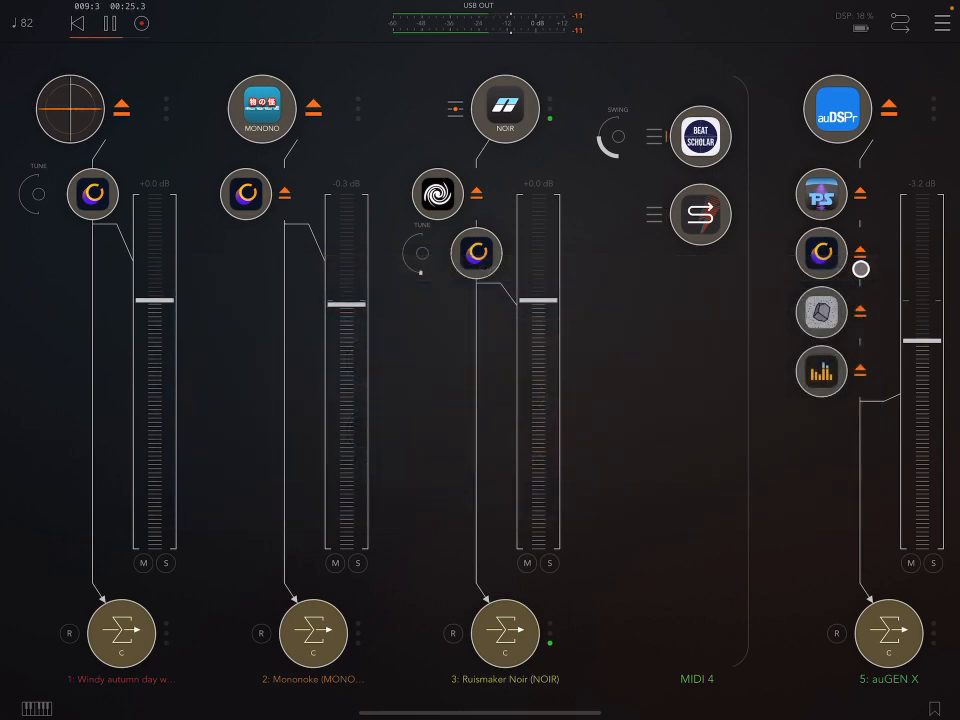
drag(860, 268, 642, 256)
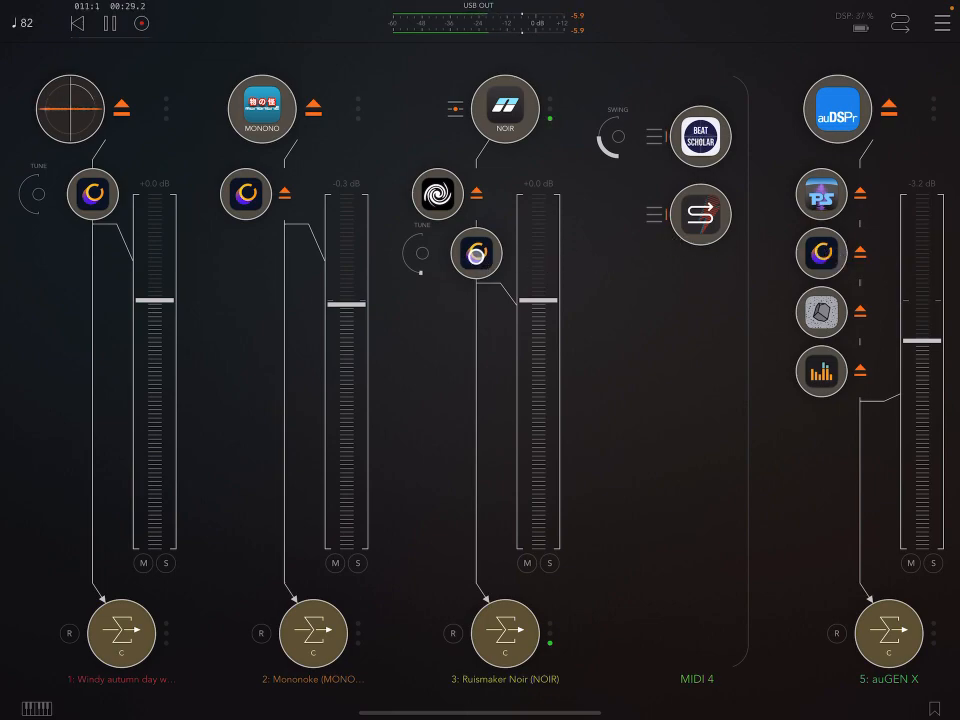
click(476, 253)
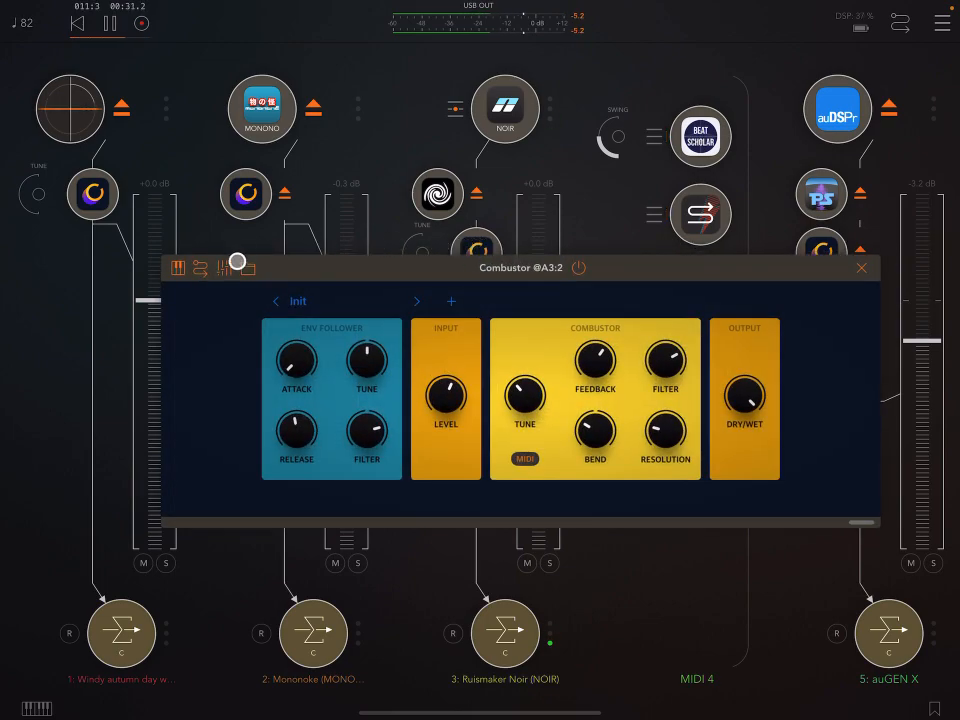
click(525, 458)
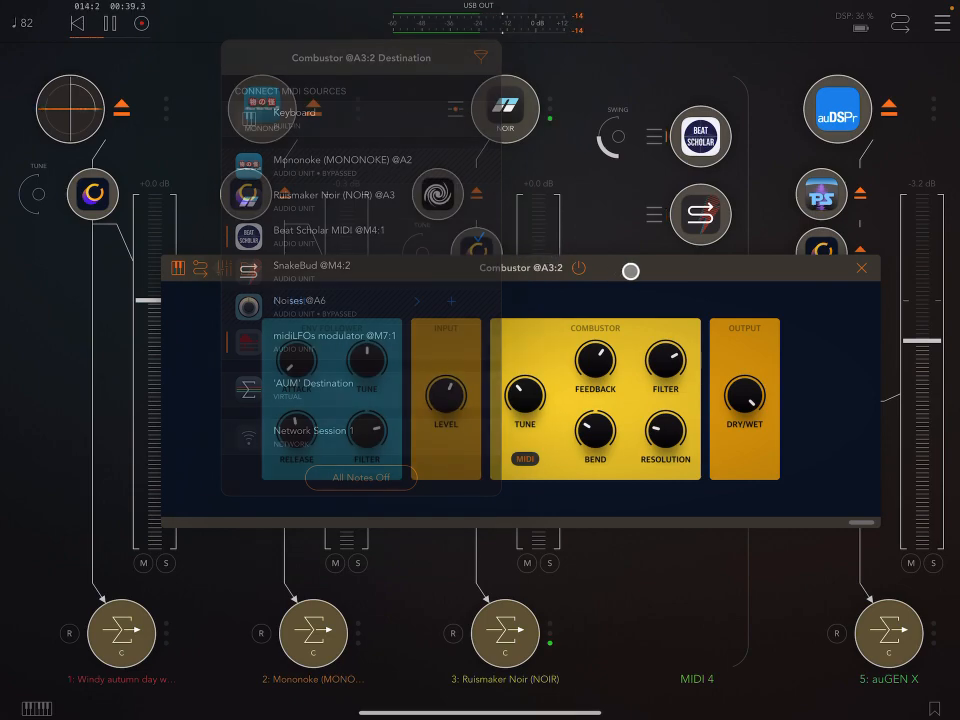
click(861, 268)
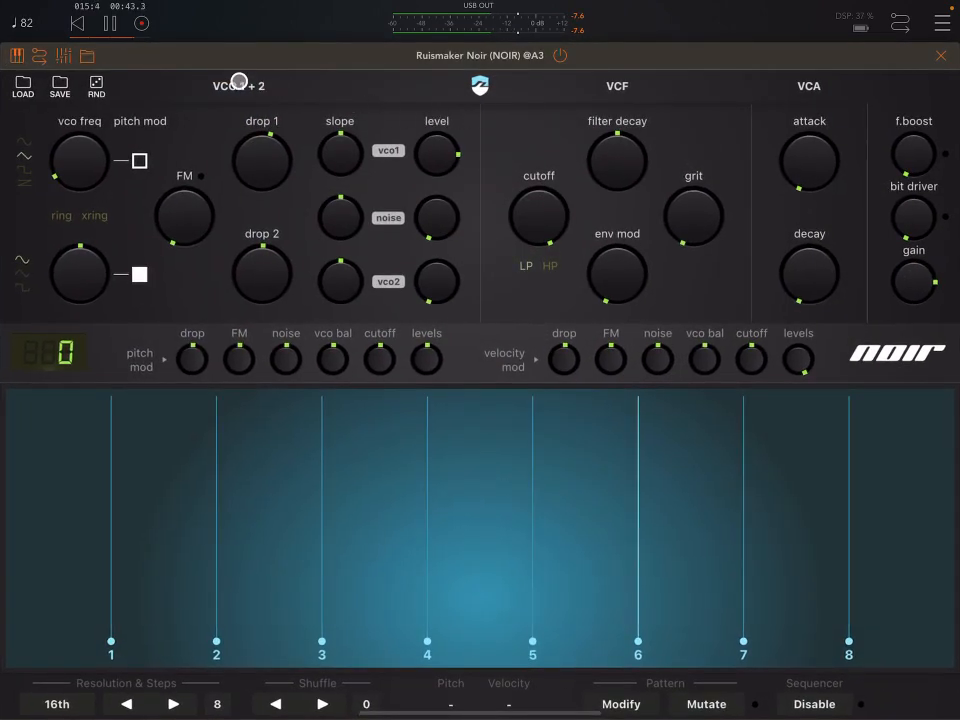
click(47, 56)
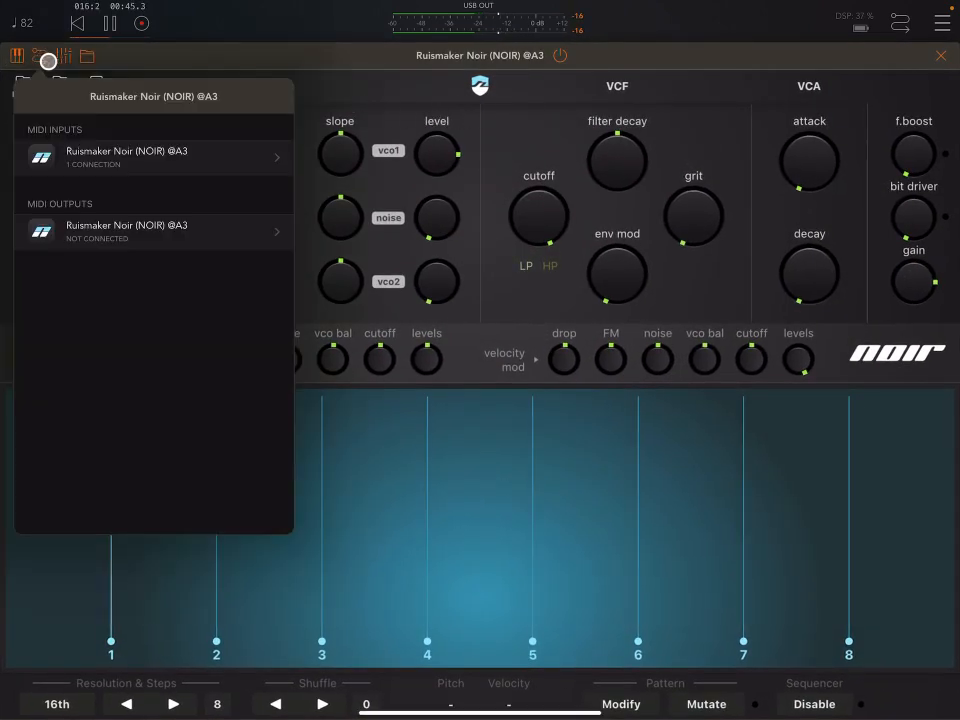
click(277, 157)
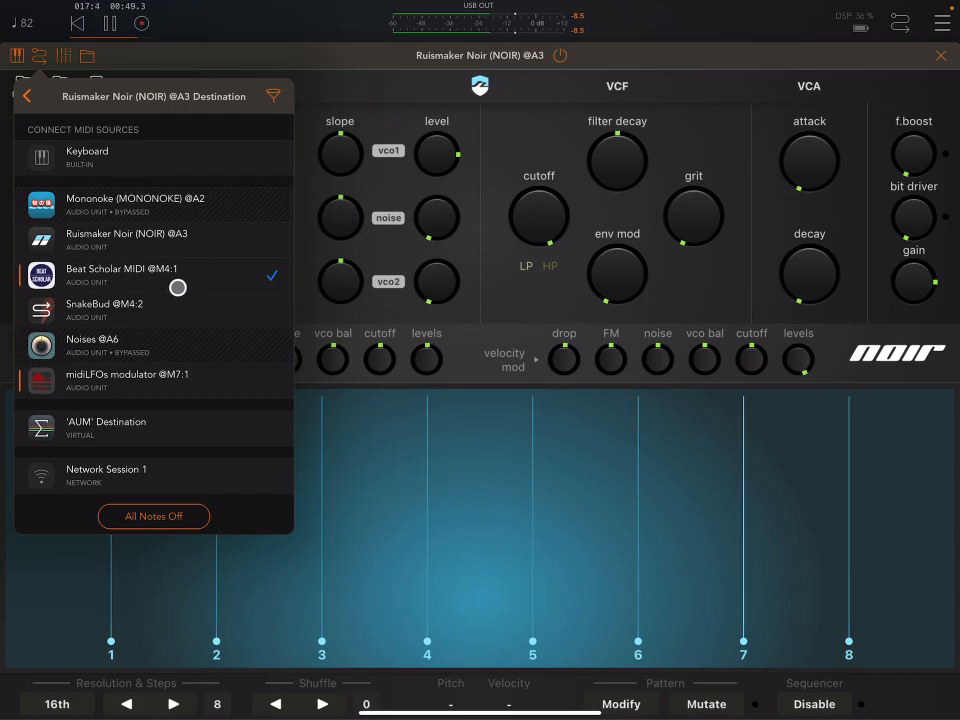
click(27, 96)
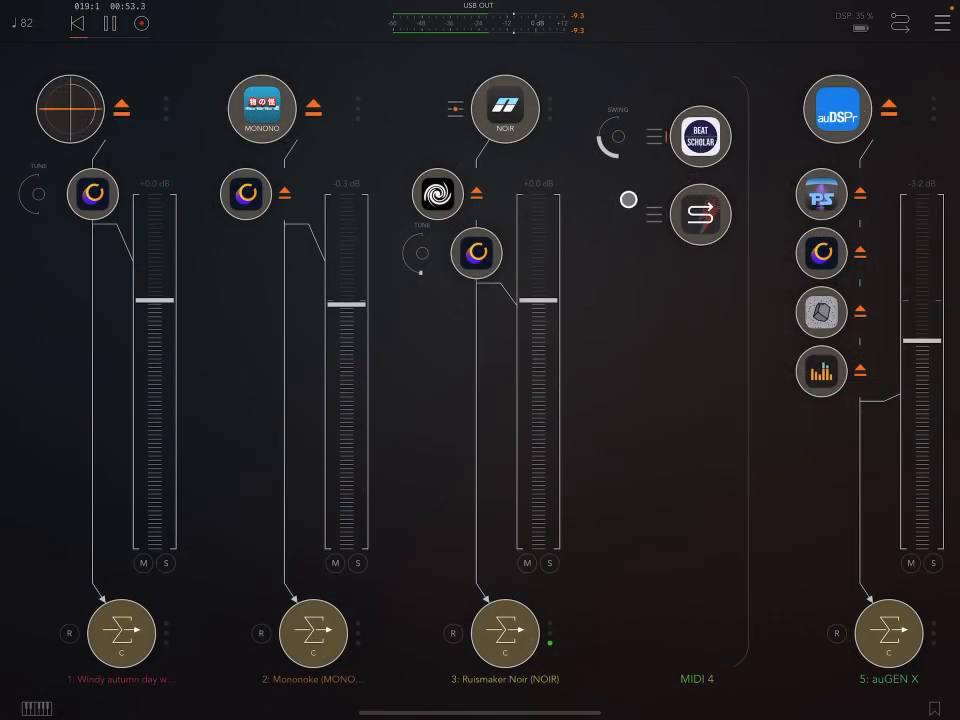
click(700, 135)
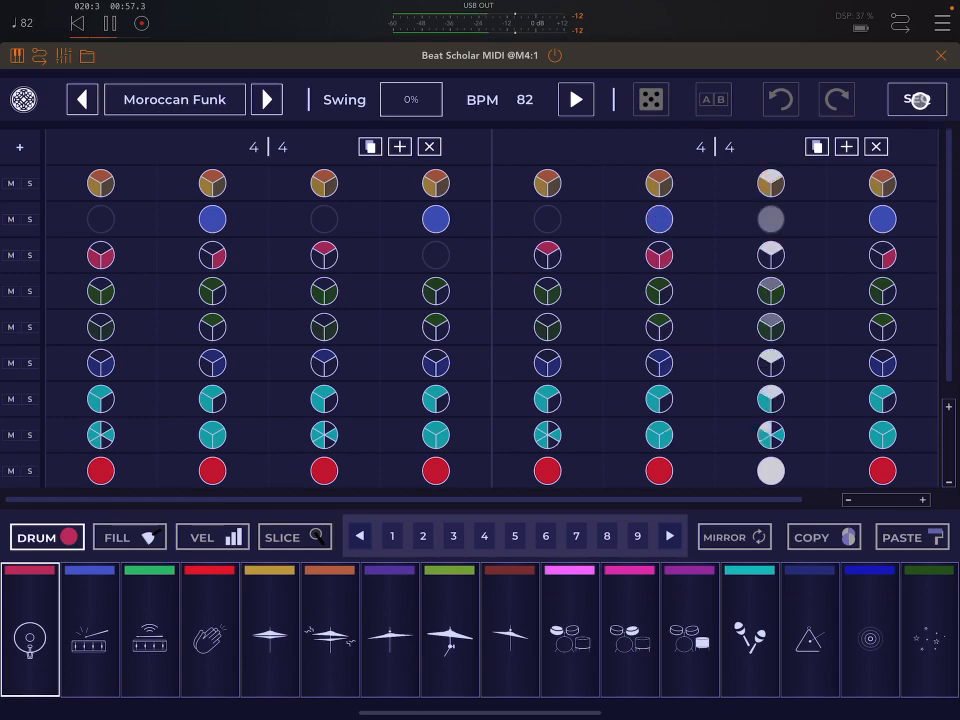
click(915, 99)
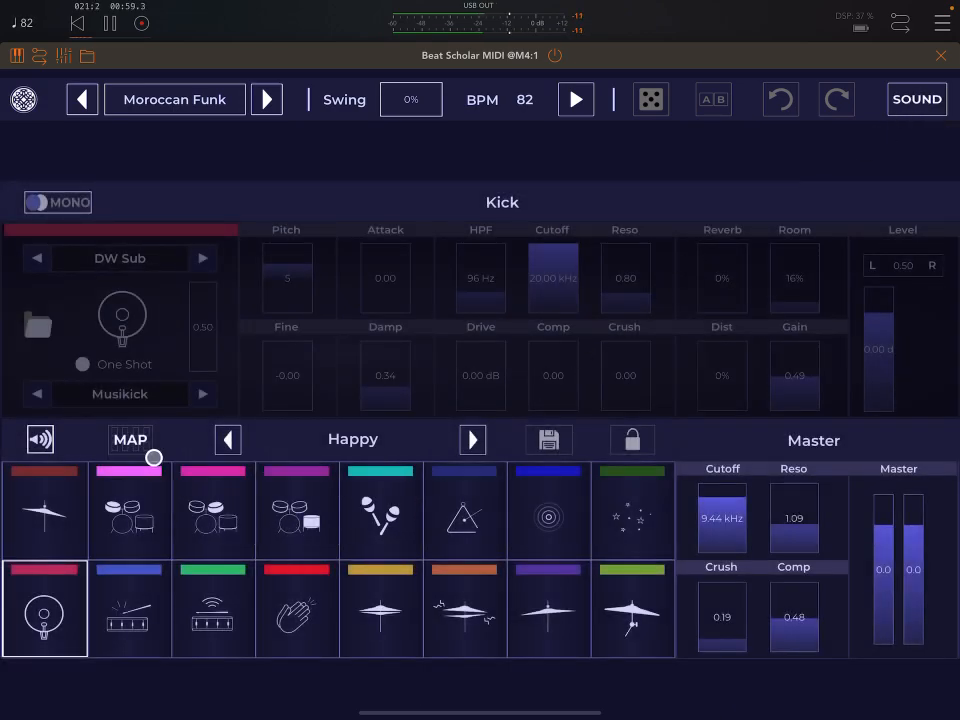
click(297, 510)
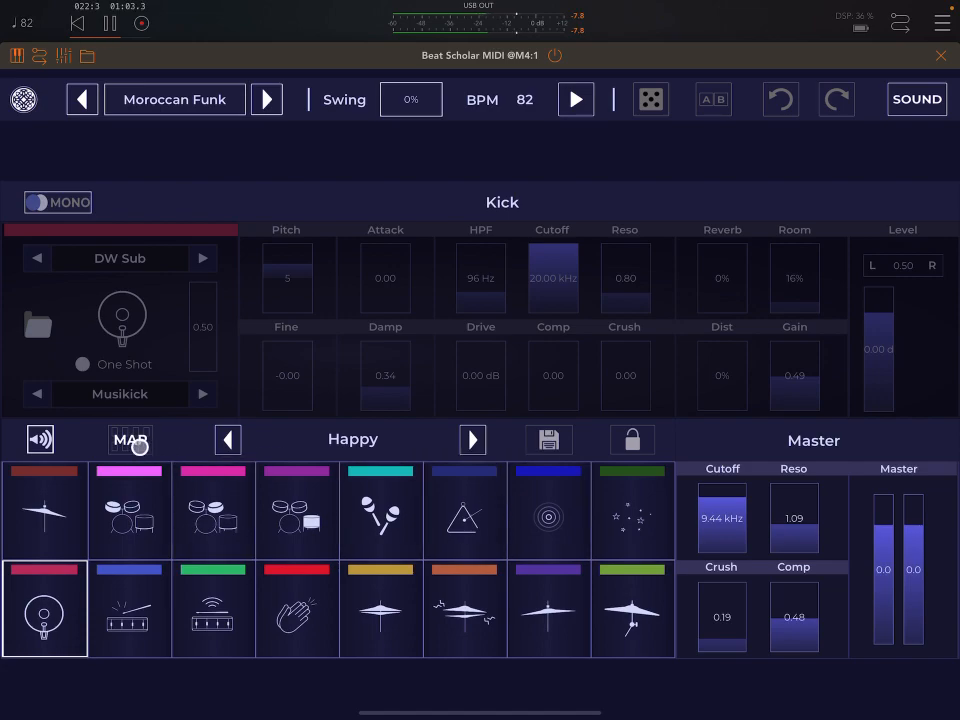
click(130, 439)
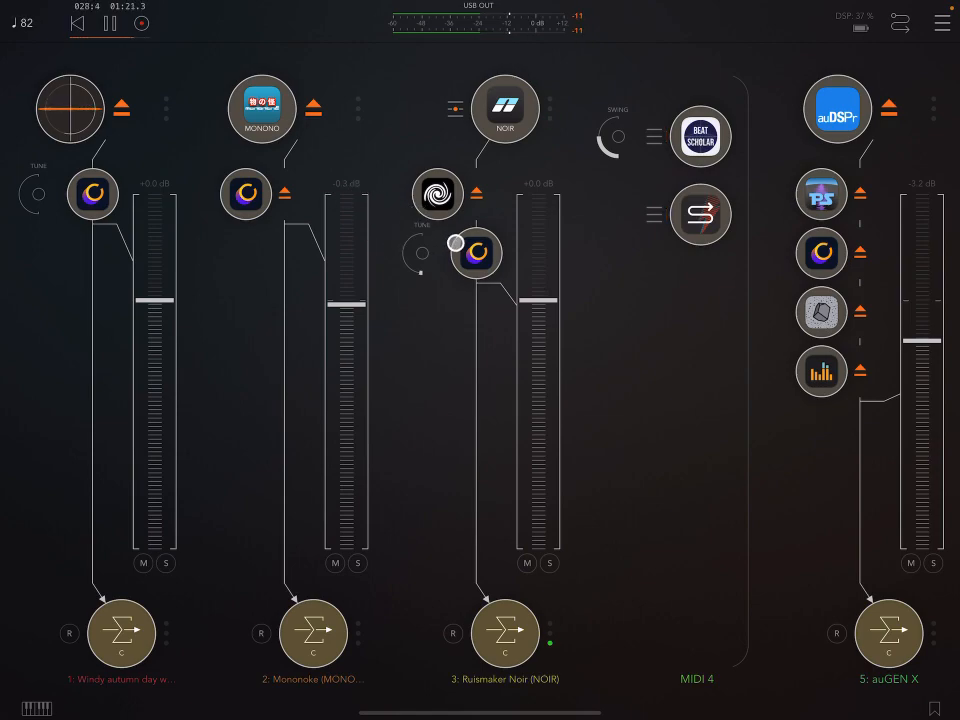
- Open channel 3's Combustor and toggle Tune MIDI tracking off and back on
click(476, 252)
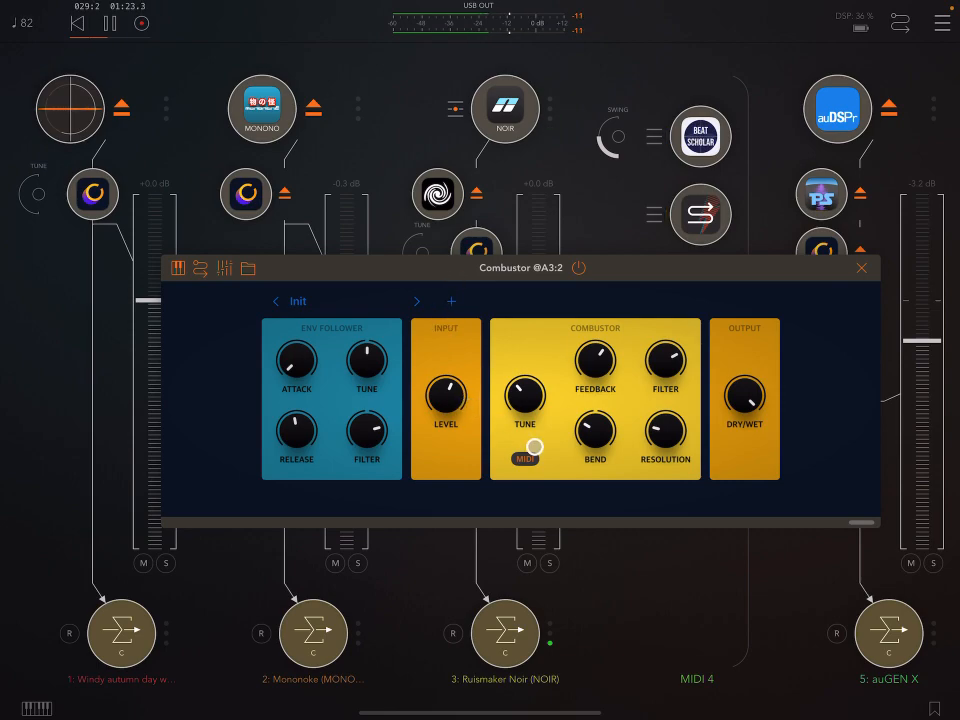
click(525, 458)
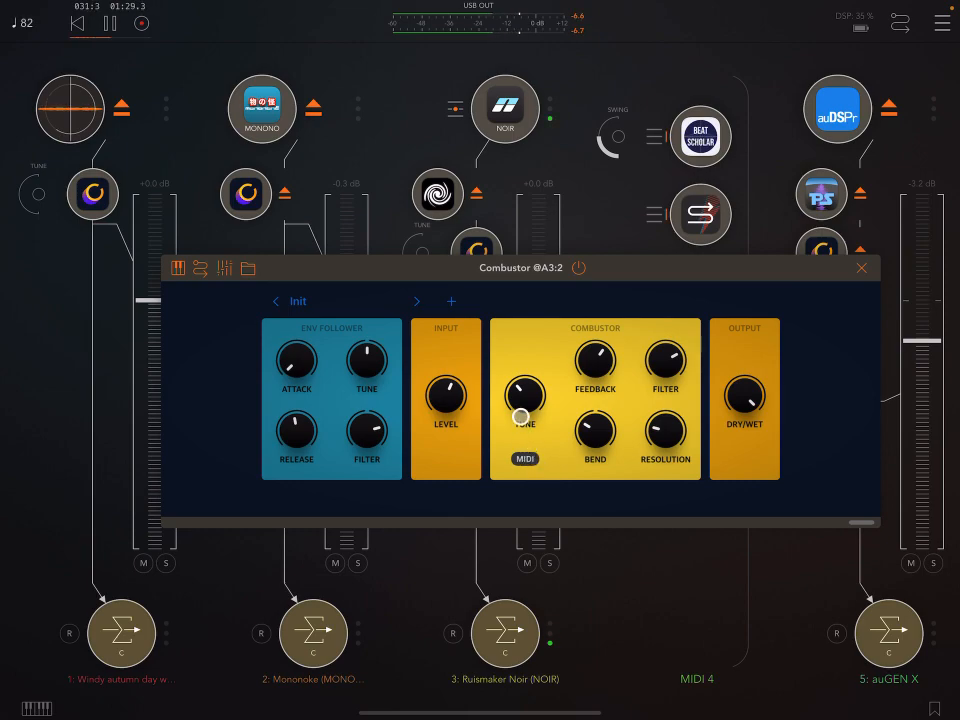
drag(525, 417, 528, 398)
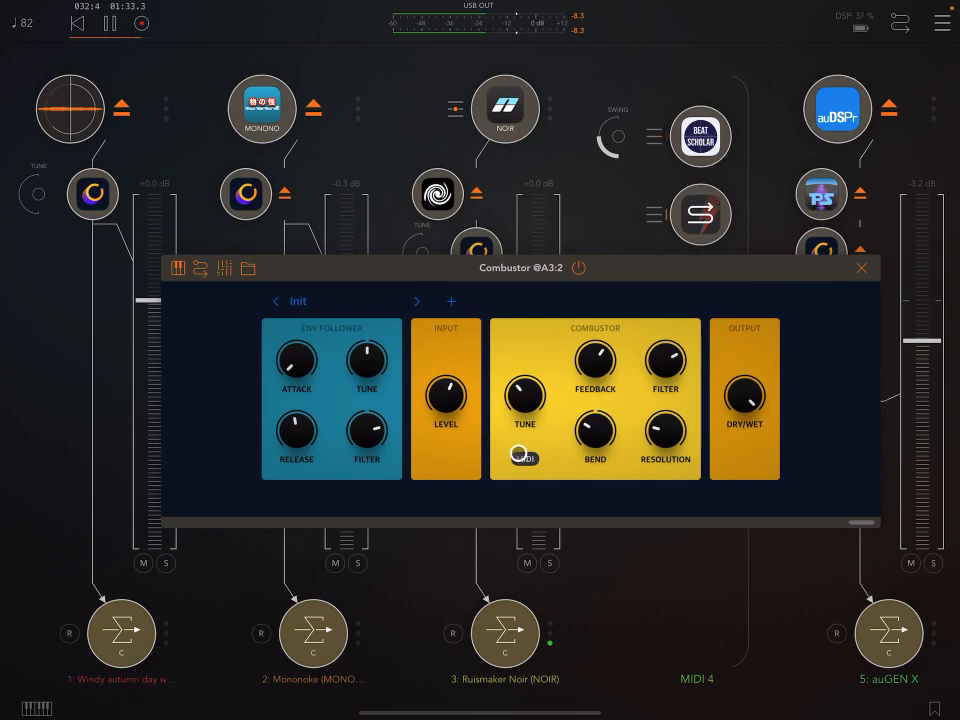
click(524, 458)
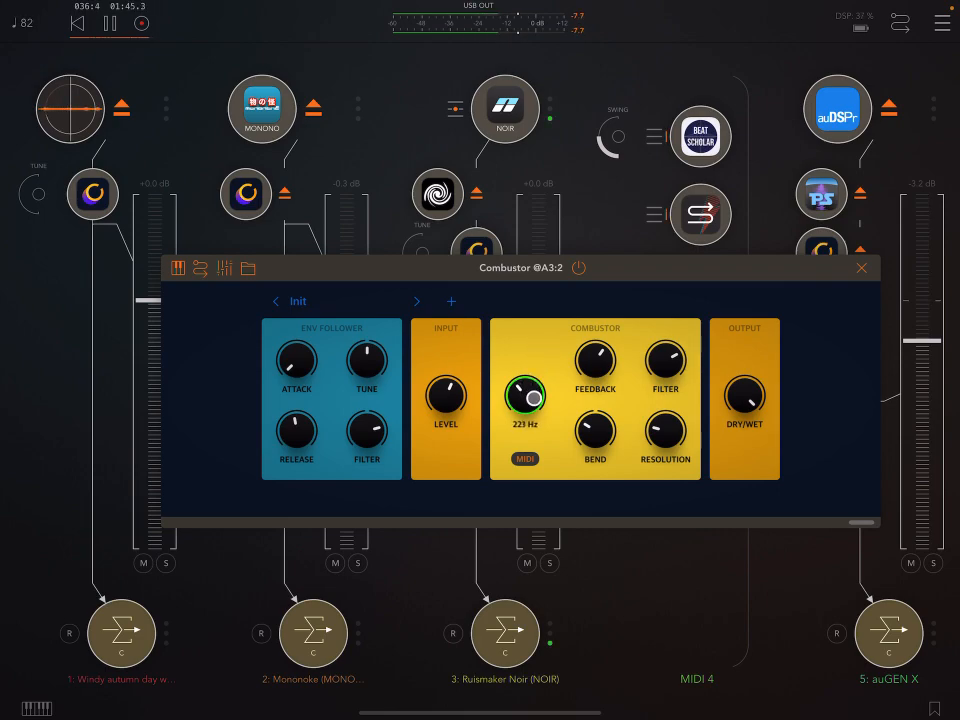
- Sweep Combustor Tune through about 172, 776 and 122 Hz, ending low
drag(525, 400, 520, 415)
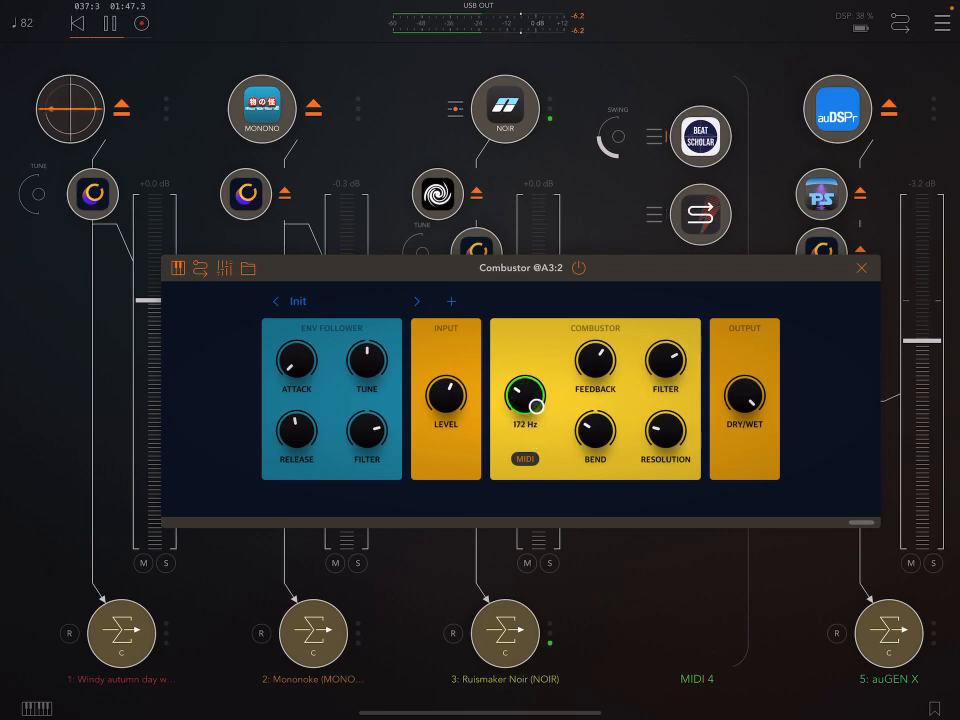
drag(525, 395, 525, 360)
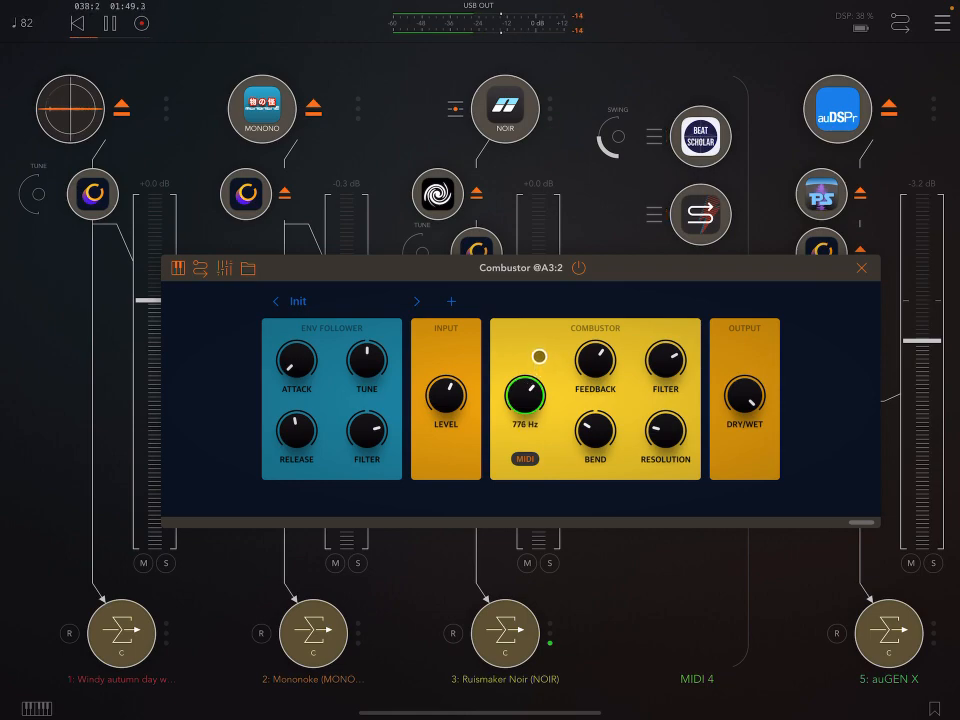
drag(525, 395, 532, 418)
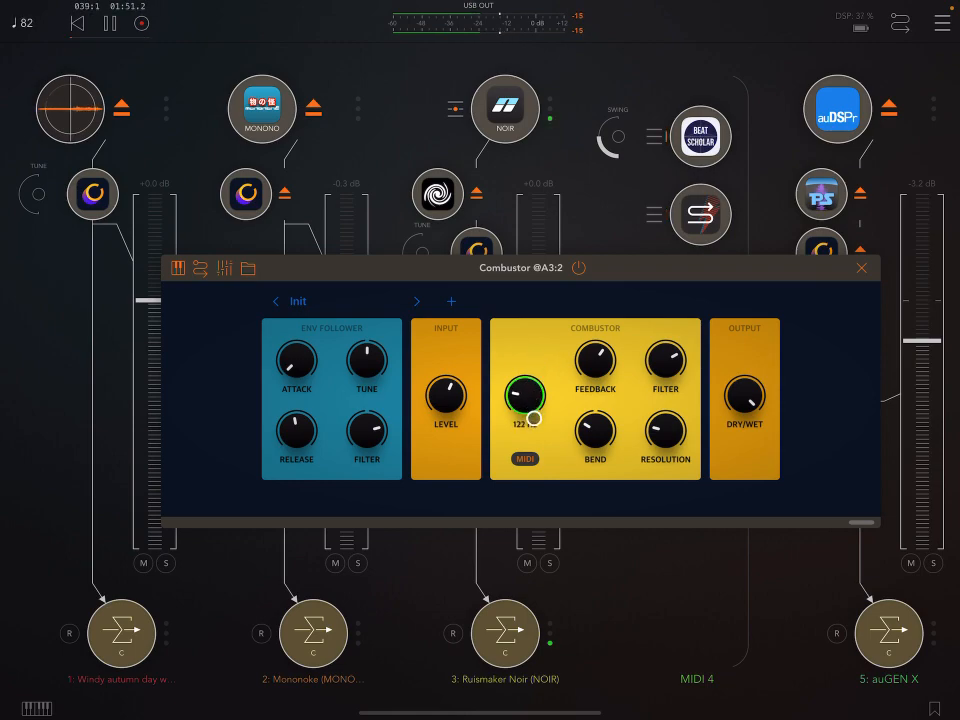
drag(525, 400, 535, 420)
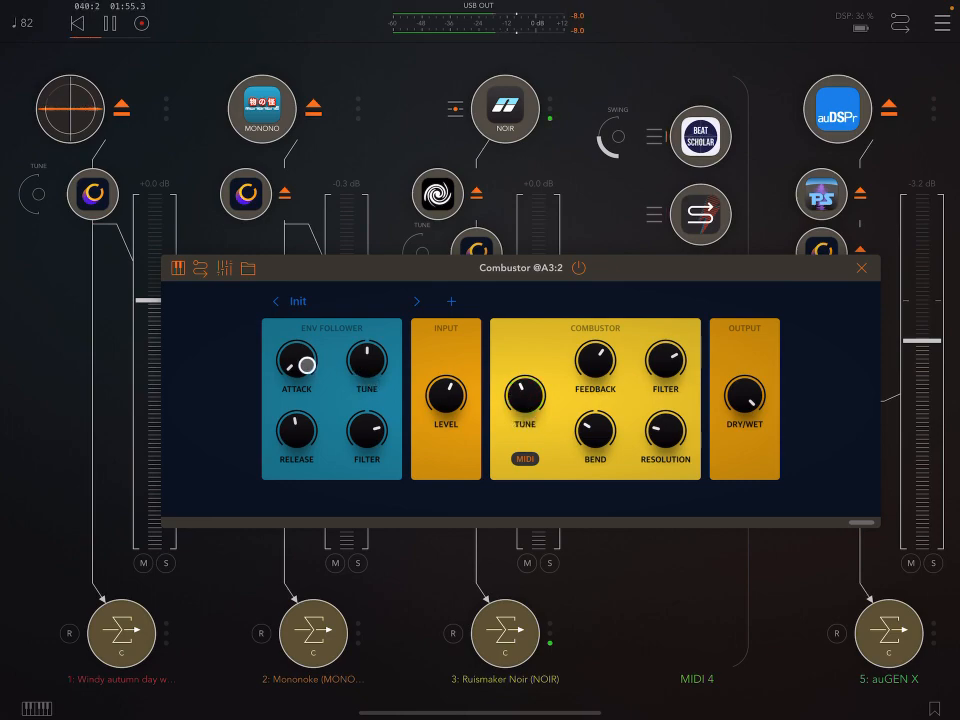
- Set envelope follower Release to 538 ms, Attack to 16 ms, Filter to -97
drag(296, 362, 310, 345)
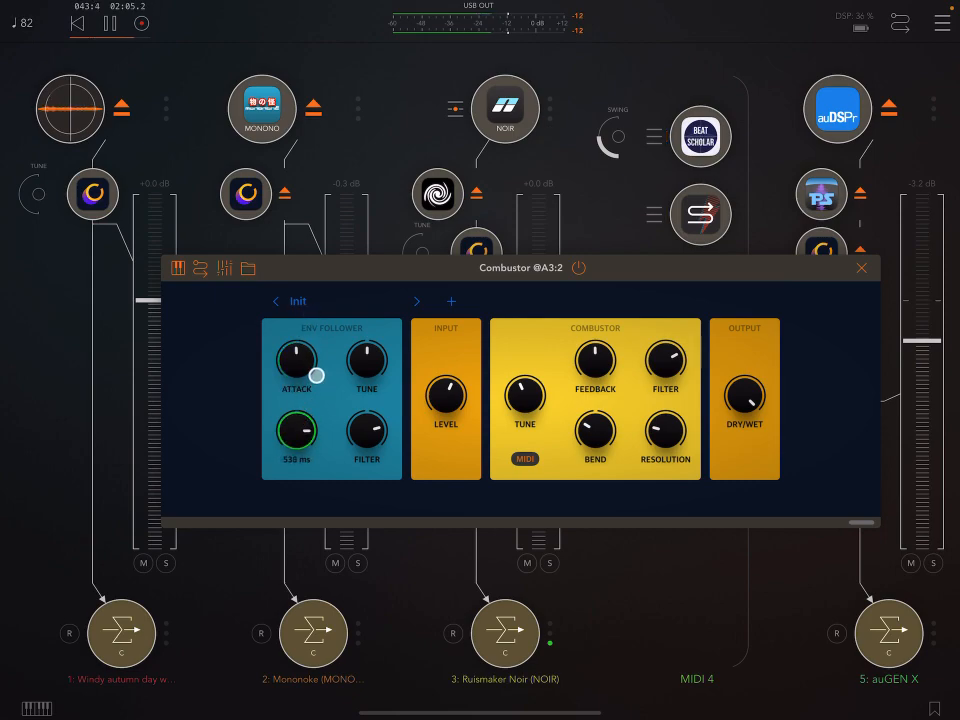
drag(296, 432, 291, 480)
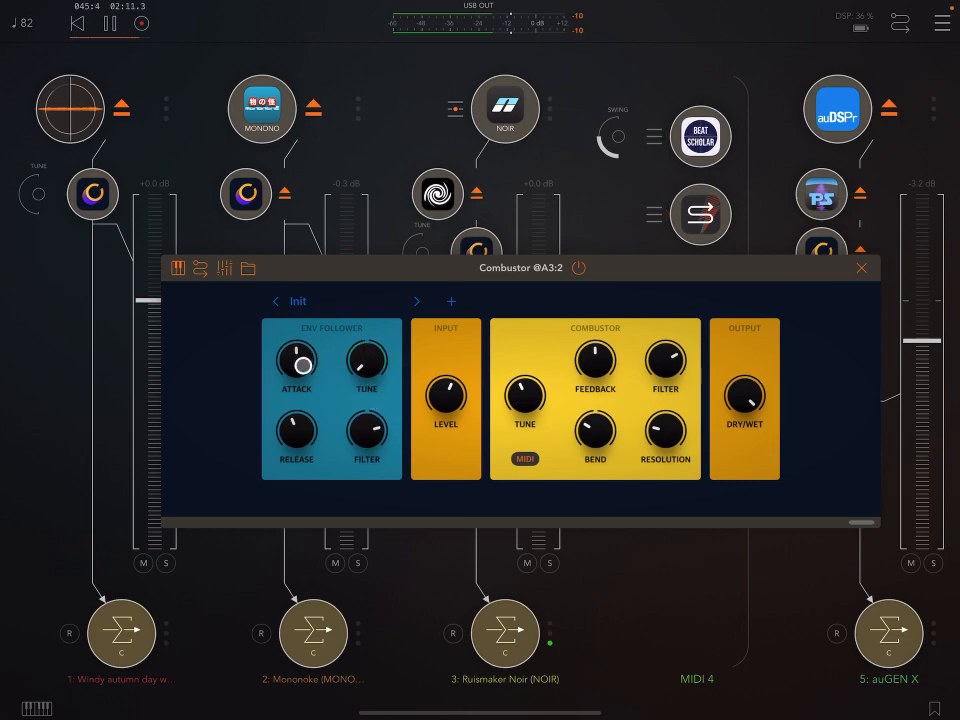
drag(296, 362, 296, 368)
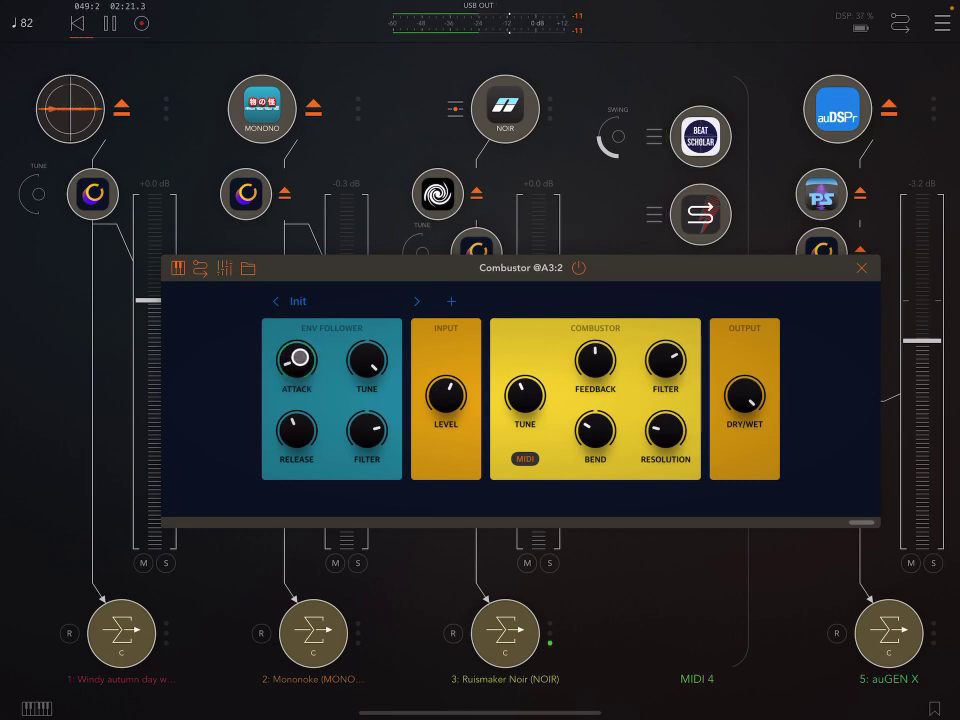
drag(296, 360, 310, 340)
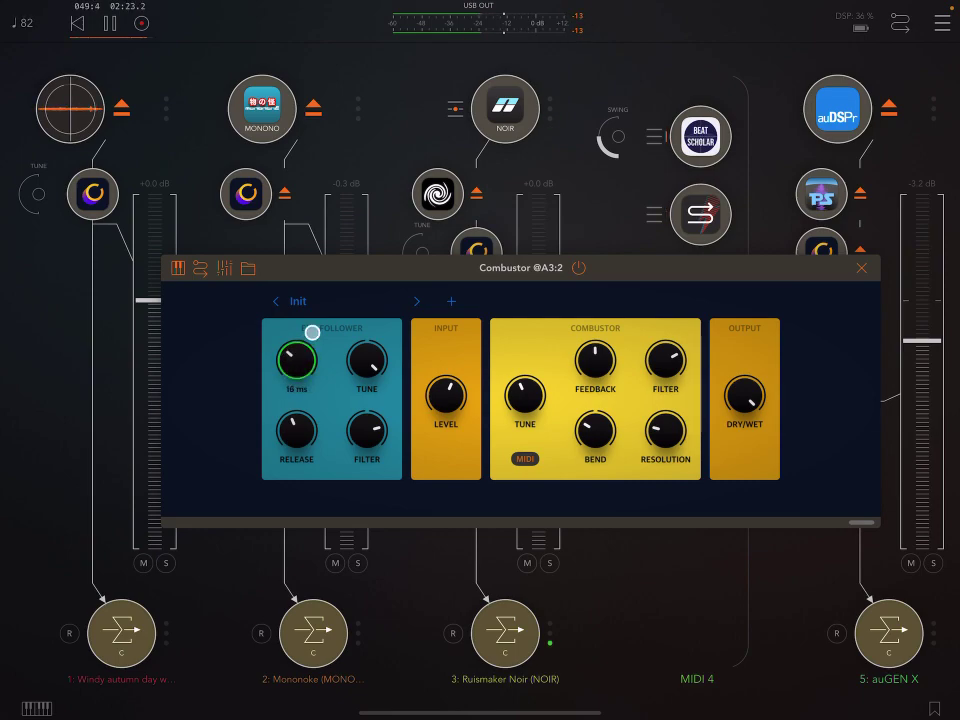
drag(296, 357, 296, 380)
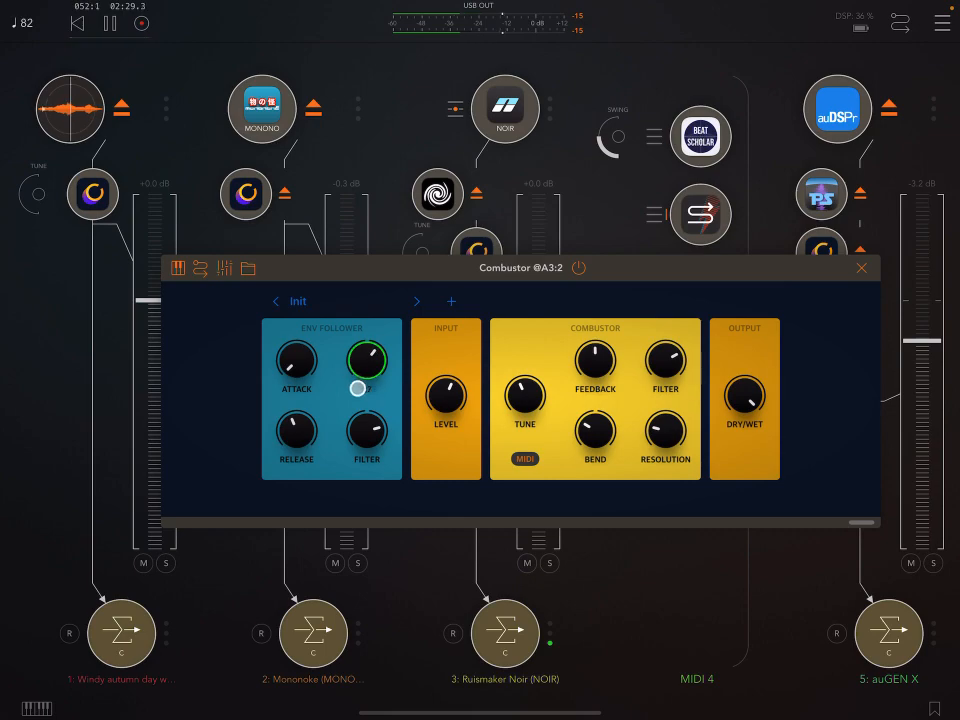
drag(296, 430, 296, 435)
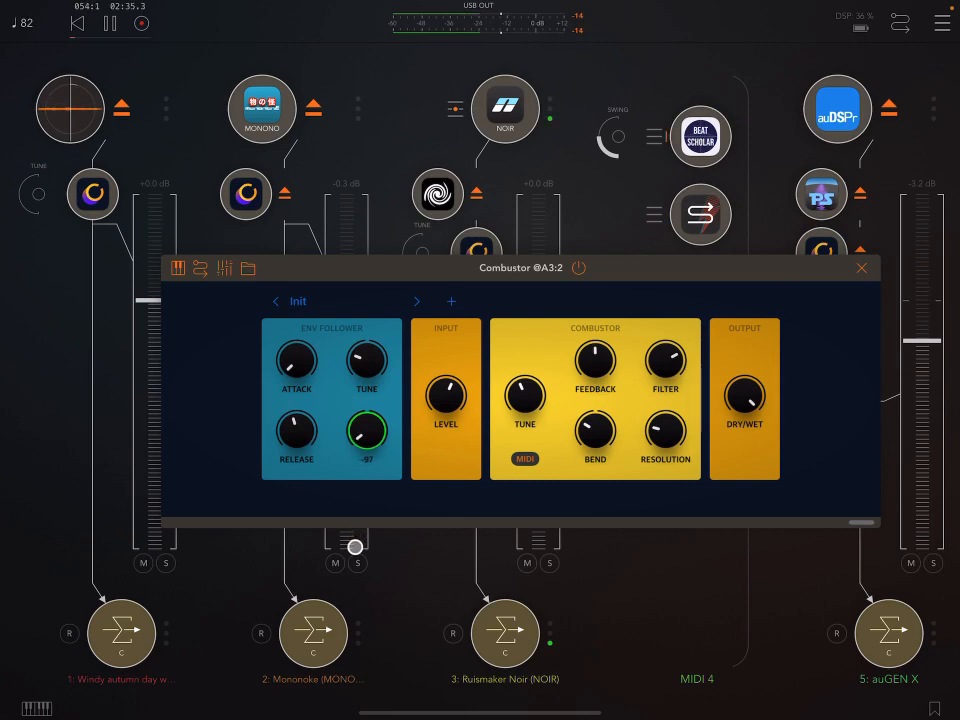
- Readjust the envelope Release and retune Combustor to about 282 Hz
drag(367, 433, 393, 397)
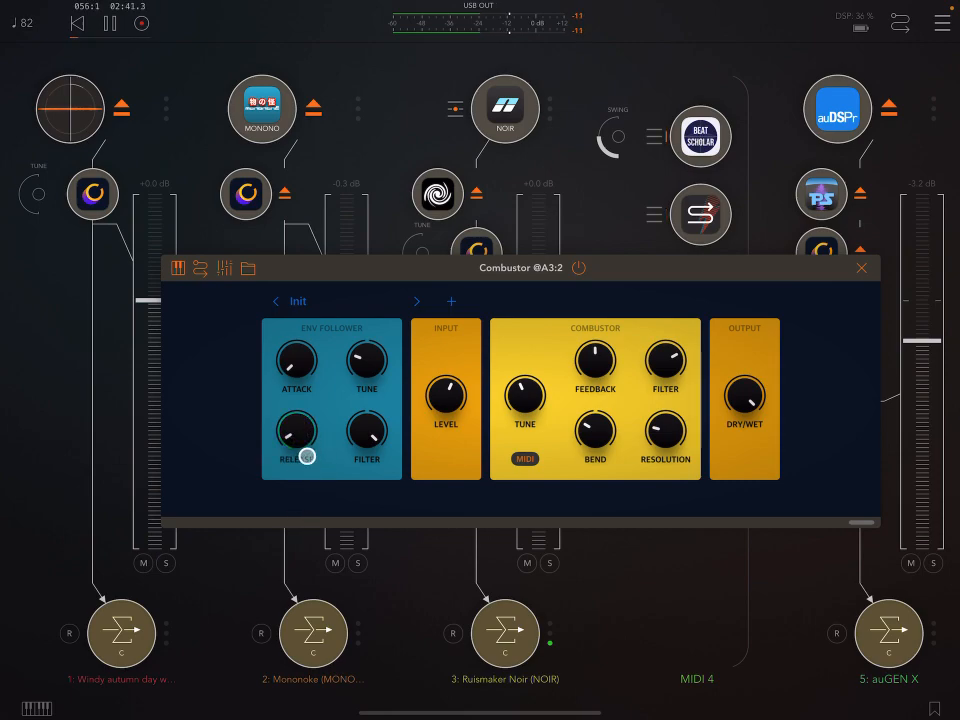
drag(296, 432, 300, 420)
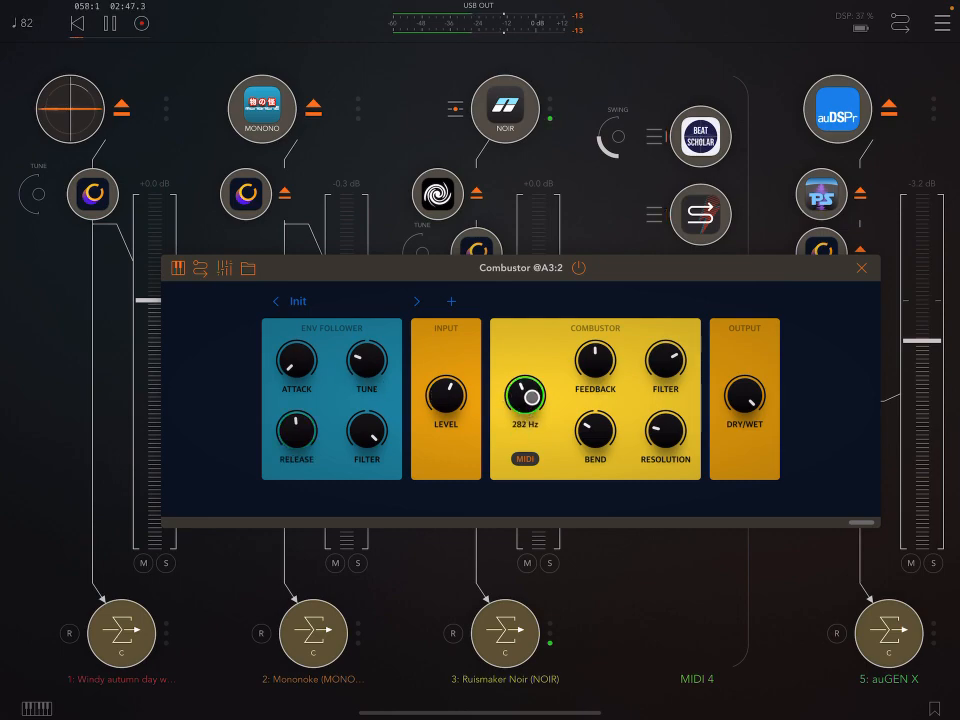
drag(526, 400, 547, 355)
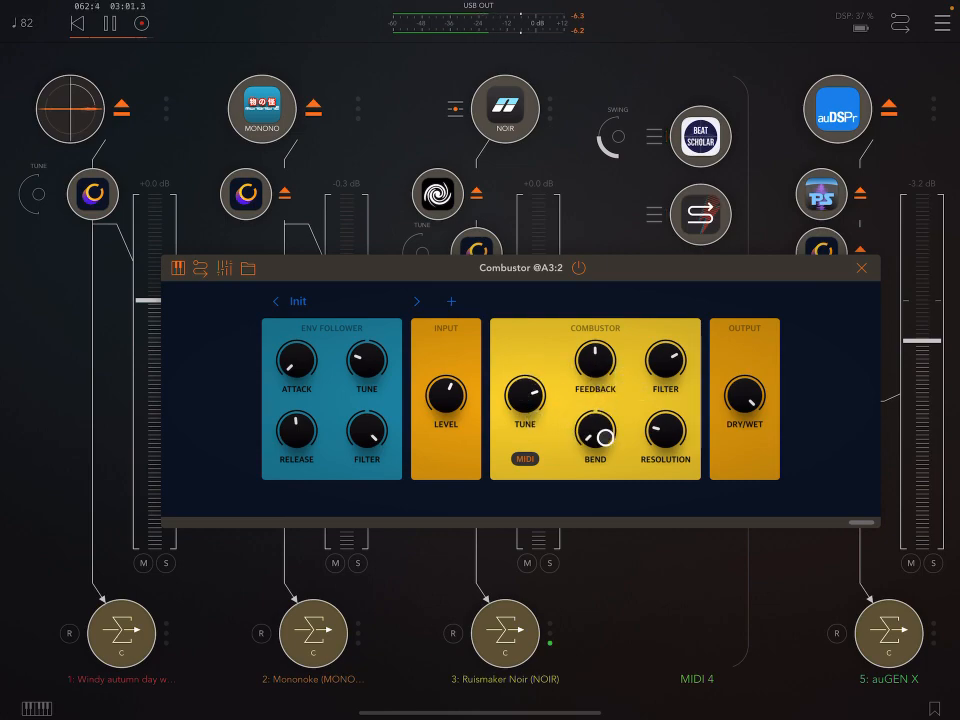
- Raise Combustor Bend to about 85 and set Tune near 461 Hz
drag(594, 432, 594, 445)
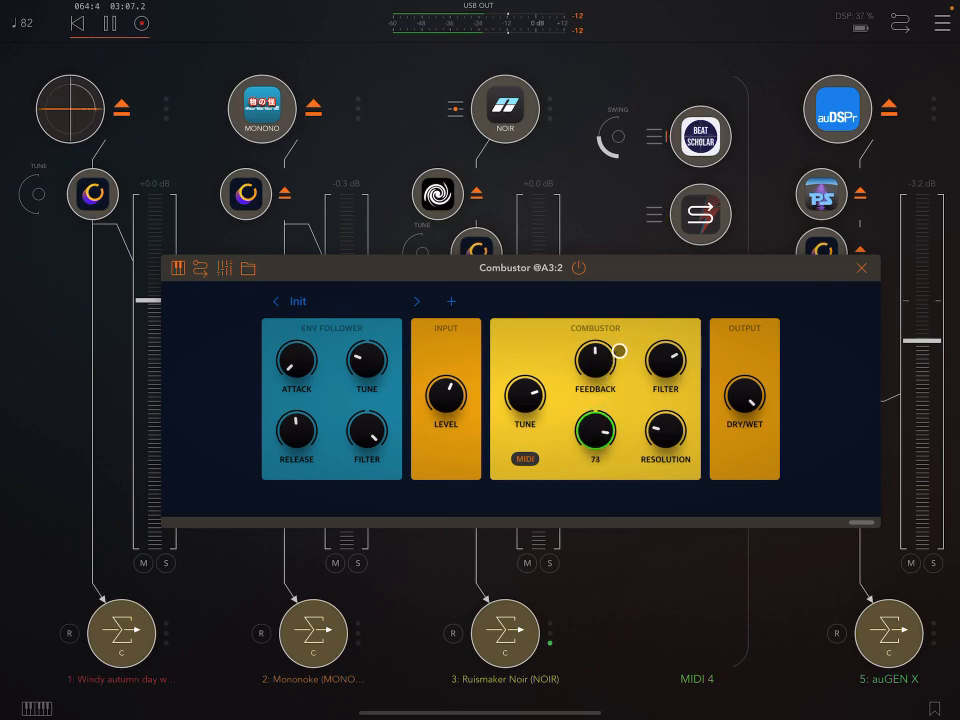
drag(595, 432, 595, 410)
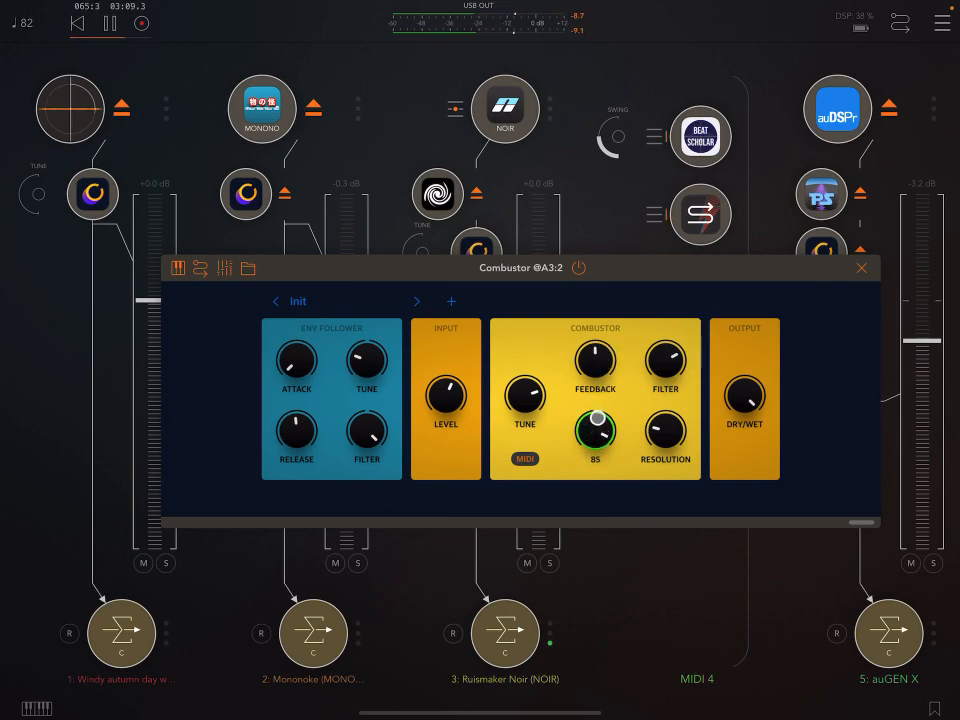
drag(595, 432, 595, 445)
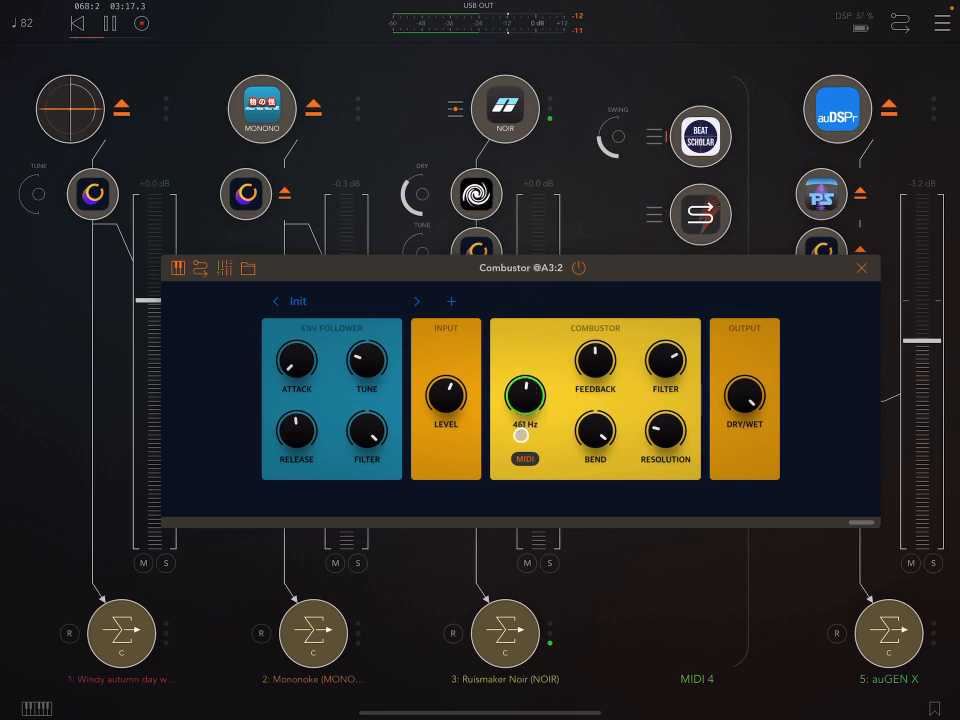
drag(521, 403, 519, 430)
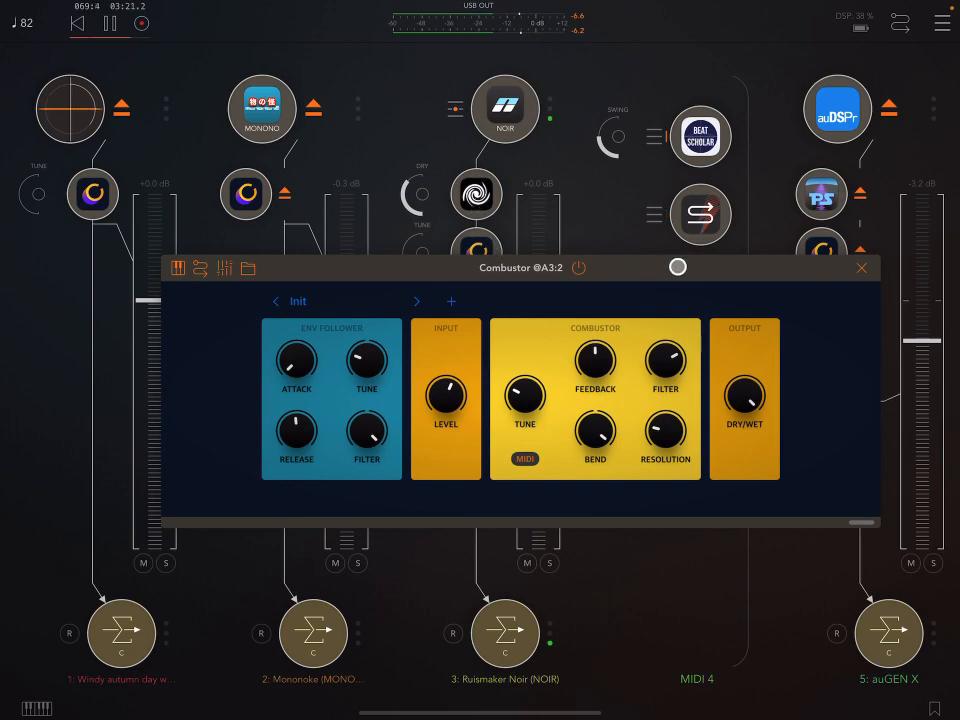
click(860, 267)
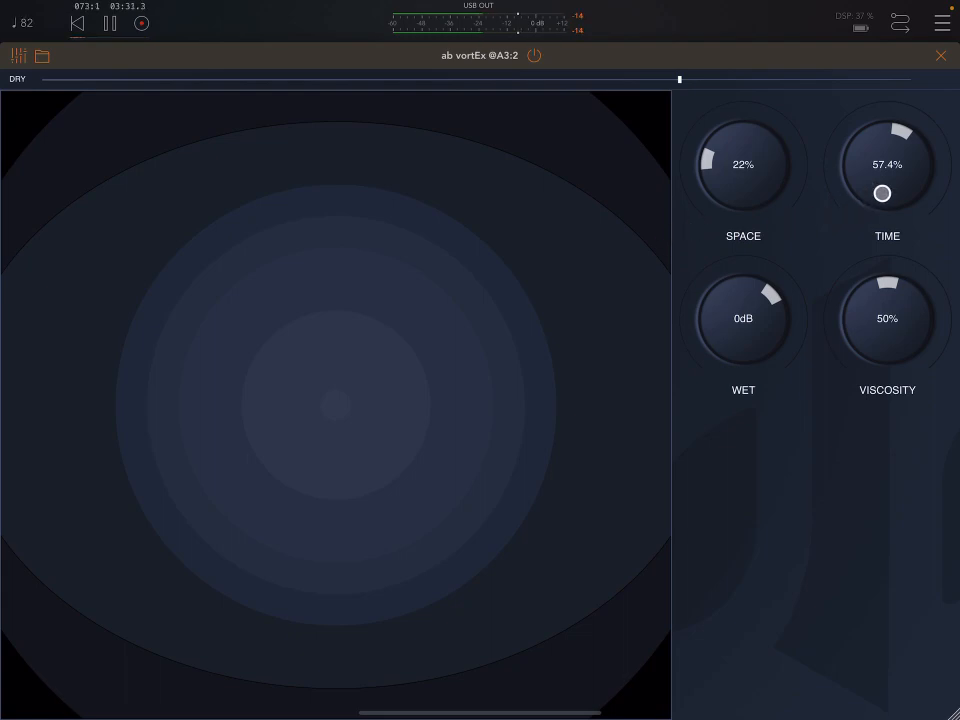
- Raise vortEx Time from 57.4% to 62.7% and close the plugin
drag(882, 193, 867, 265)
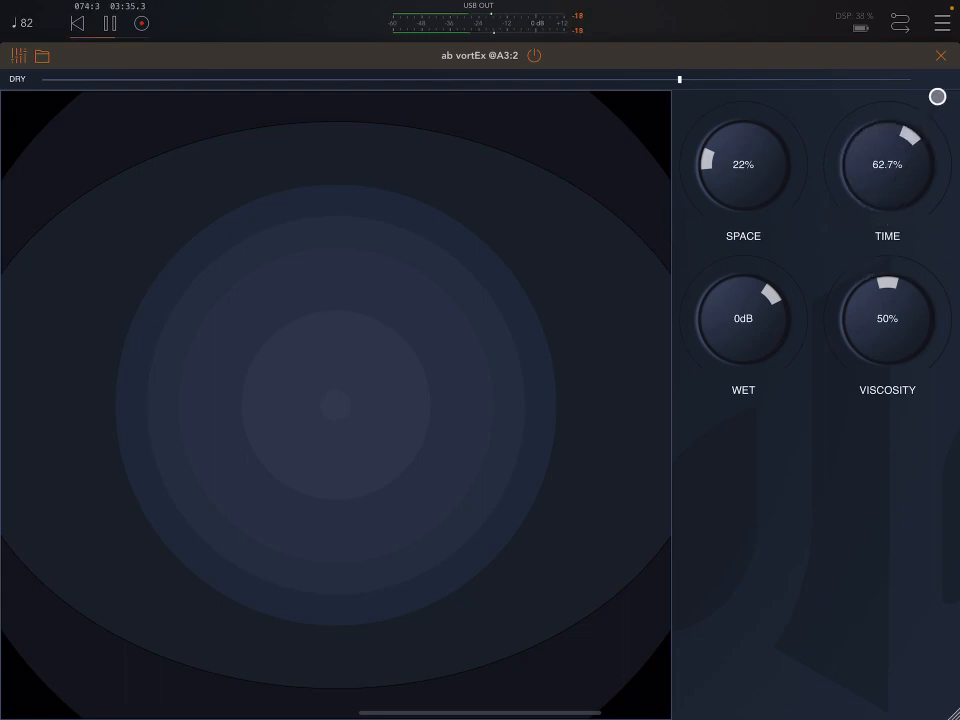
click(939, 55)
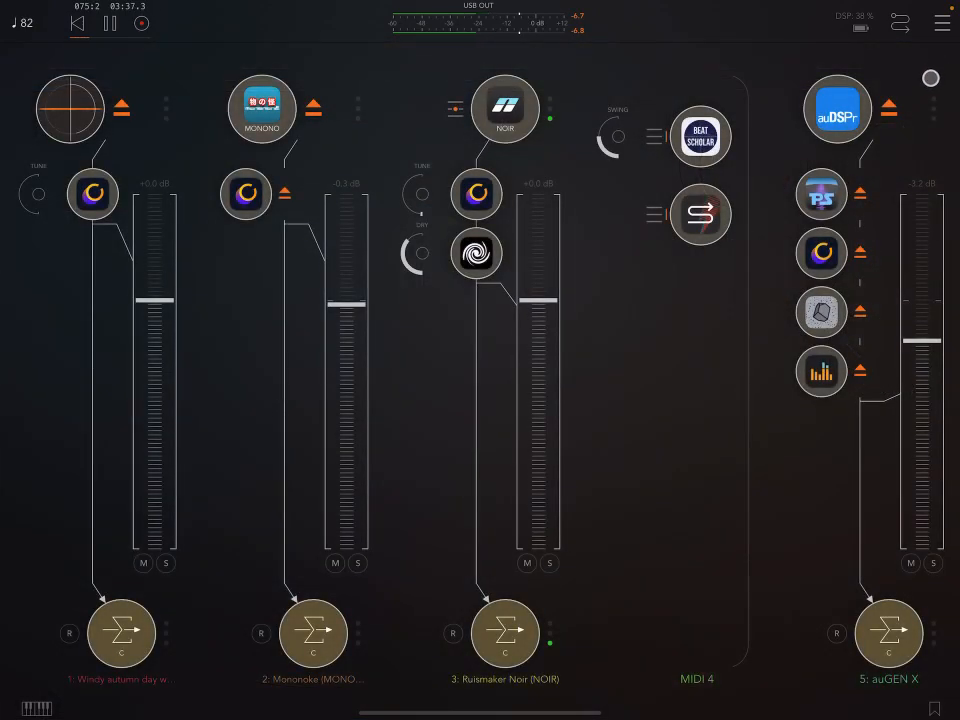
- Reopen channel 3's Combustor and set Feedback to 75 and Resolution to 15
click(477, 253)
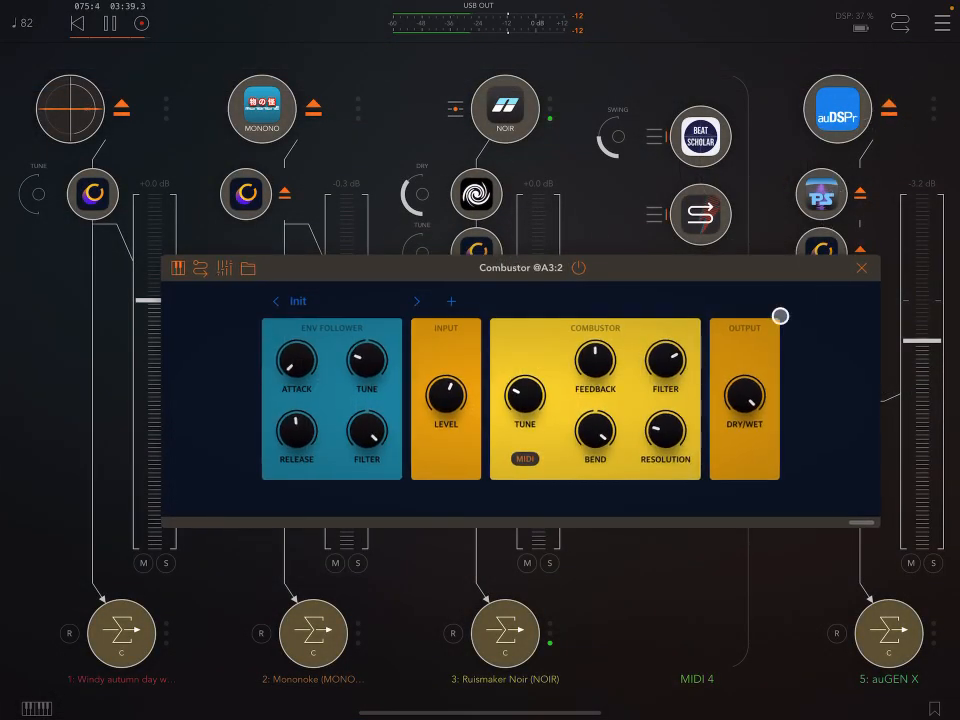
drag(595, 363, 600, 355)
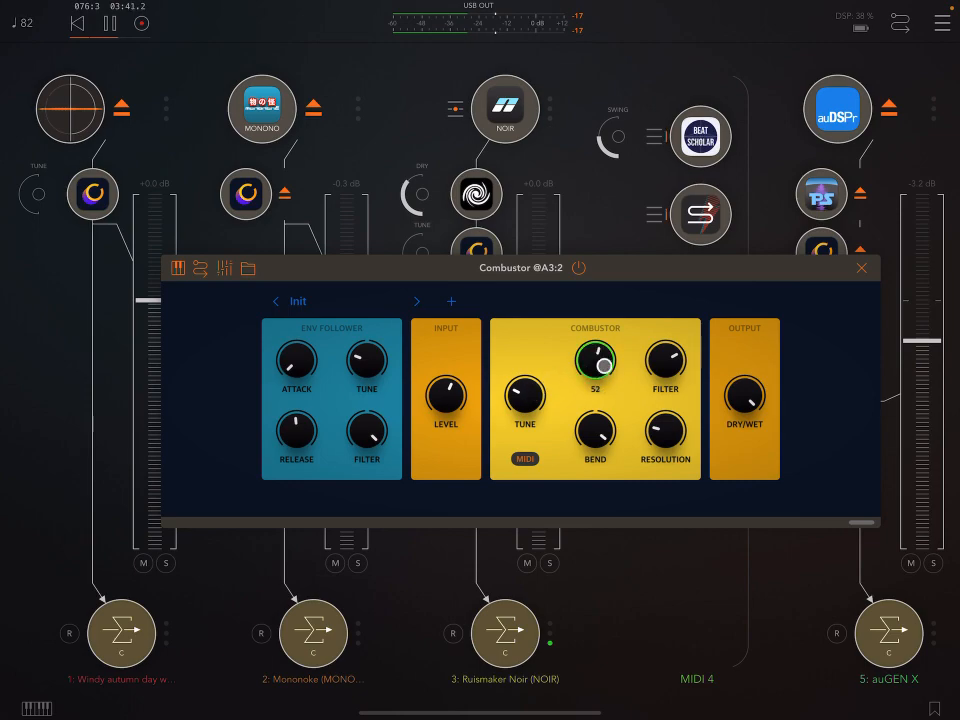
drag(596, 362, 604, 338)
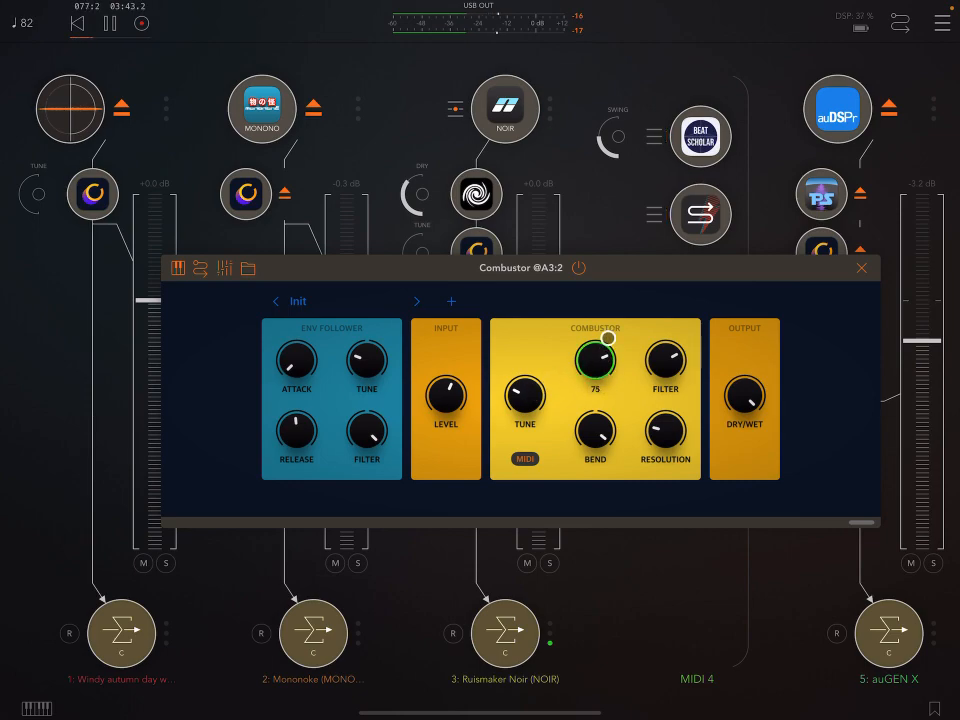
drag(595, 360, 590, 395)
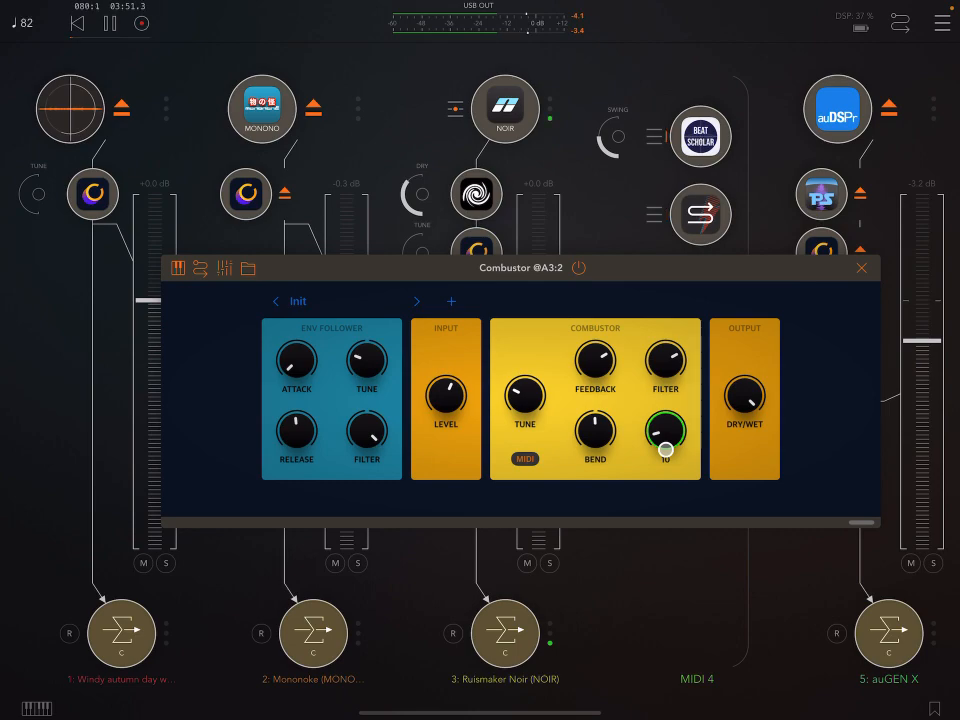
drag(665, 432, 670, 420)
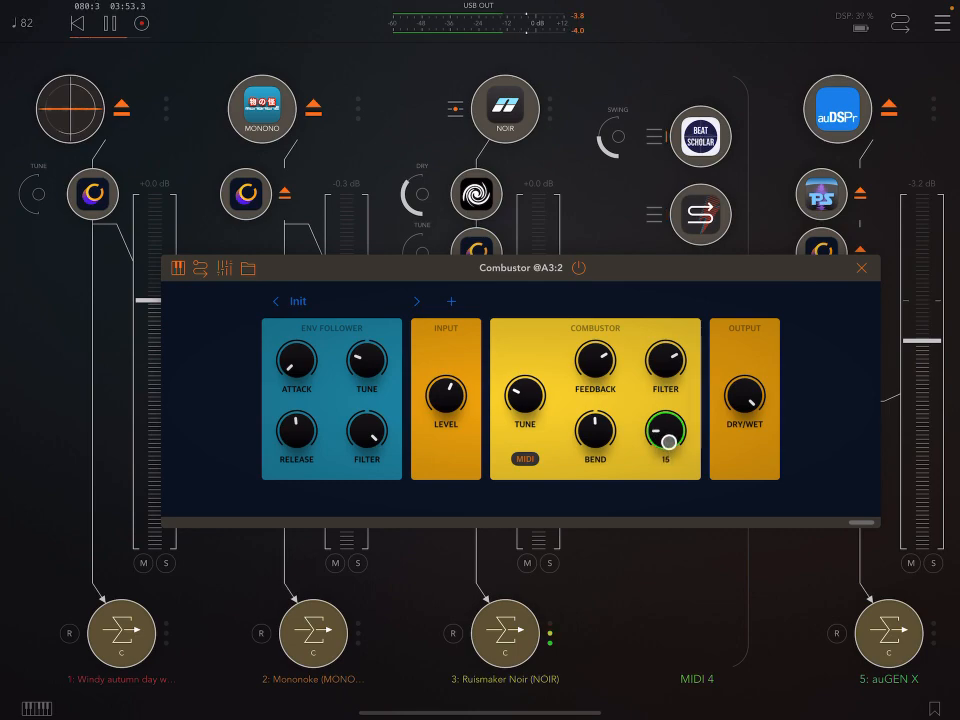
drag(666, 432, 673, 415)
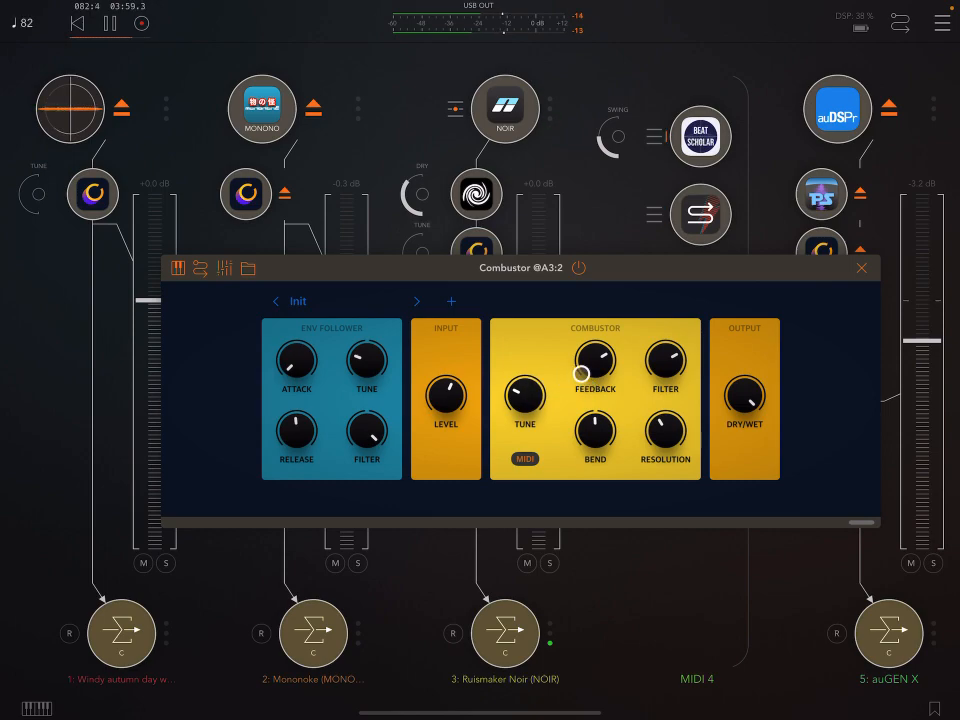
drag(595, 362, 595, 345)
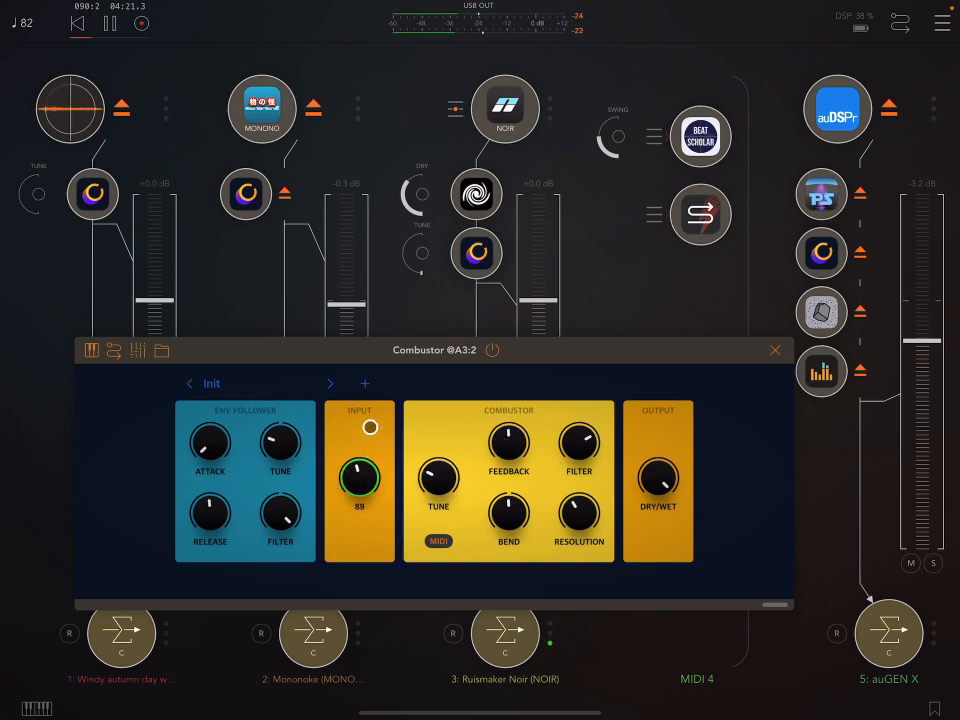
- Push channel 3's Combustor input Level to about 128 and close the plugin window
drag(359, 478, 359, 450)
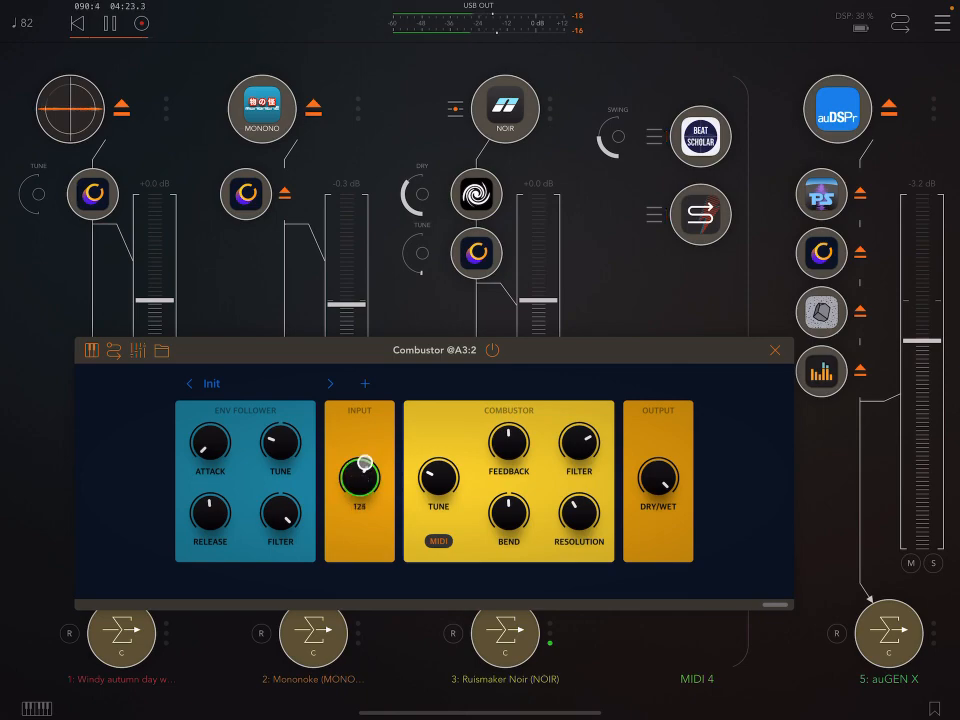
click(775, 350)
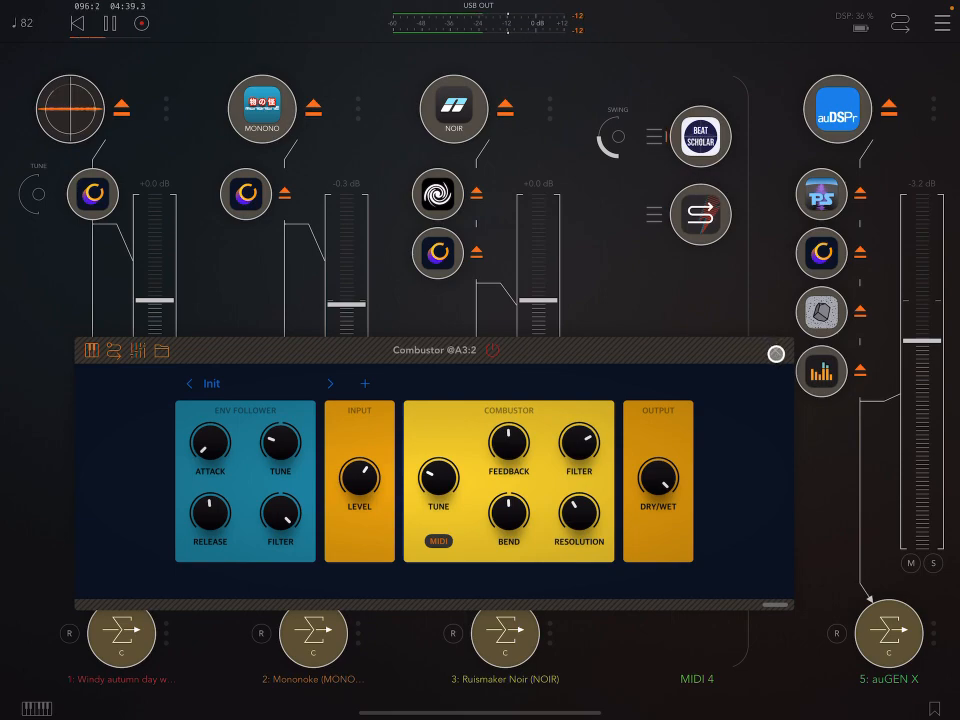
click(776, 354)
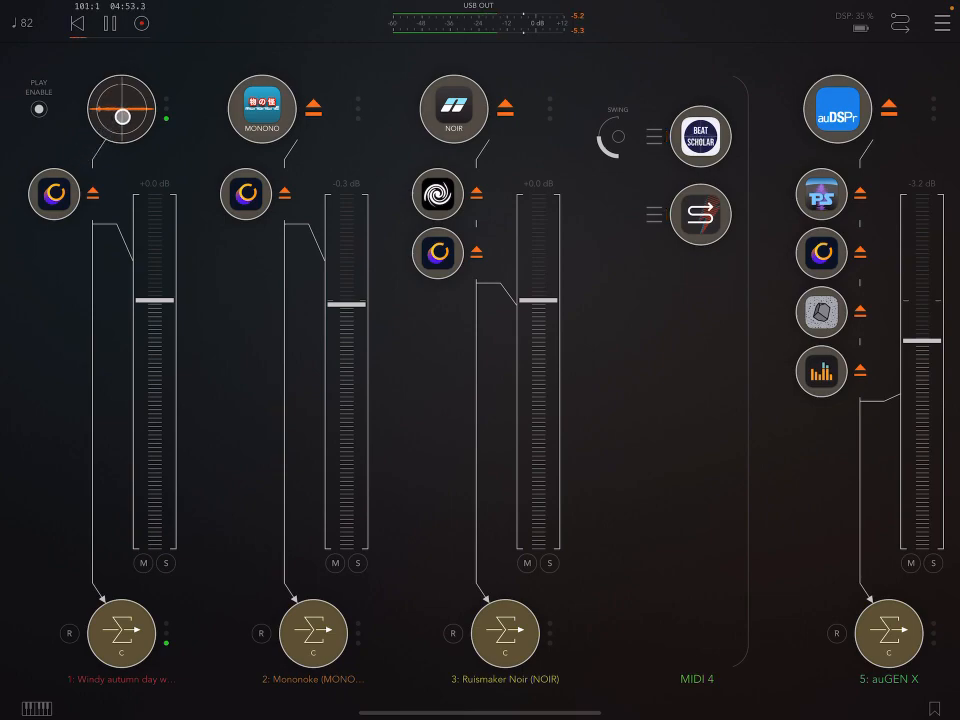
- Open the wind recording's File Player settings and adjust its playback Rate
click(53, 194)
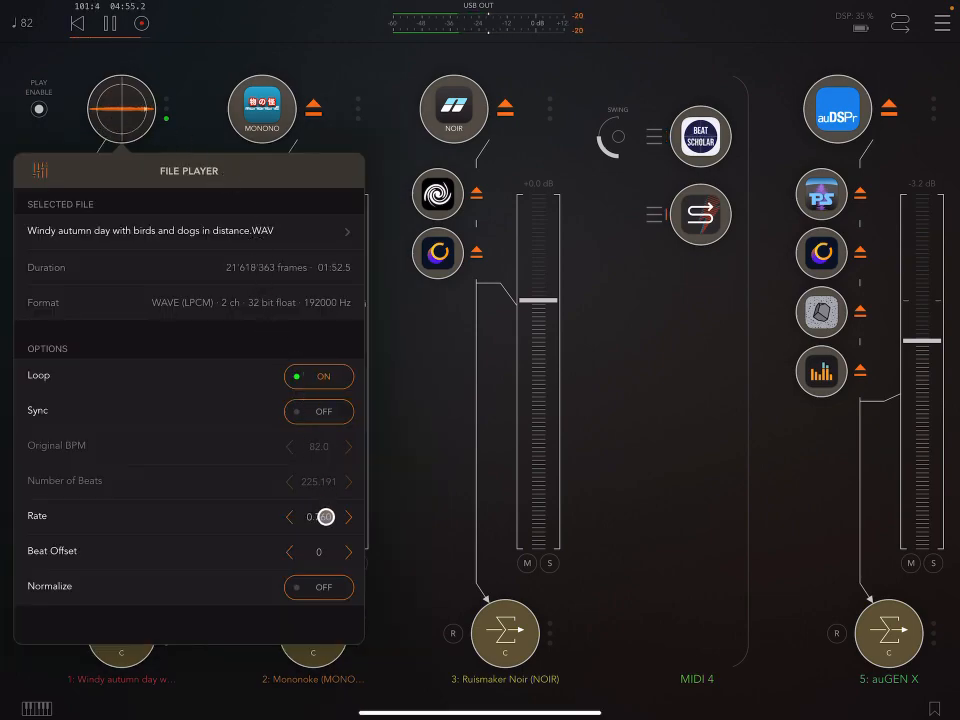
drag(325, 517, 308, 527)
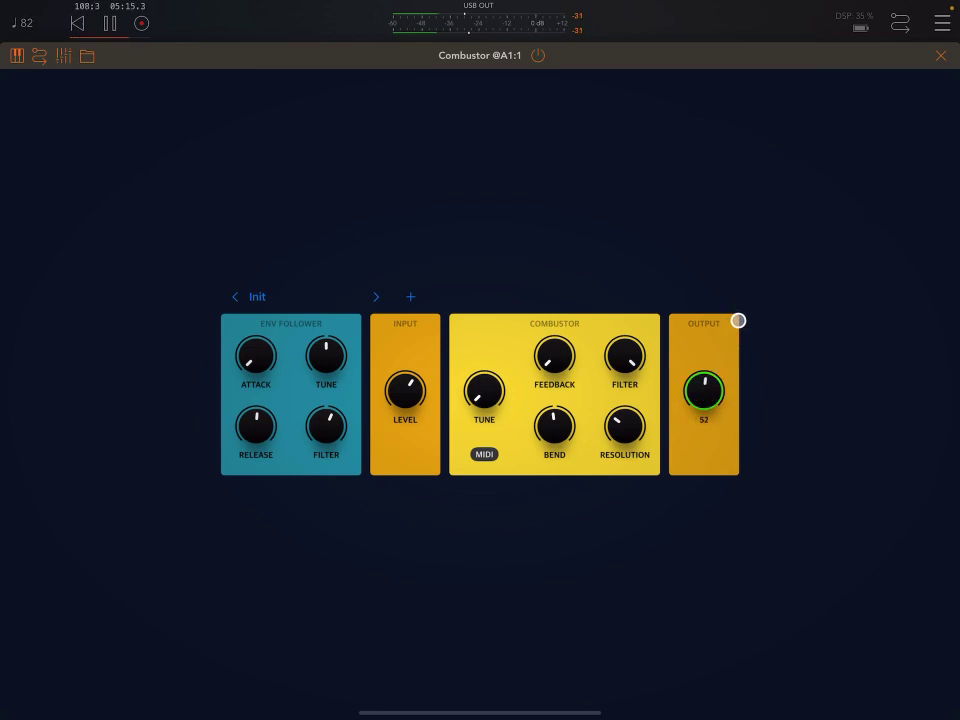
- Set channel 1's Combustor Feedback near 34 and Tune to about 105 Hz, rebalance Dry/Wet, then close it
drag(738, 321, 744, 287)
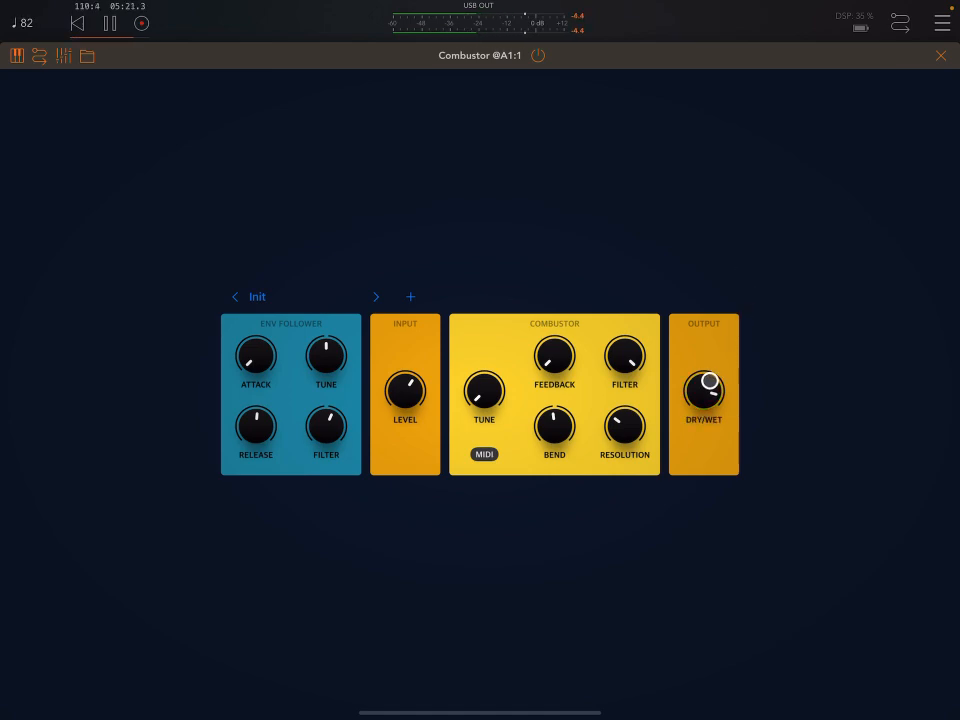
drag(704, 392, 710, 375)
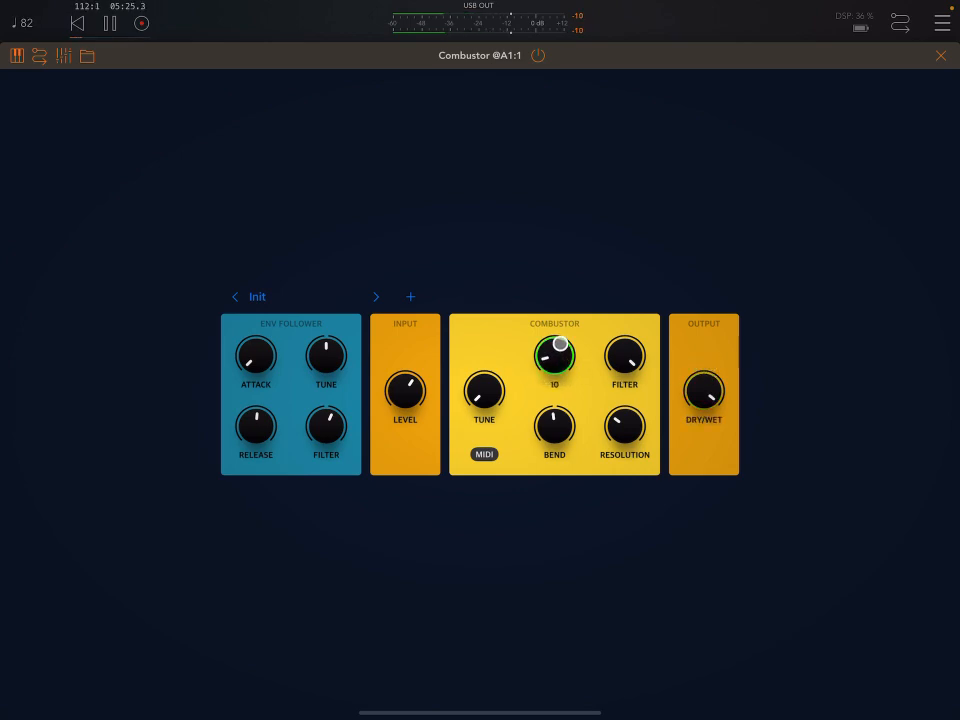
drag(560, 345, 566, 308)
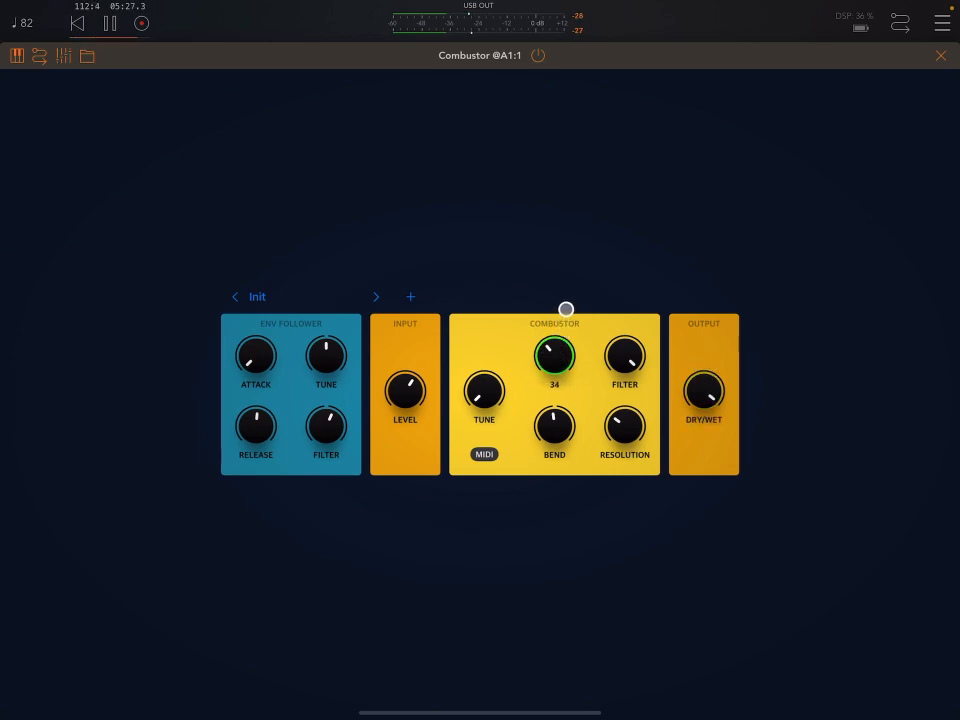
drag(566, 308, 573, 284)
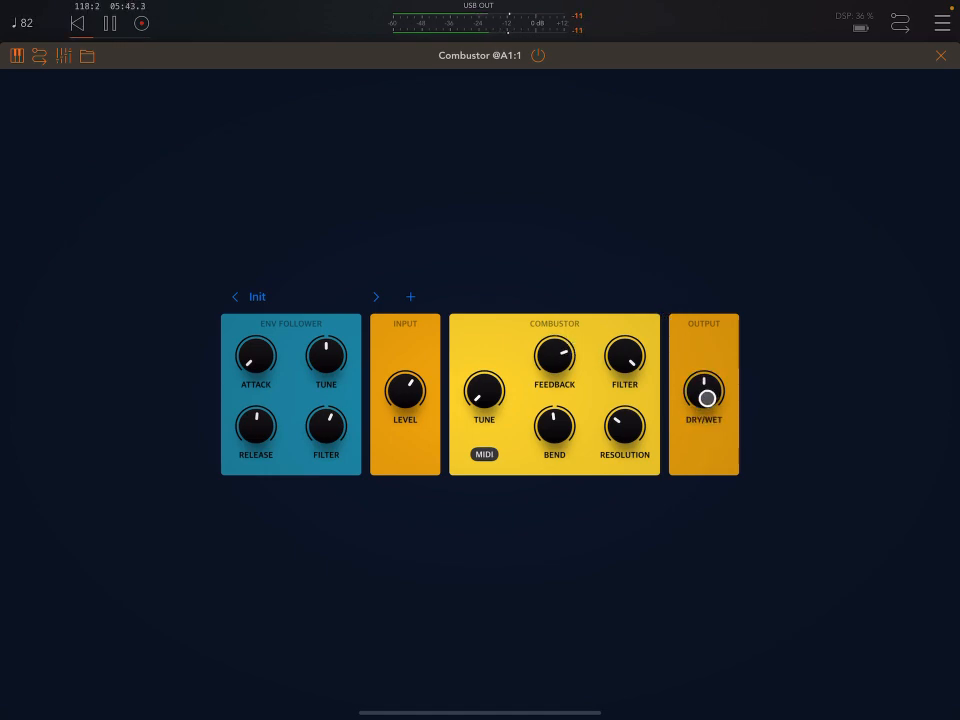
drag(704, 395, 712, 372)
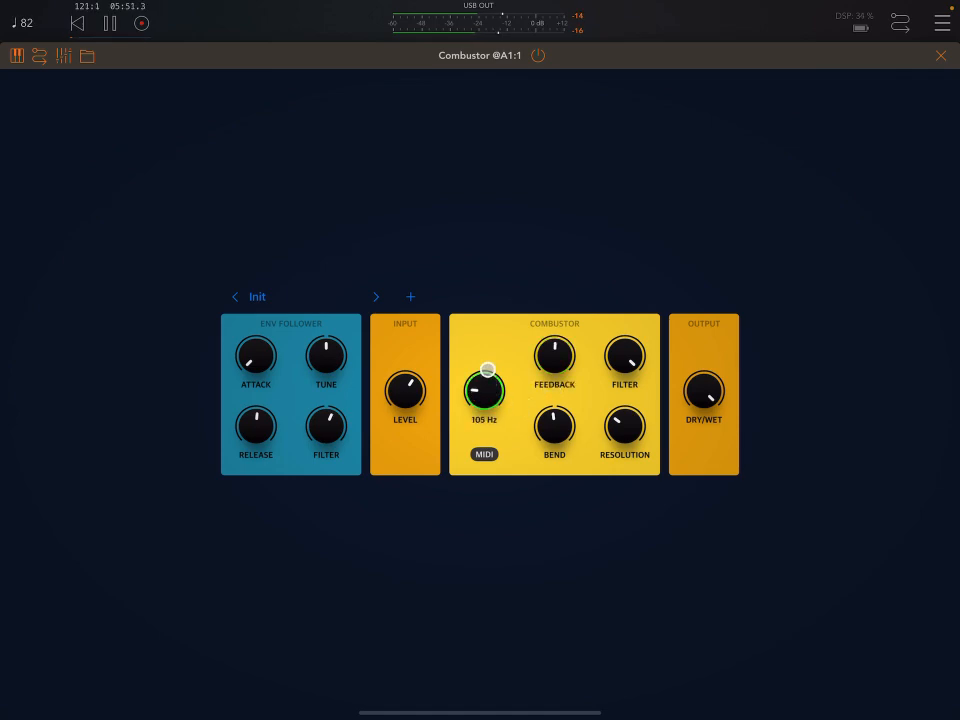
drag(485, 390, 490, 360)
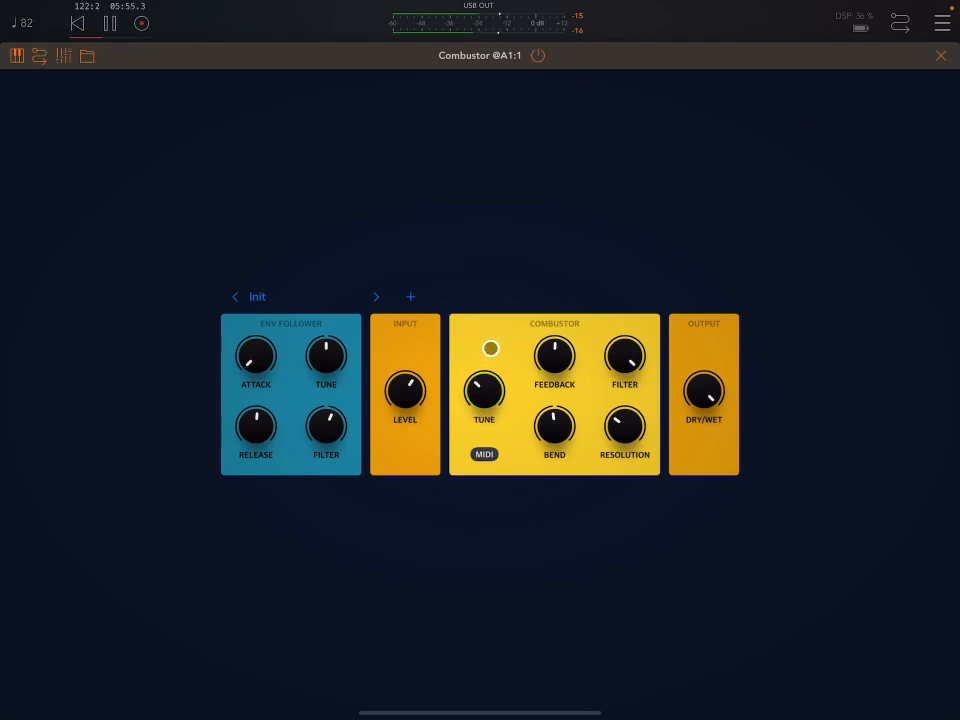
click(940, 55)
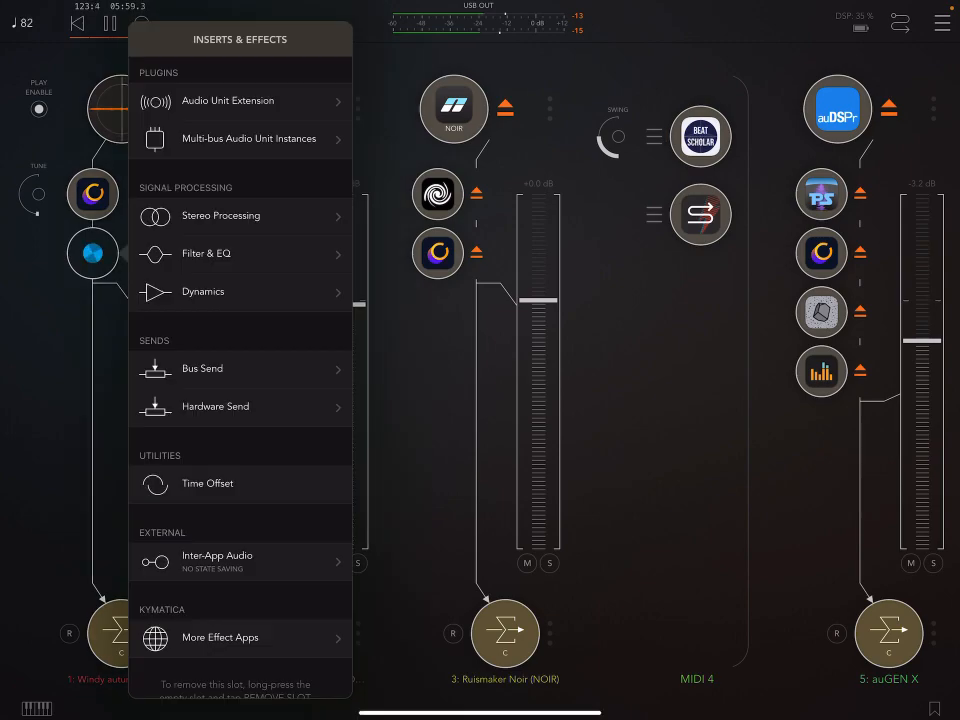
- Search the effects list for 'bla' and insert a second Combustor on channel 1
click(220, 69)
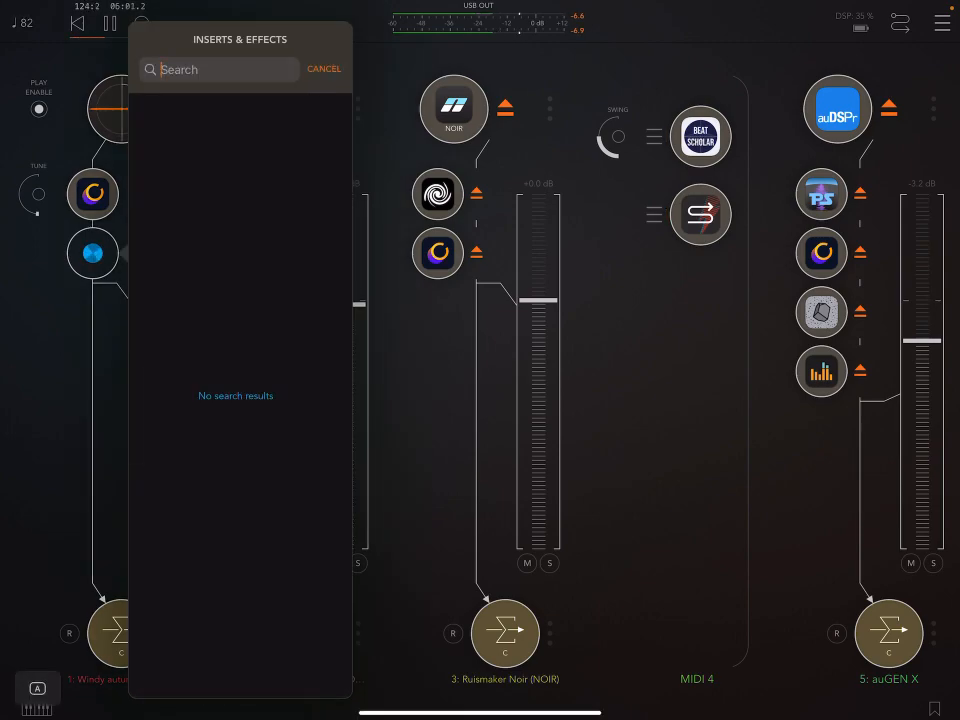
text(bla)
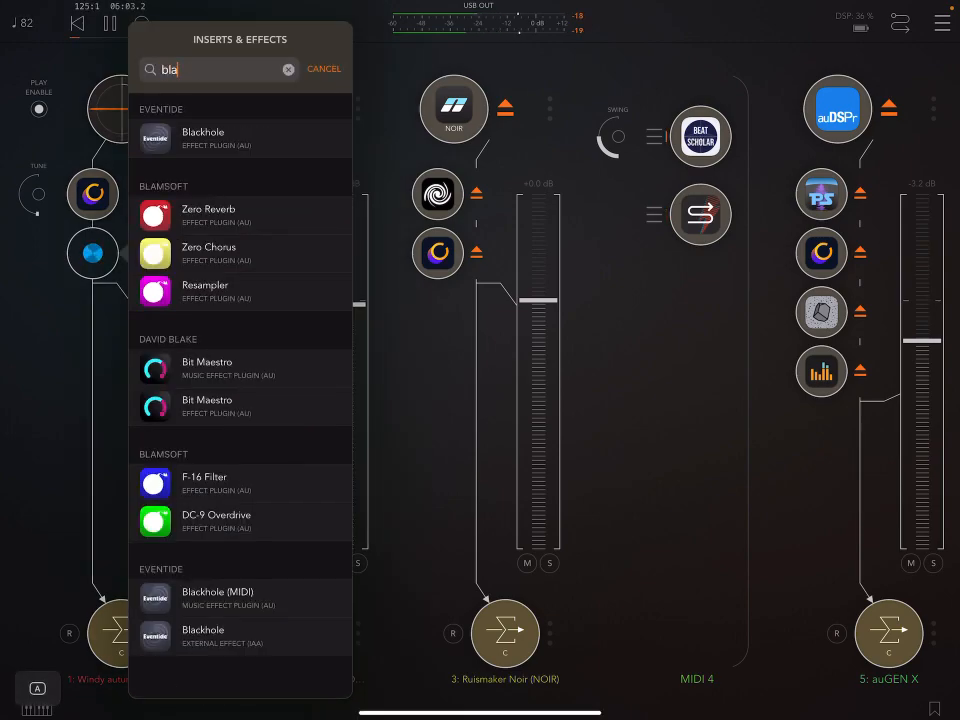
click(323, 68)
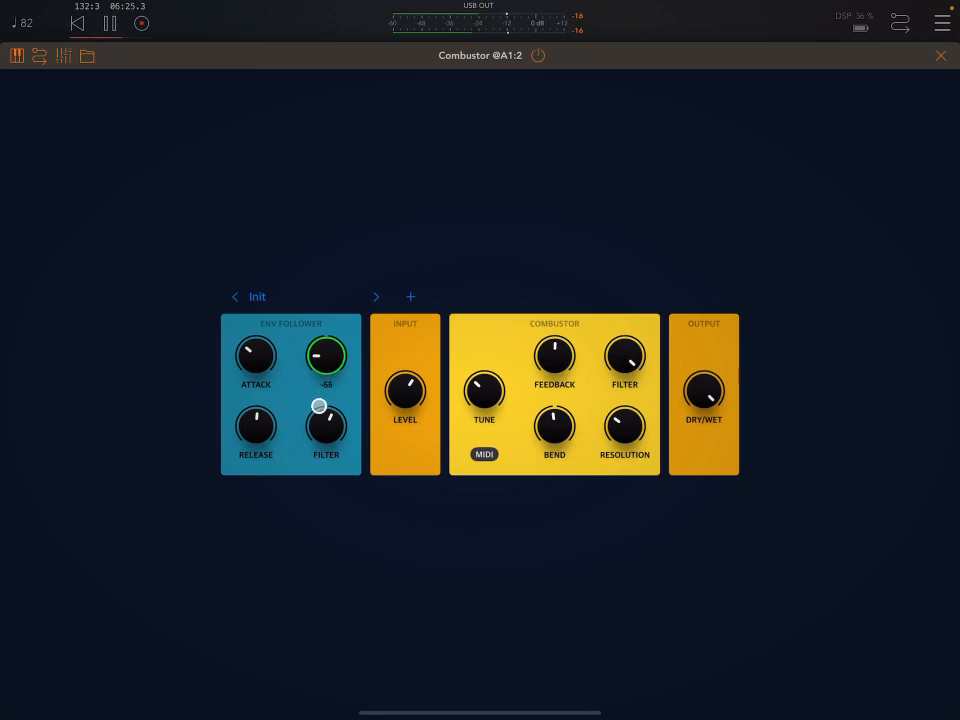
- Set the second Combustor's envelope follower filter to 31 and Bend to 39
drag(326, 425, 326, 415)
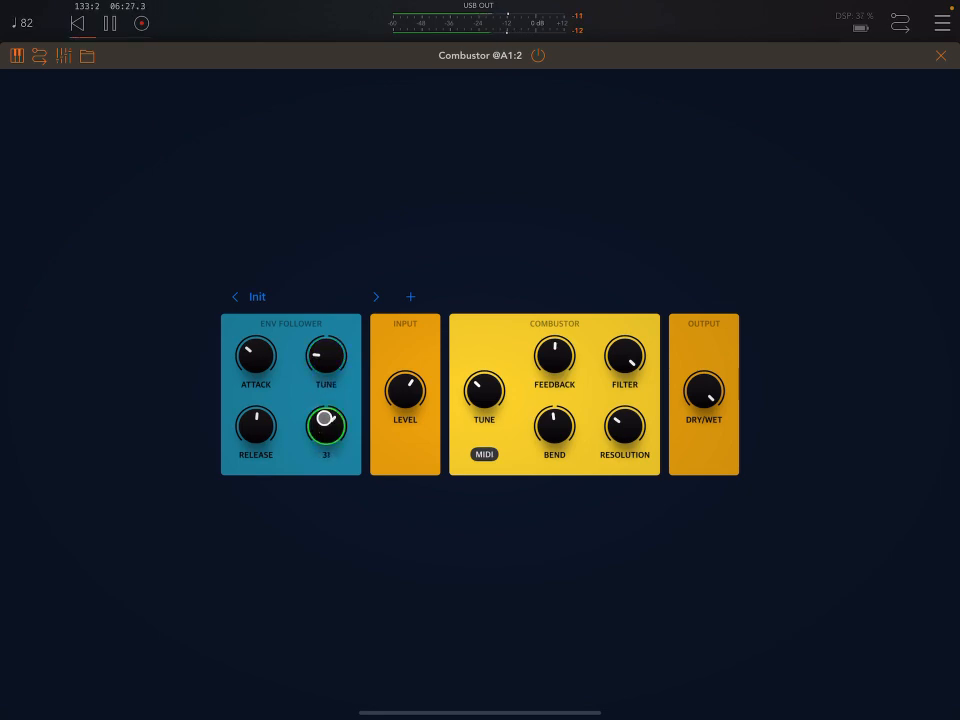
drag(326, 425, 326, 440)
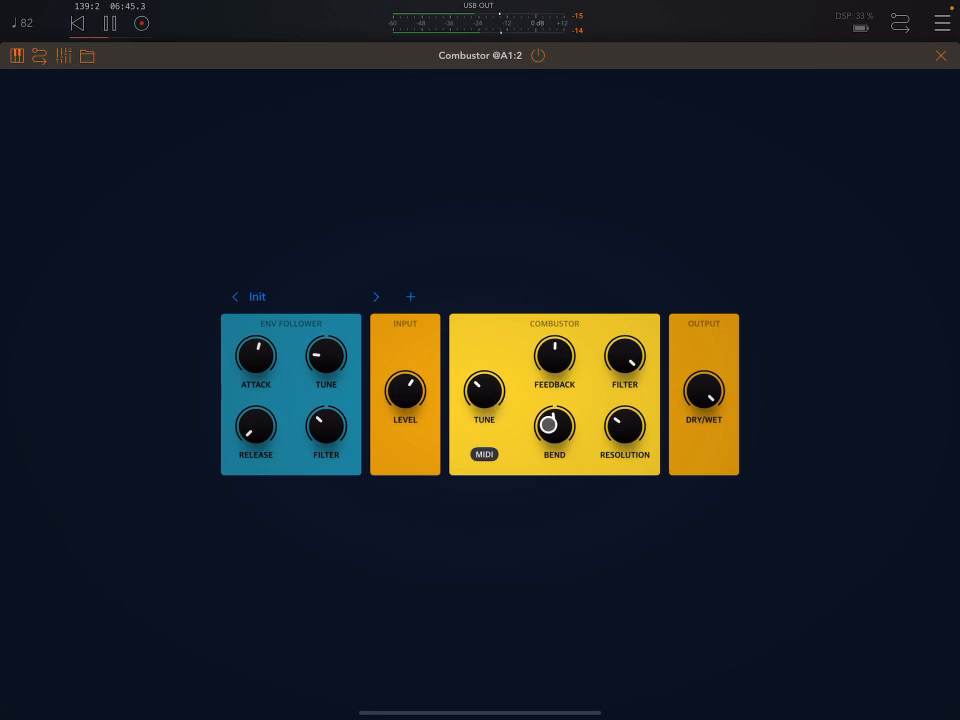
drag(554, 427, 549, 471)
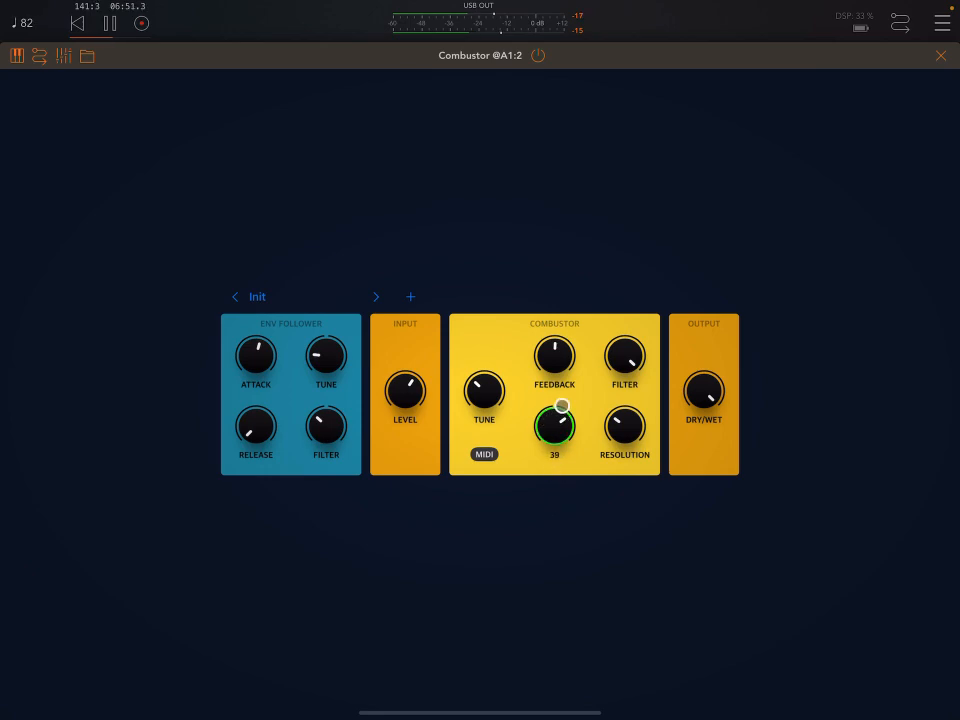
drag(554, 427, 554, 400)
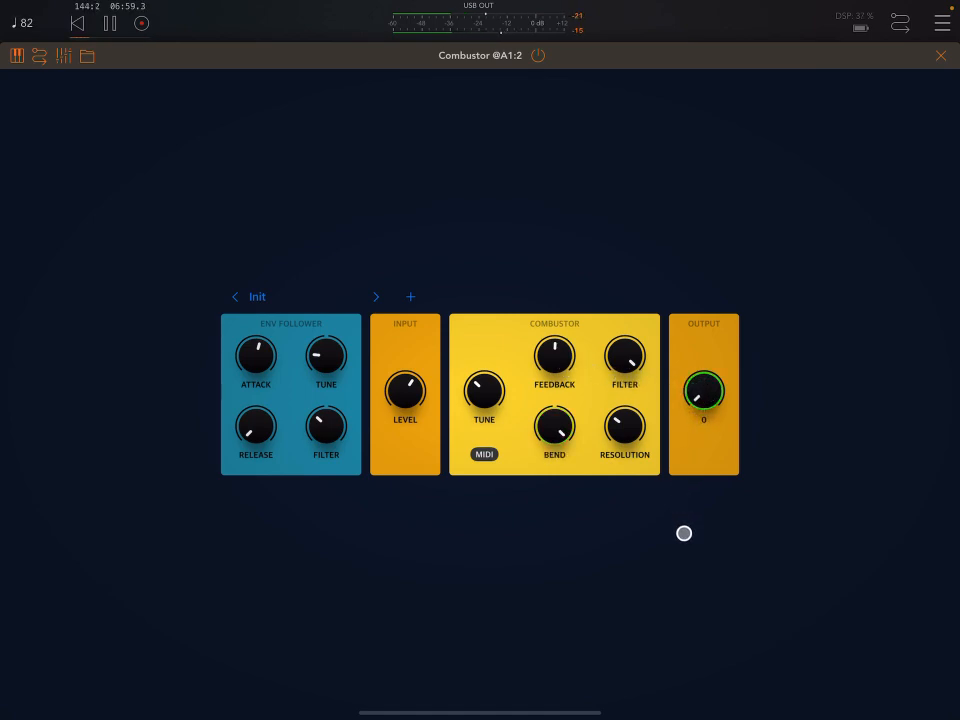
- Raise Tune, set Bend to 30, toggle MIDI tracking, Dry/Wet to 12, Resolution to 33
drag(684, 533, 679, 456)
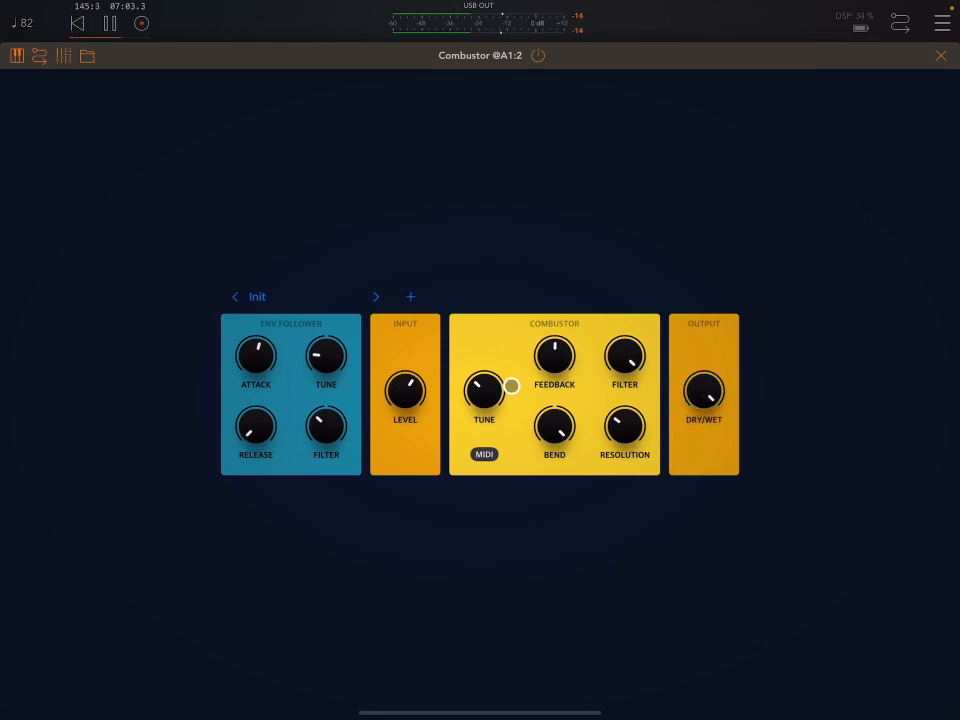
drag(512, 386, 490, 373)
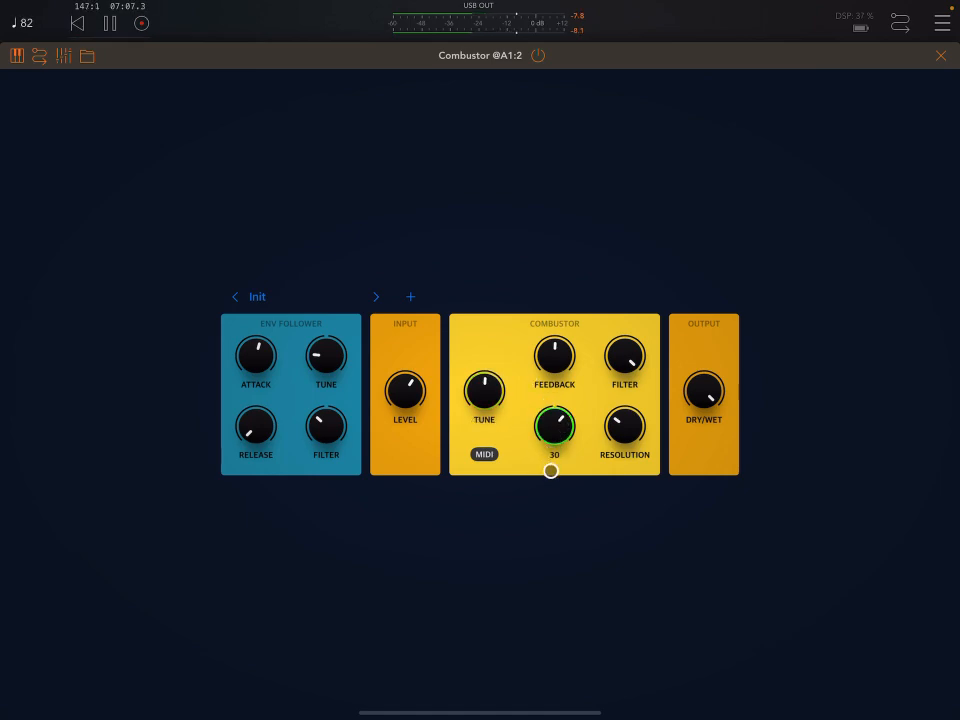
drag(551, 471, 551, 515)
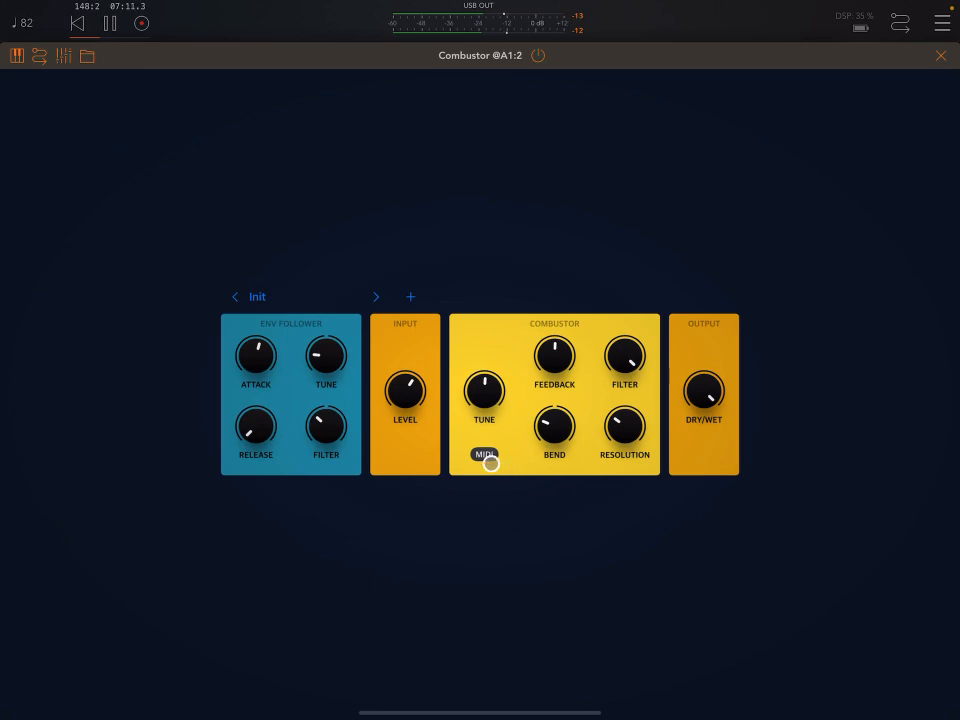
click(704, 392)
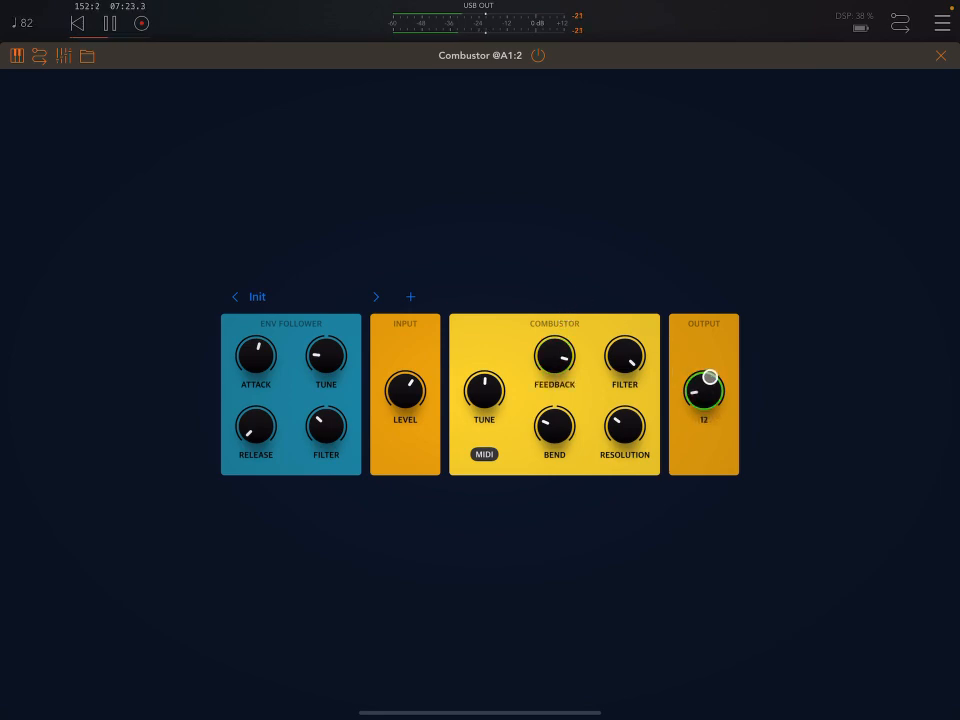
drag(703, 390, 703, 350)
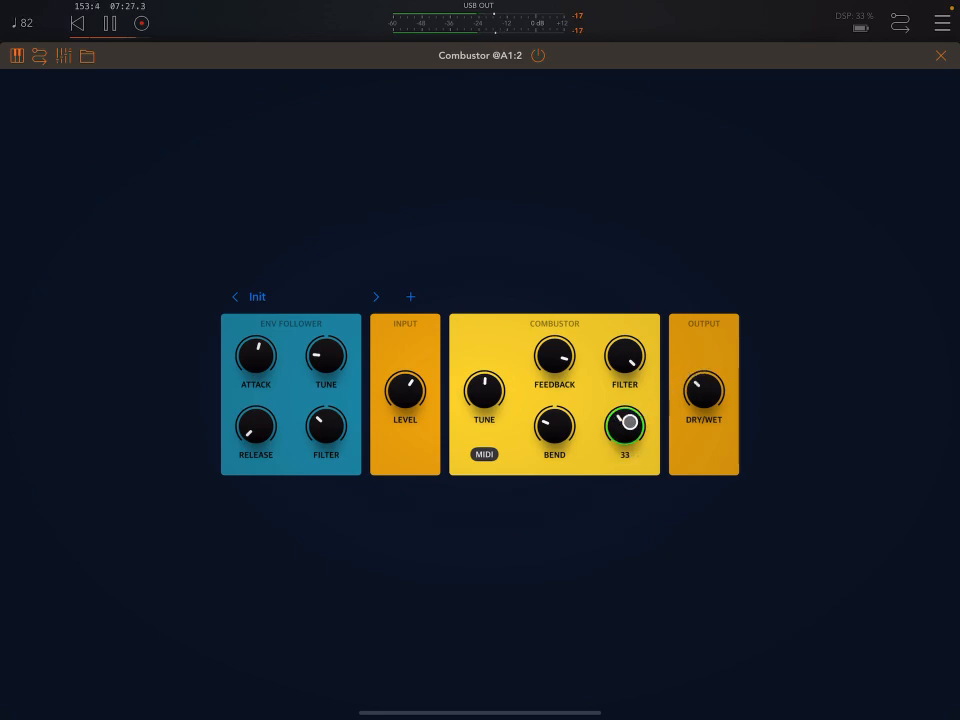
drag(624, 428, 647, 307)
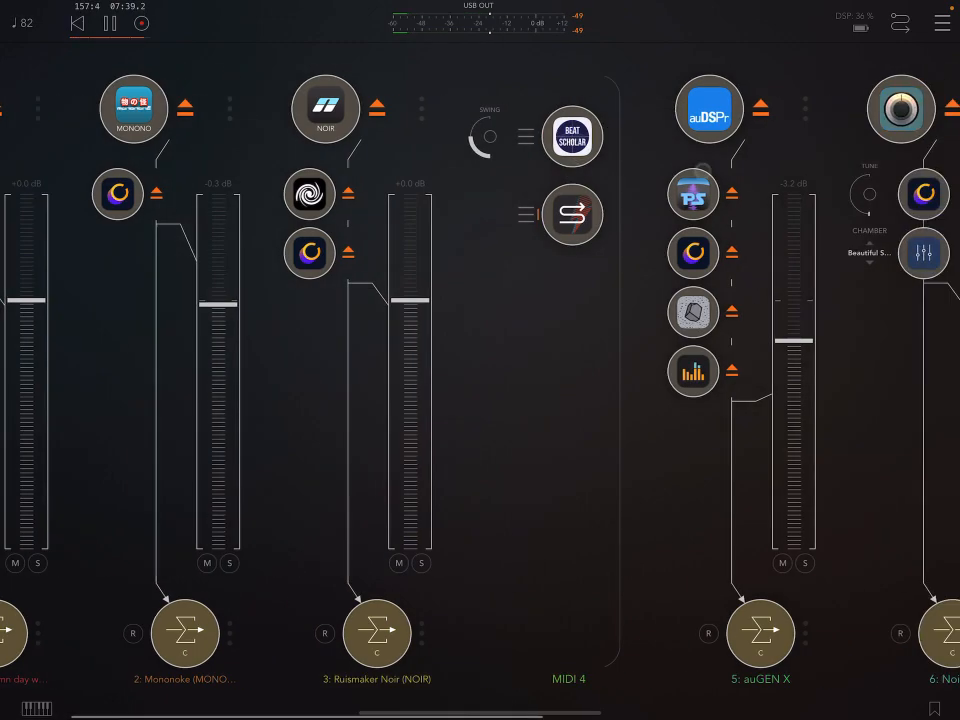
- Set channel 5's auGEN X noise sweep time to about 0.30 seconds
scroll(right, 3)
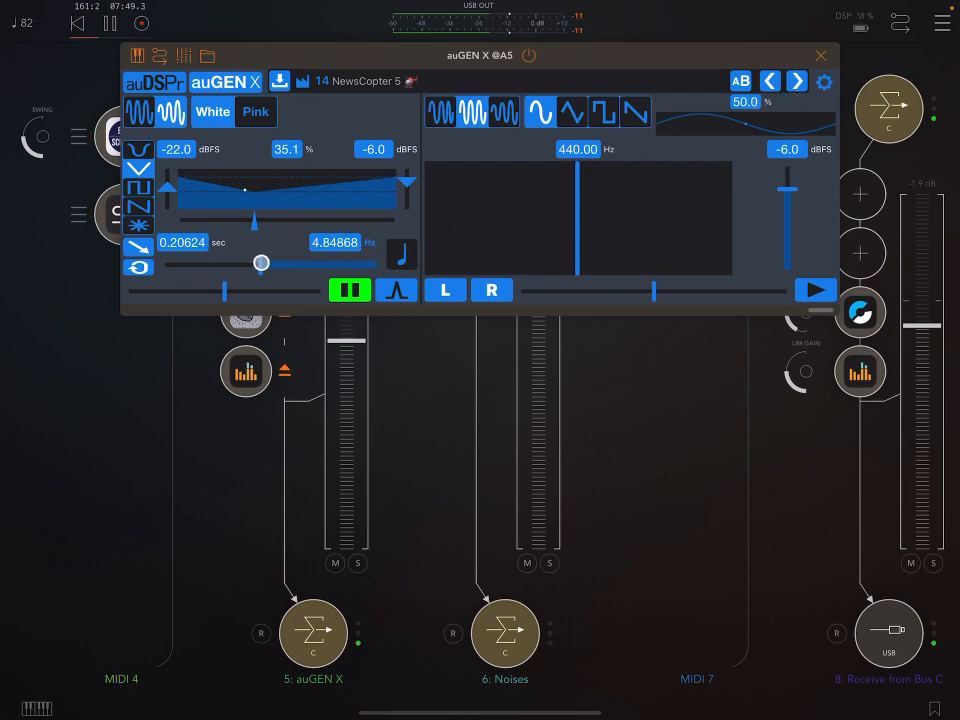
drag(262, 262, 253, 262)
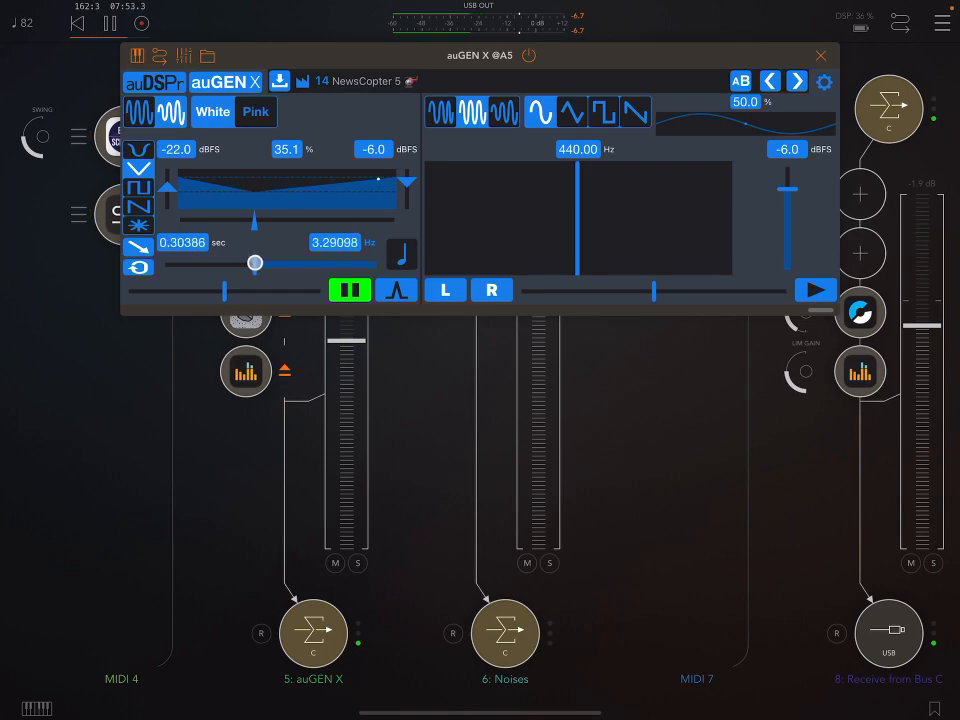
drag(255, 262, 261, 262)
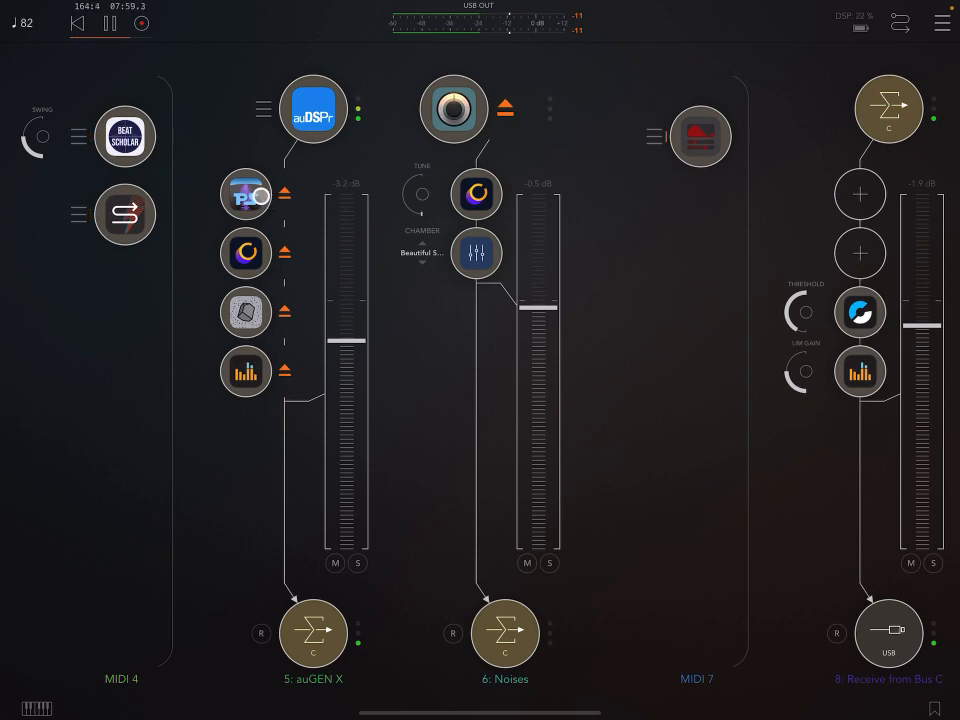
- View channel 5's PaulXStretch window, then open its Combustor on the Init preset
click(245, 193)
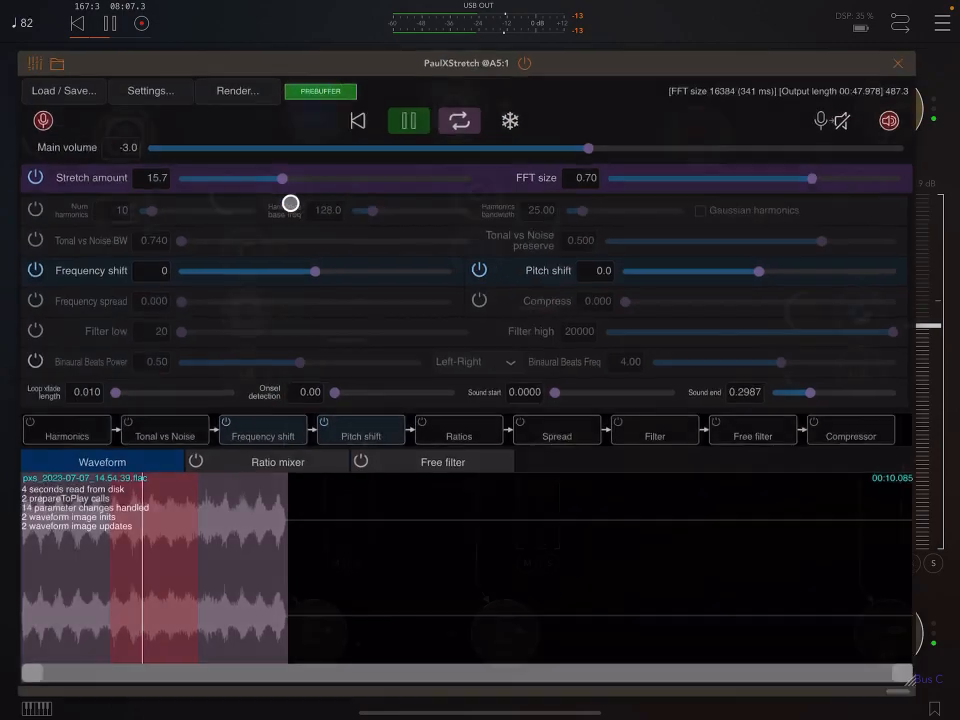
click(855, 117)
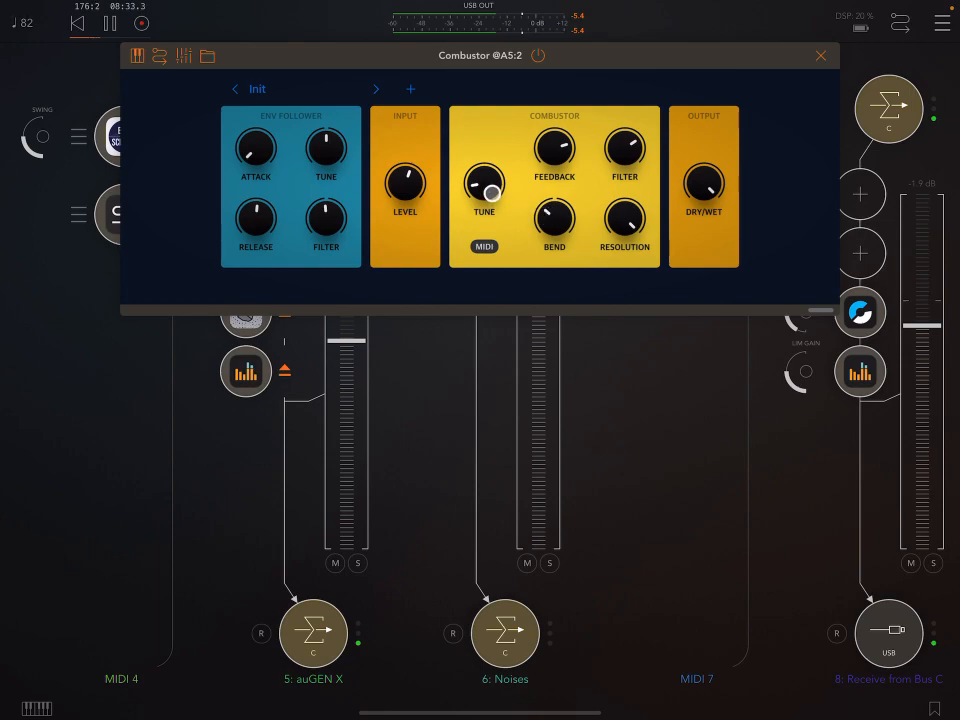
- Nudge the Combustor Tune up toward 242 Hz and back, then open the Cascade reverb
drag(484, 185, 484, 150)
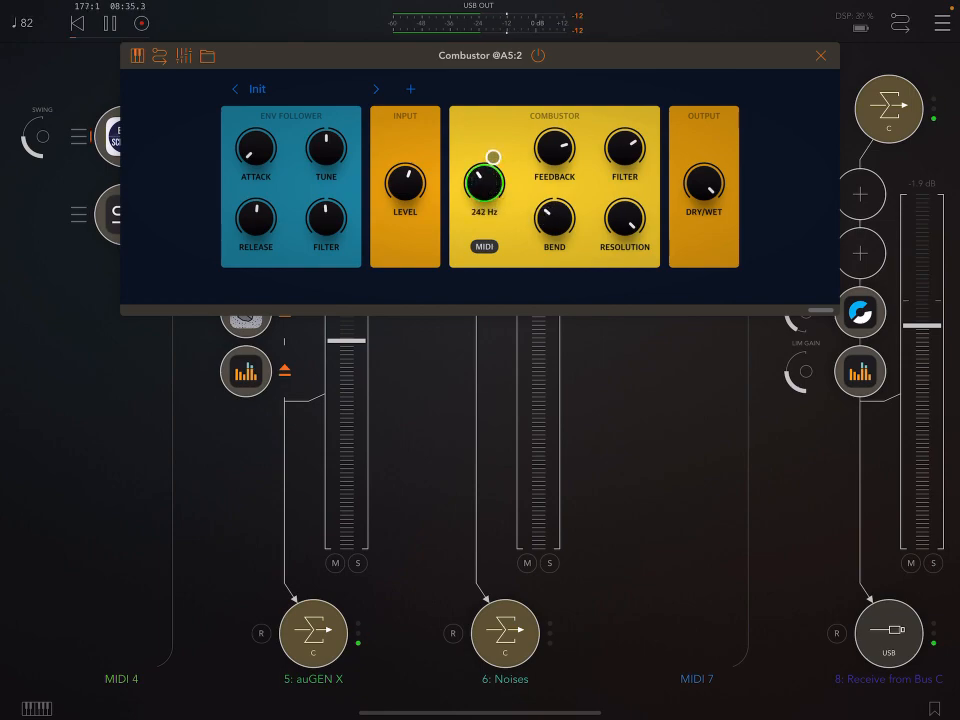
drag(484, 180, 484, 205)
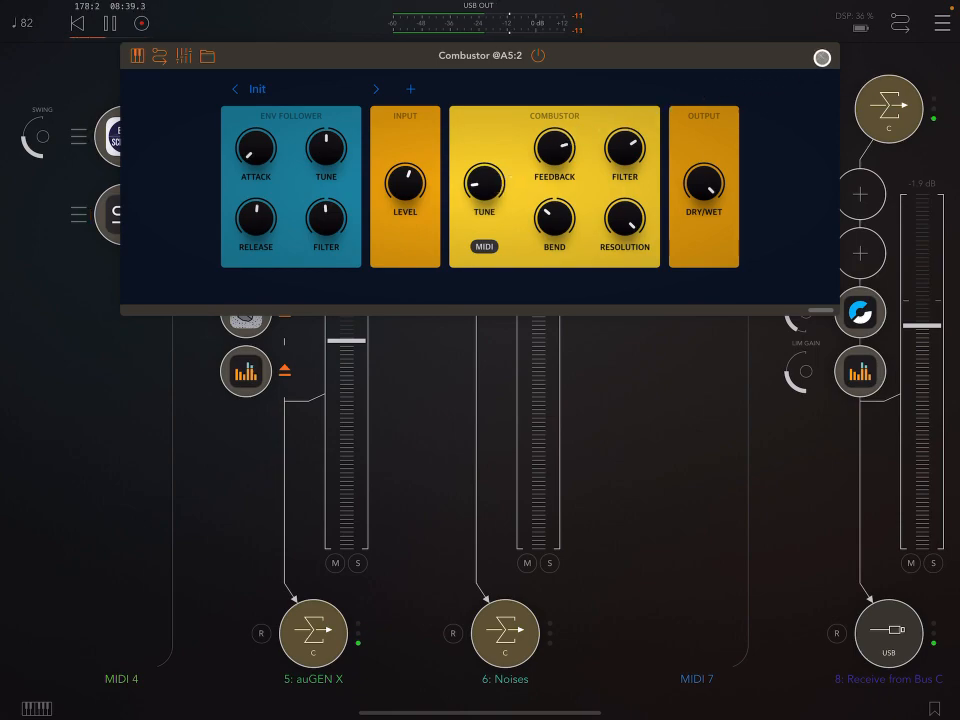
click(822, 57)
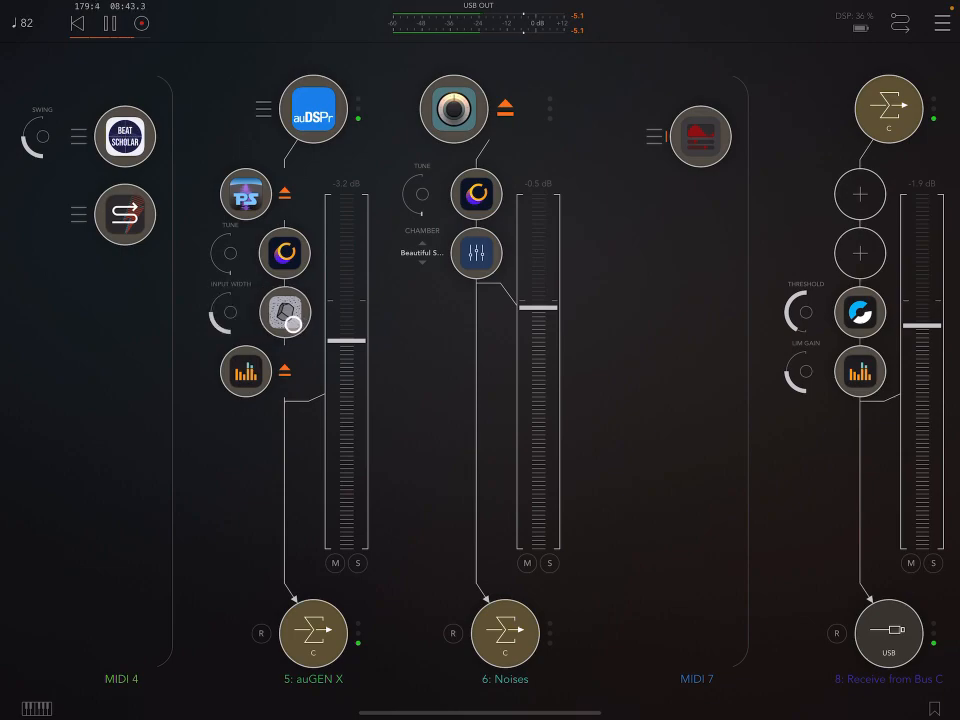
click(476, 253)
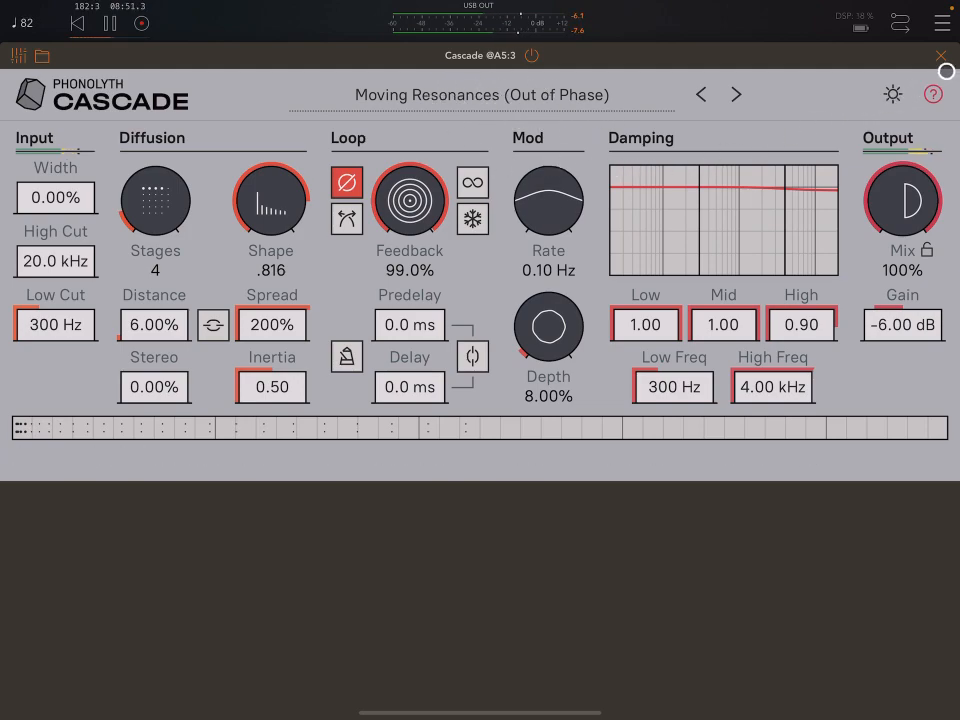
- Dismiss the Cascade window, then the PaulXStretch window, returning to the mixer
click(940, 55)
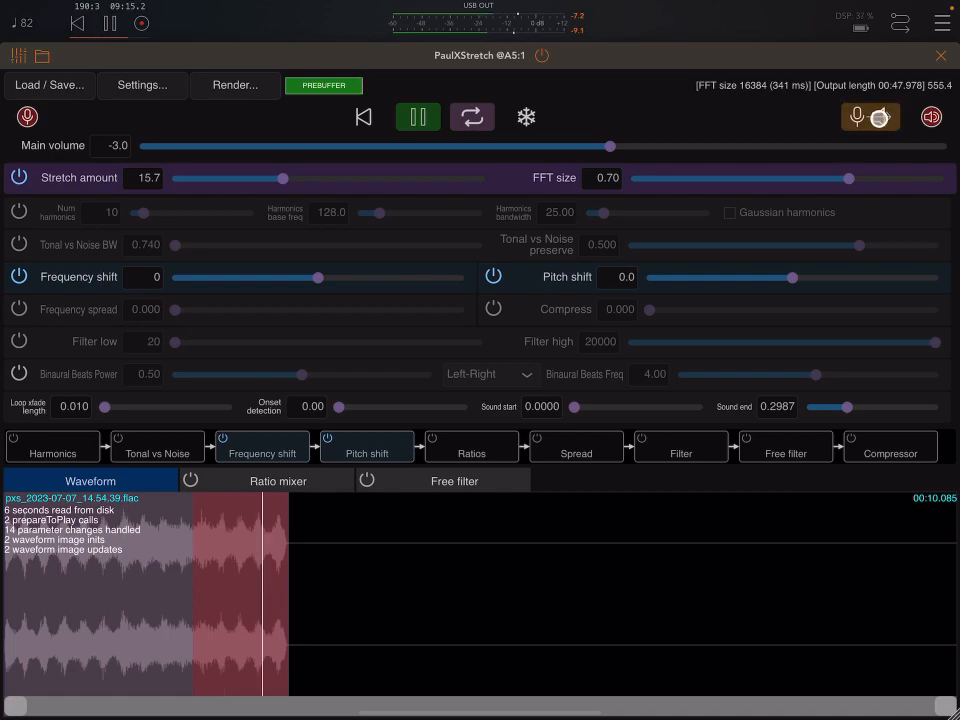
click(881, 117)
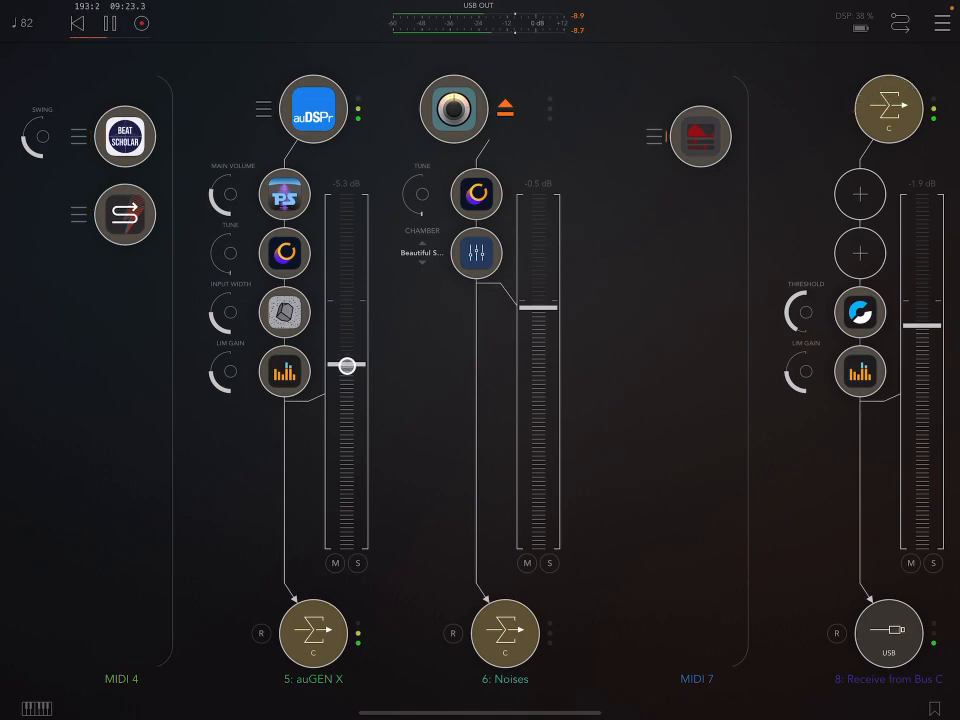
- Pull the auGEN X channel fader down to -inf dB and open its plugin window
drag(347, 365, 347, 385)
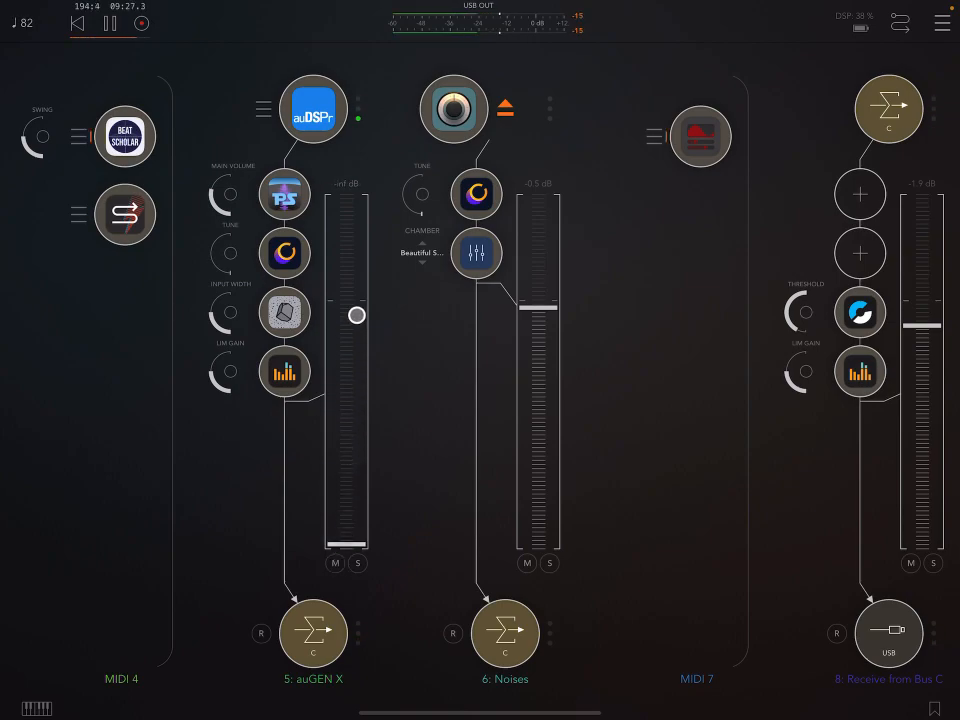
click(313, 109)
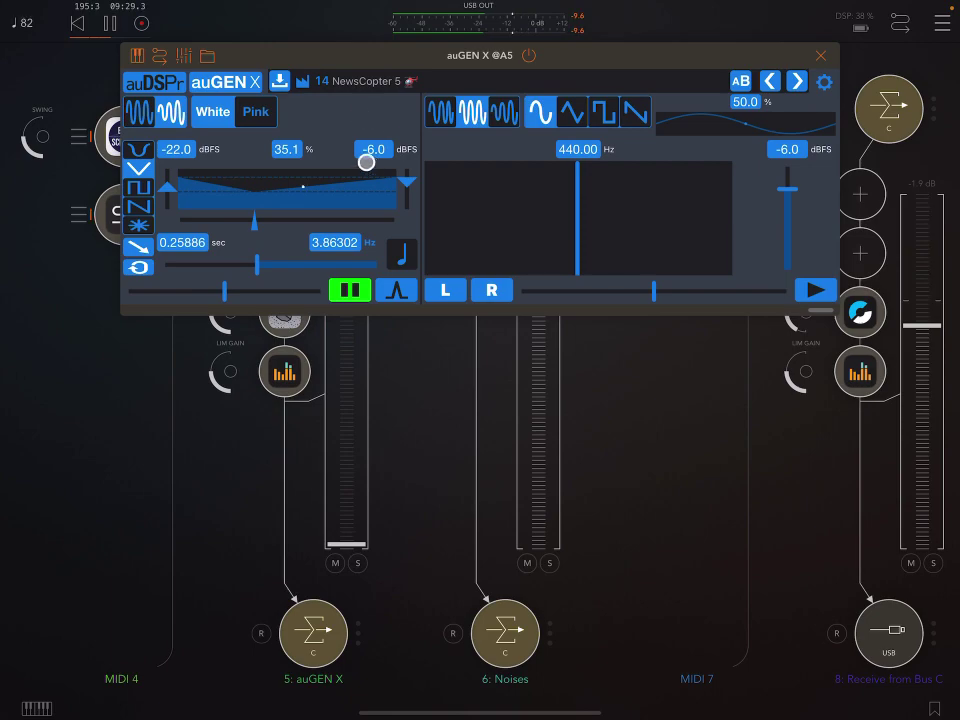
drag(367, 162, 337, 190)
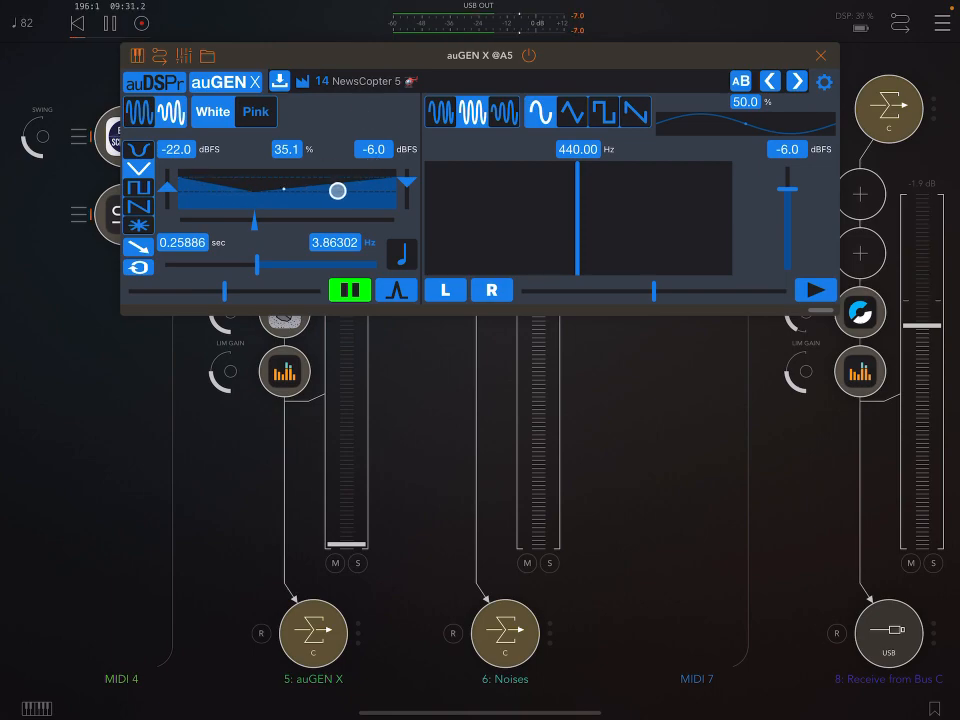
click(820, 55)
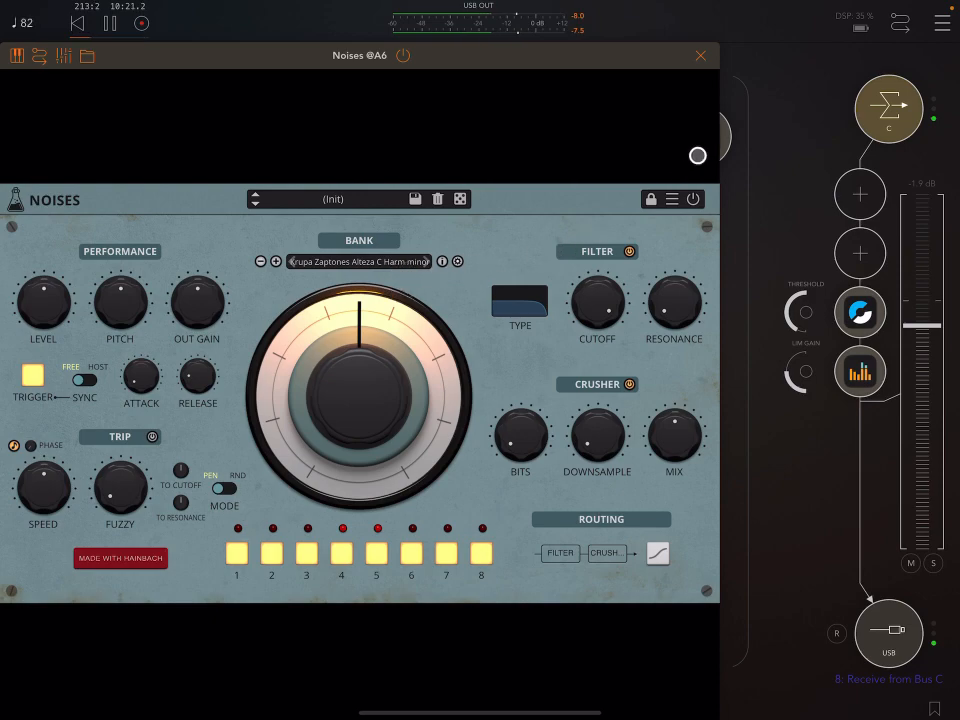
- Close Noises, then view and close the Noises channel's MagicVerb reverb
click(700, 55)
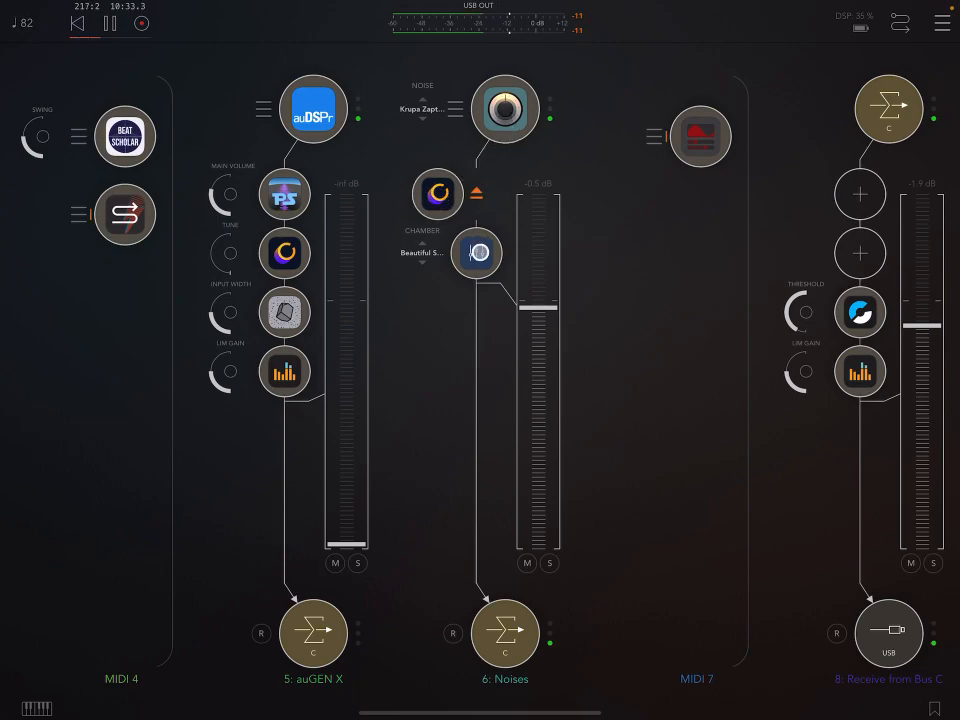
click(477, 252)
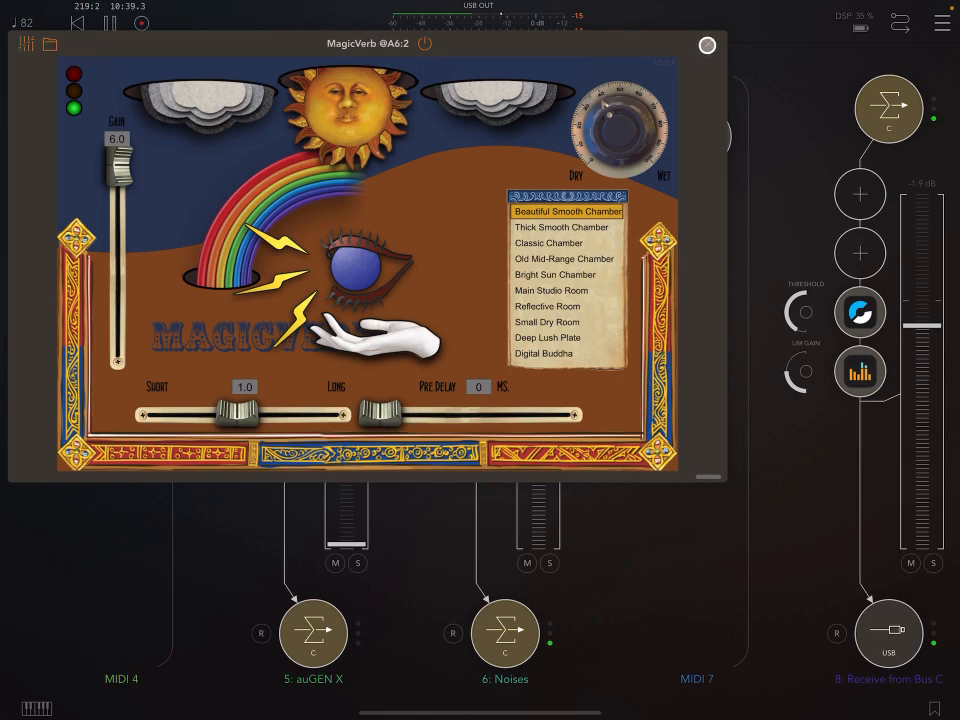
click(707, 45)
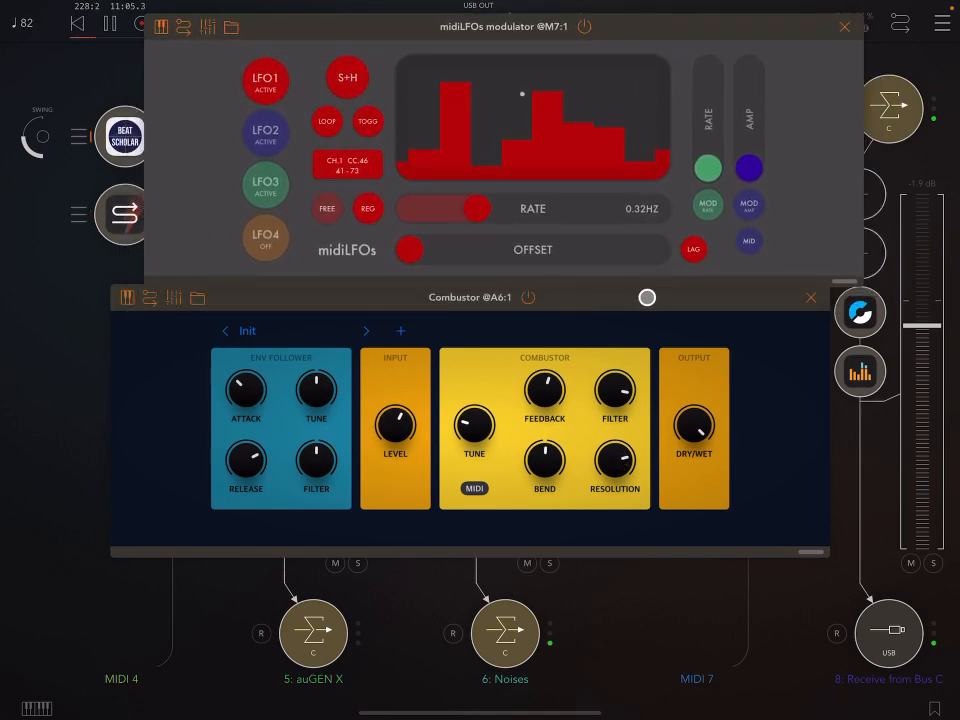
- Move the Combustor window further down the screen
drag(470, 297, 485, 368)
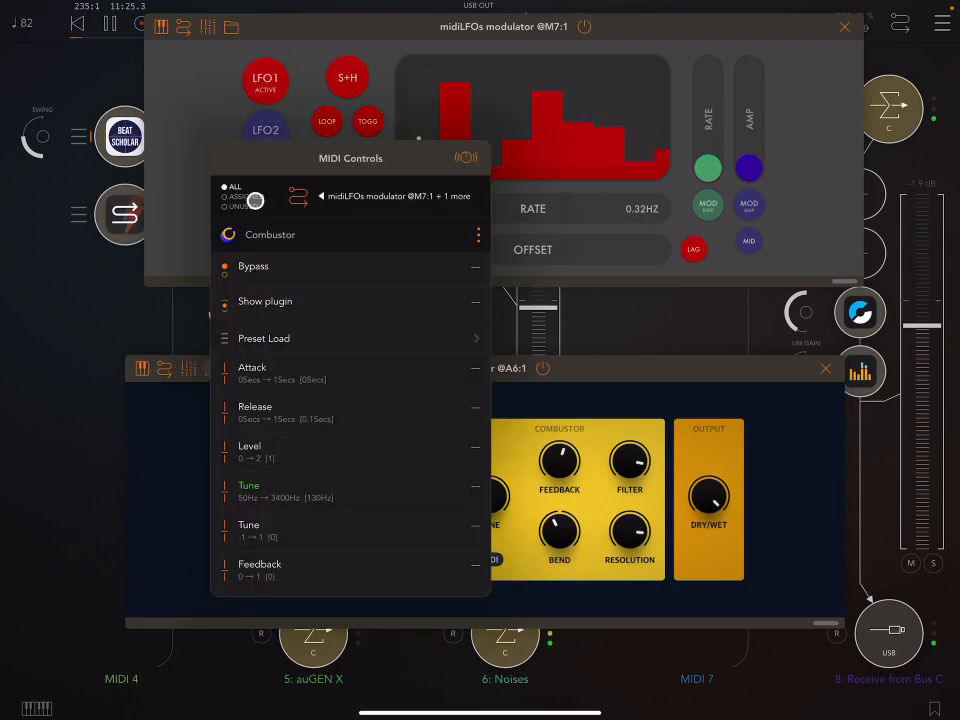
- Filter Combustor's MIDI Controls to assigned ones, Bend on CC46 and Resolution on CC47
click(228, 196)
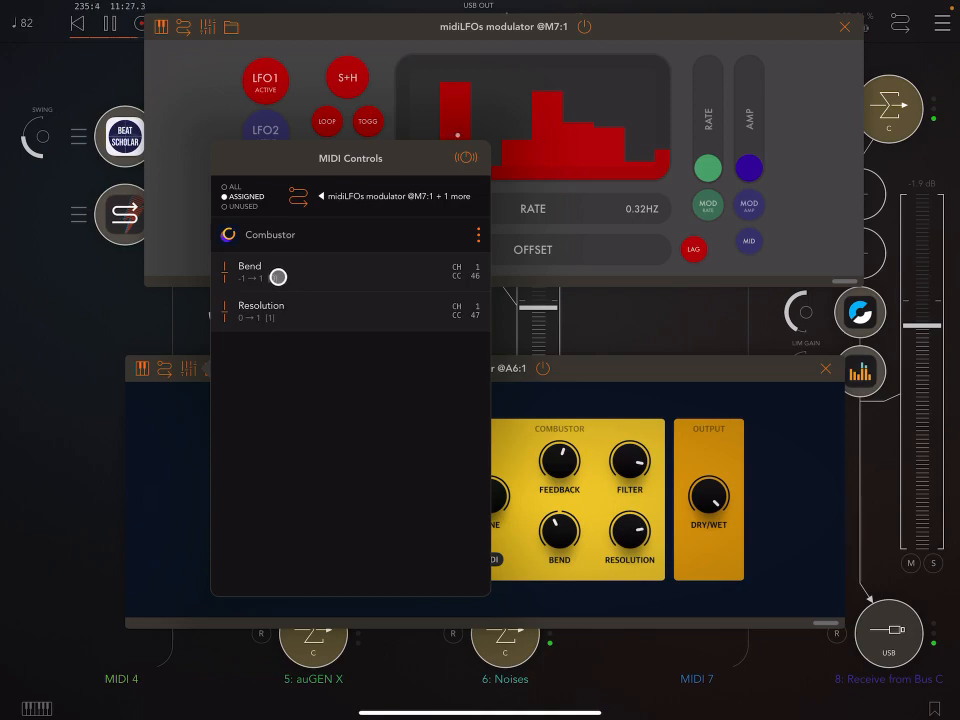
drag(278, 277, 454, 277)
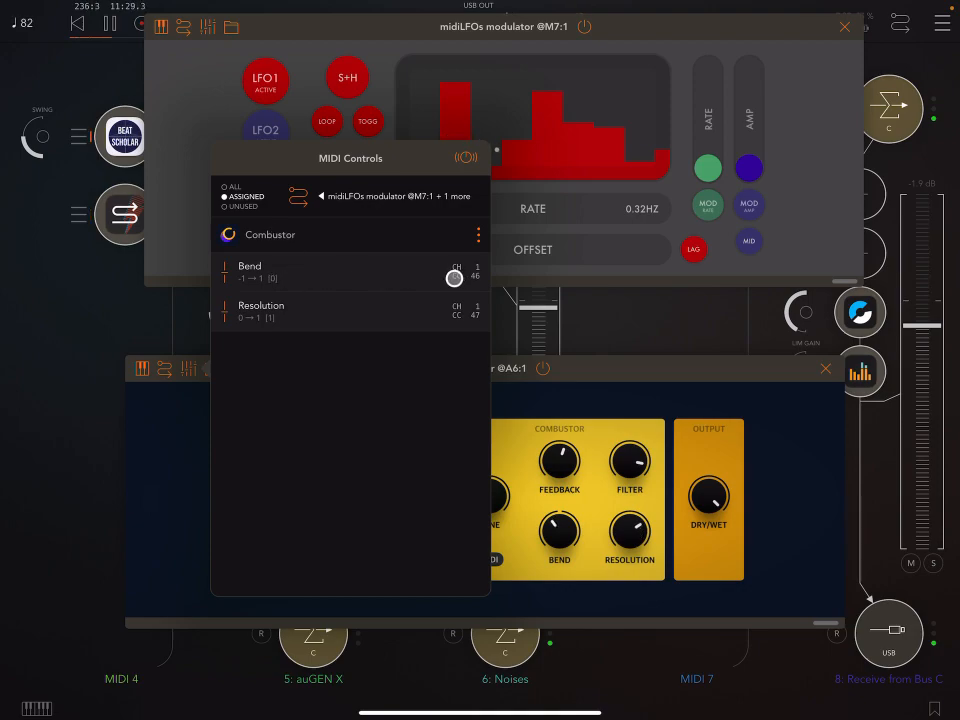
drag(454, 278, 386, 278)
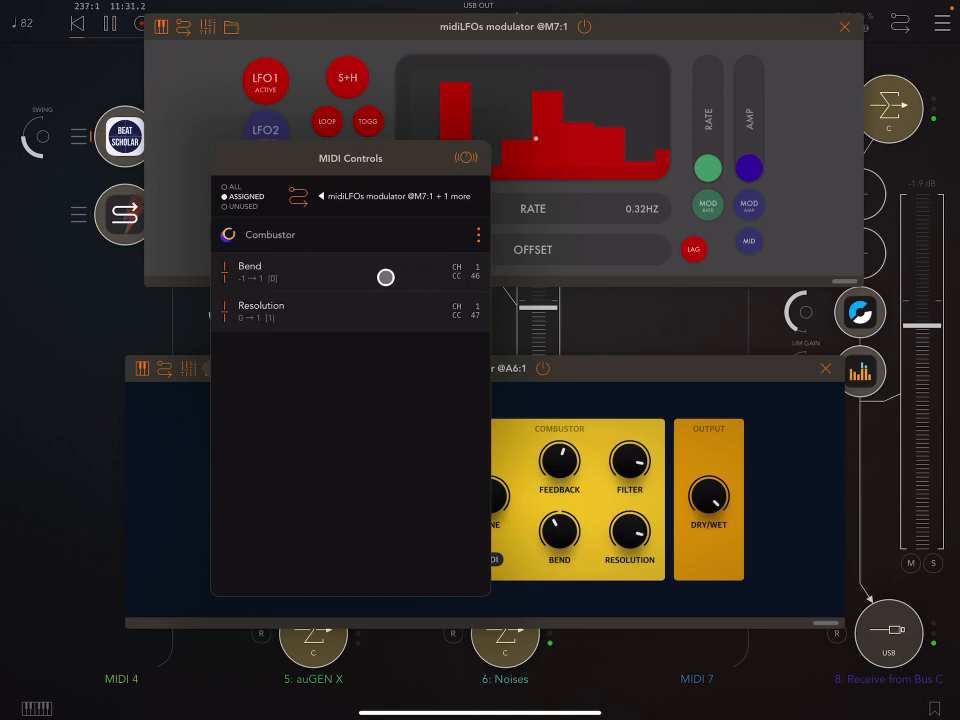
drag(386, 277, 285, 277)
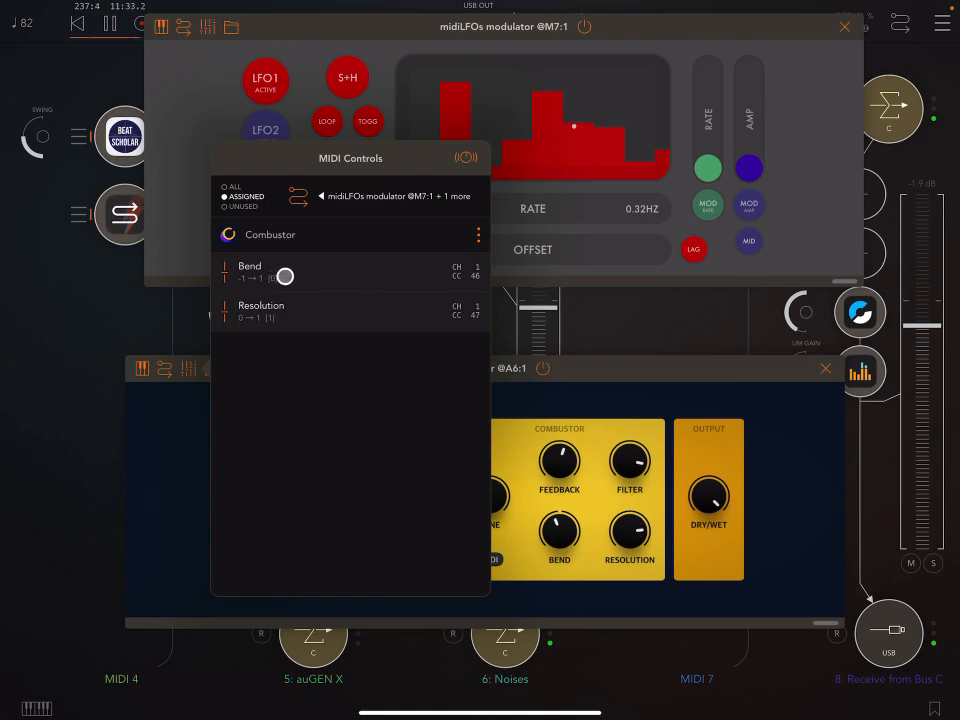
drag(285, 277, 463, 277)
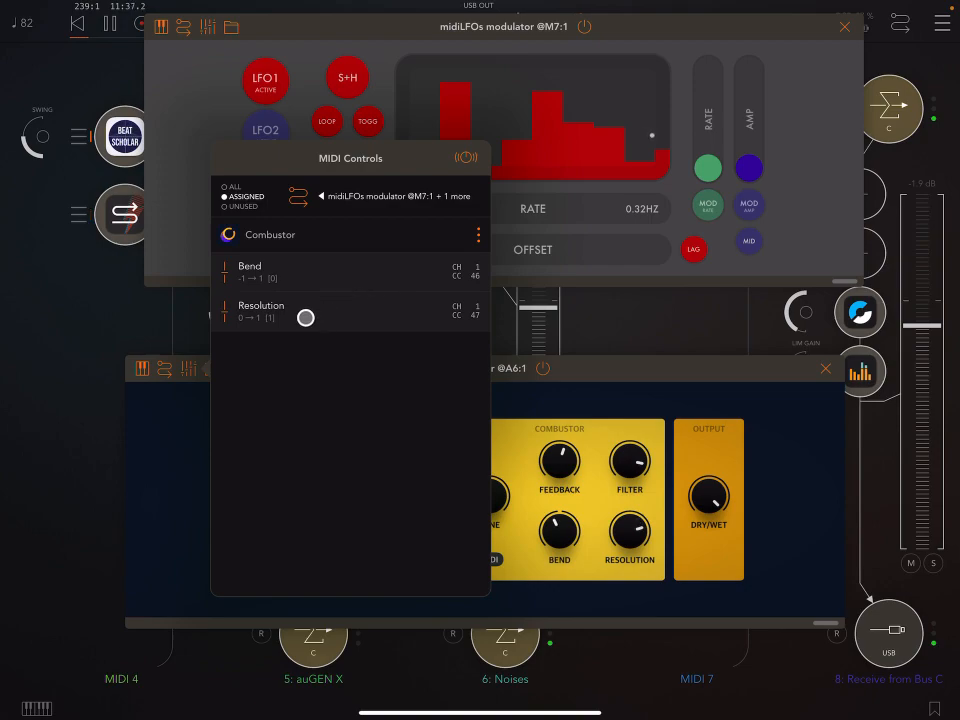
drag(305, 318, 449, 323)
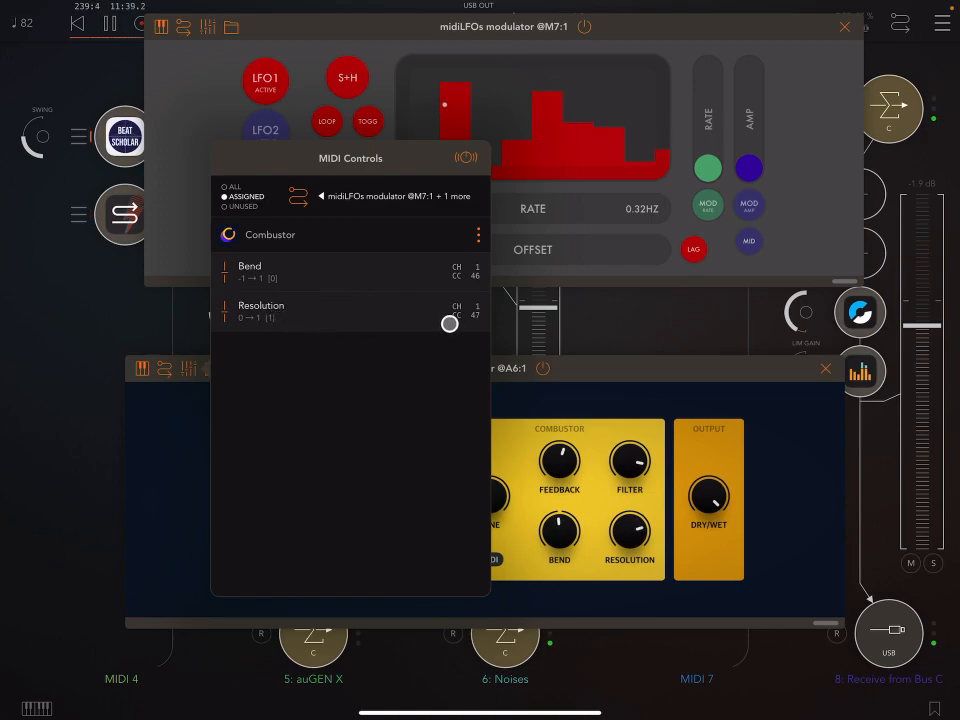
drag(449, 323, 481, 328)
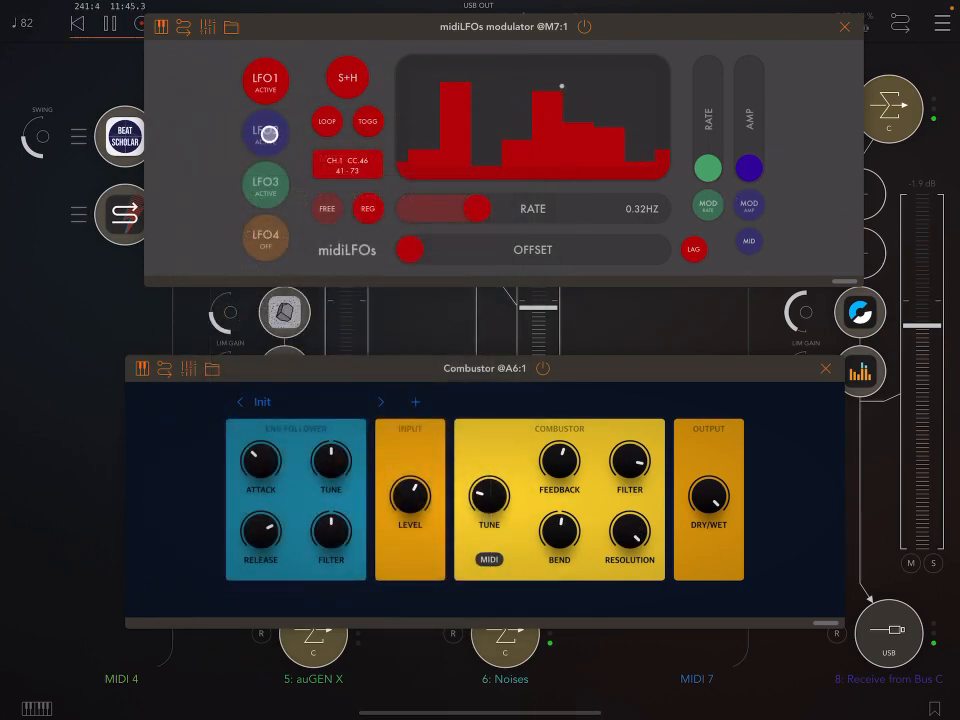
- Raise LFO1's offset to maximum, then bring it back to zero
click(265, 79)
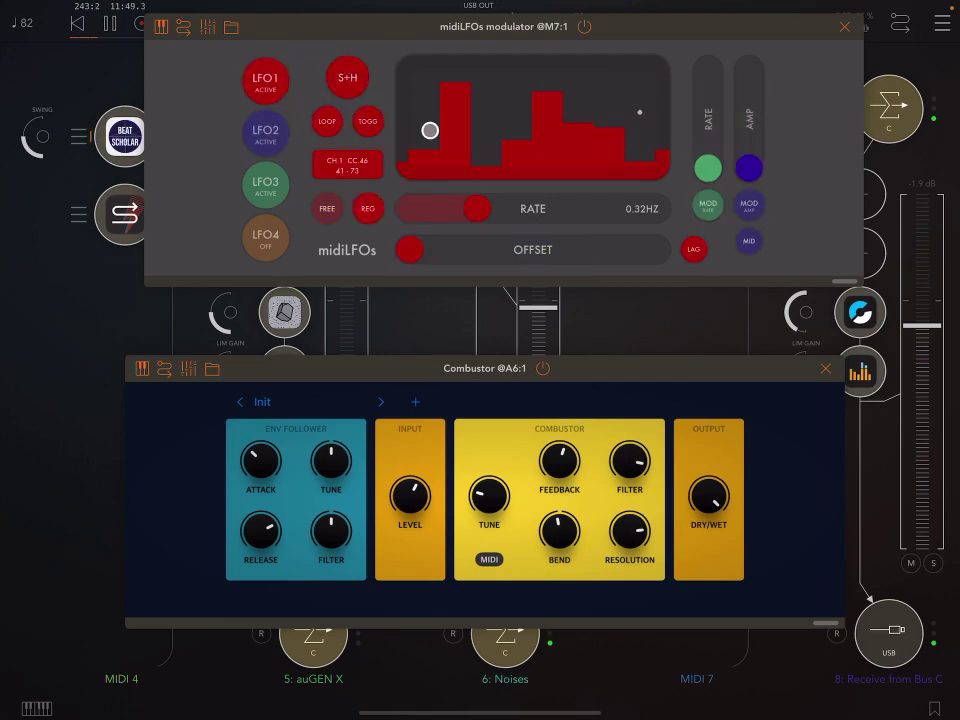
drag(430, 130, 523, 140)
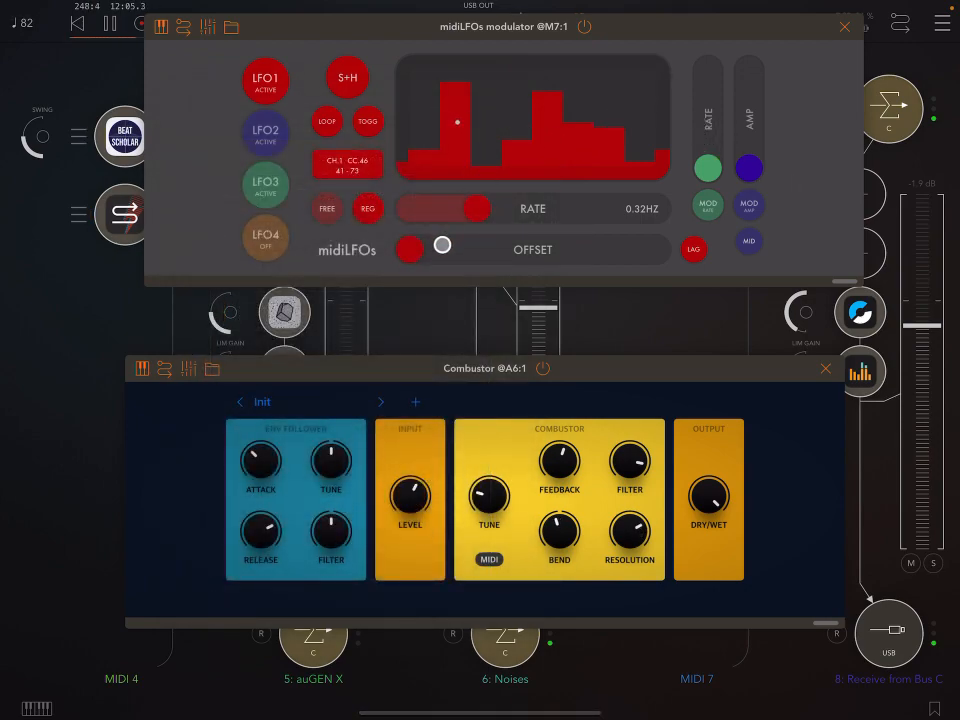
drag(442, 246, 532, 256)
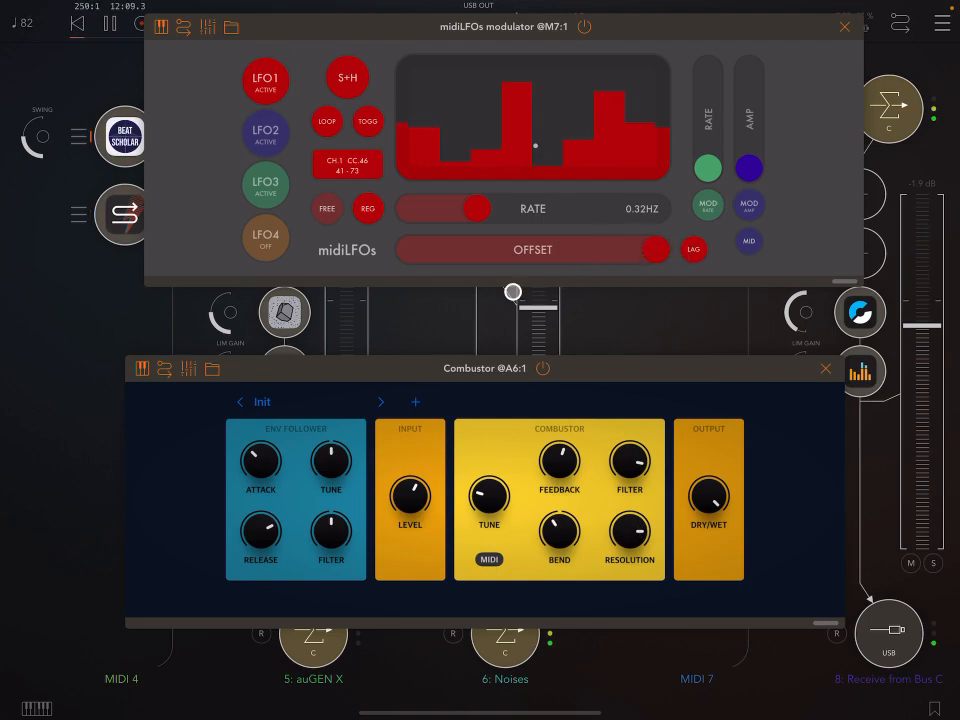
drag(655, 250, 677, 253)
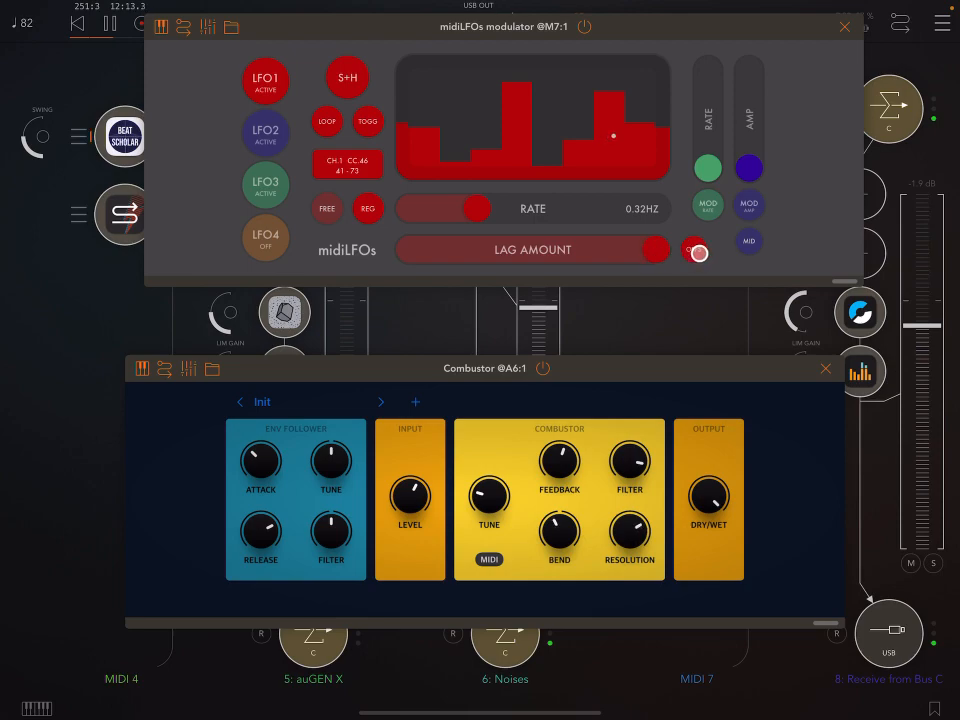
drag(698, 252, 615, 251)
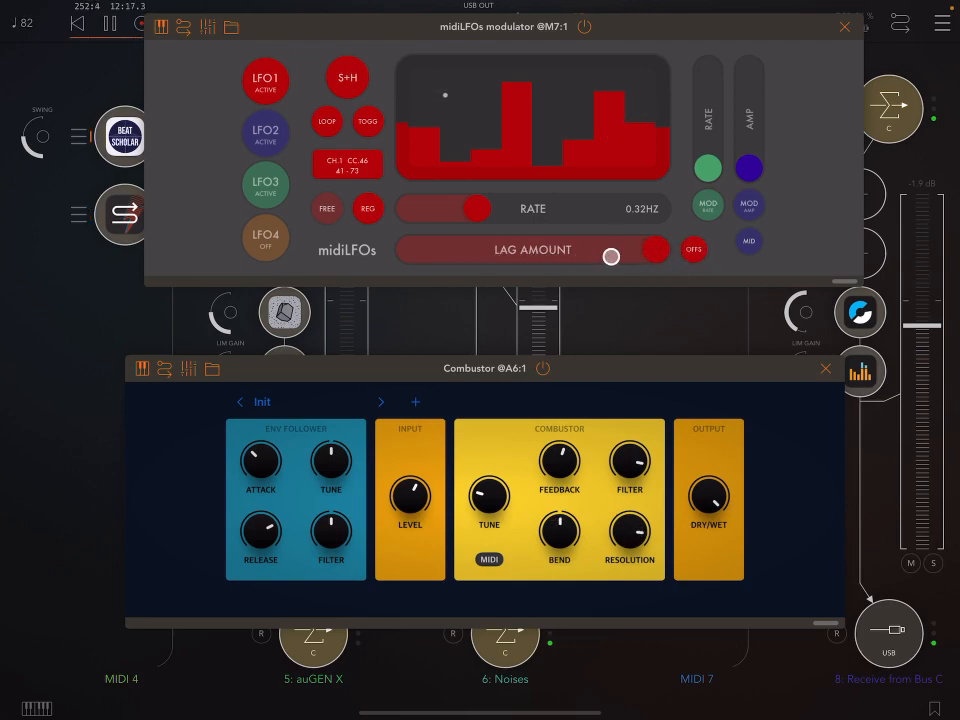
drag(611, 257, 646, 252)
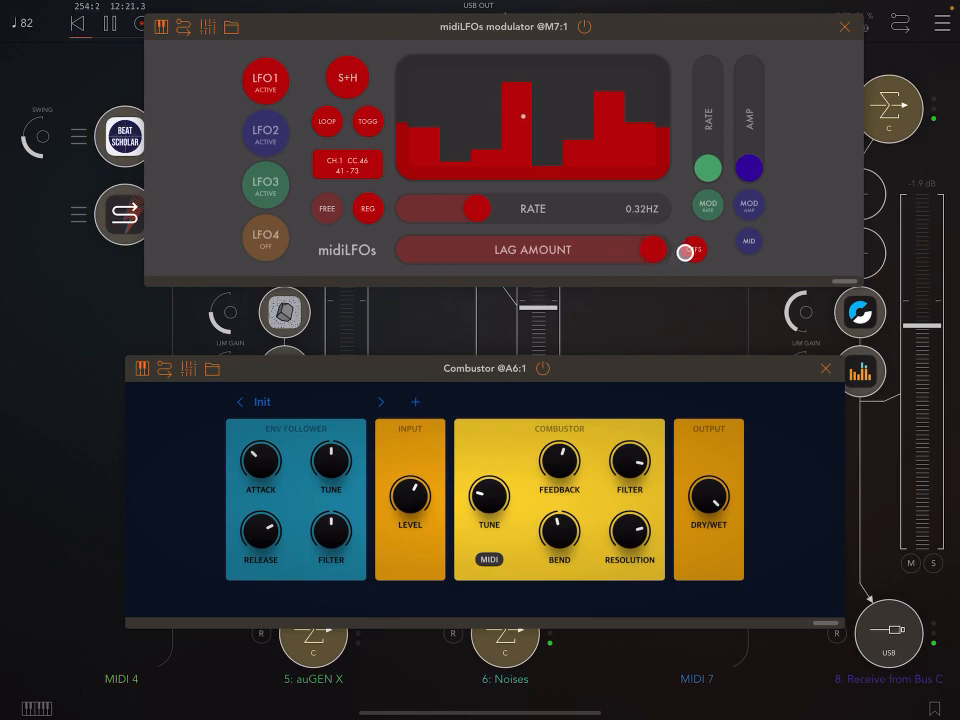
click(693, 249)
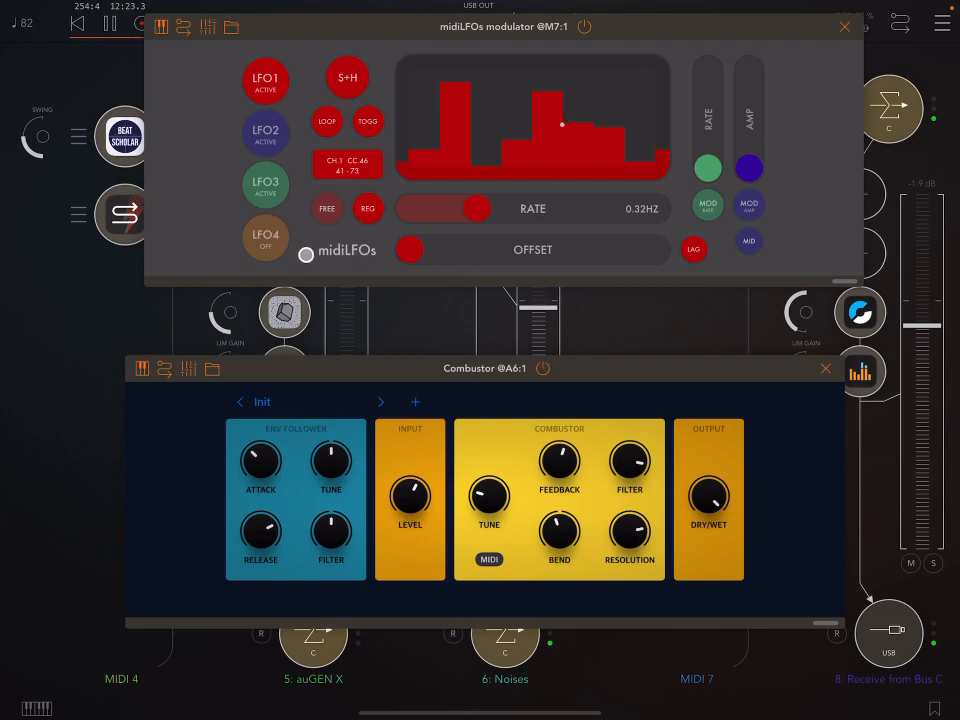
- Set LFO1's lag amount close to maximum
click(693, 250)
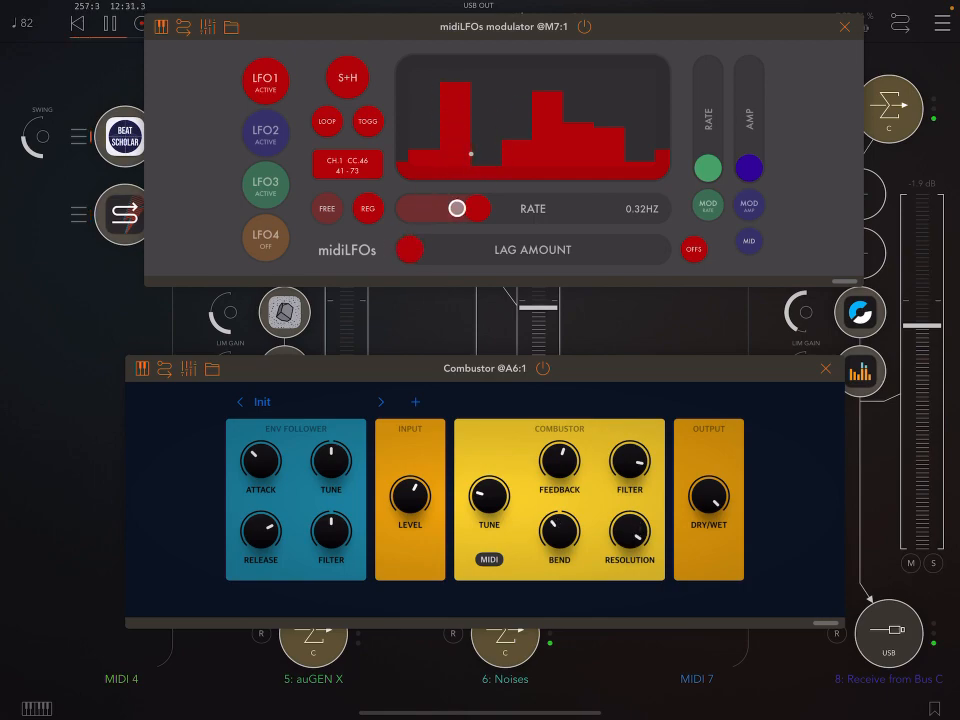
drag(410, 249, 626, 259)
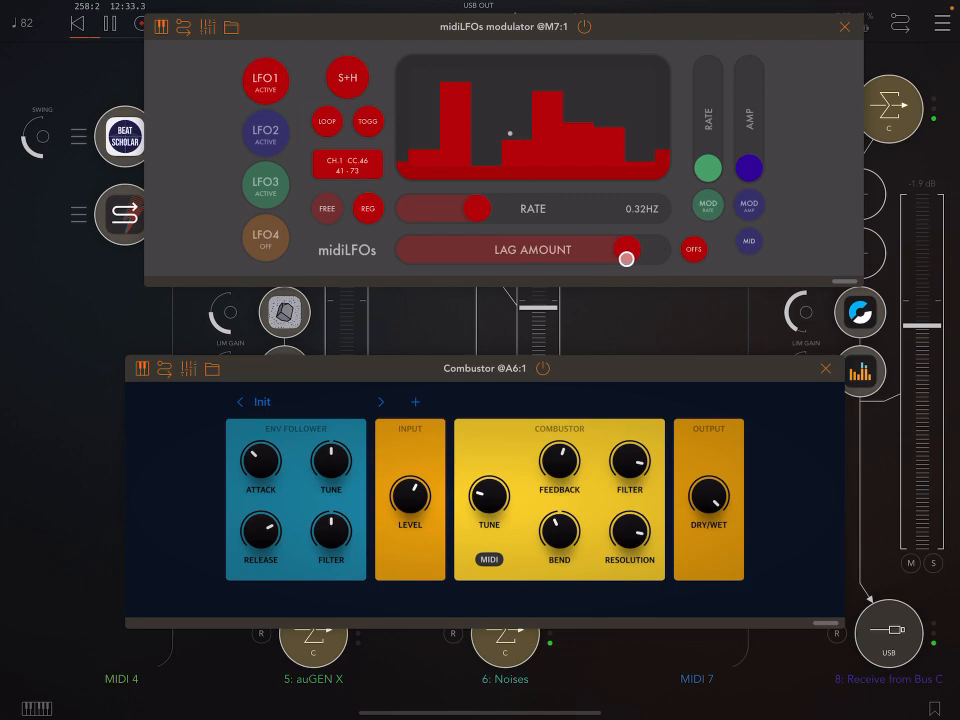
drag(627, 259, 656, 250)
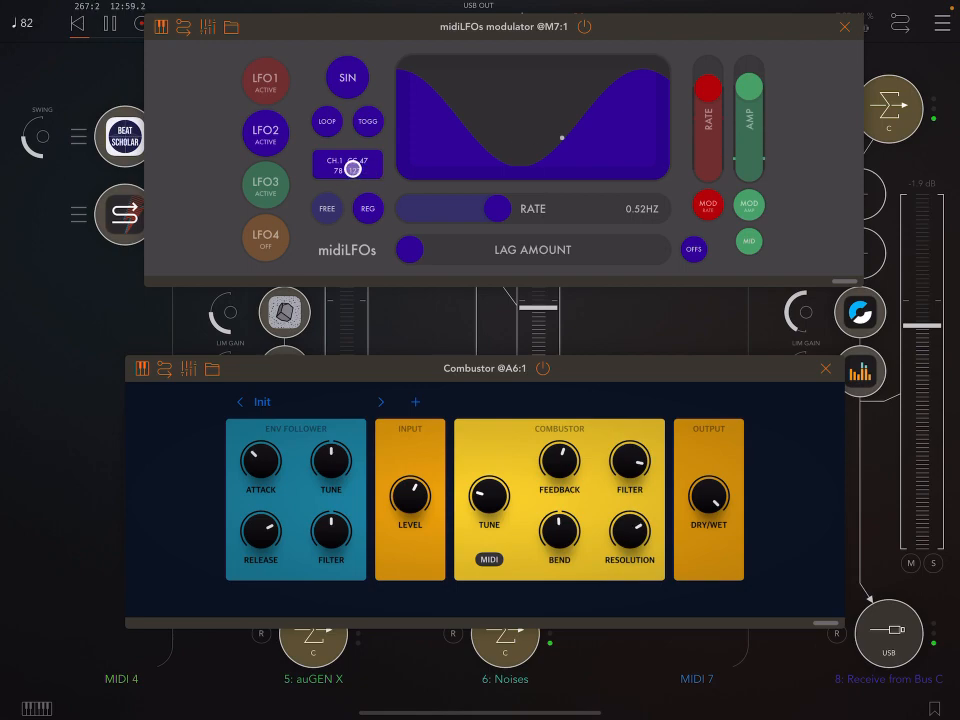
- Set LFO2's MIDI output to CC 47, range 78–127, then return to its waveform
click(347, 165)
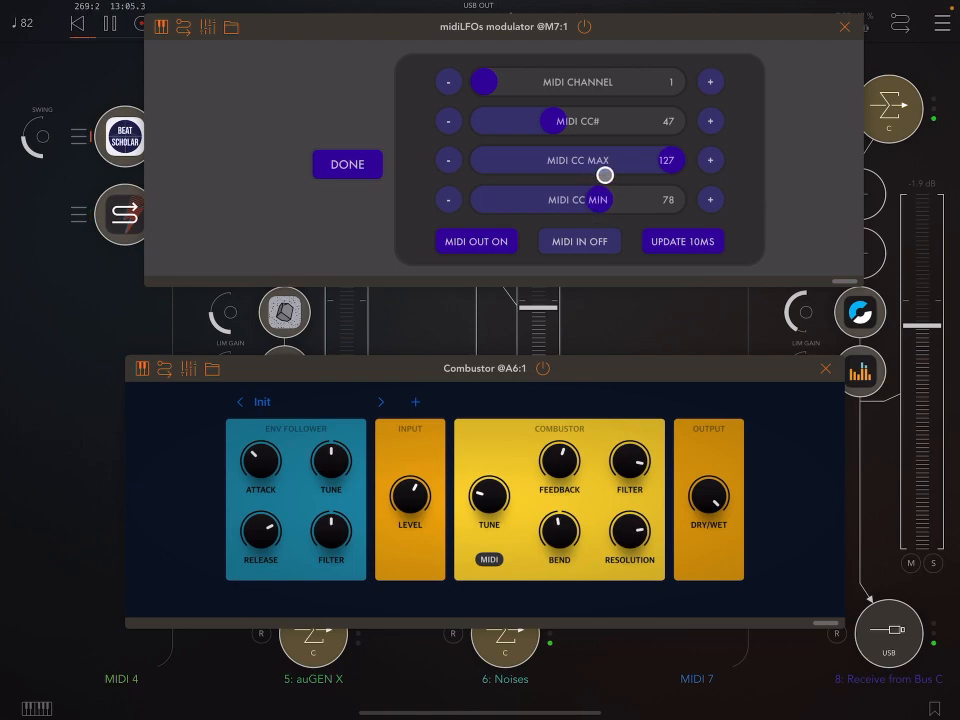
drag(605, 175, 662, 174)
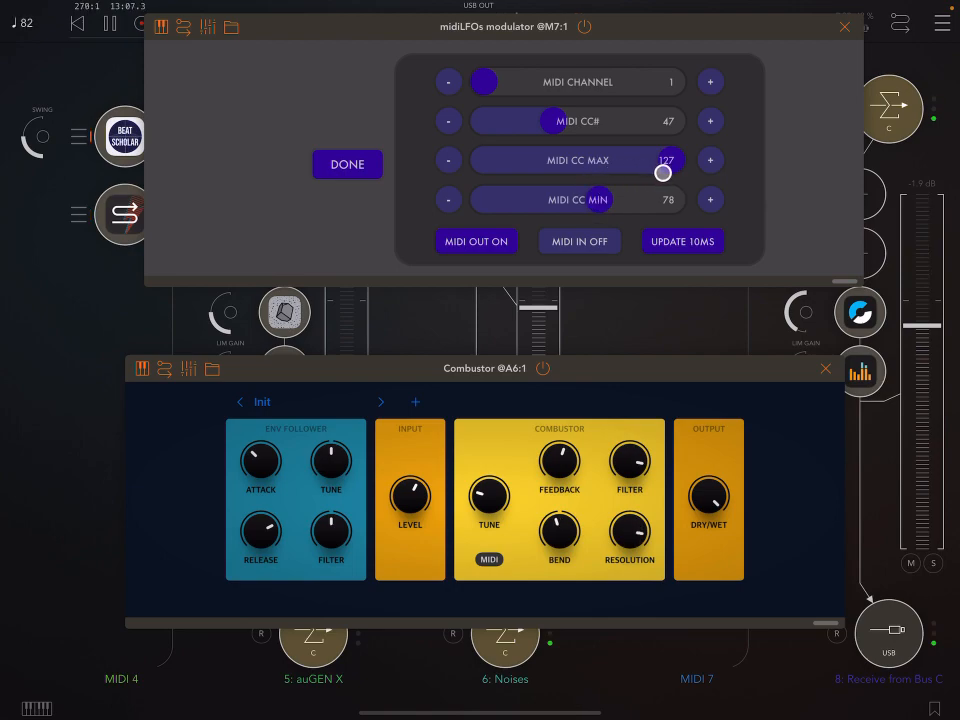
drag(662, 173, 618, 211)
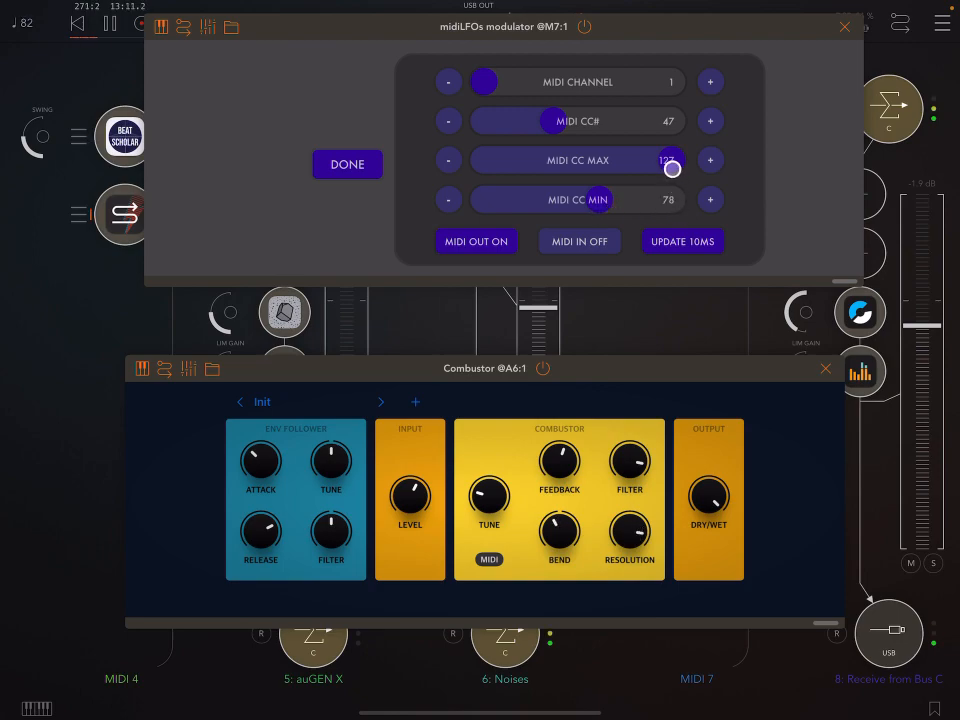
click(347, 164)
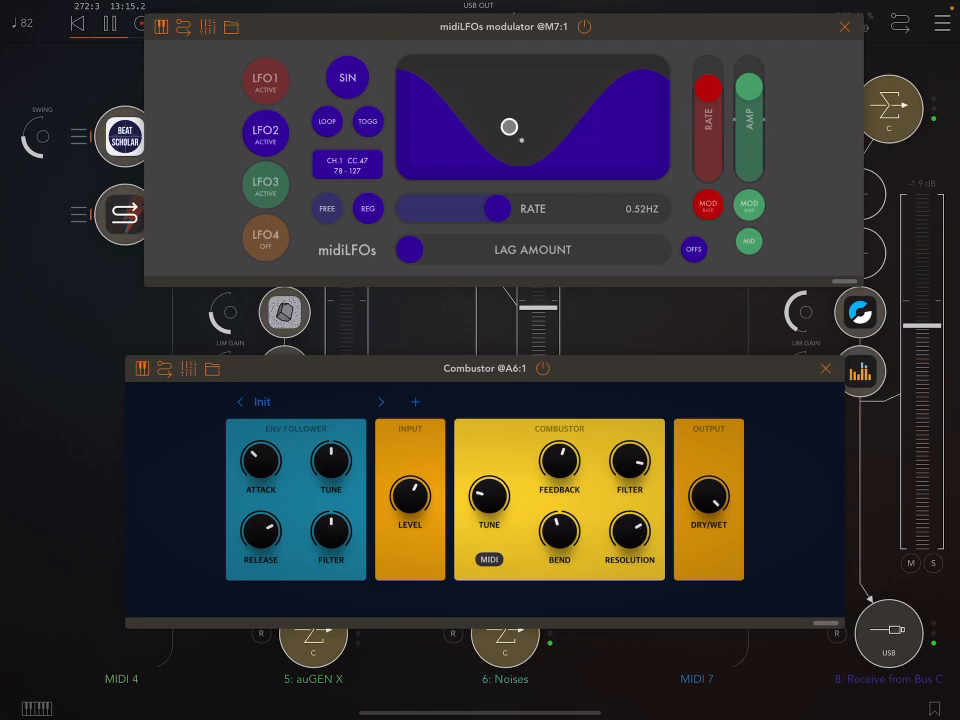
click(708, 205)
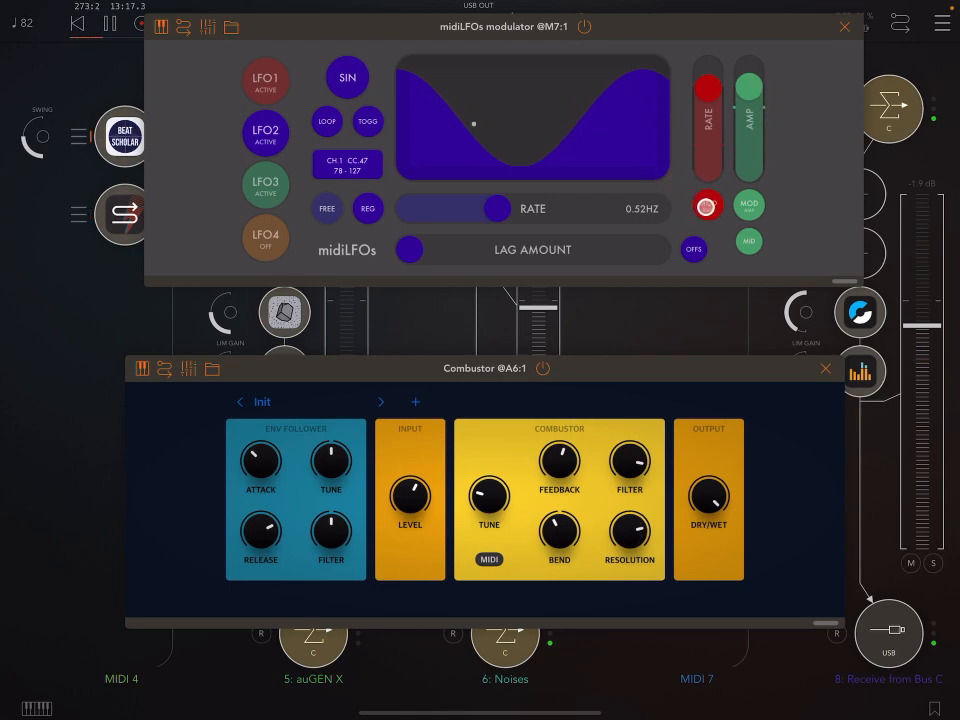
click(707, 205)
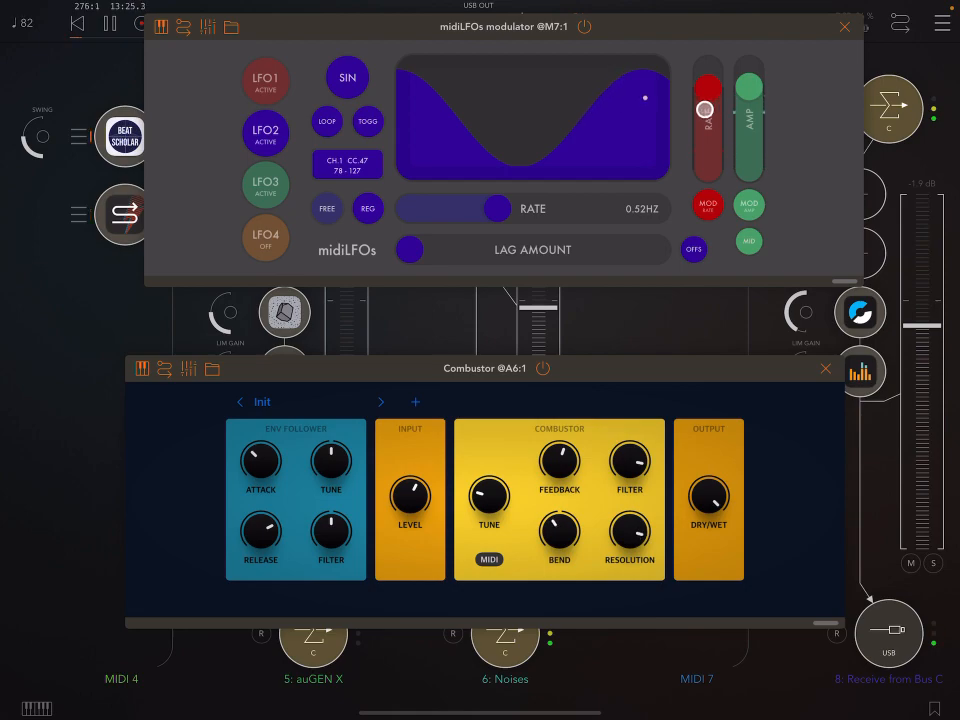
click(265, 185)
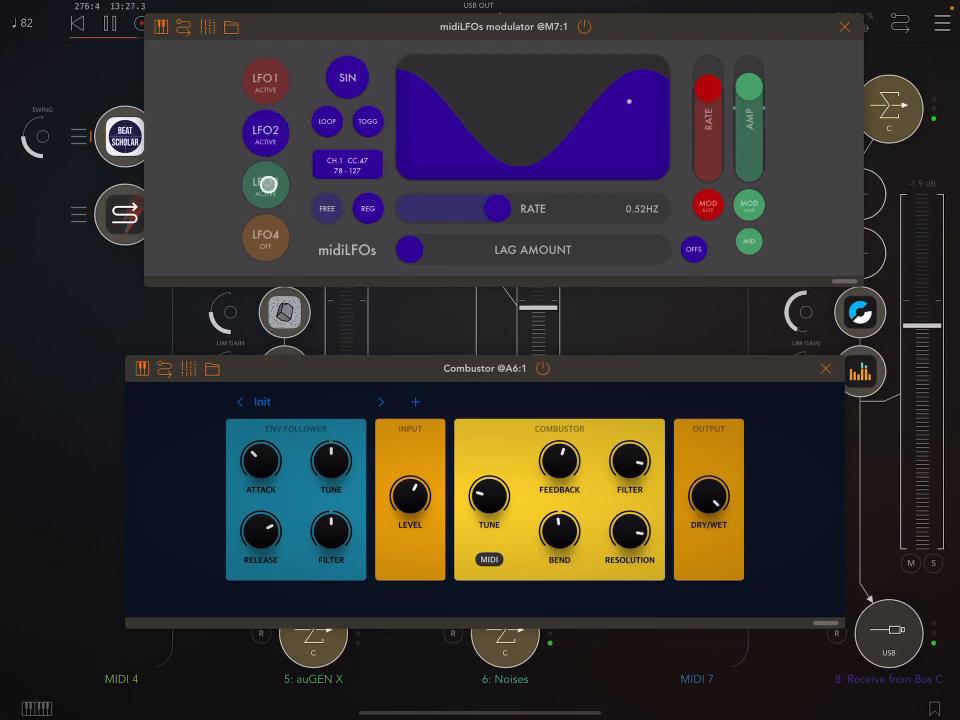
click(265, 184)
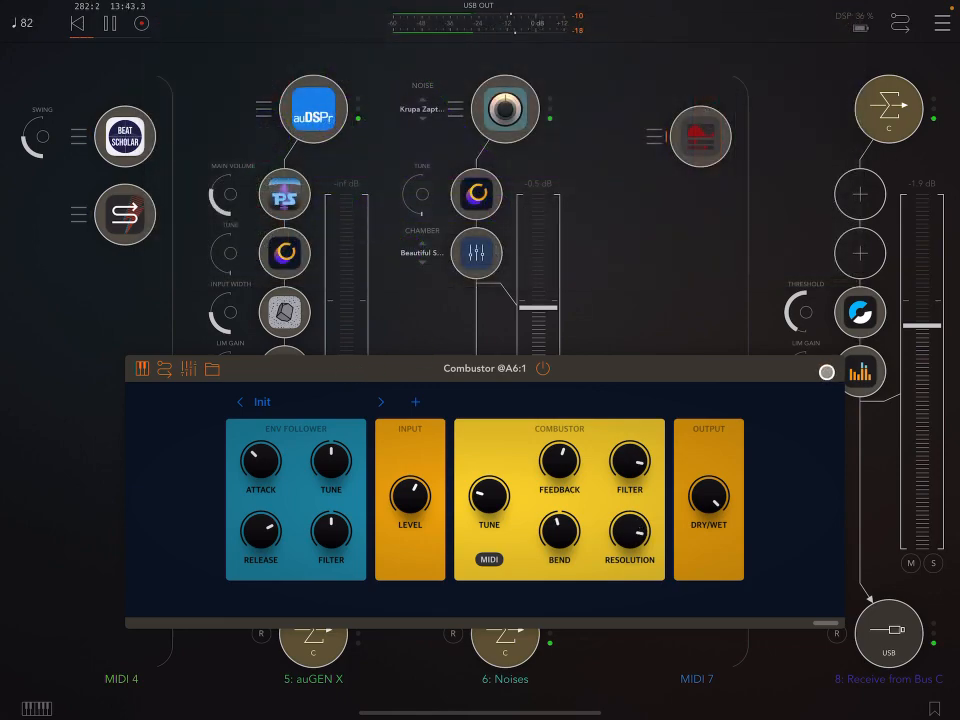
- Close and reopen Combustor, then drag it up beneath the midiLFOs window
click(827, 372)
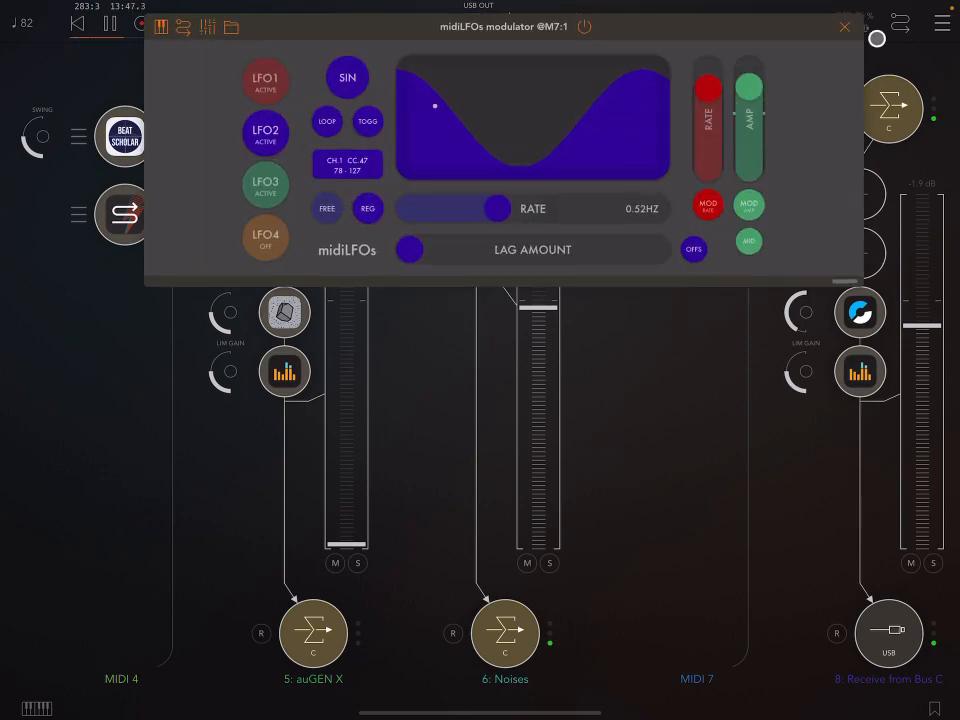
click(844, 27)
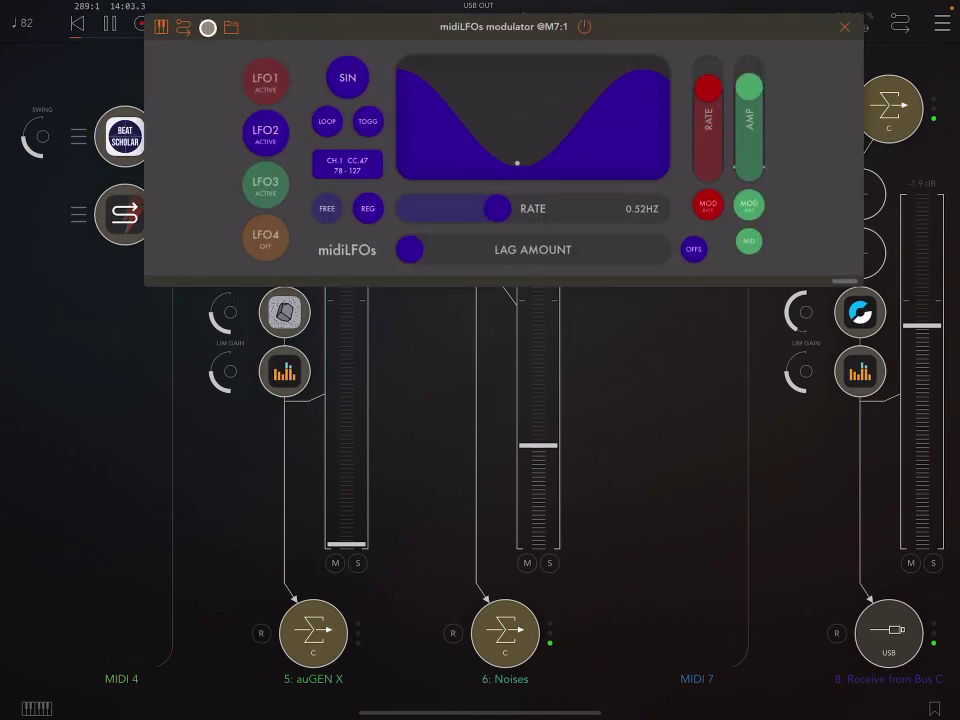
click(844, 27)
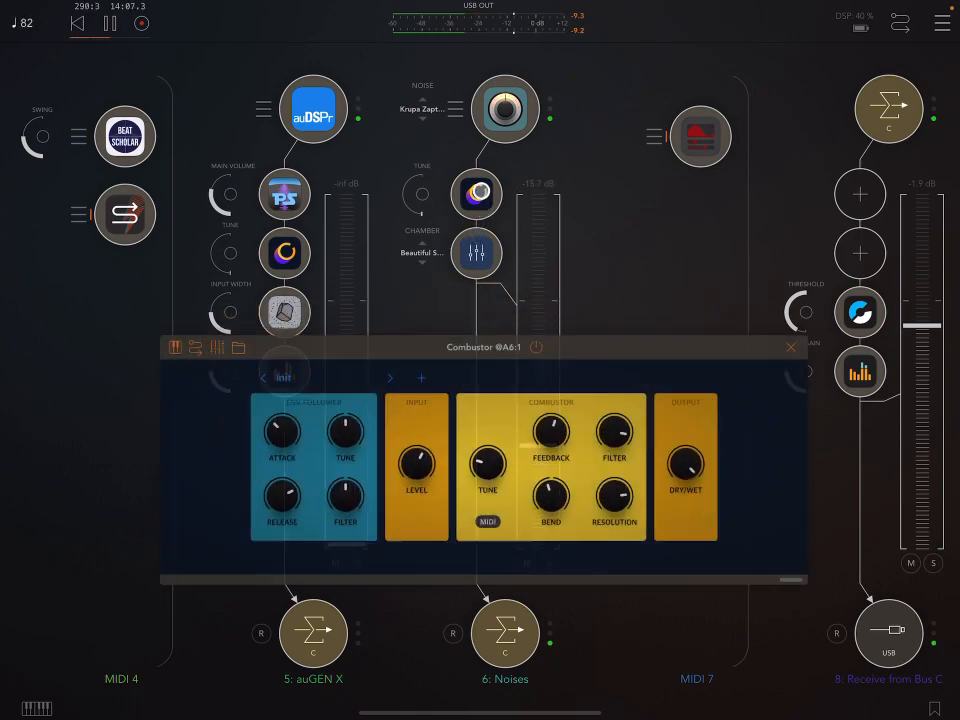
drag(480, 347, 480, 284)
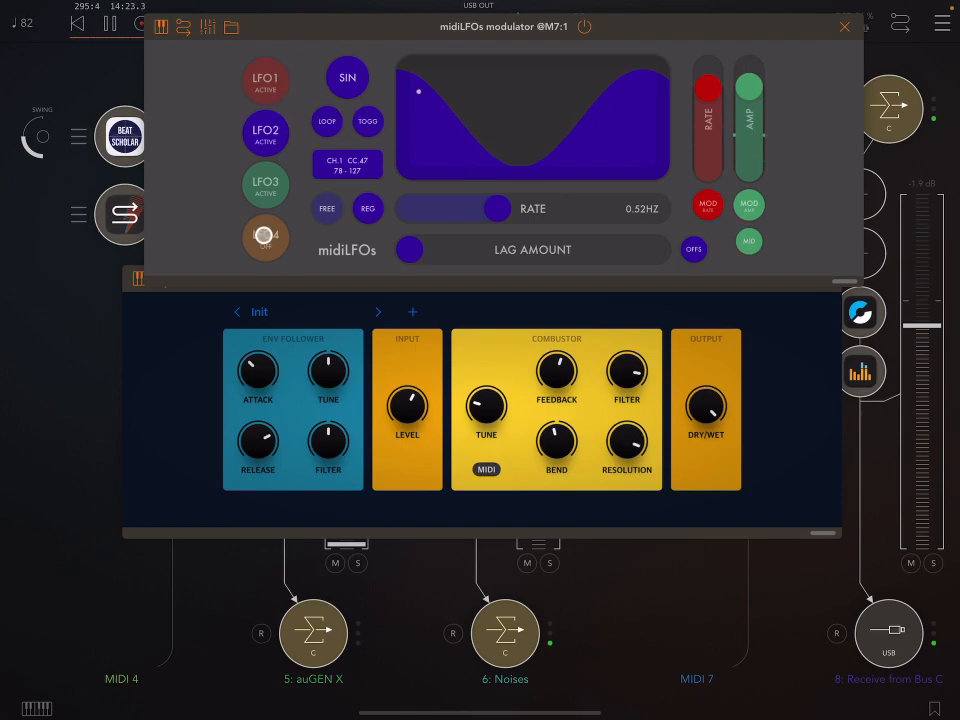
- Select LFO3 and turn its MIDI output on
click(347, 77)
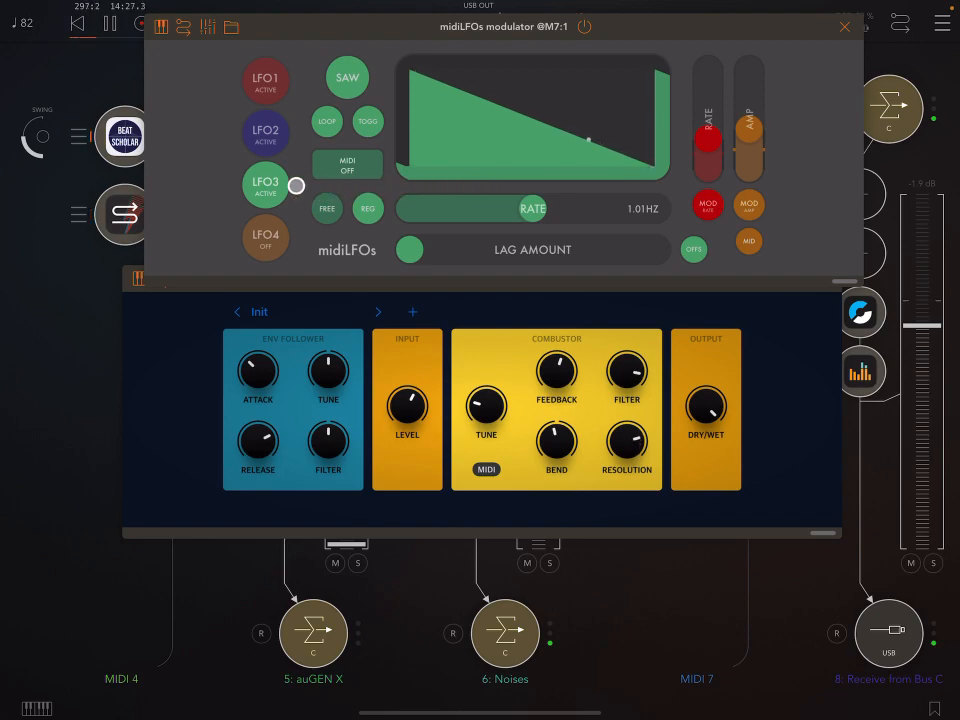
click(266, 185)
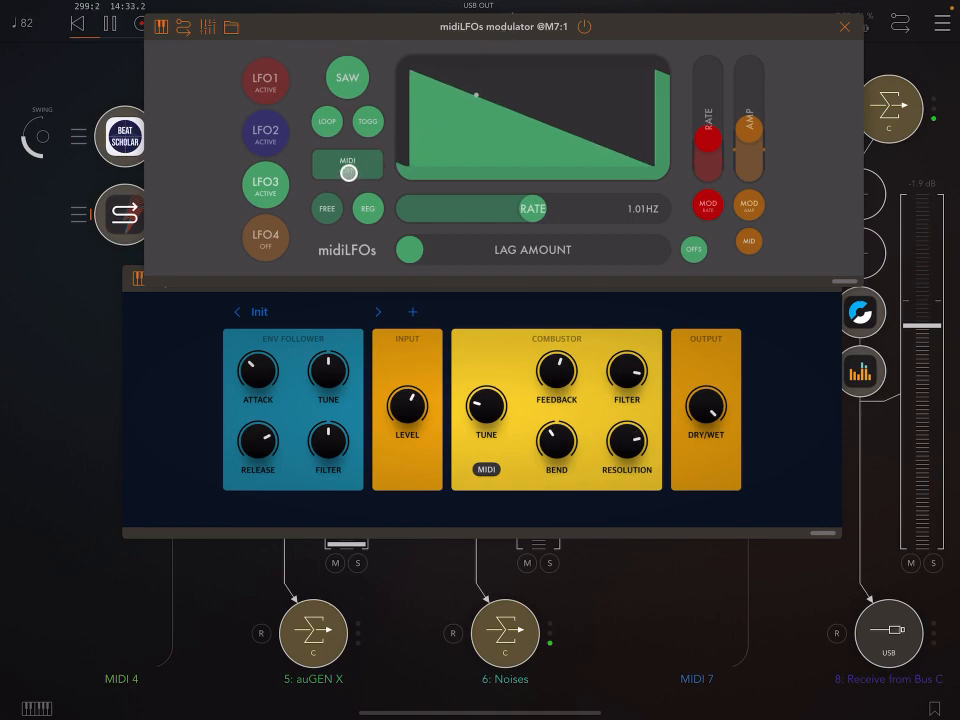
click(347, 163)
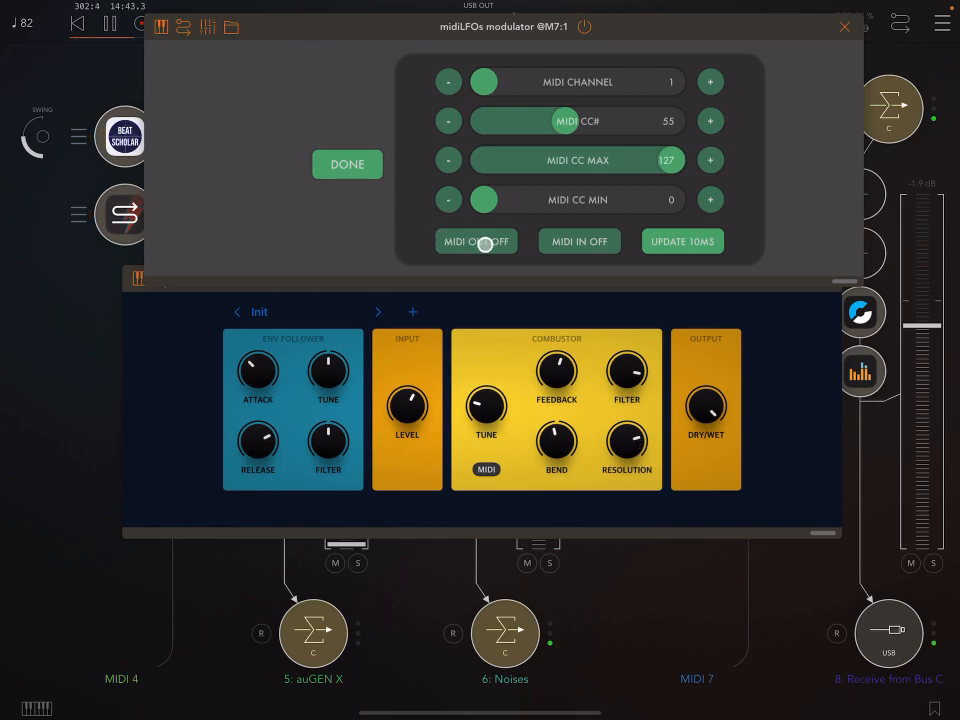
click(476, 241)
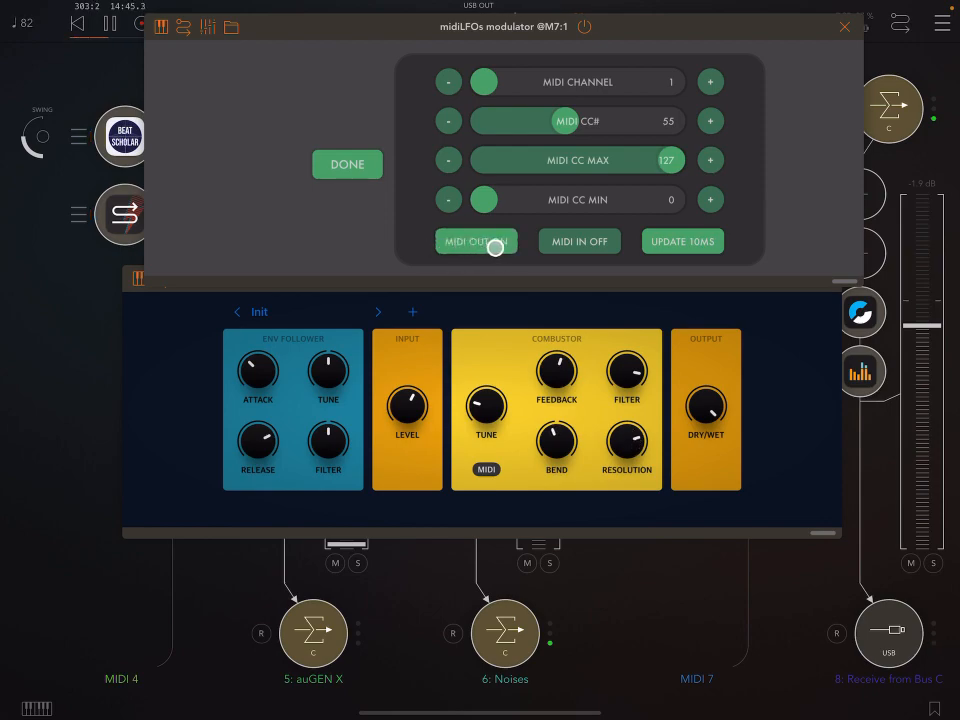
click(476, 241)
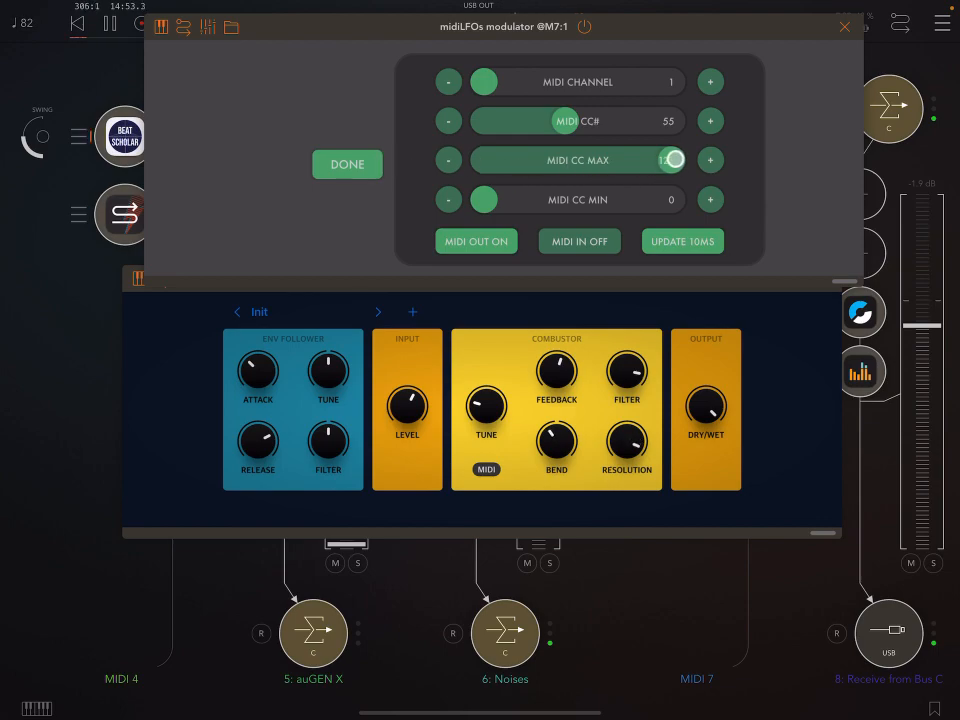
- Limit LFO3's CC 55 output to values 26 through 70
drag(672, 160, 673, 160)
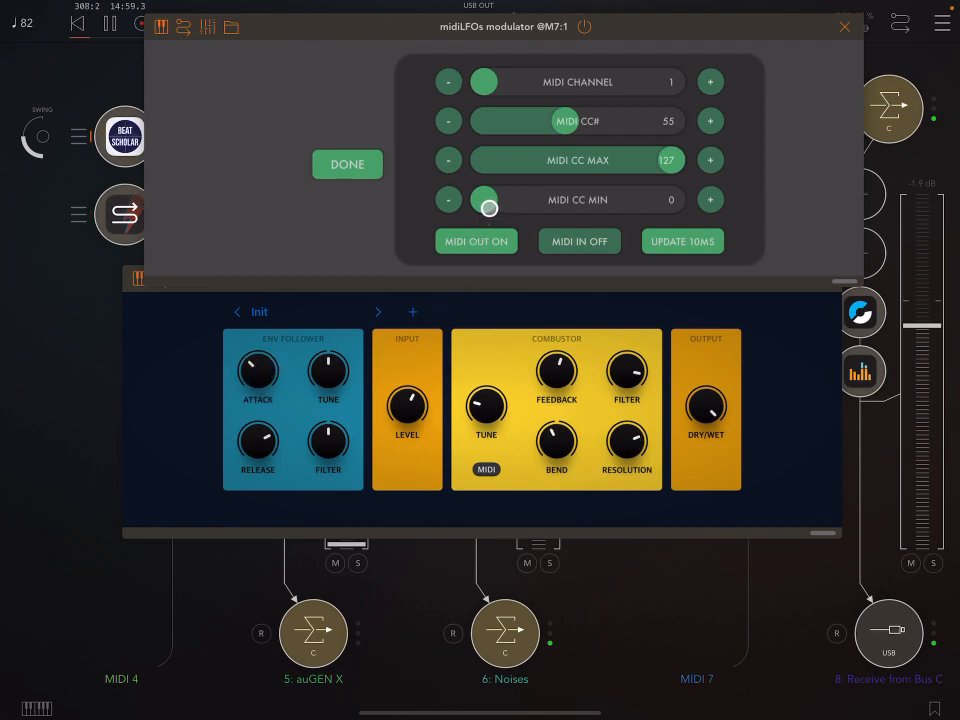
drag(490, 200, 635, 177)
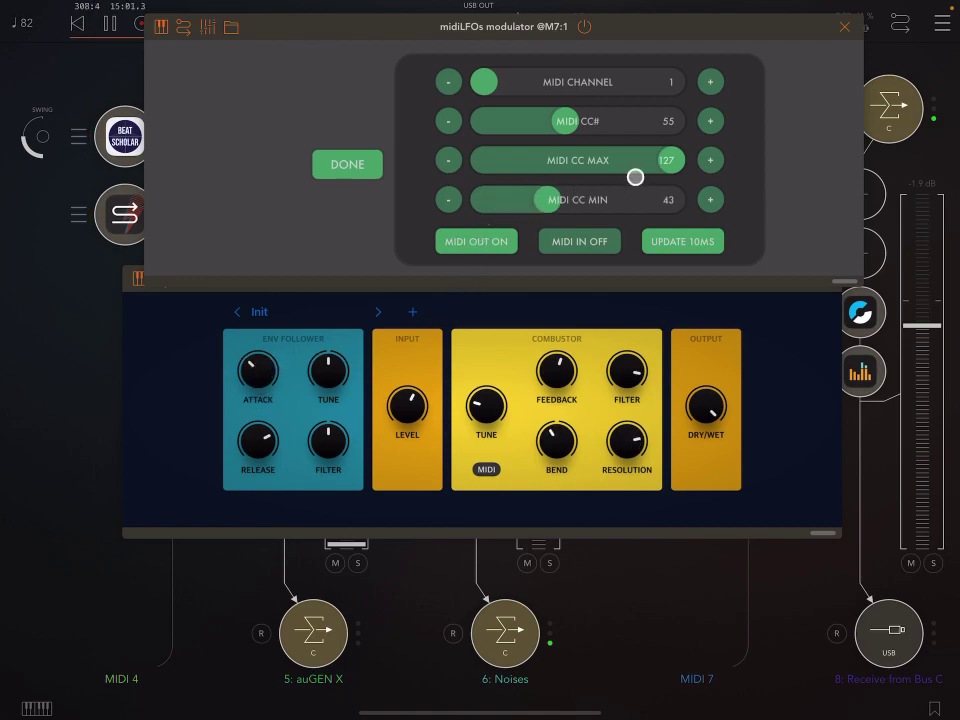
drag(635, 177, 585, 170)
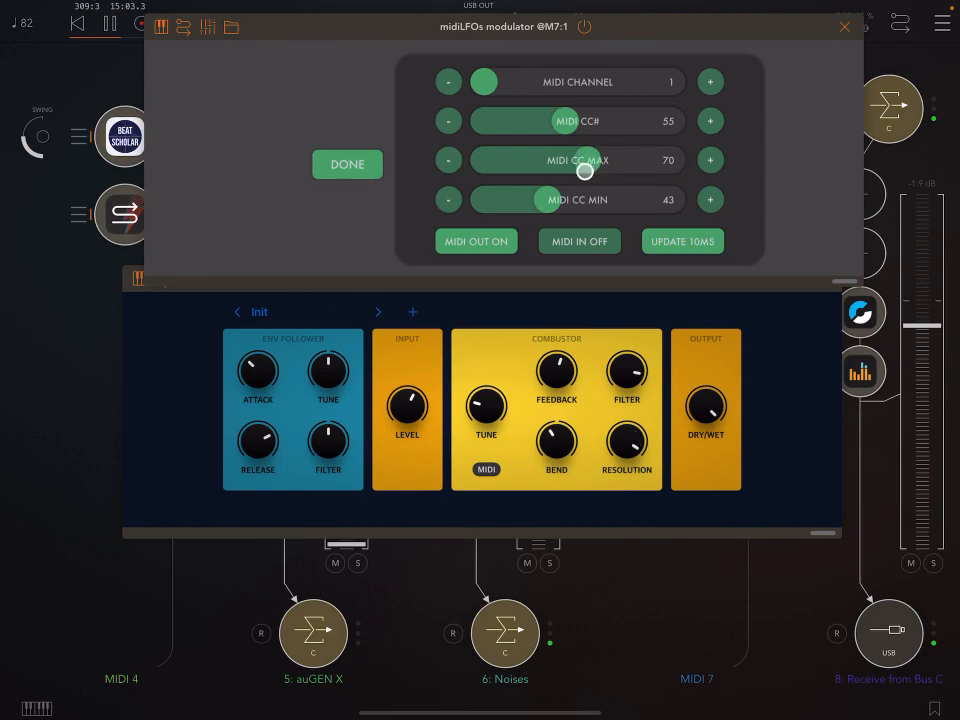
drag(585, 170, 547, 203)
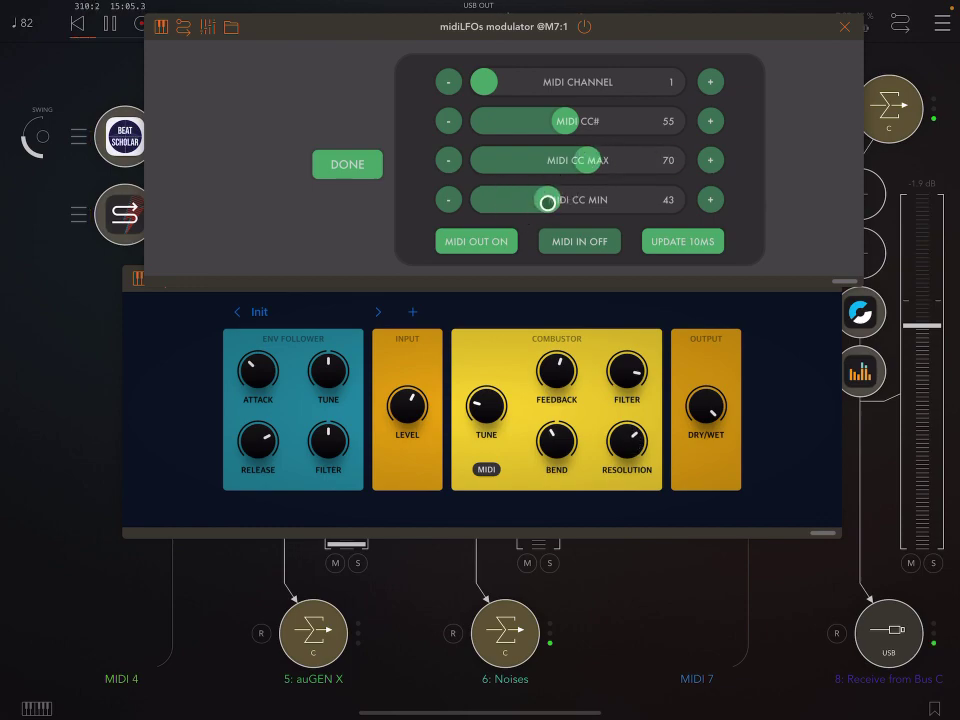
drag(548, 202, 503, 199)
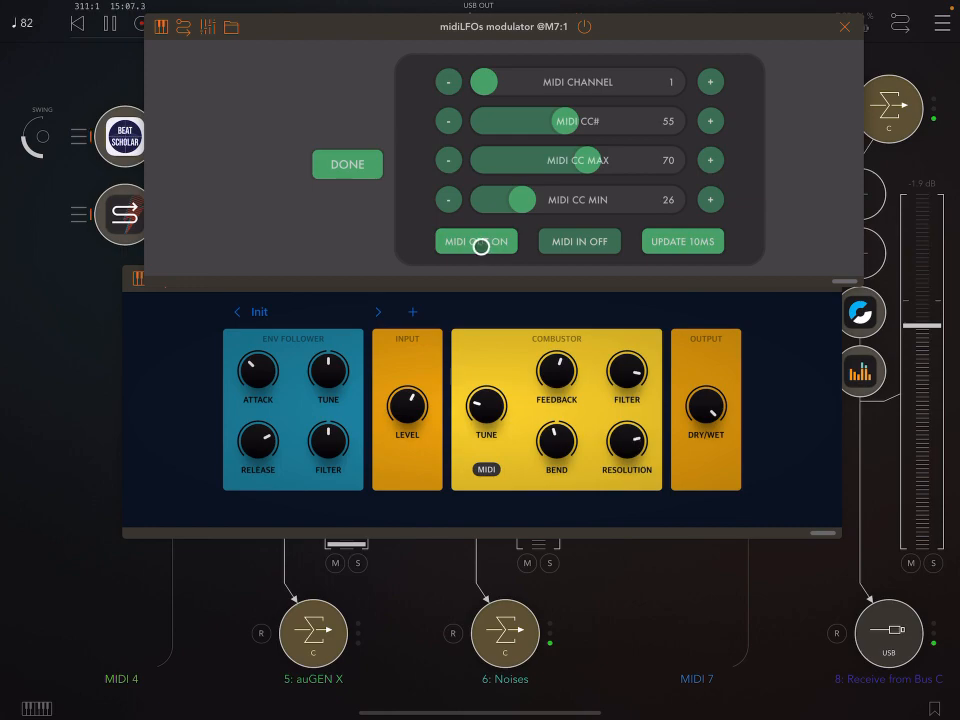
click(347, 164)
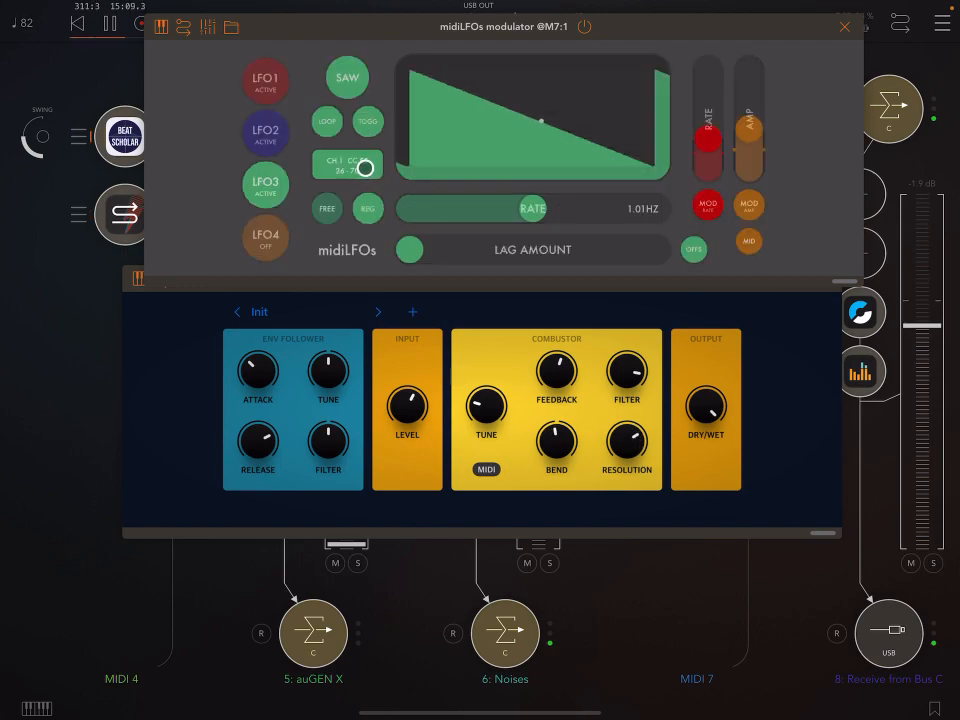
click(346, 161)
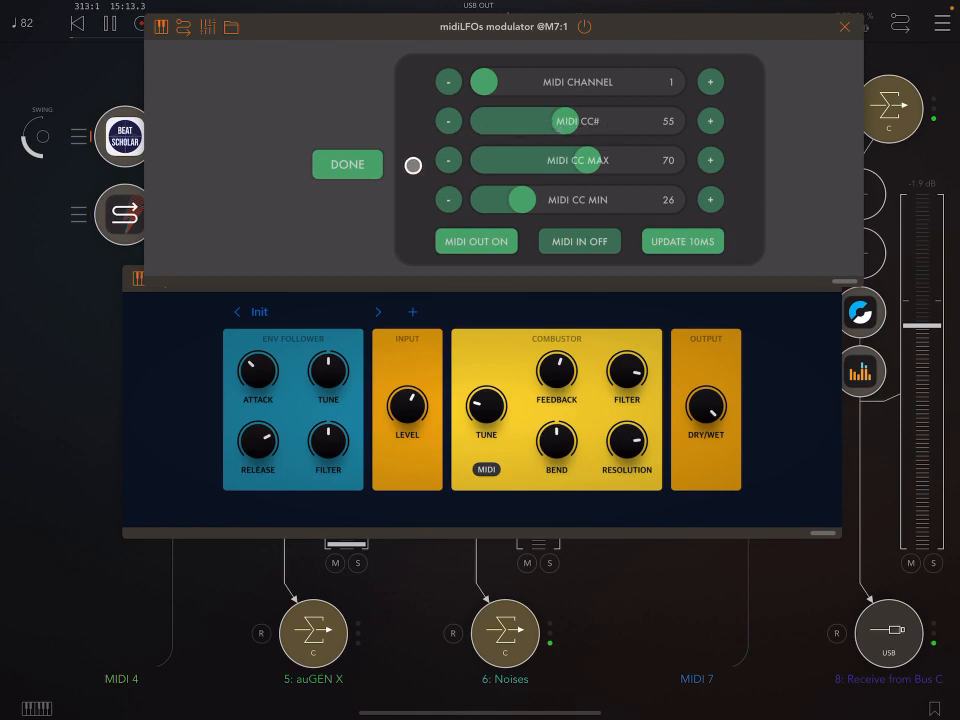
click(347, 164)
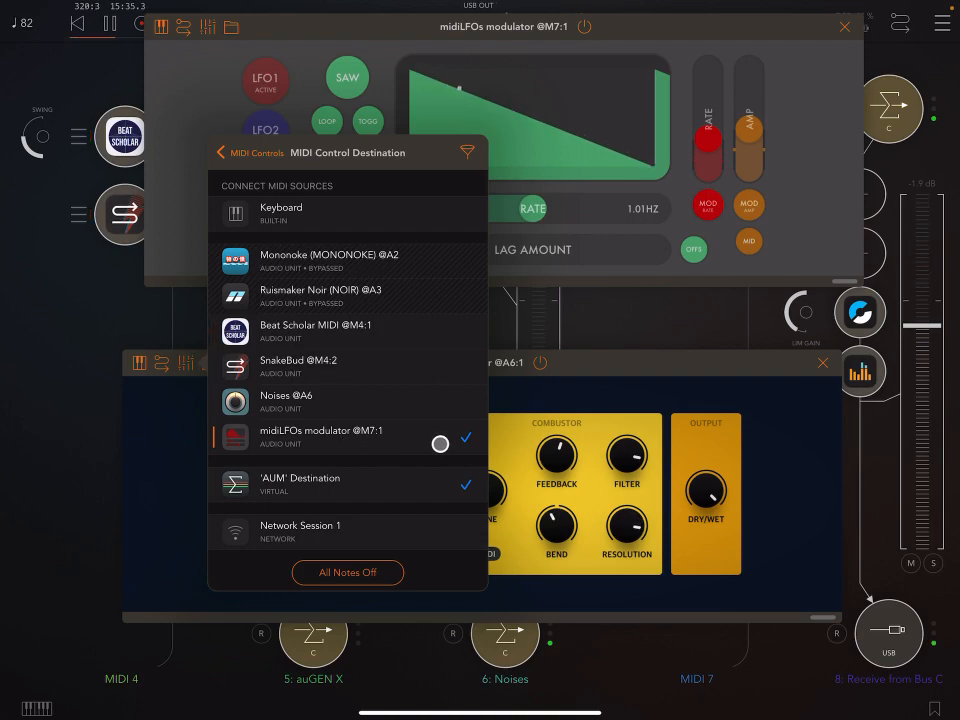
click(440, 444)
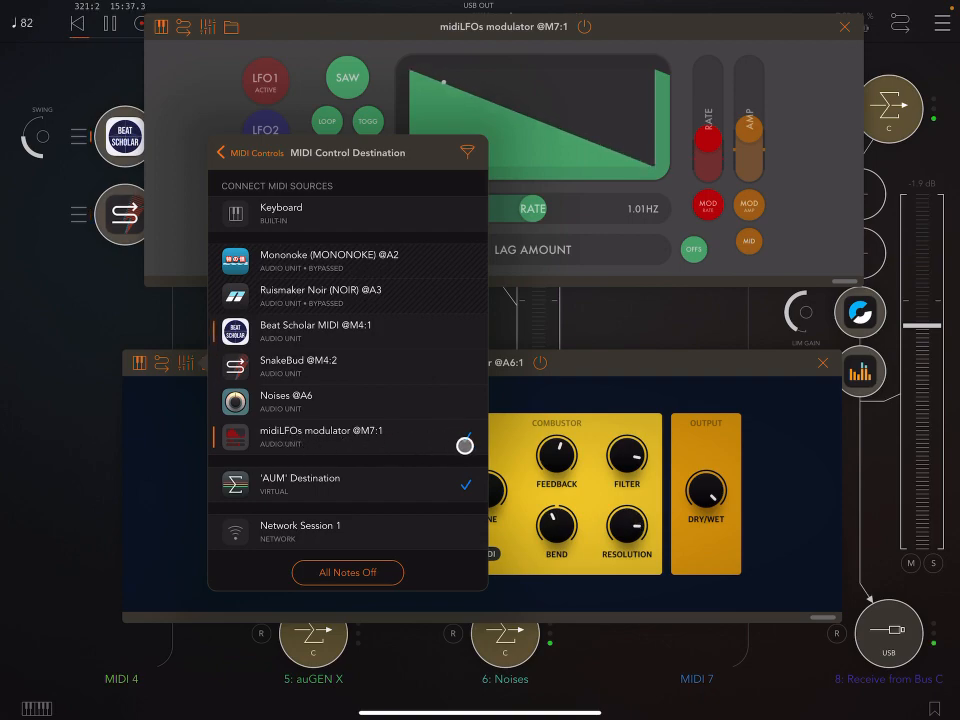
click(465, 444)
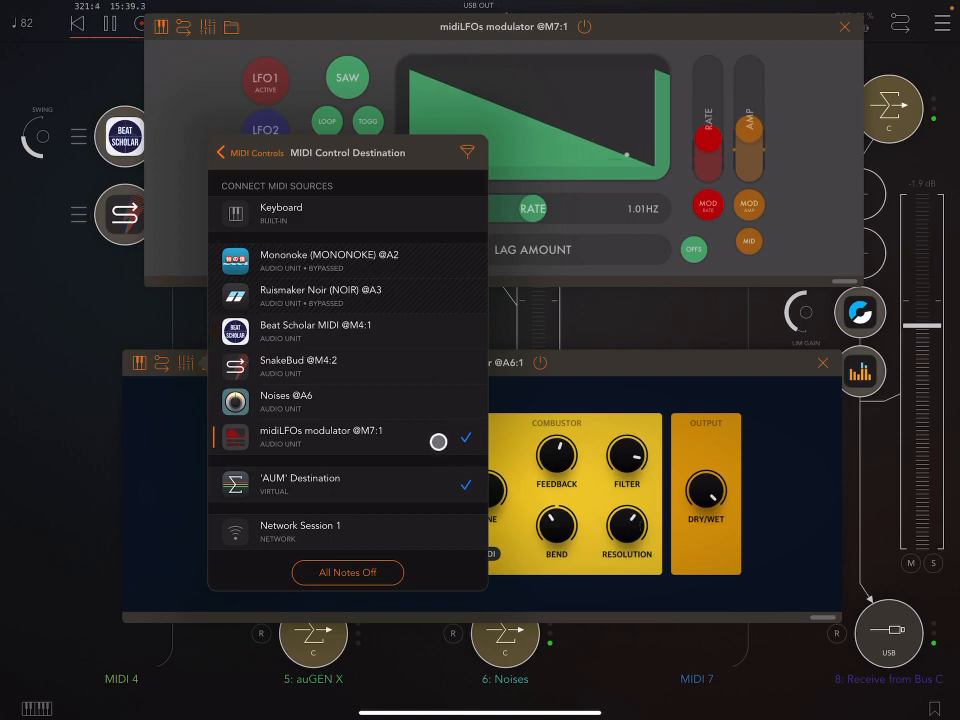
click(438, 442)
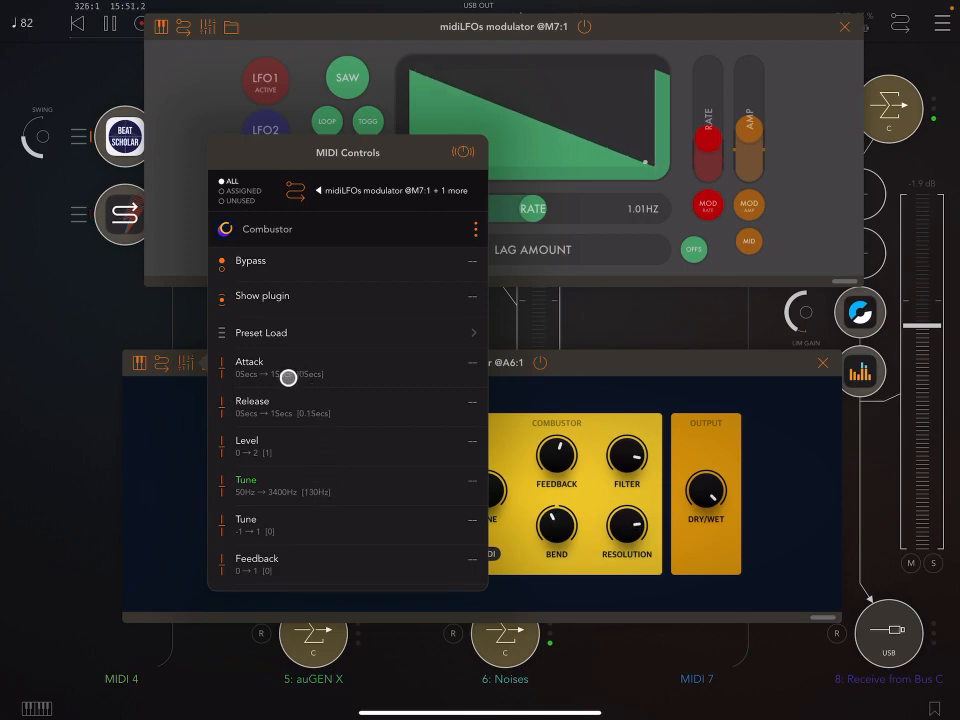
- Assign Combustor's Attack parameter to controller number 55 and close the MIDI controls list
drag(288, 377, 315, 357)
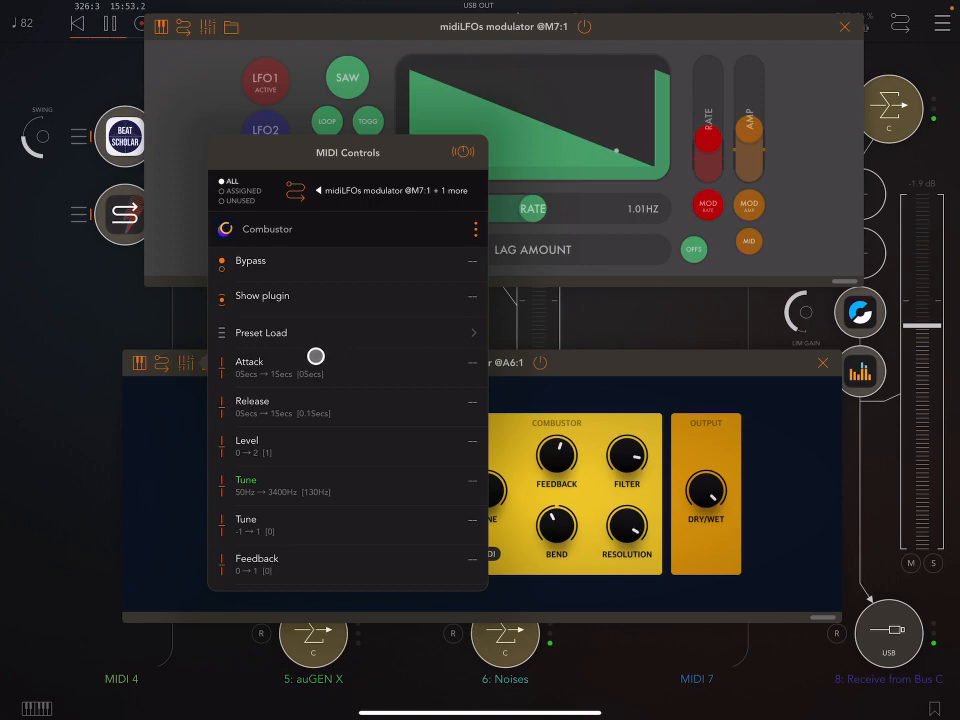
drag(315, 357, 280, 373)
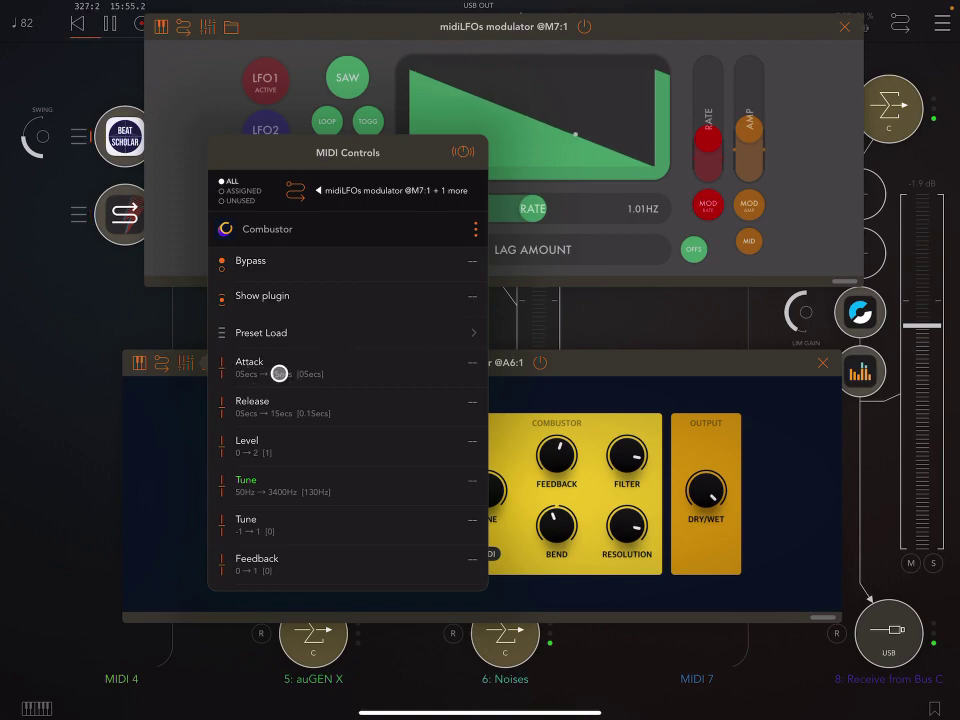
drag(280, 373, 252, 367)
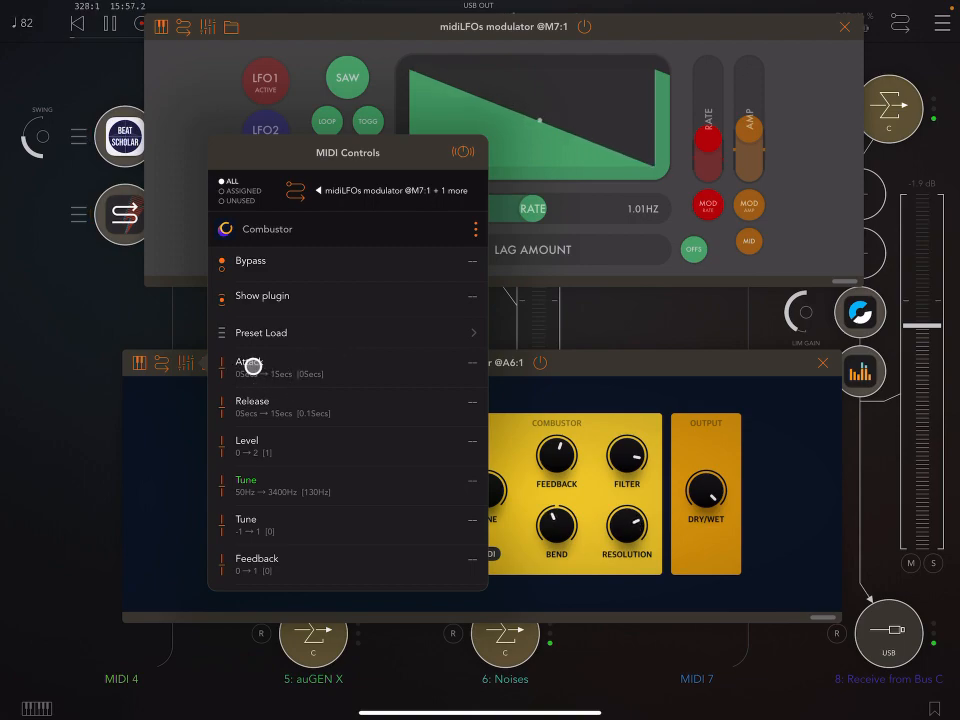
click(249, 367)
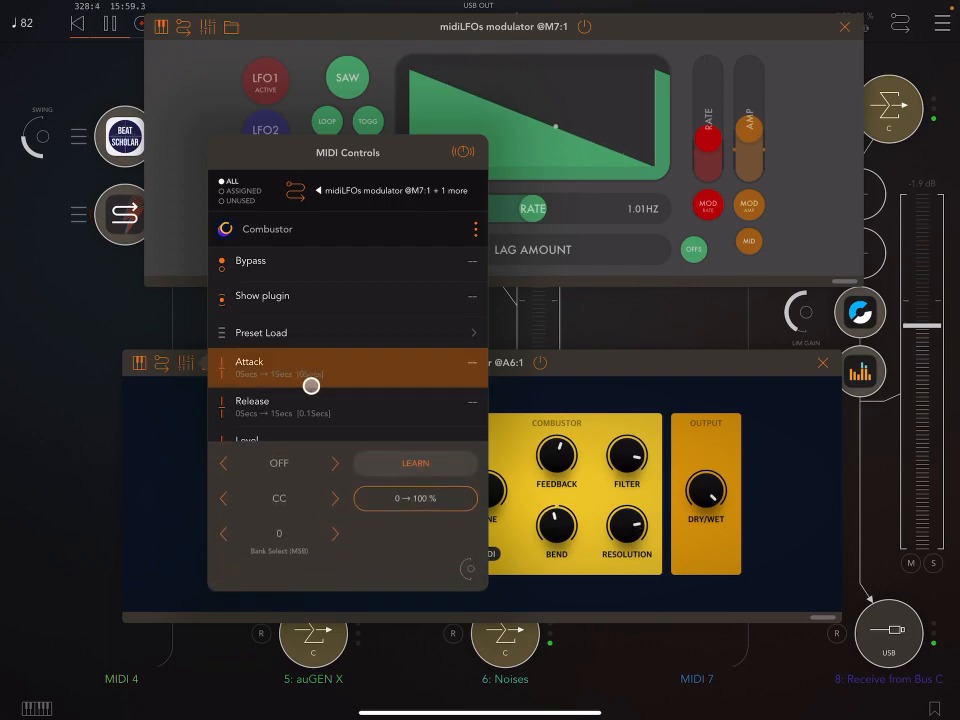
click(335, 463)
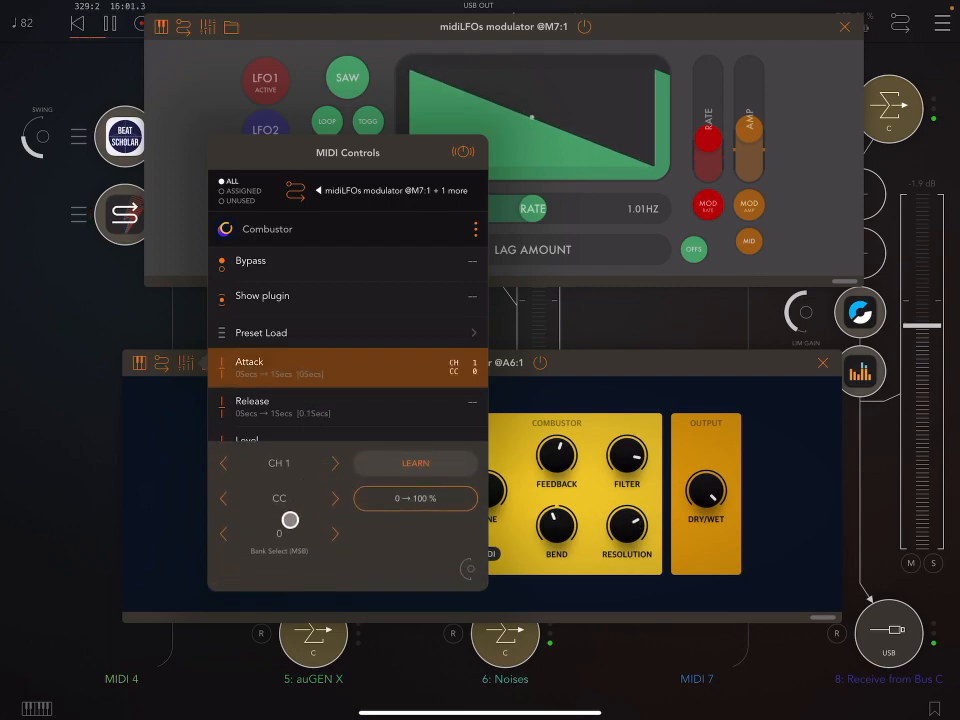
drag(290, 519, 317, 537)
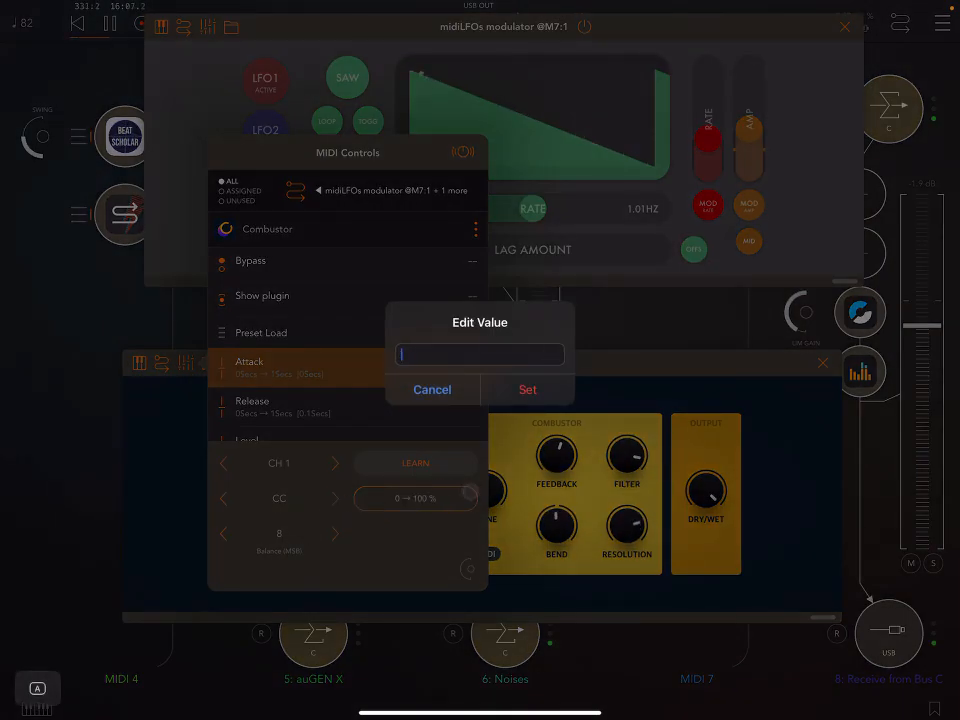
text(55)
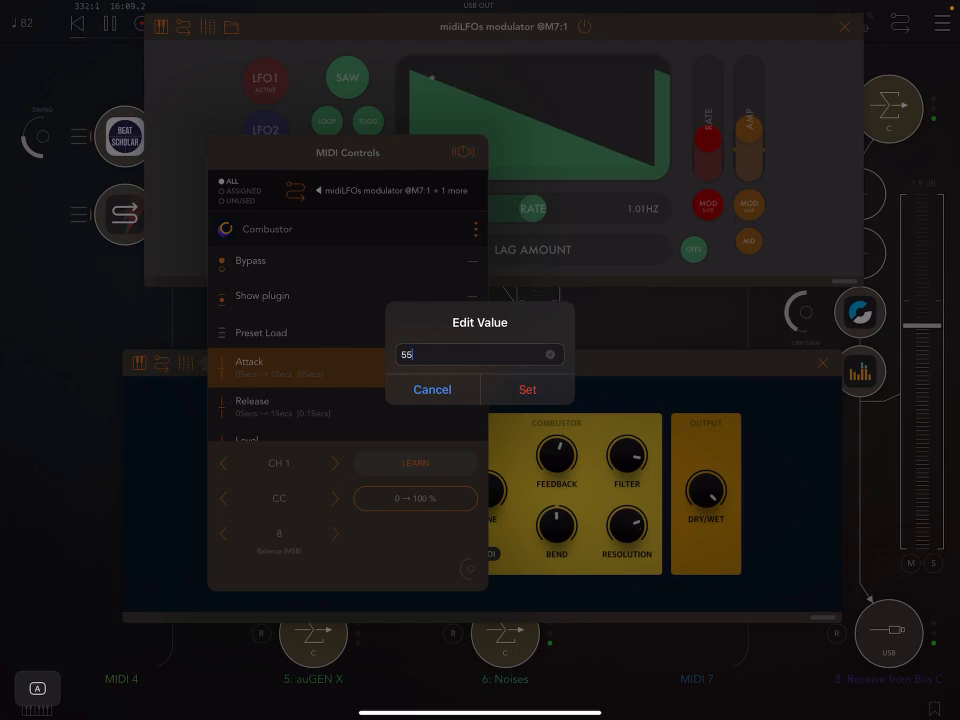
click(527, 389)
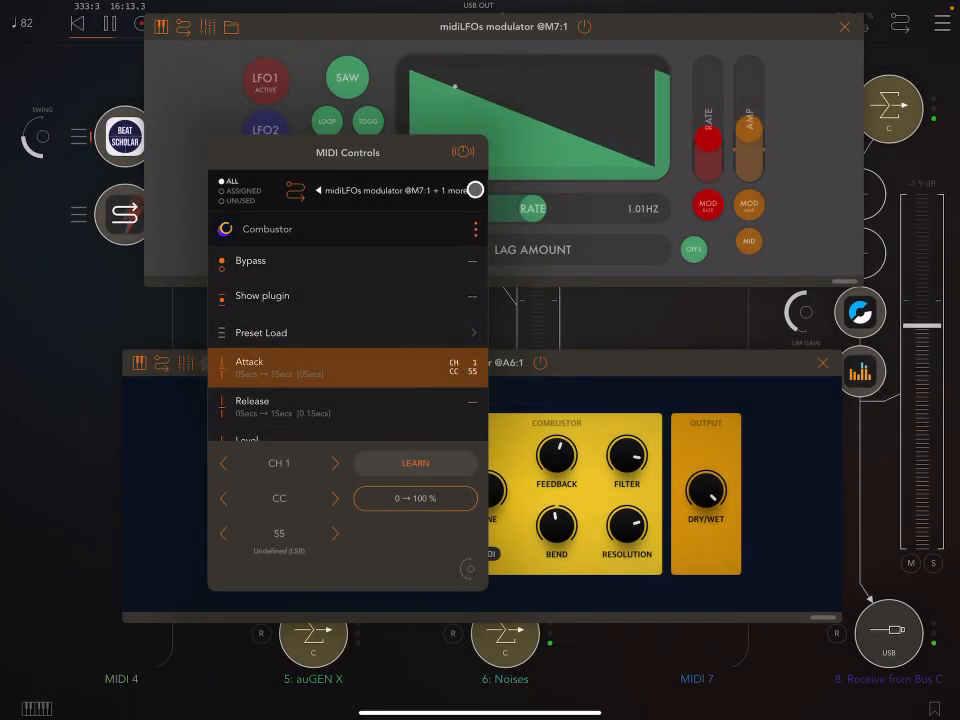
click(463, 152)
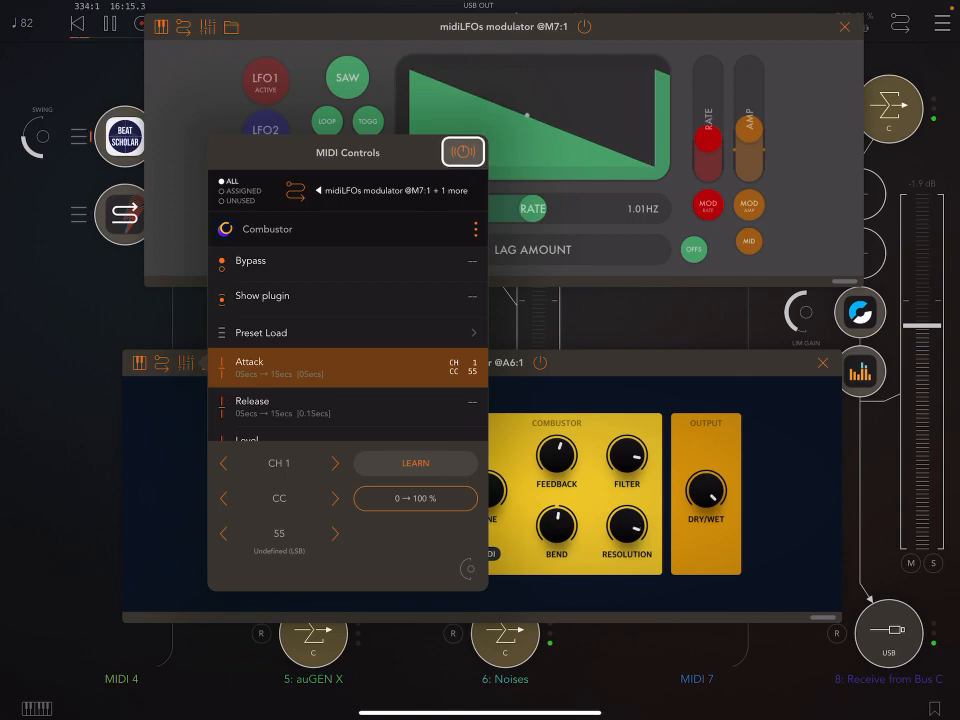
- Confirm via Found Controls that Combustor's Attack responds to CC 55 on channel 1
click(463, 152)
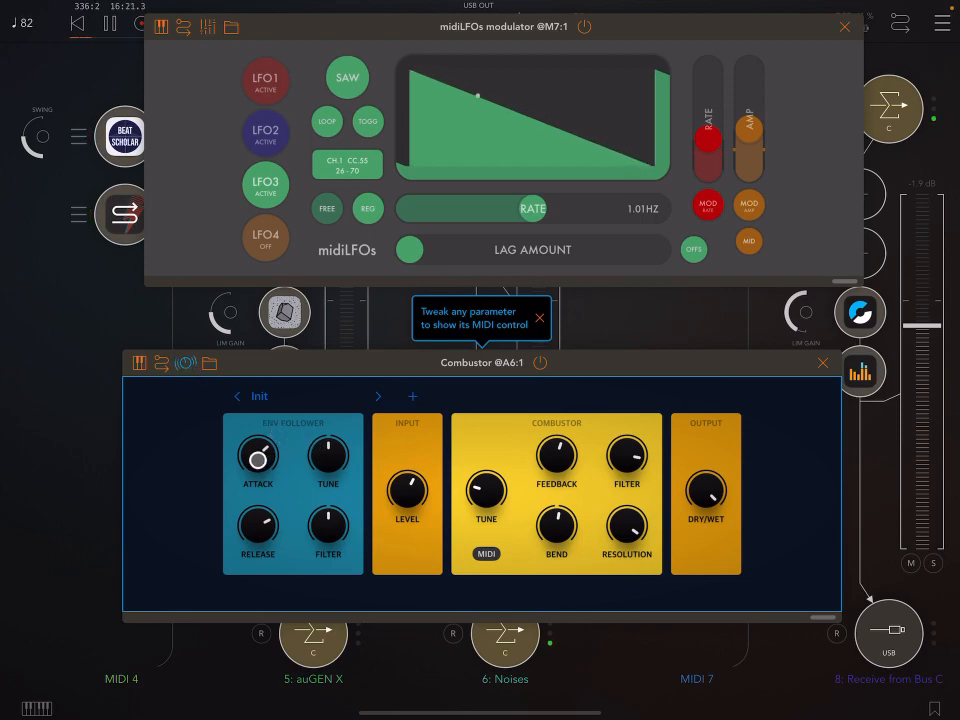
click(258, 457)
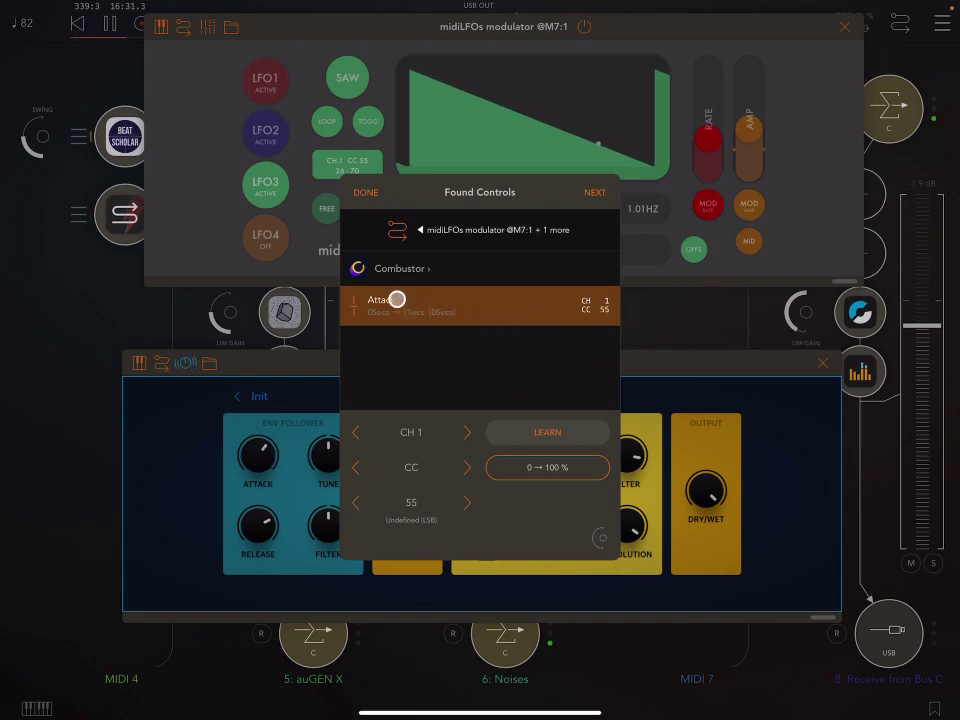
drag(395, 299, 588, 317)
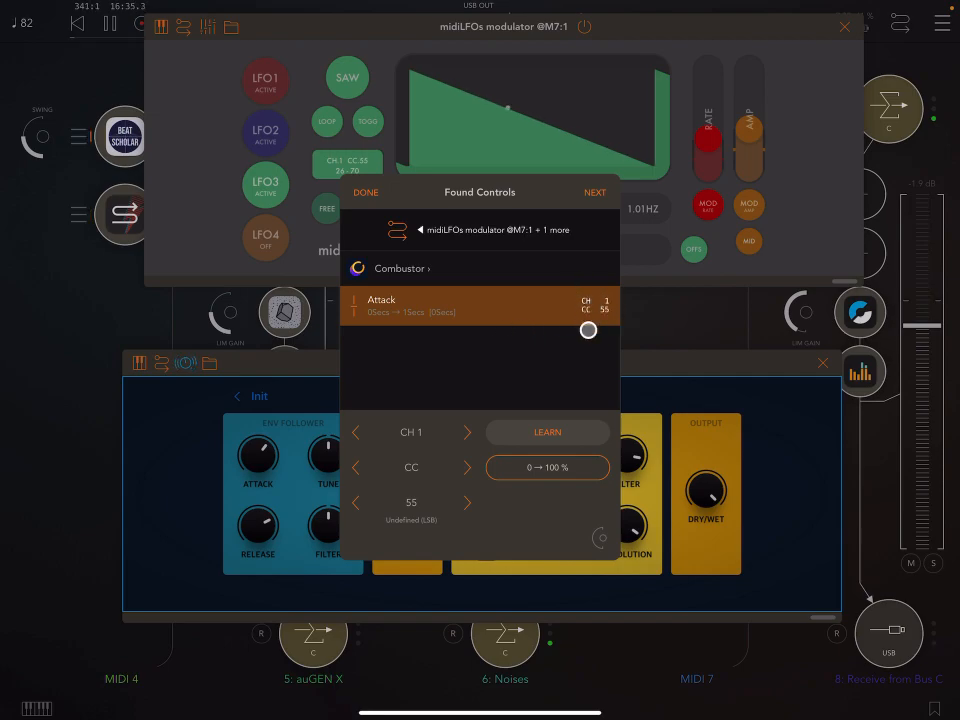
drag(588, 329, 599, 329)
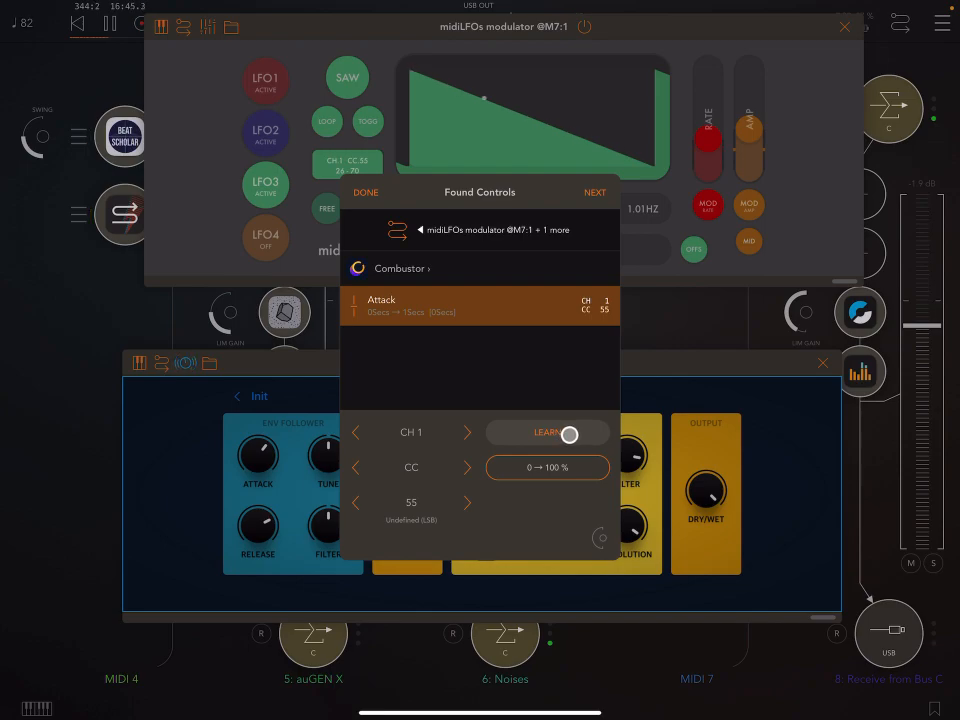
click(569, 434)
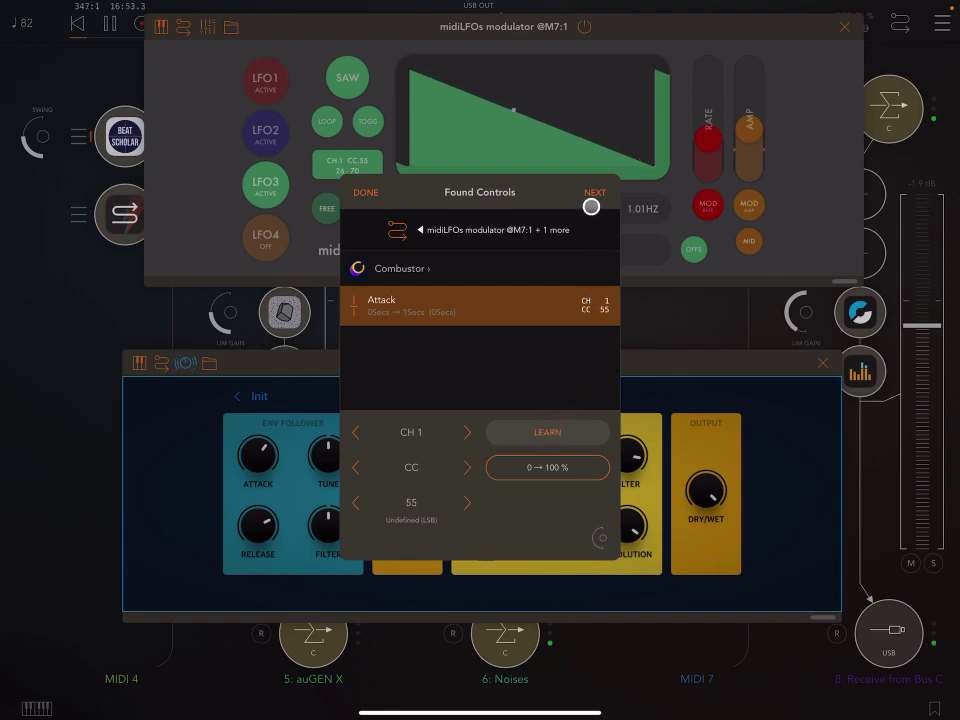
click(365, 192)
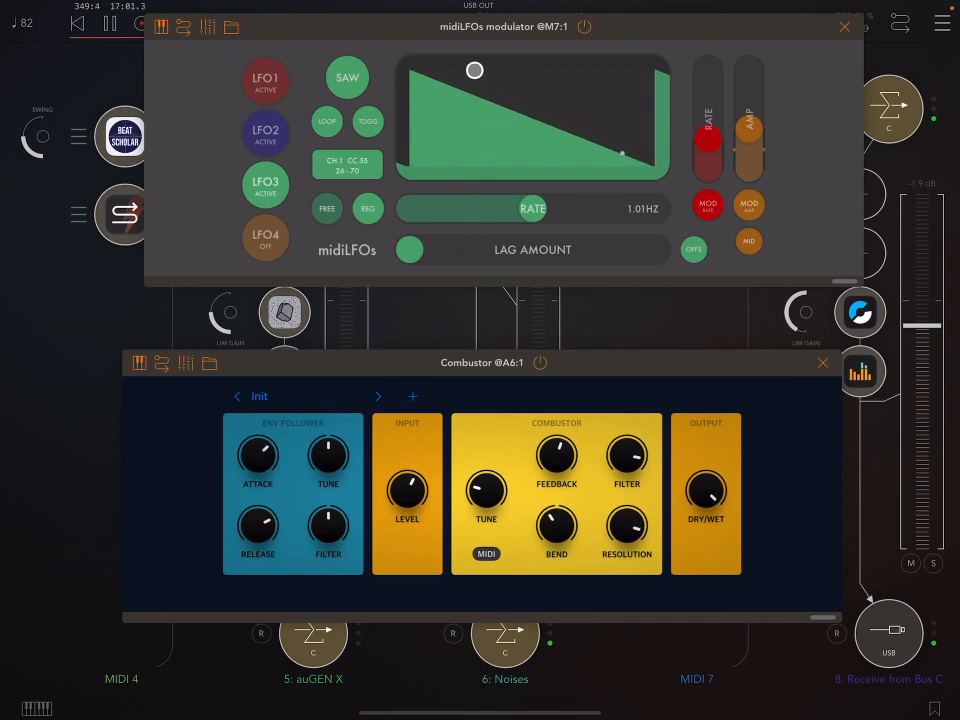
- Make LFO3 a 0.25 Hz sine wave with its CC 55 maximum lowered to 53
click(347, 77)
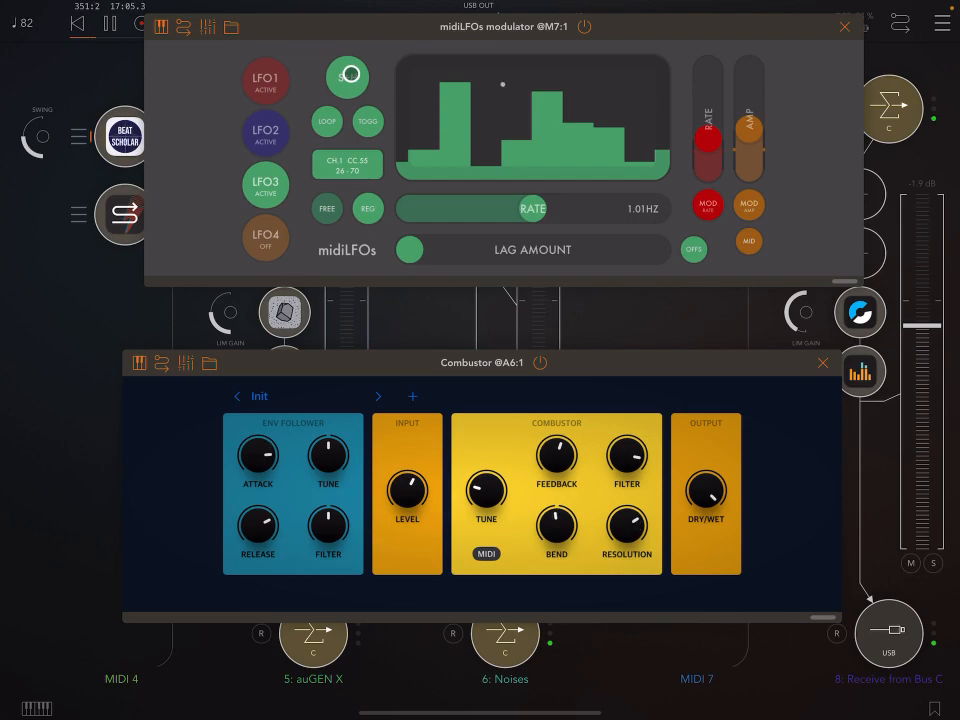
click(348, 78)
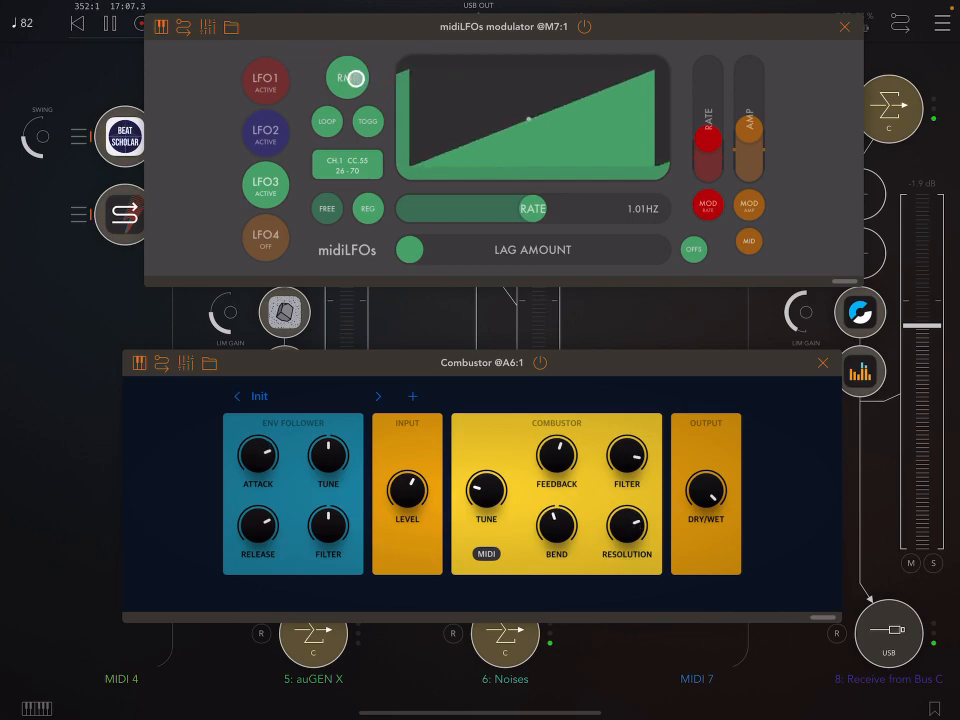
click(347, 78)
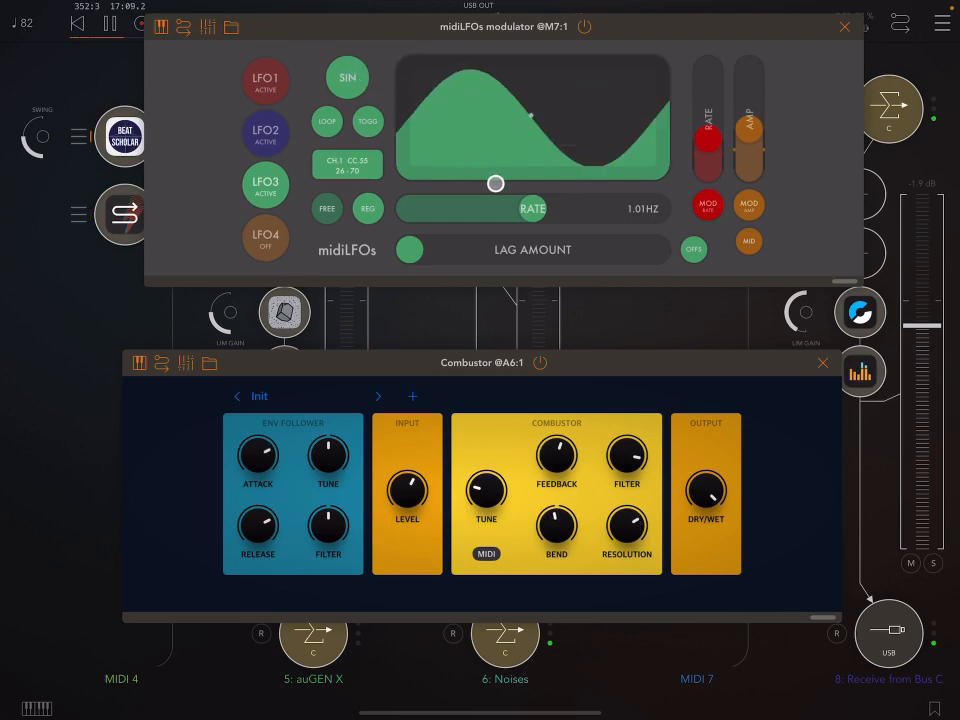
drag(495, 208, 468, 210)
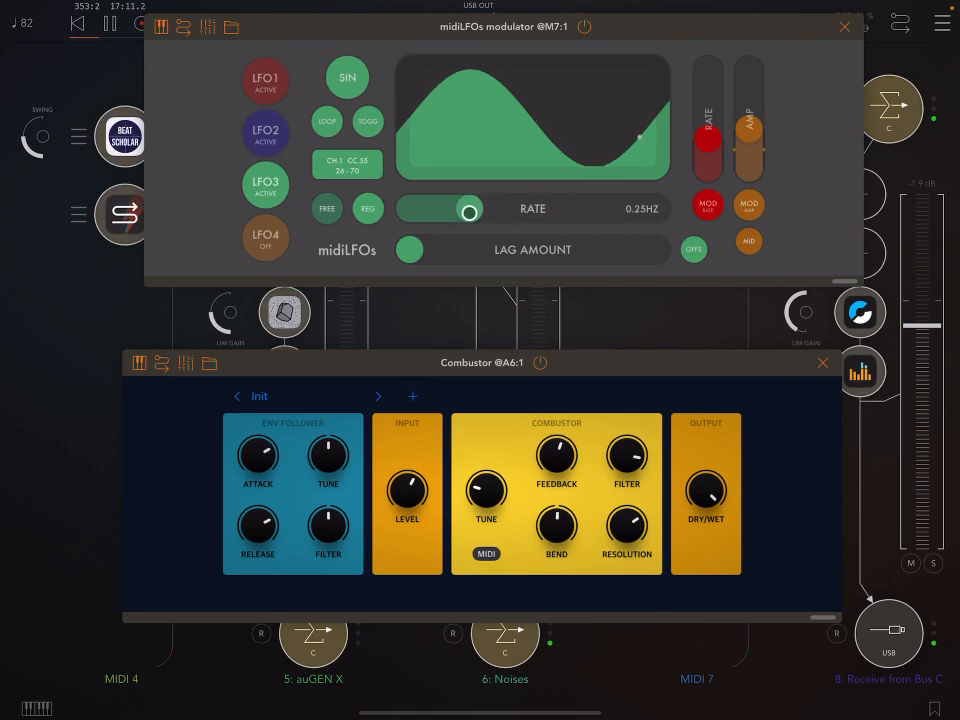
drag(469, 210, 460, 210)
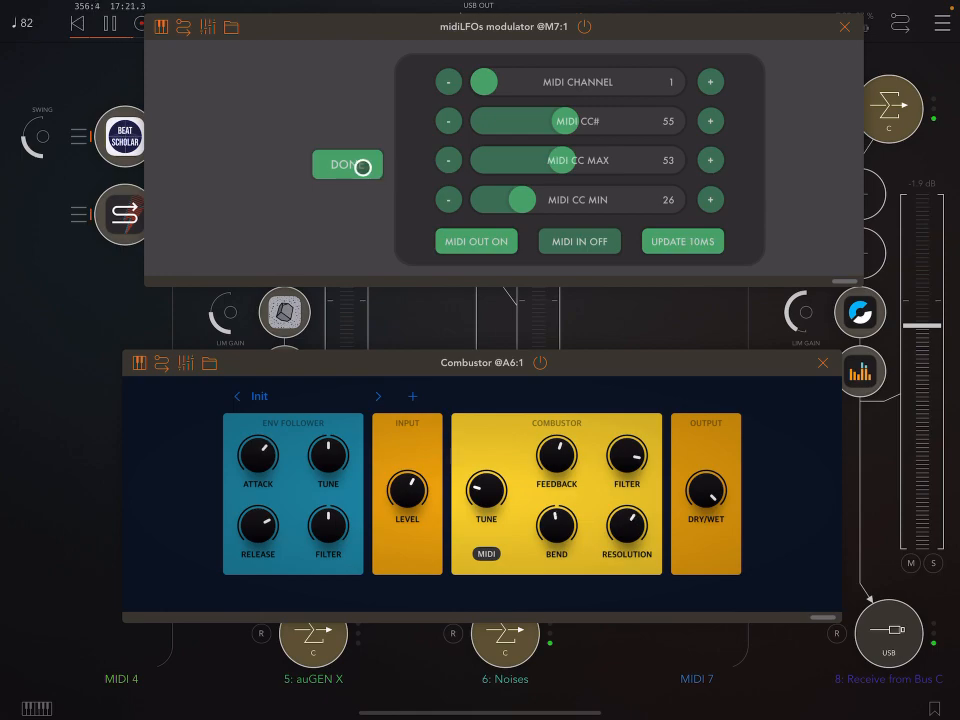
- Widen LFO3's CC 55 output range to 0–126
click(347, 164)
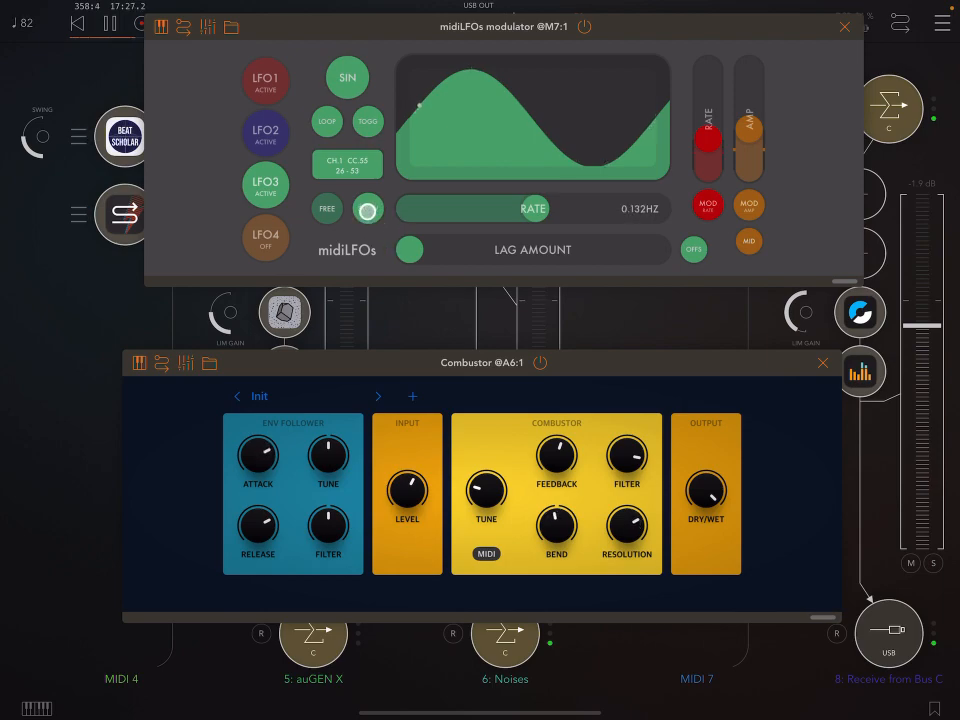
drag(368, 209, 585, 209)
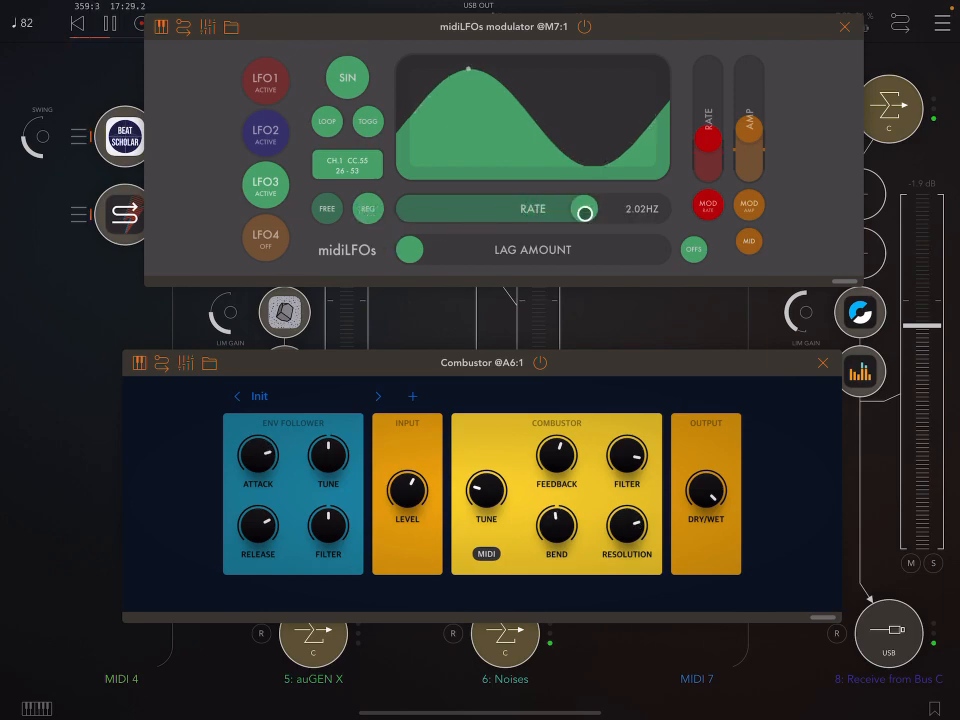
drag(585, 210, 658, 210)
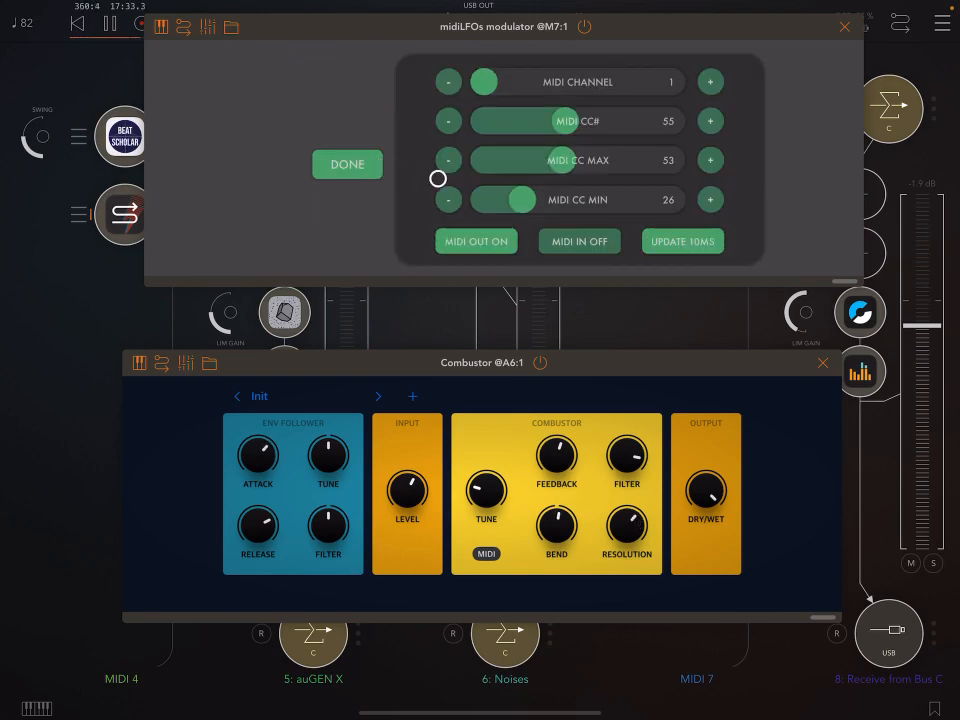
drag(504, 200, 475, 200)
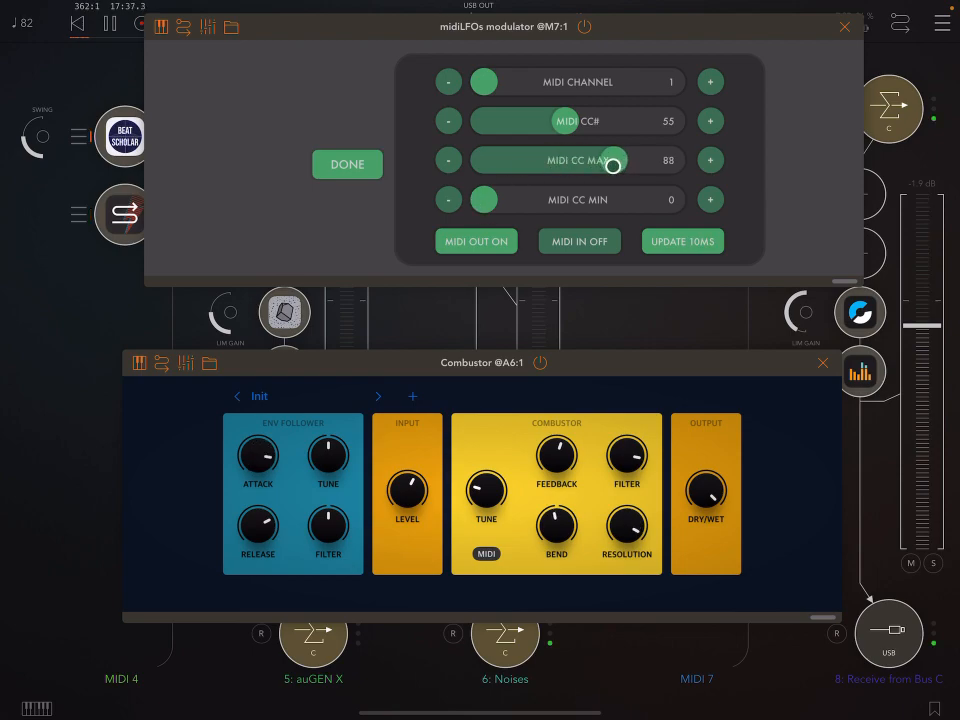
drag(615, 160, 668, 160)
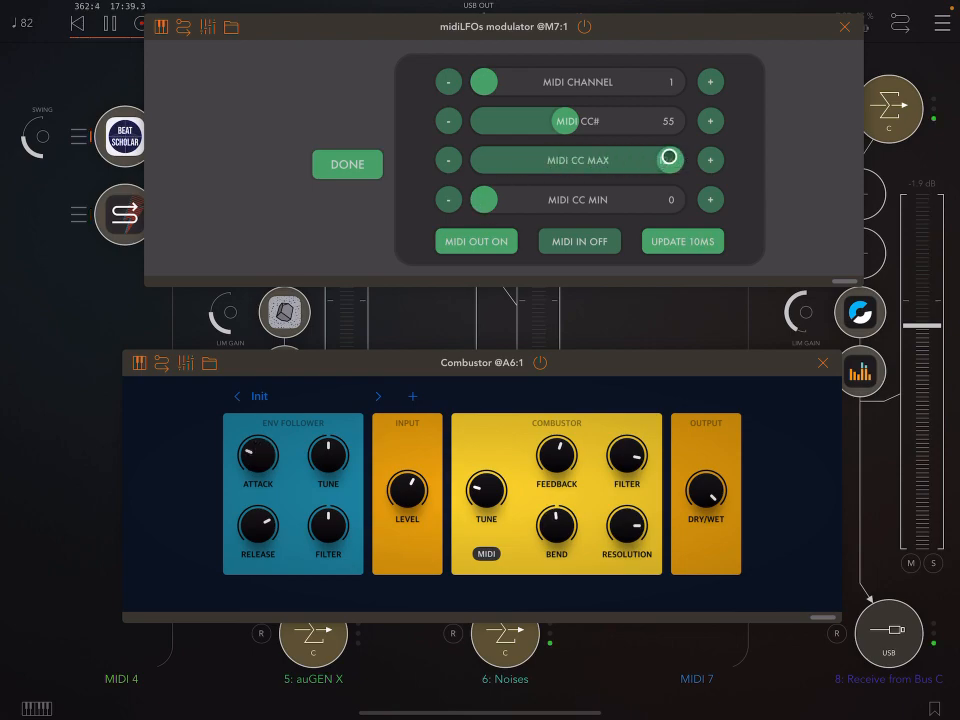
click(347, 164)
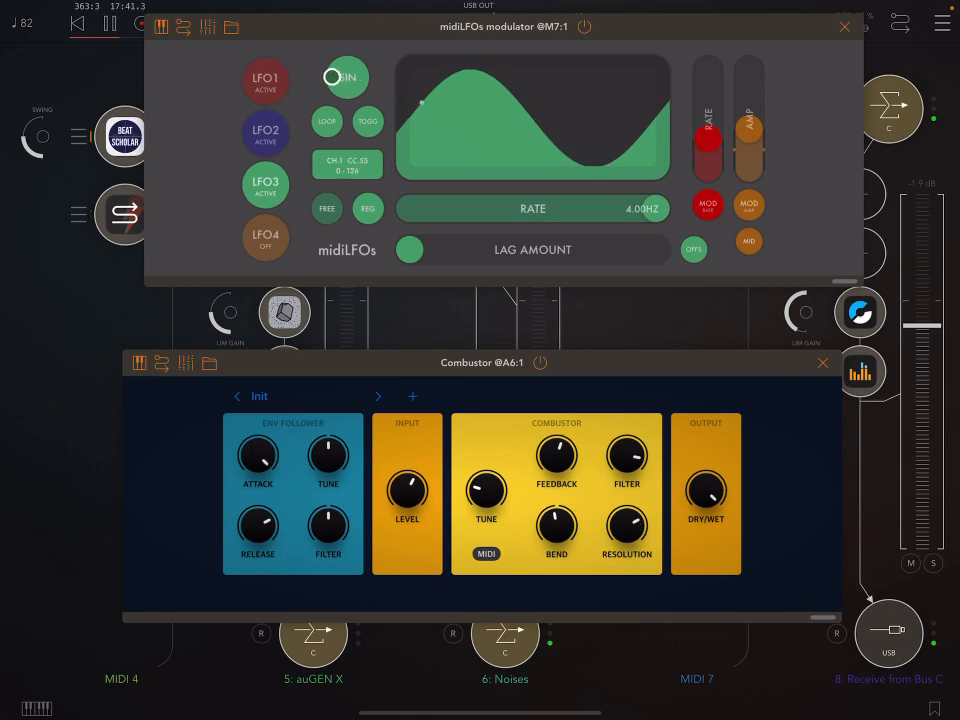
- Switch LFO3 to a 32 Hz square wave and close midiLFOs
click(347, 78)
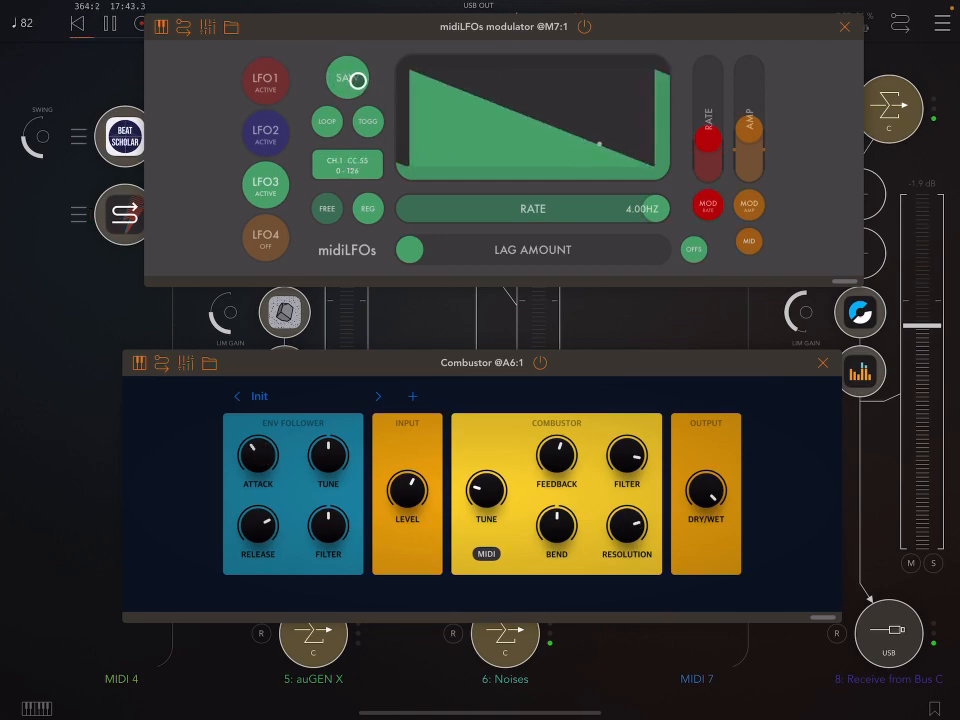
click(347, 78)
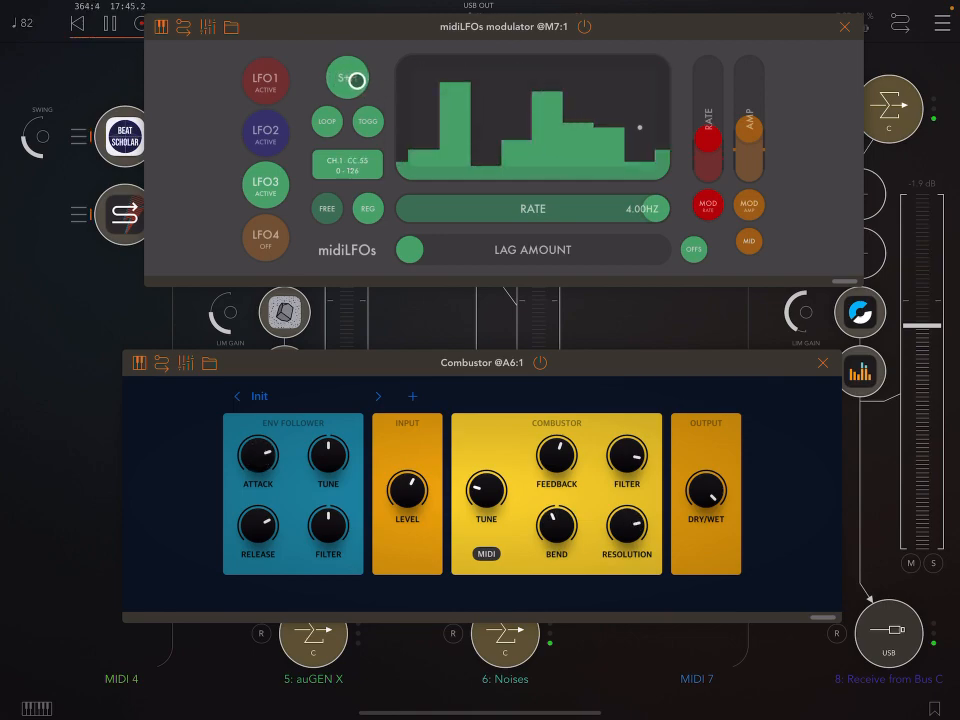
click(348, 78)
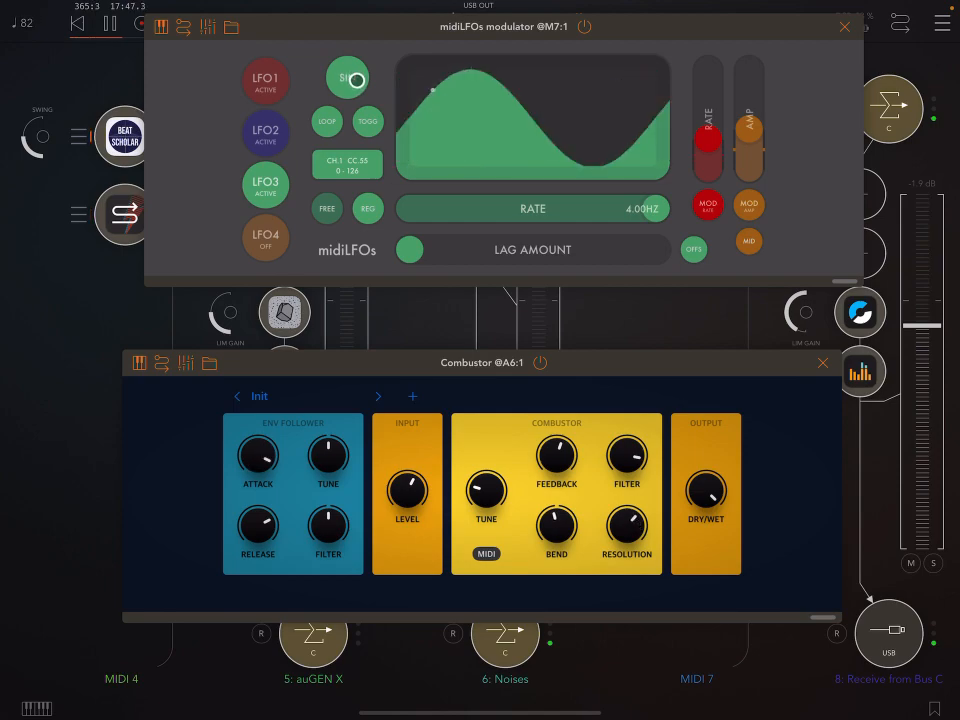
click(348, 78)
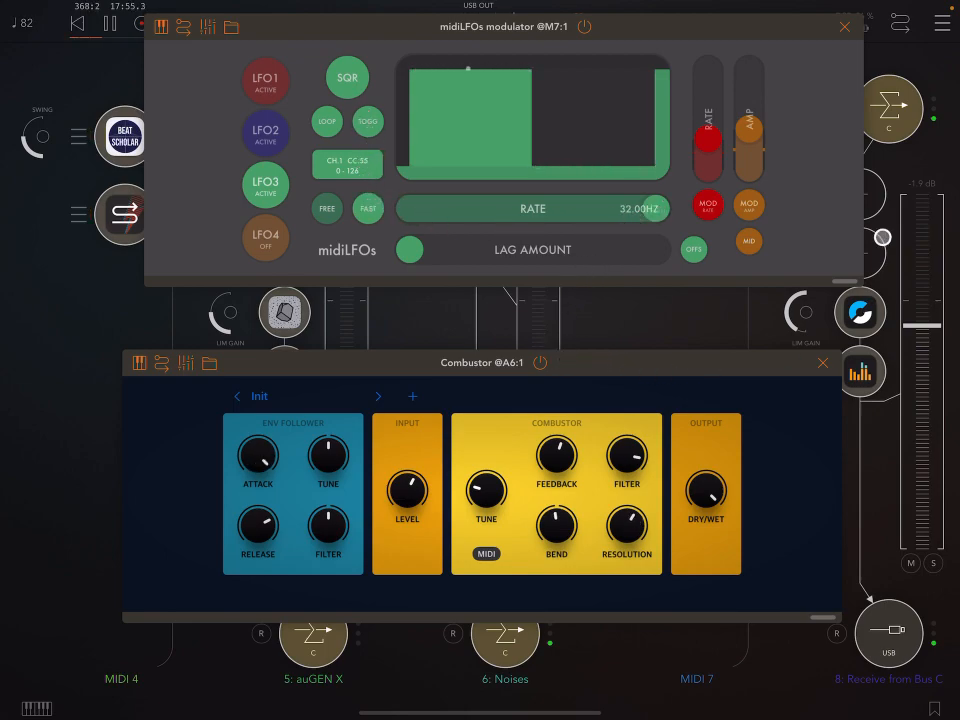
click(844, 26)
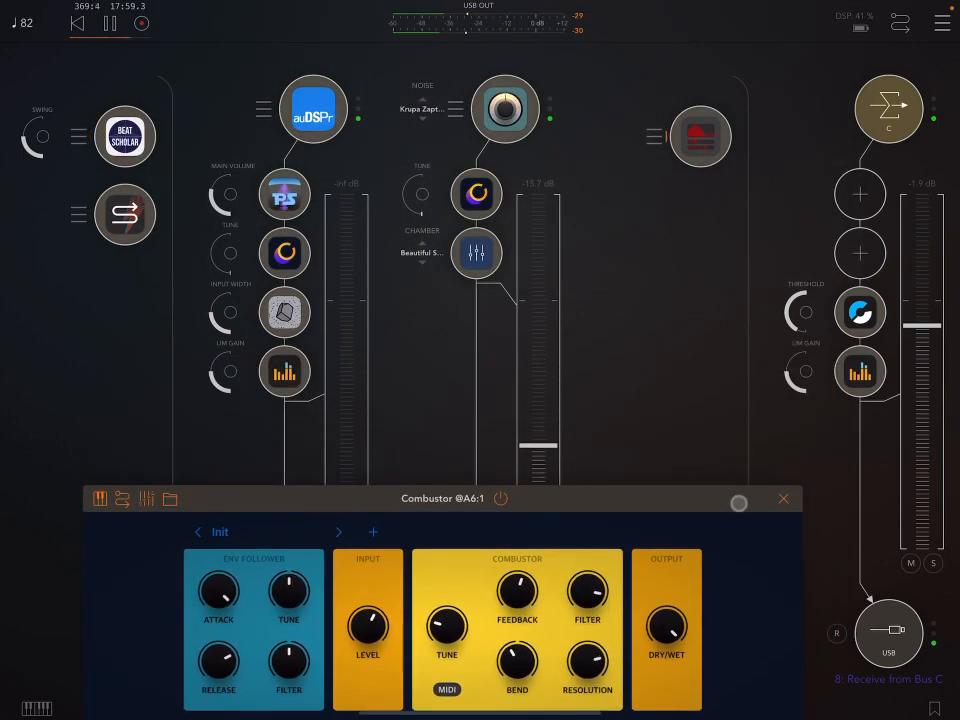
- Move the Combustor window up and raise its Feedback to about 71
drag(525, 445, 525, 325)
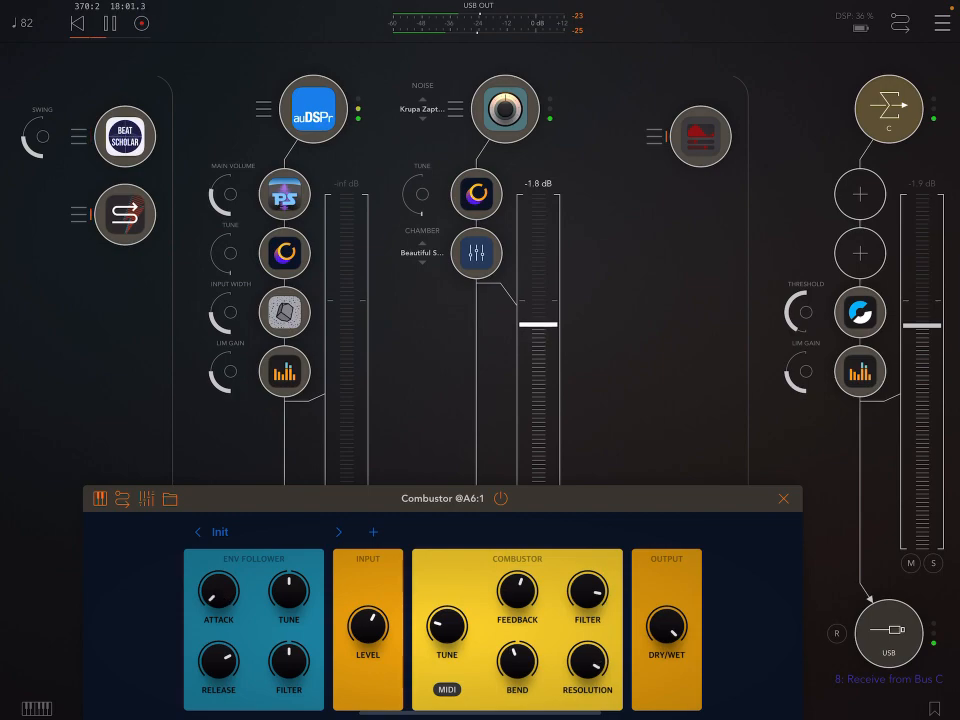
drag(455, 498, 467, 263)
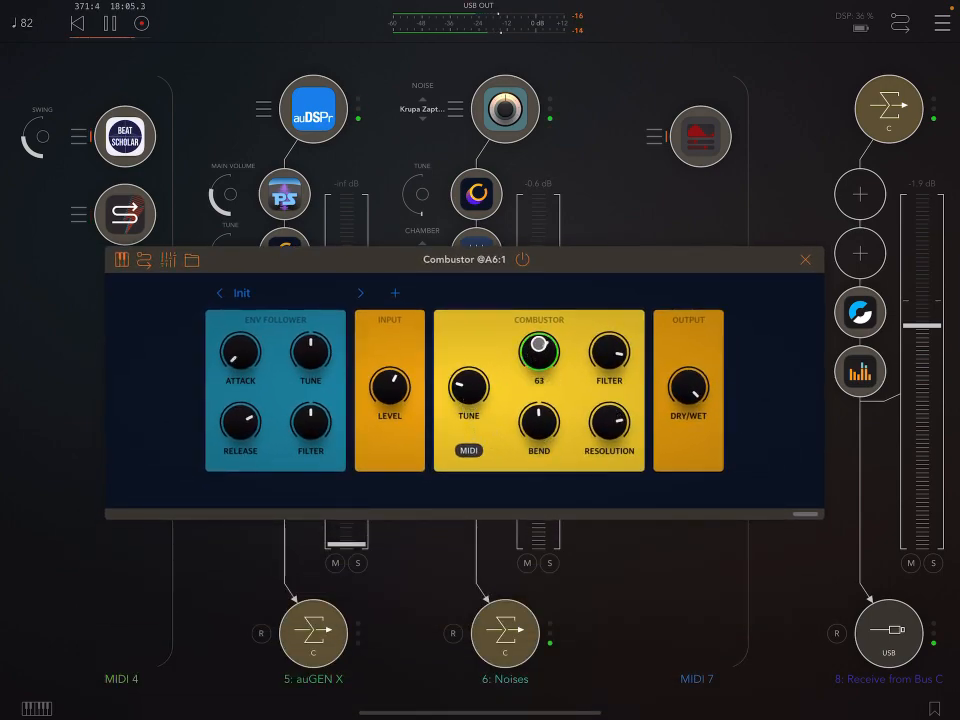
drag(538, 350, 538, 335)
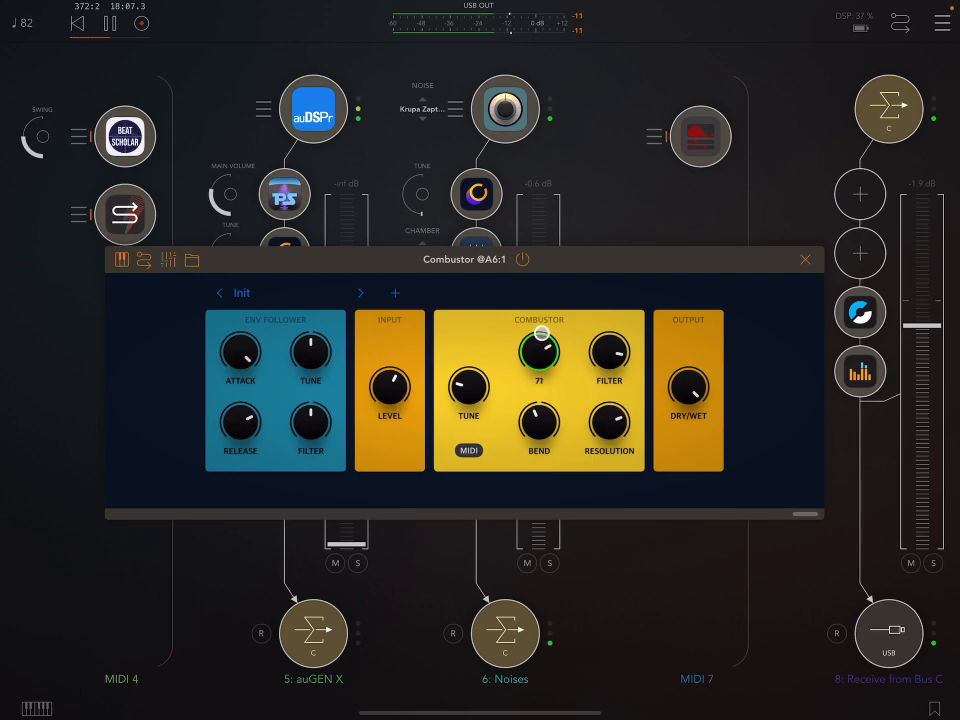
drag(539, 345, 539, 350)
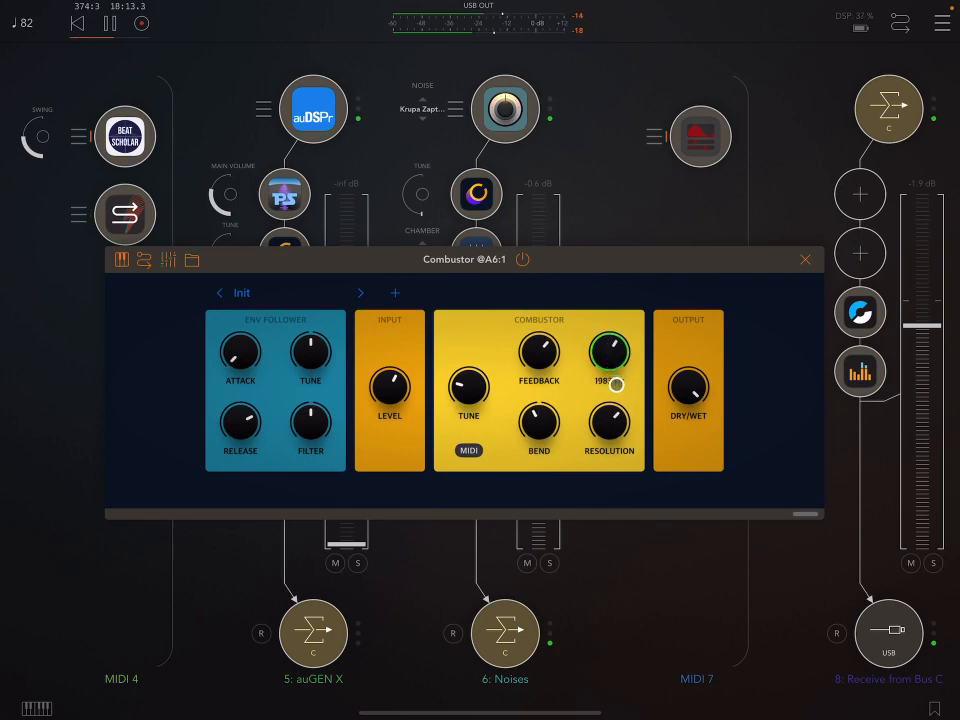
- Lower Combustor's Filter to around 685 Hz and retune the envelope follower
drag(610, 422, 620, 410)
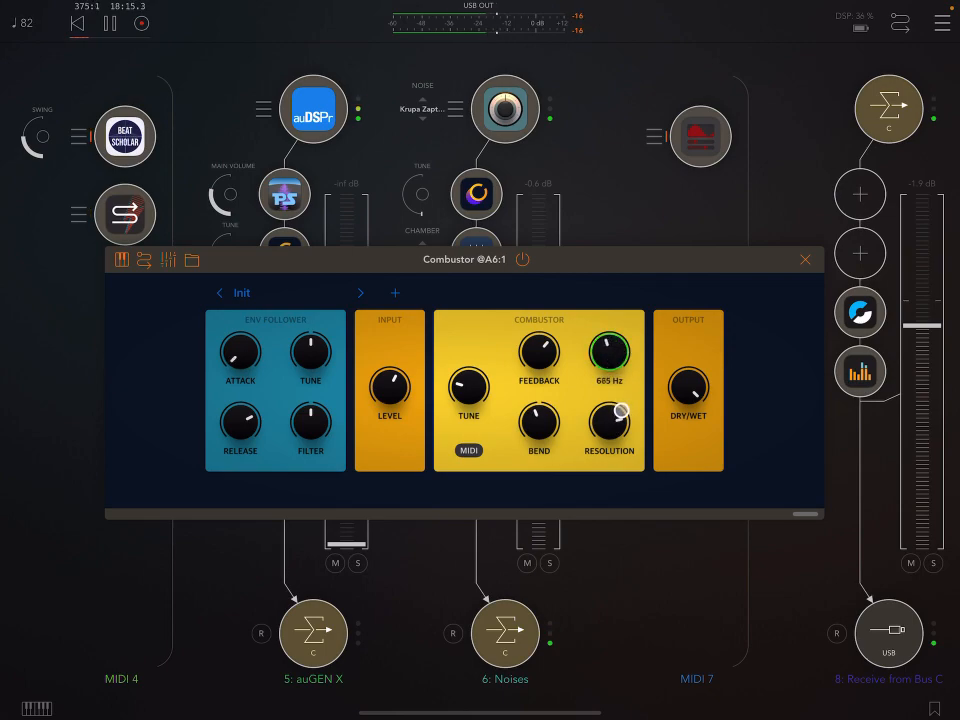
drag(609, 351, 609, 410)
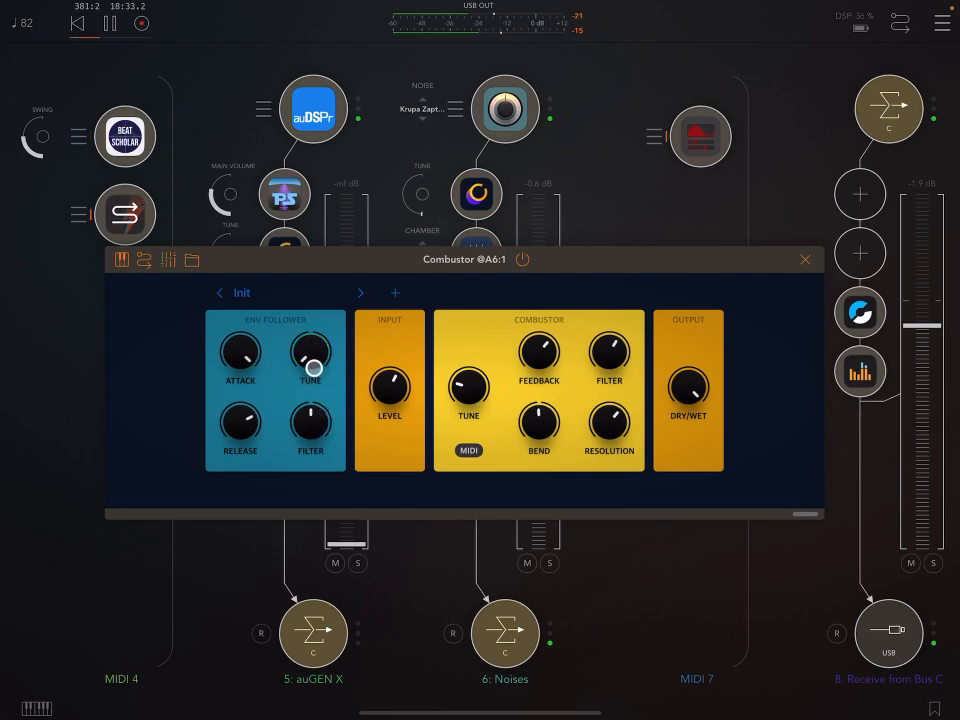
drag(310, 354, 310, 370)
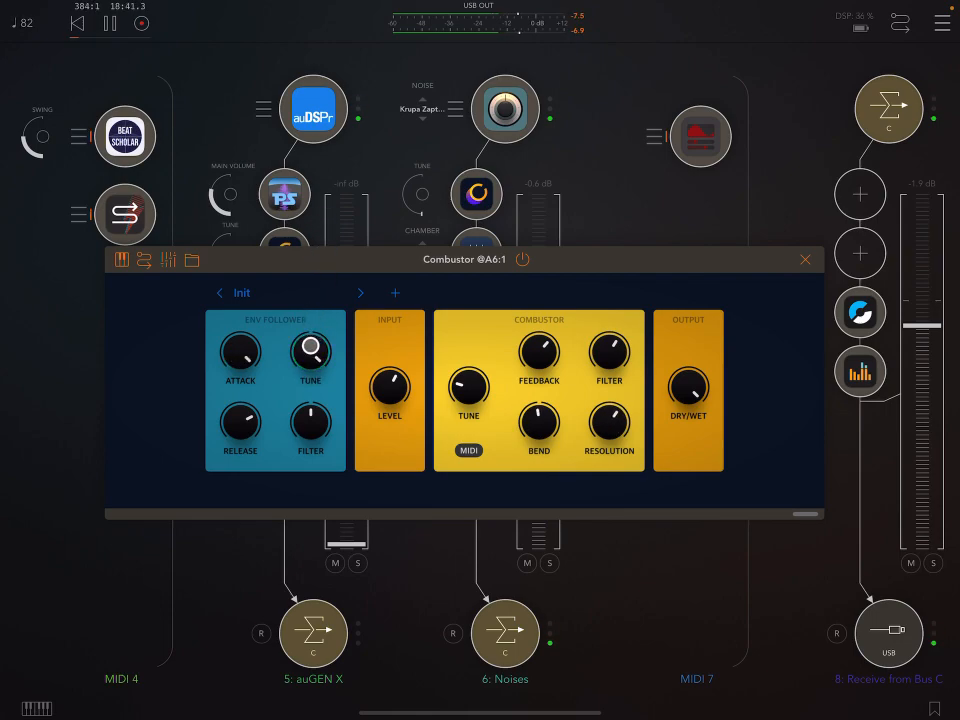
drag(311, 350, 309, 458)
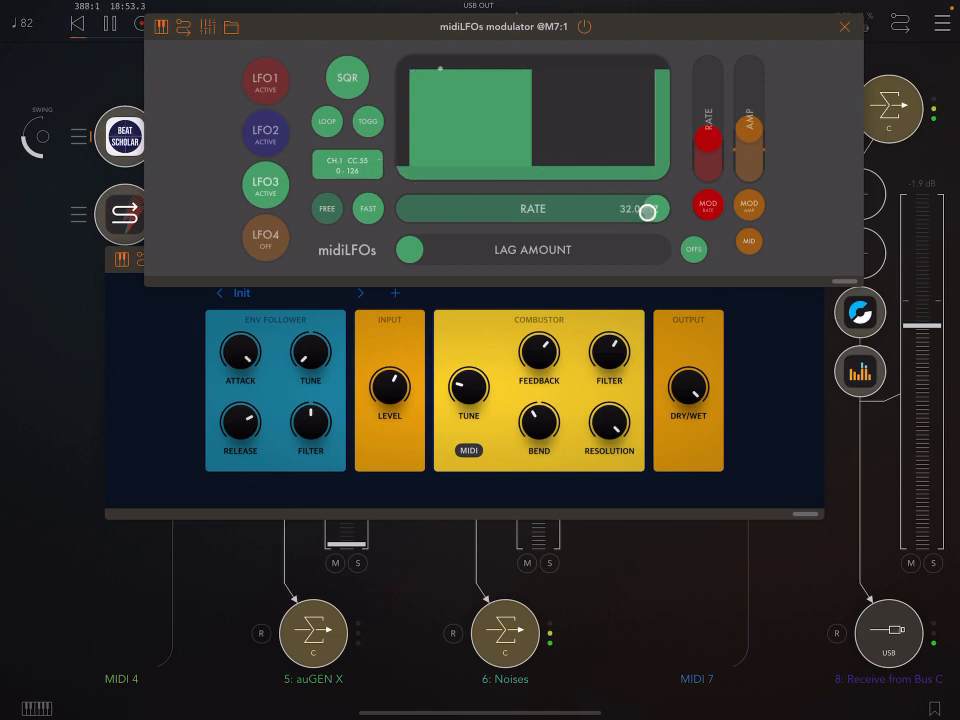
- Set LFO3's rate to 2.02 Hz
drag(650, 208, 525, 208)
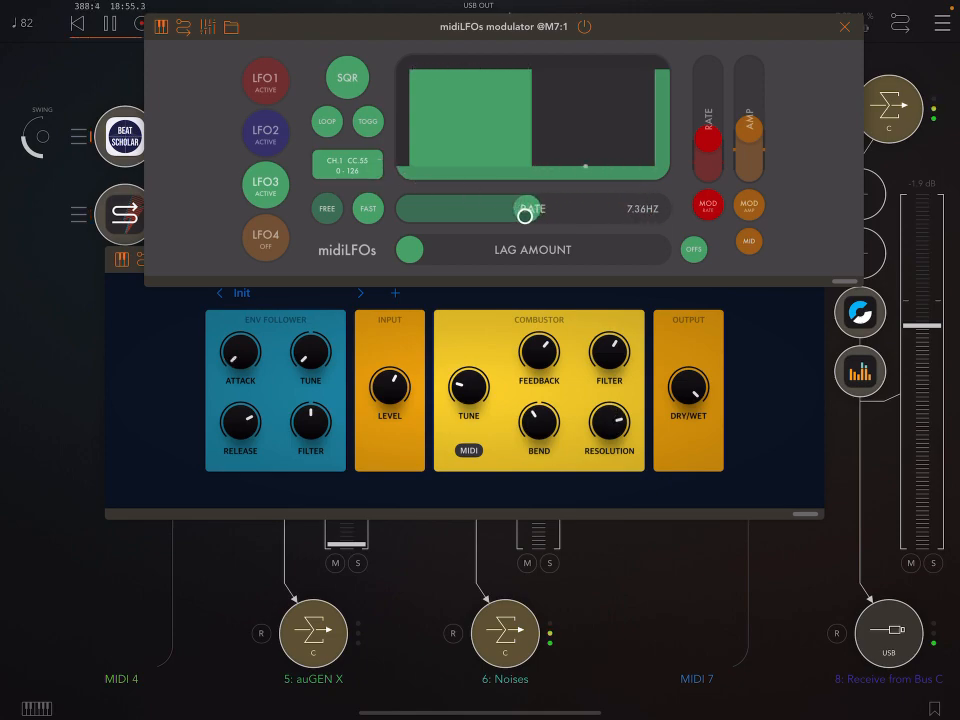
drag(525, 212, 438, 216)
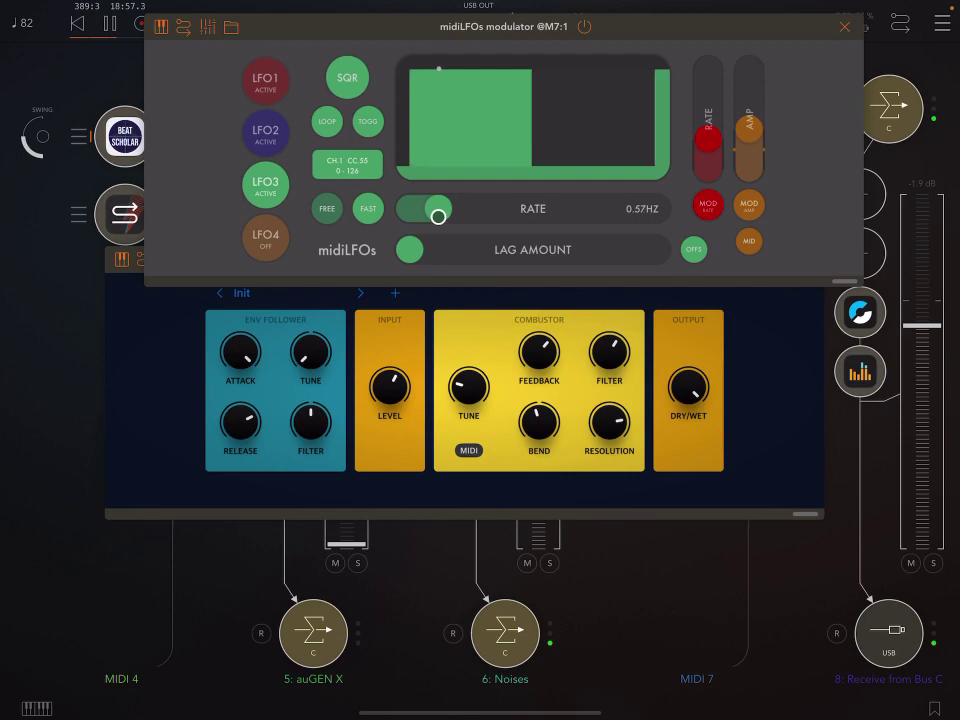
drag(438, 209, 470, 209)
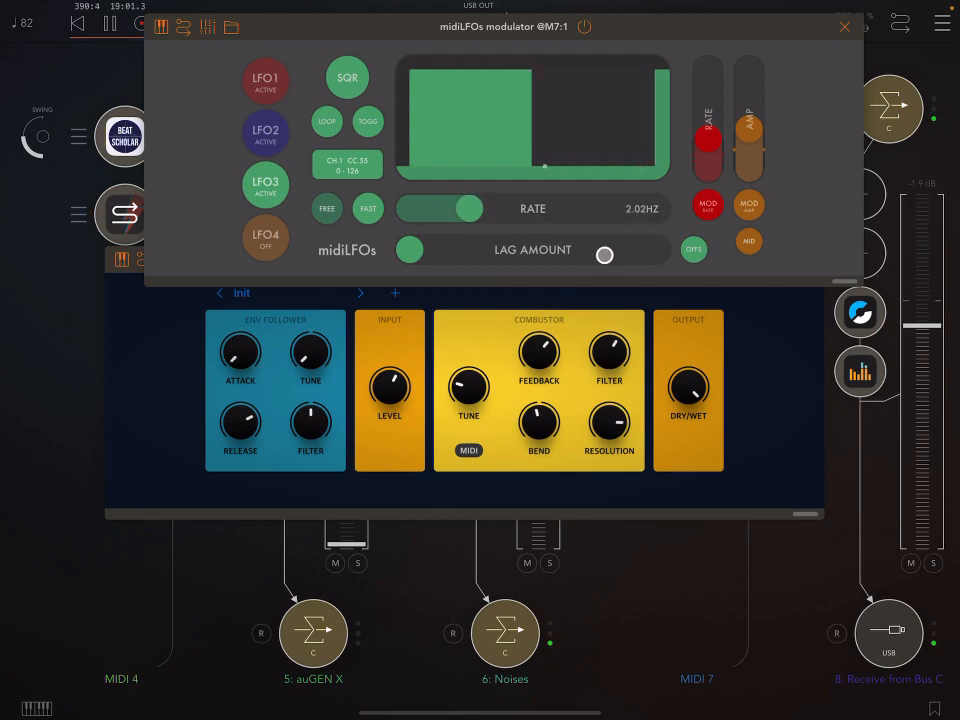
- Test and reset LFO3's lag, activate LFO4, and show Combustor's MIDI assignments
drag(604, 255, 453, 250)
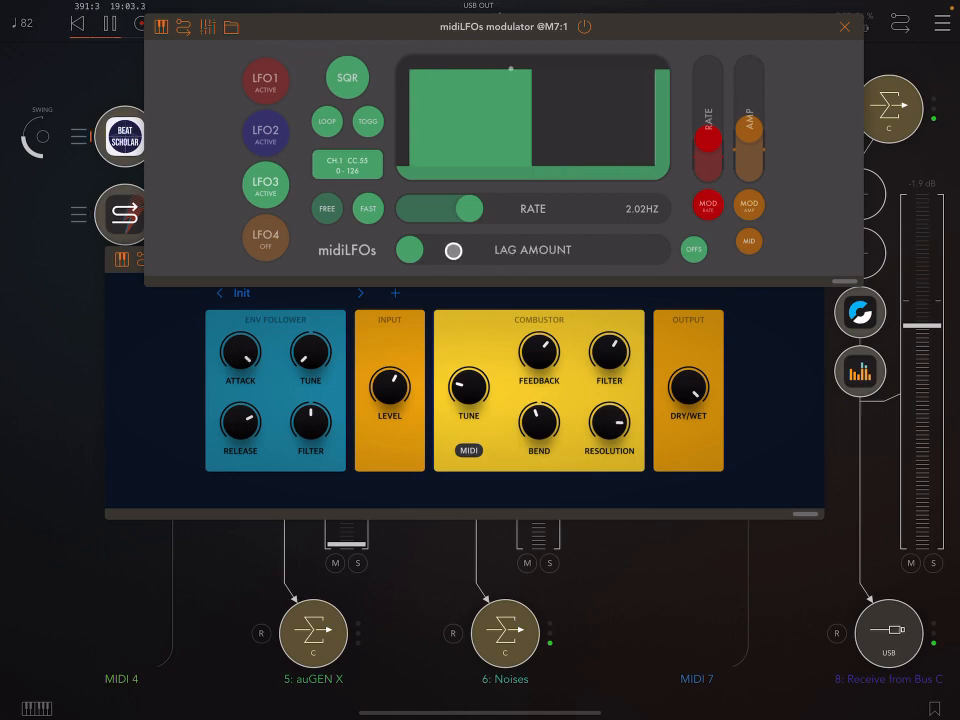
drag(455, 250, 660, 250)
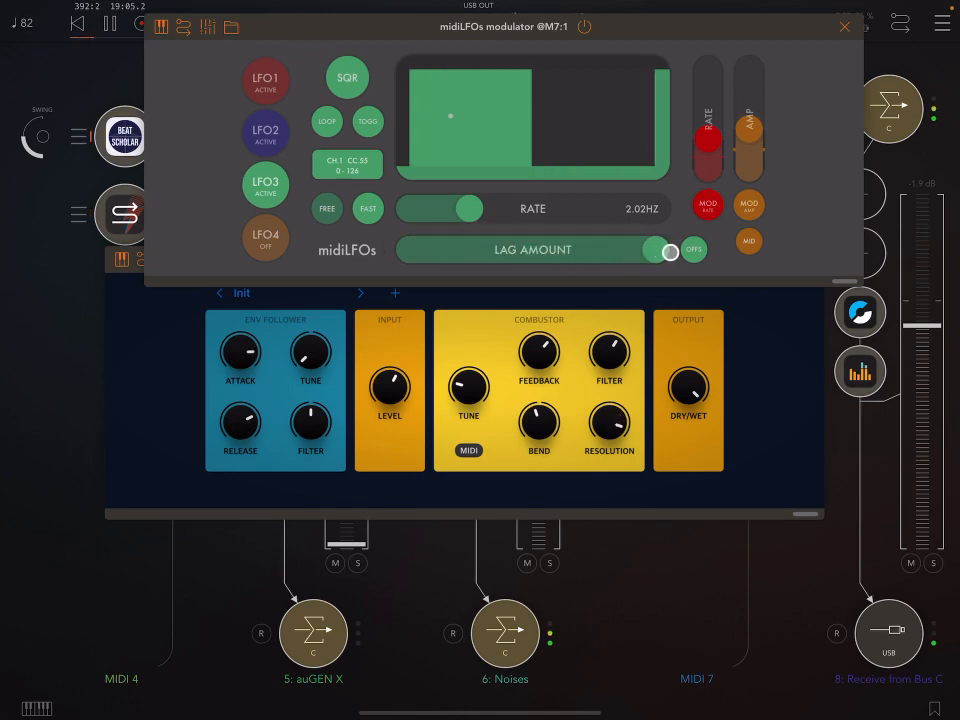
drag(670, 251, 645, 251)
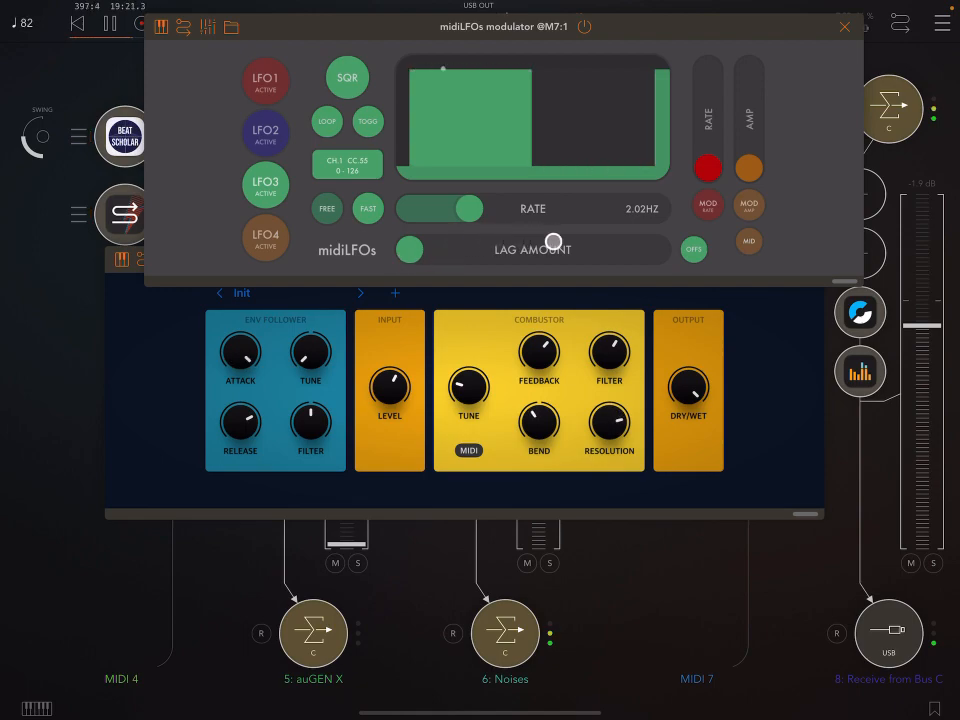
drag(555, 242, 620, 247)
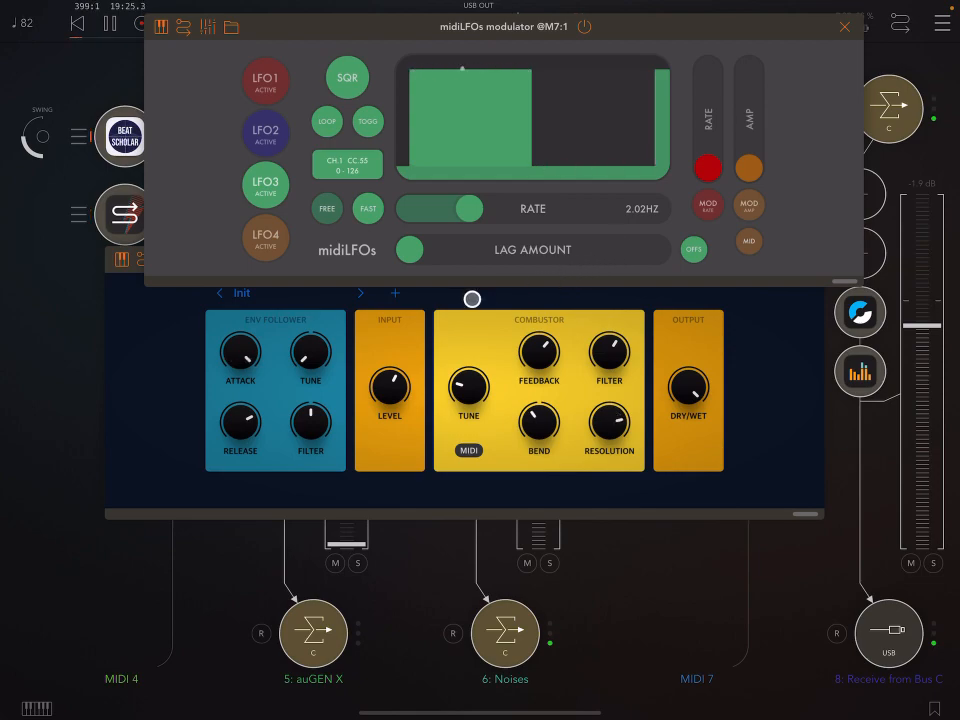
drag(472, 299, 281, 495)
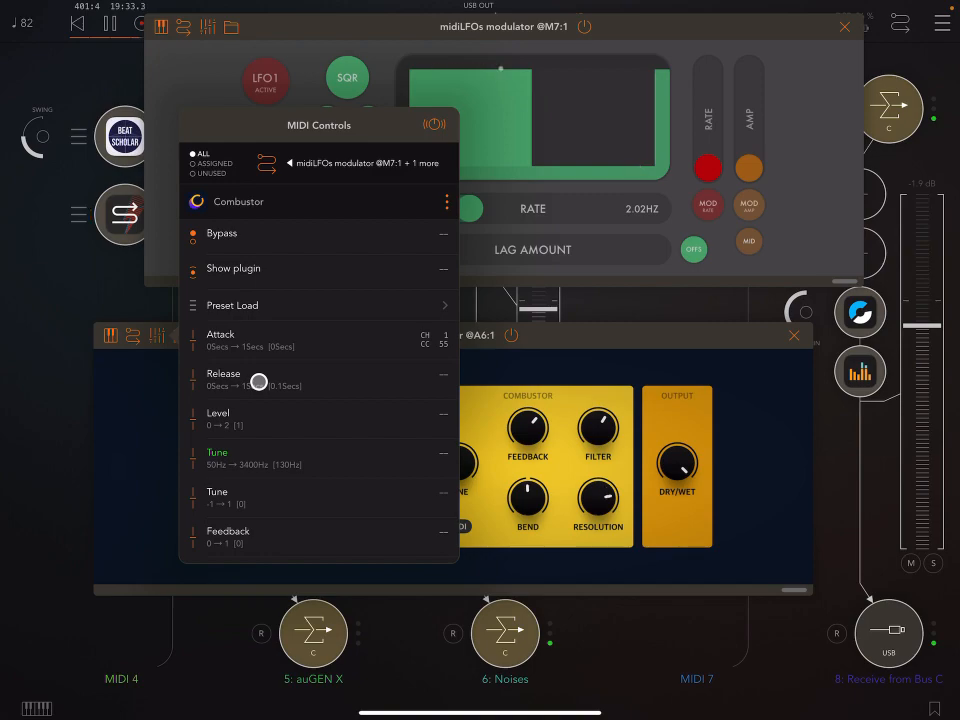
- Enable LFO4's MIDI output on CC 78 and map Combustor's Release to that CC
drag(258, 383, 306, 385)
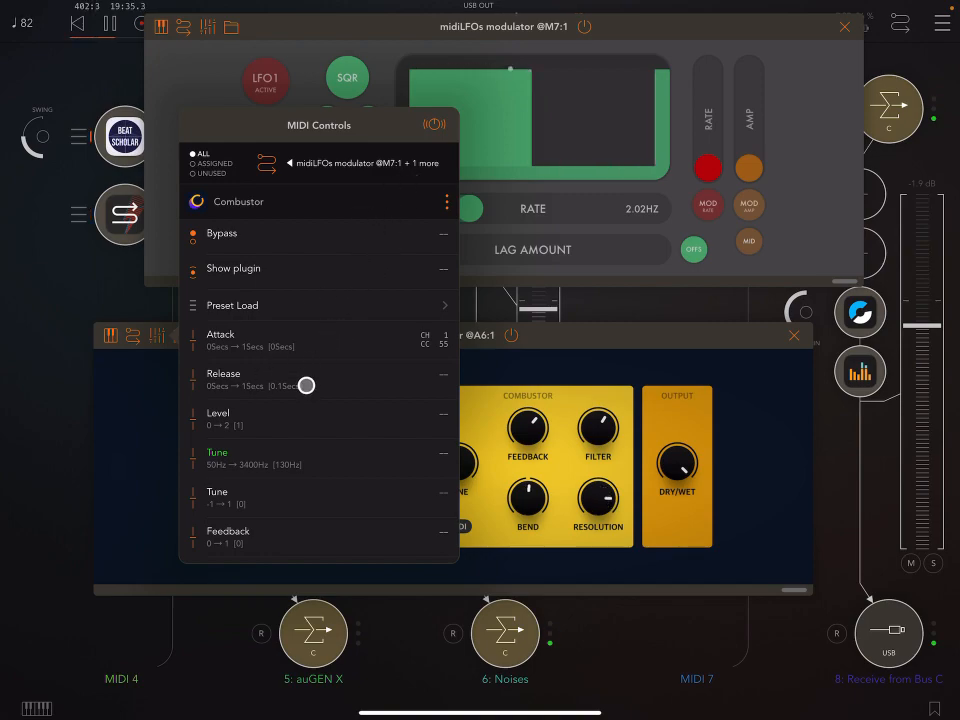
click(223, 380)
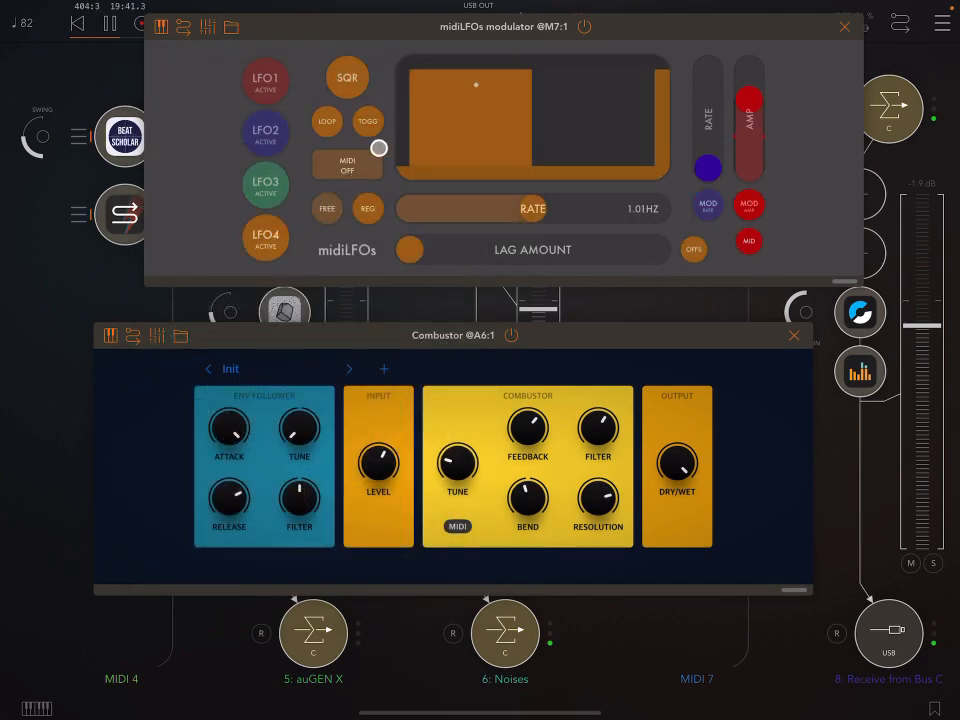
click(347, 164)
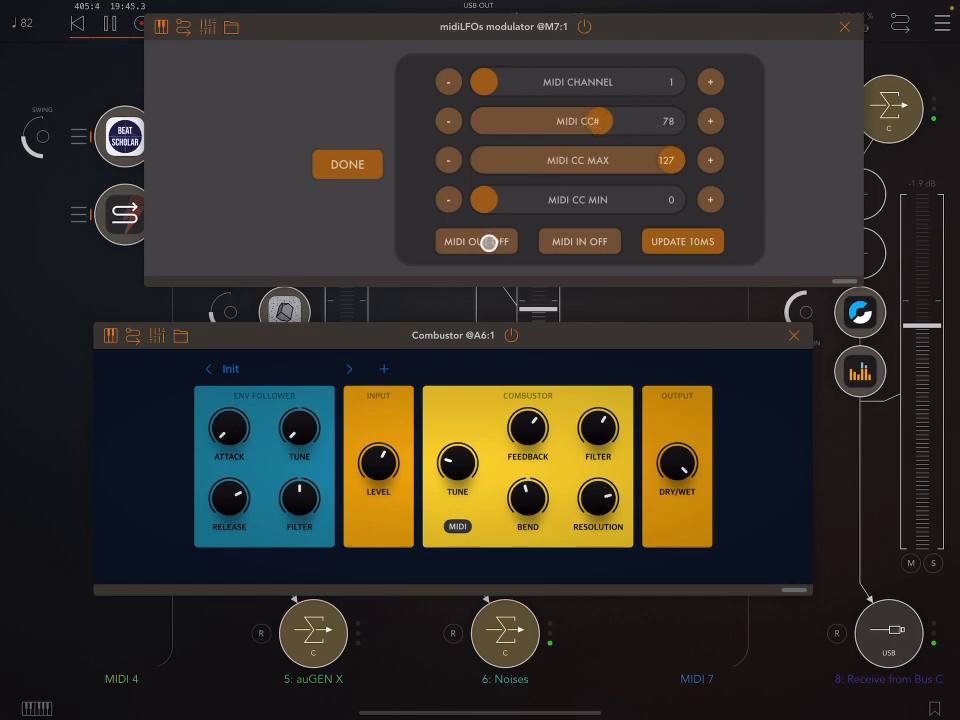
click(476, 241)
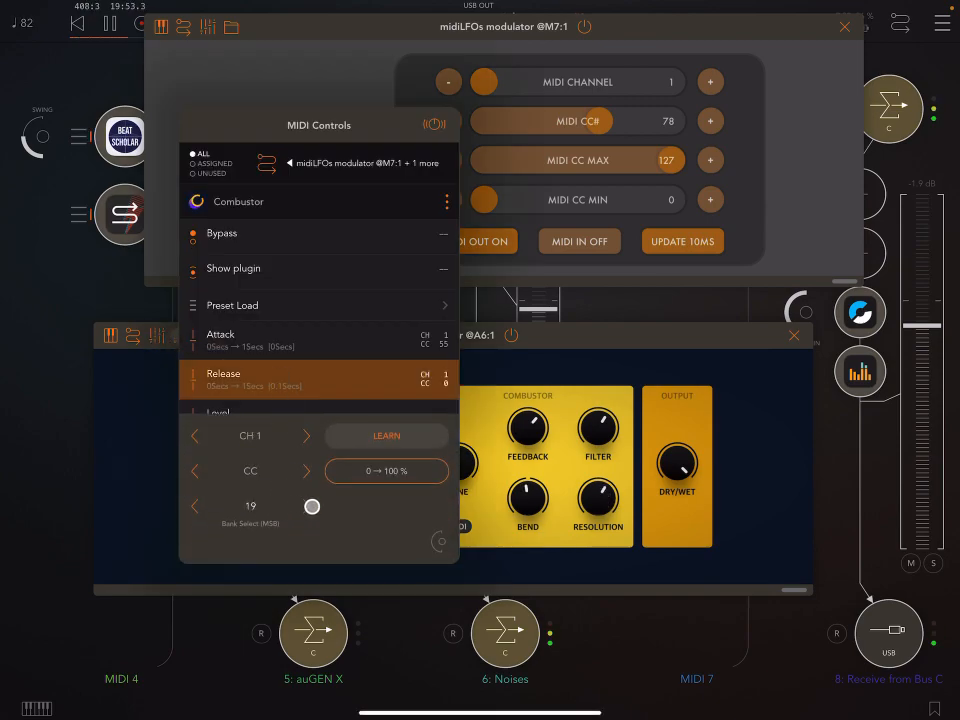
drag(312, 507, 297, 505)
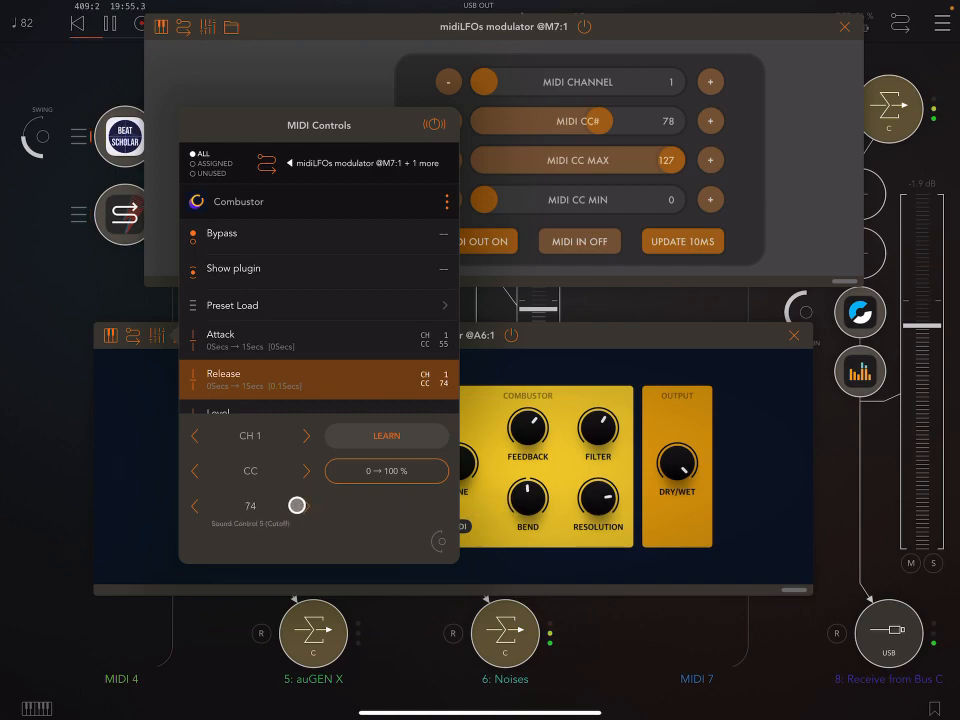
drag(297, 505, 307, 507)
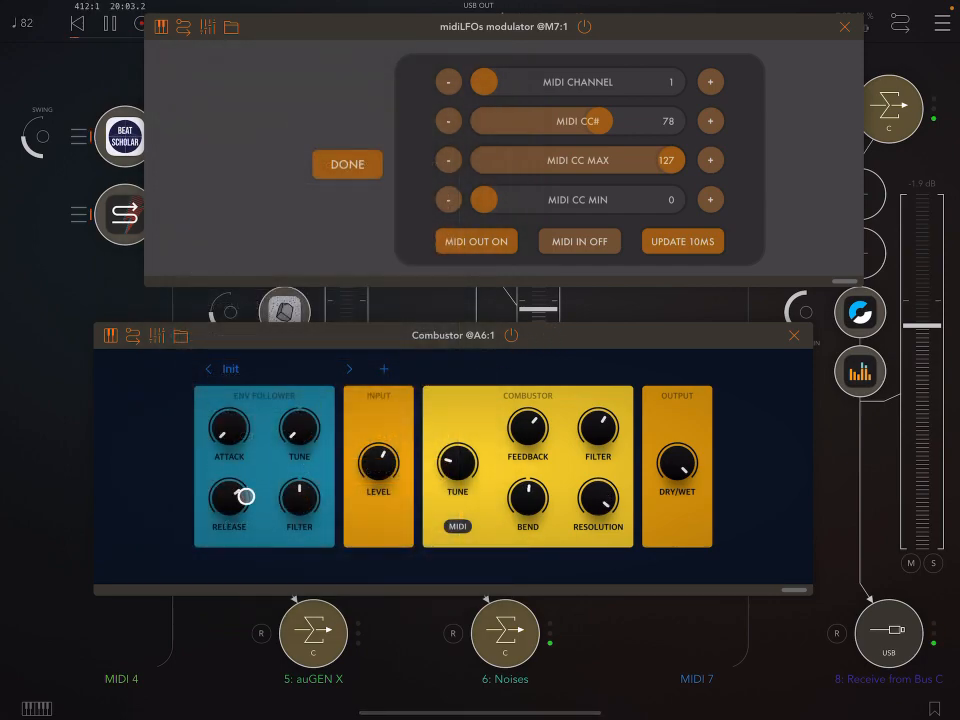
- Sweep LFO4's rate up and down while nudging the envelope follower tune
click(347, 164)
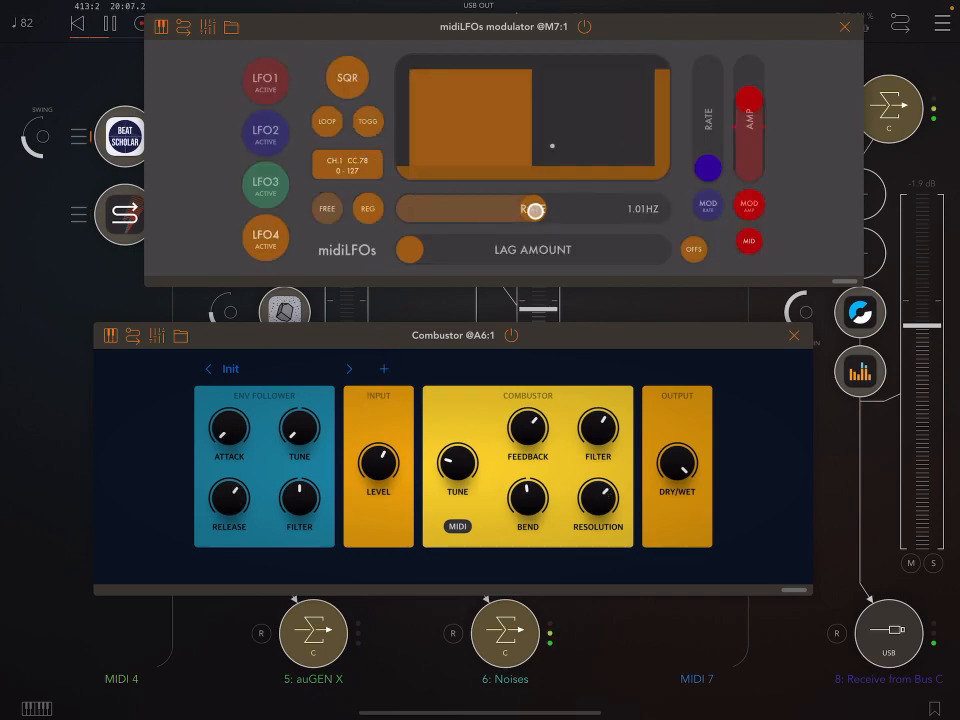
drag(532, 208, 665, 208)
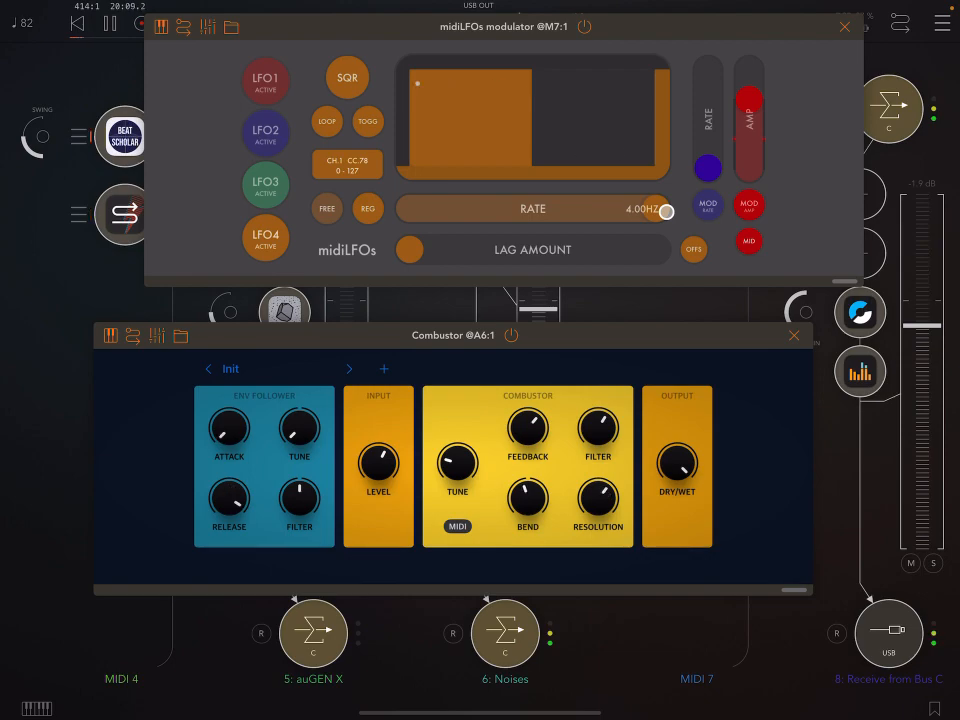
drag(665, 211, 453, 211)
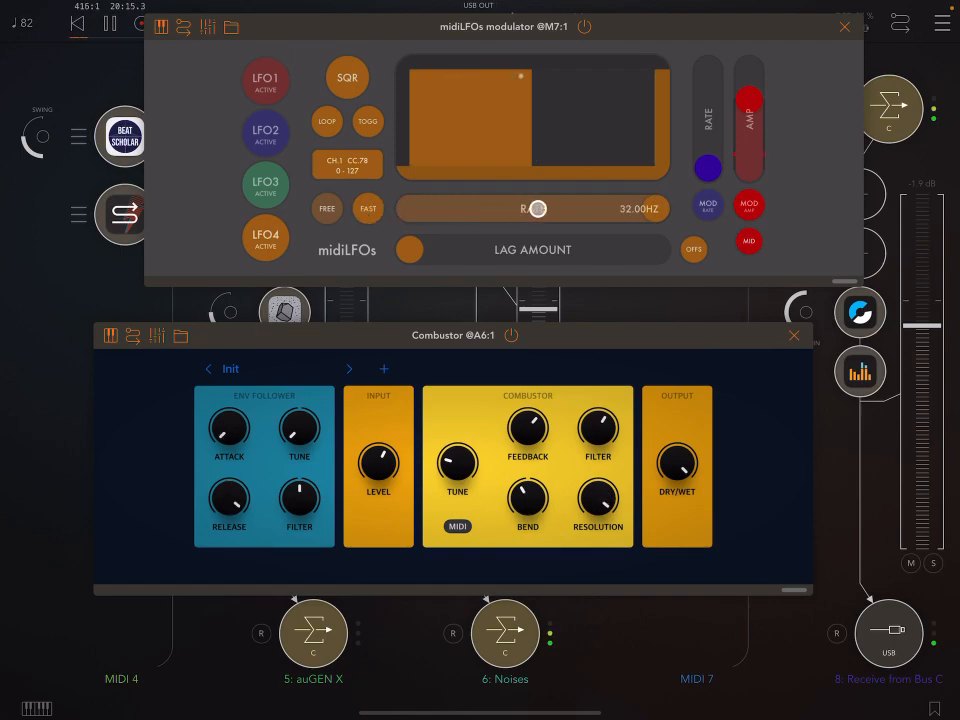
drag(535, 208, 592, 208)
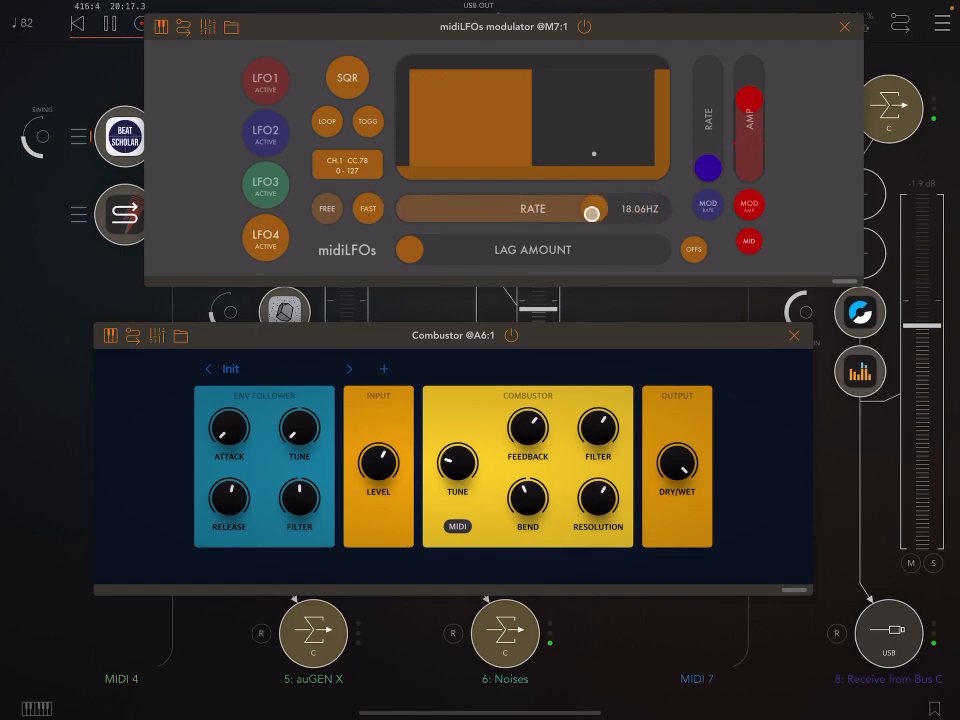
drag(593, 208, 483, 208)
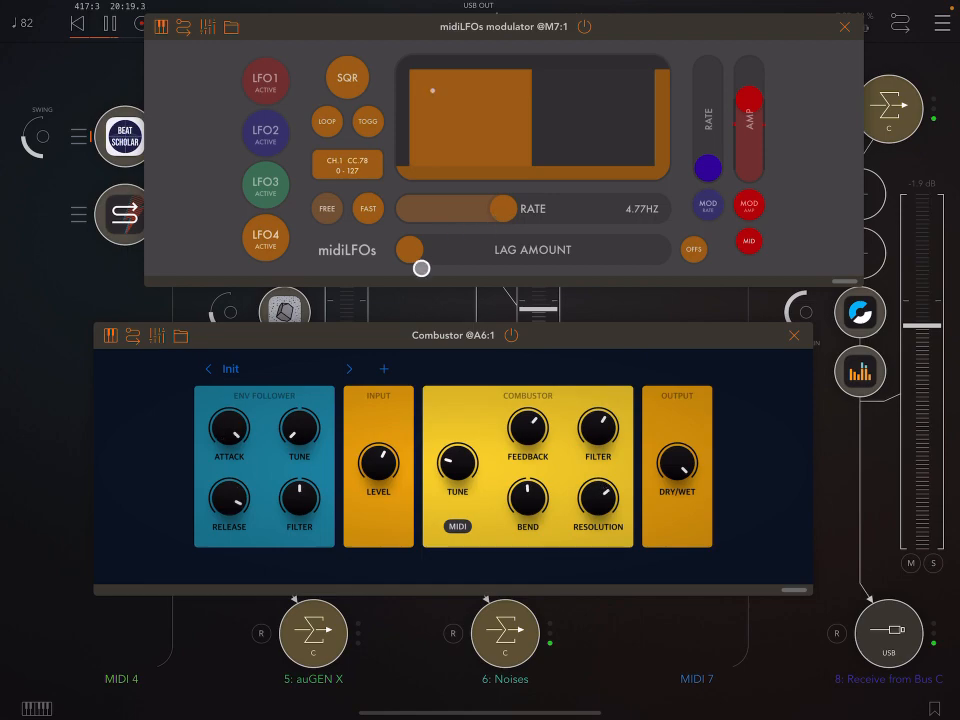
drag(298, 428, 298, 425)
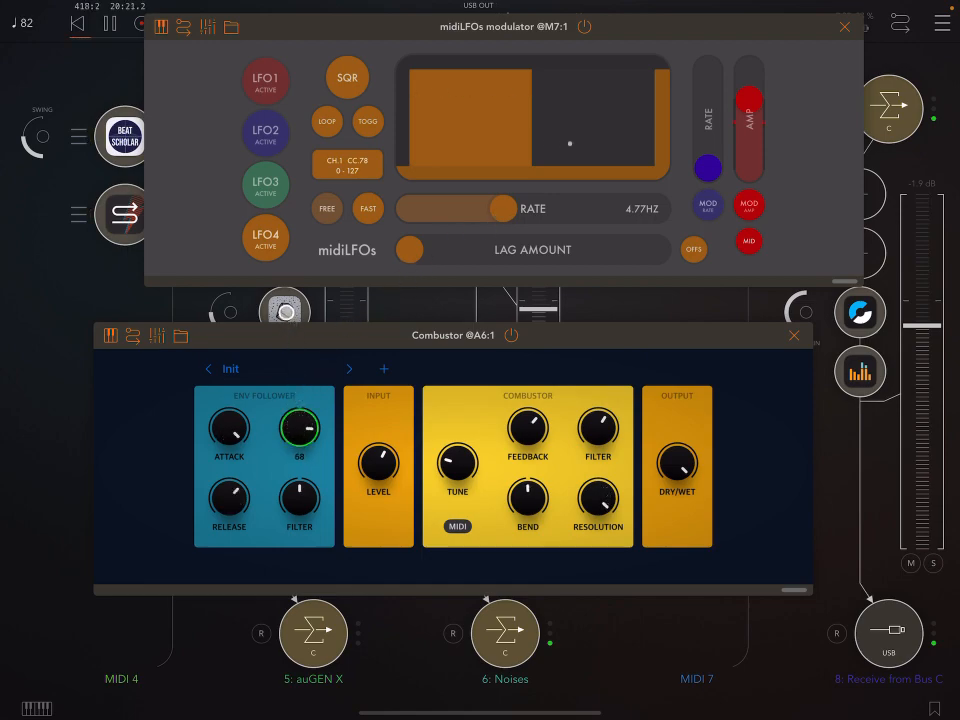
- Settle LFO4 at 0.55 Hz with a stepped random waveform and open its MIDI settings
drag(485, 208, 505, 208)
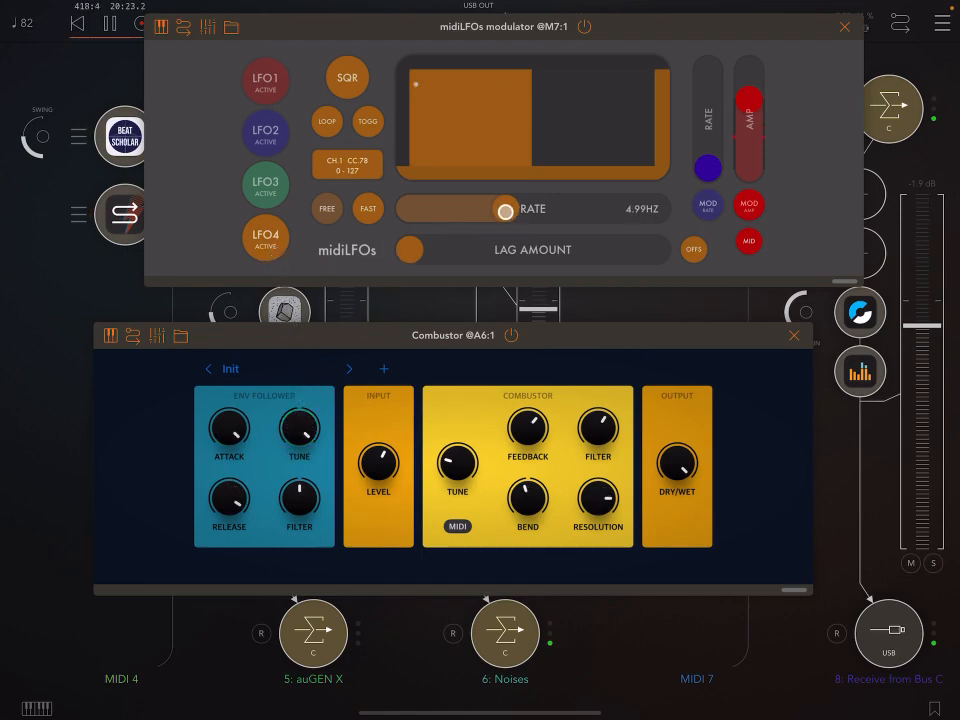
drag(505, 210, 438, 209)
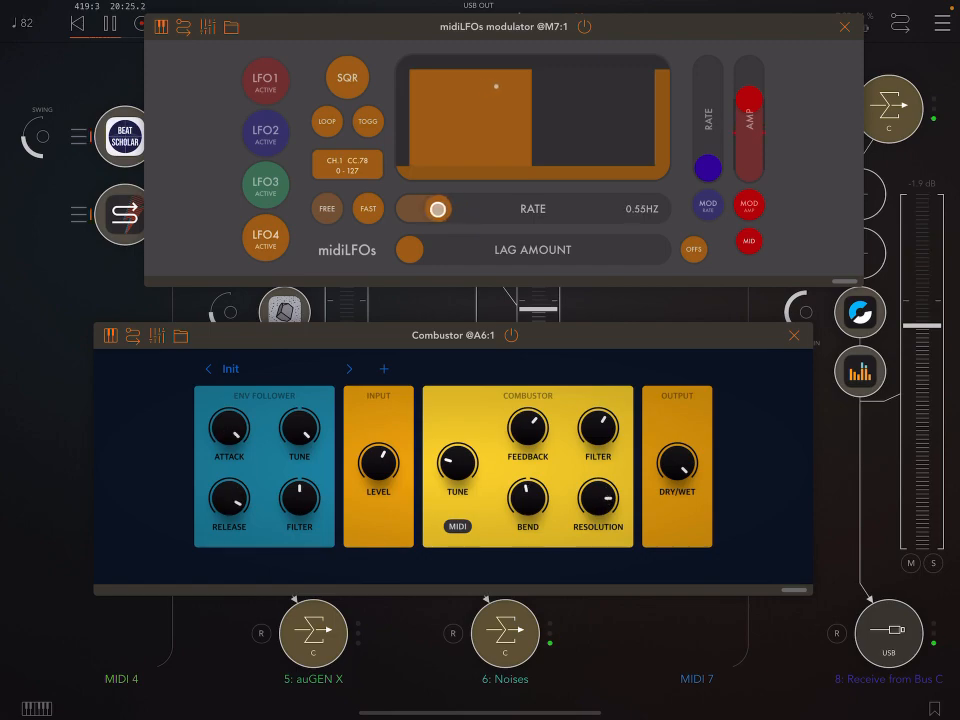
click(423, 209)
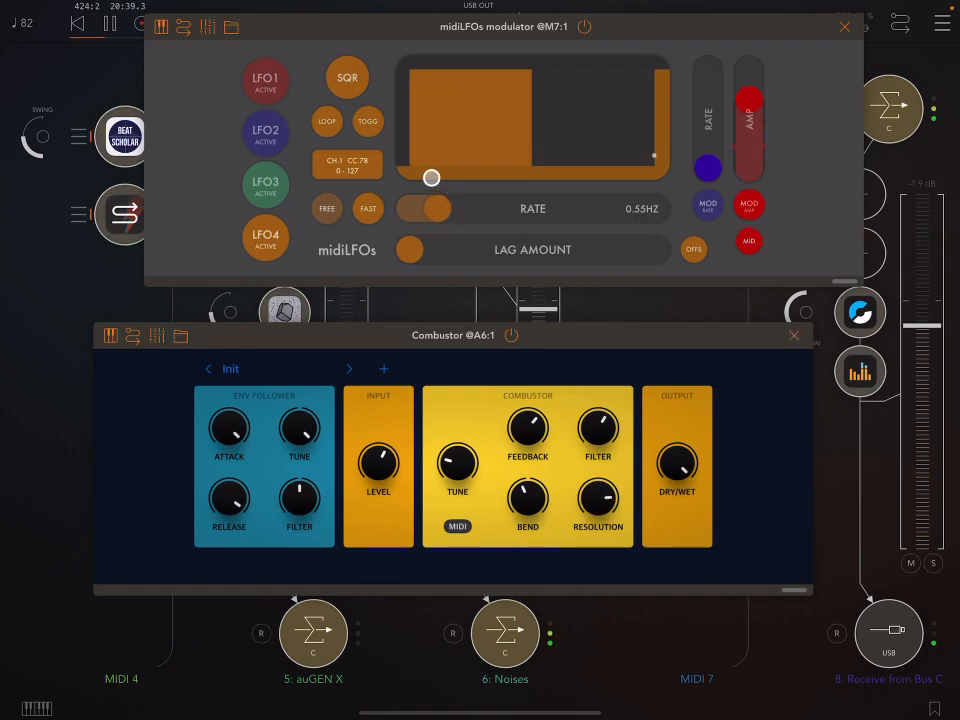
click(347, 77)
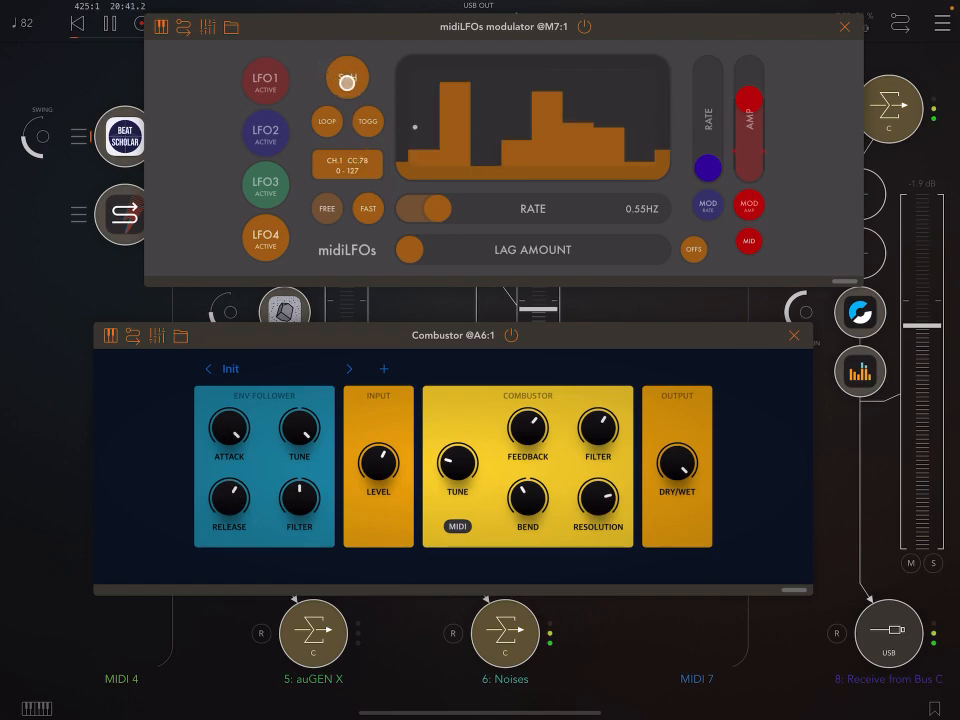
click(347, 78)
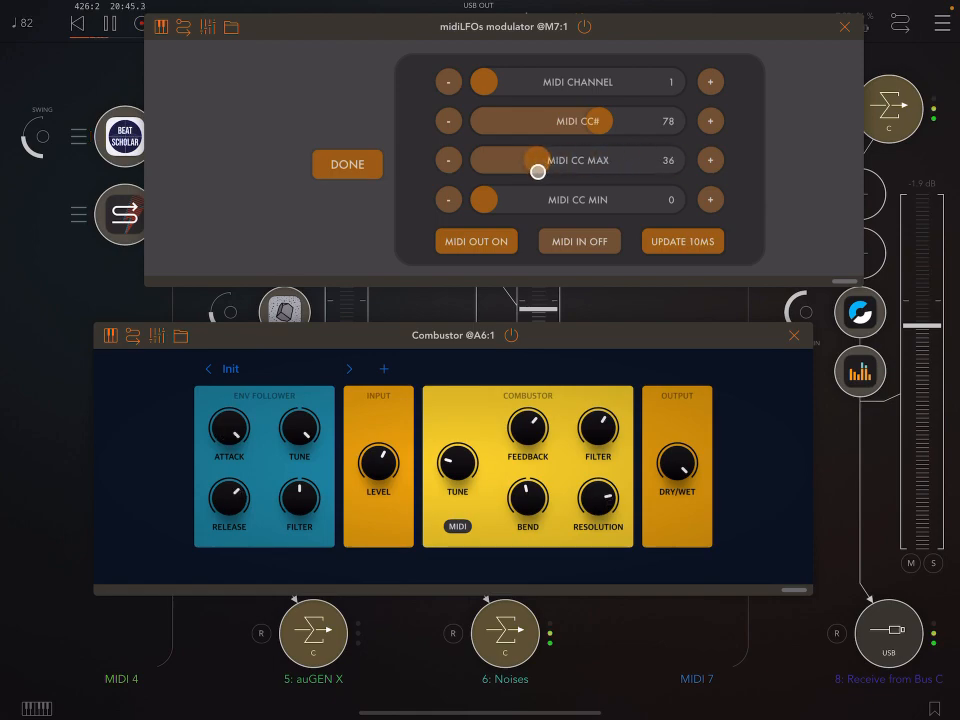
- Lower LFO4's CC 78 maximum, then cap LFO3's CC 55 maximum at 12
drag(537, 172, 500, 172)
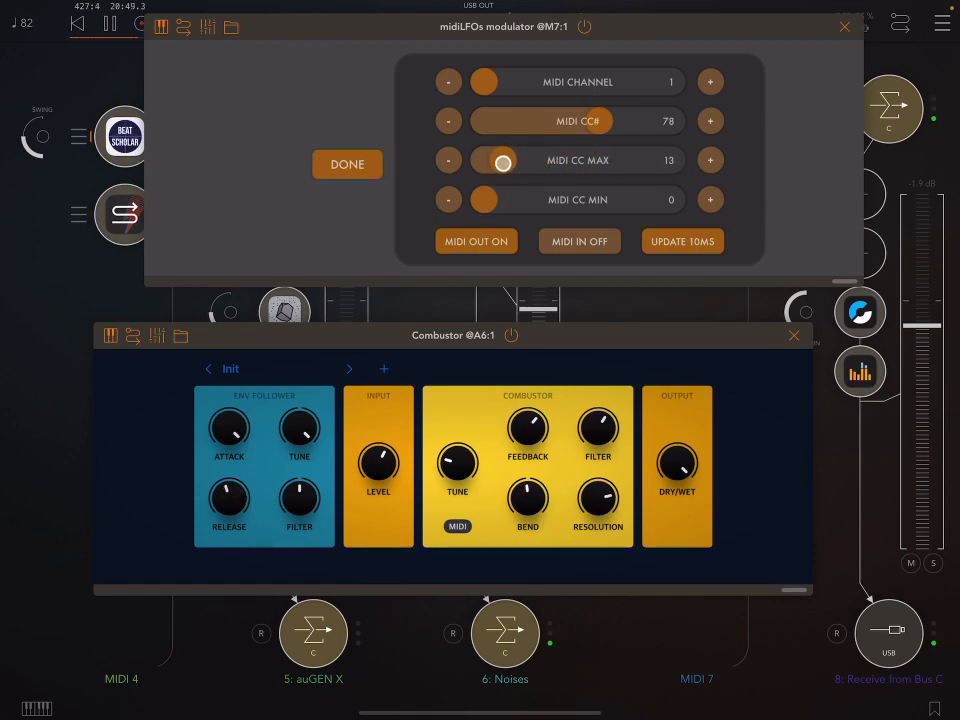
click(347, 164)
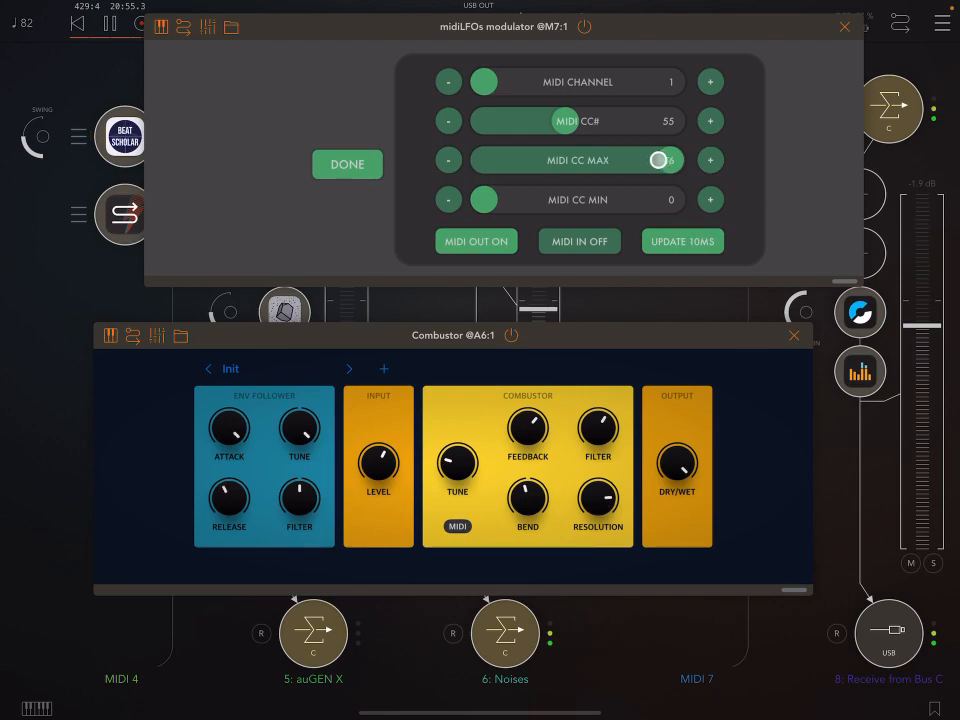
drag(660, 160, 495, 165)
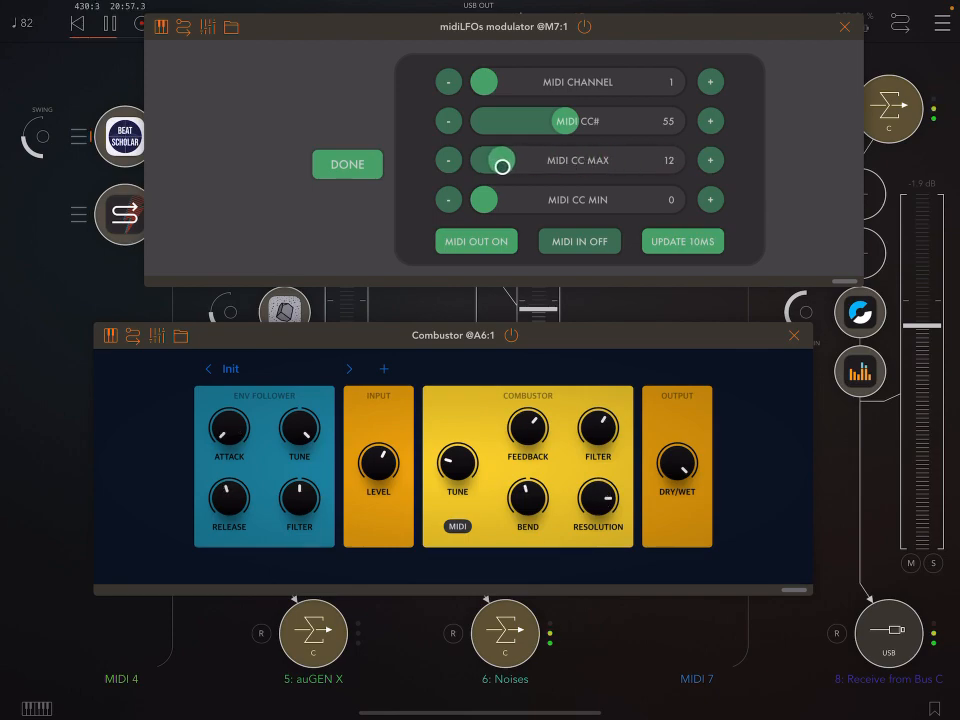
drag(503, 165, 490, 160)
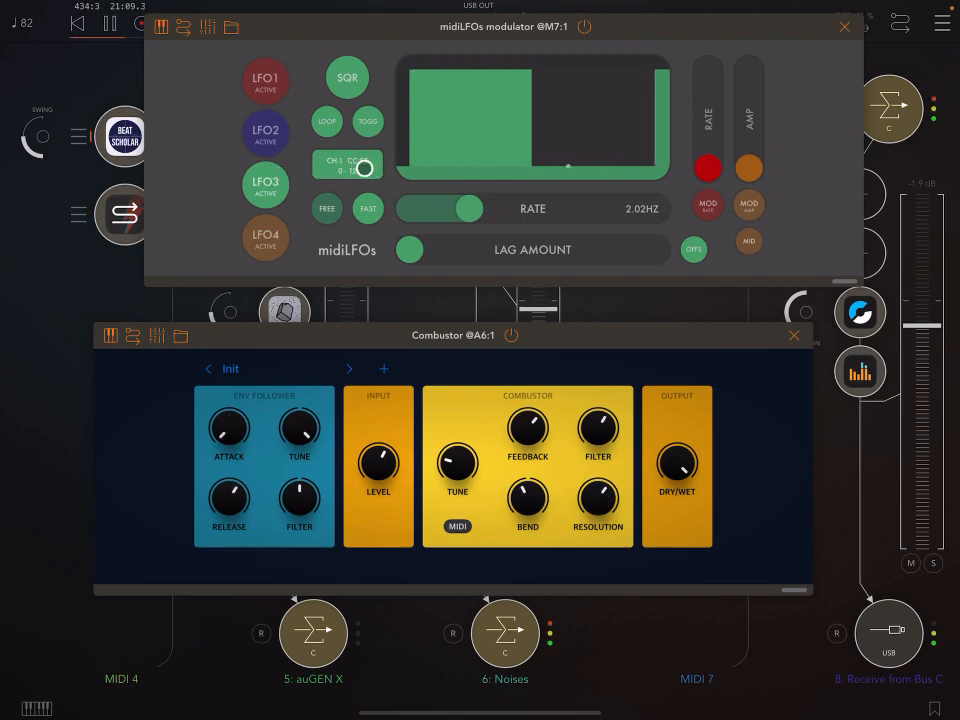
- Sweep LFO3's CC 55 maximum between 0 and 127, settling it at 9
drag(468, 208, 408, 208)
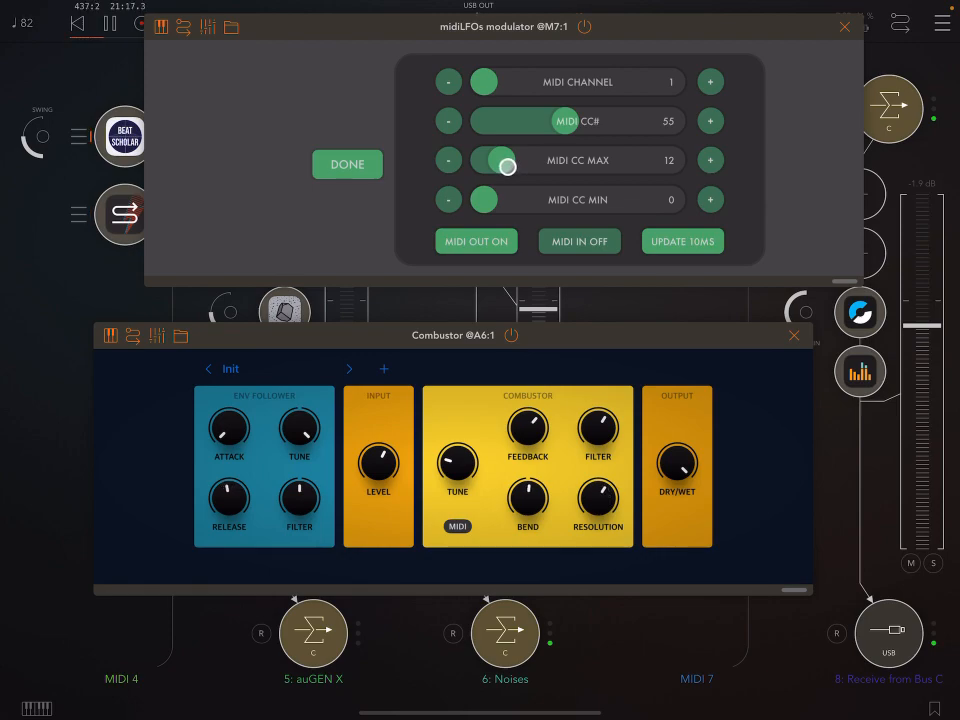
drag(507, 167, 697, 172)
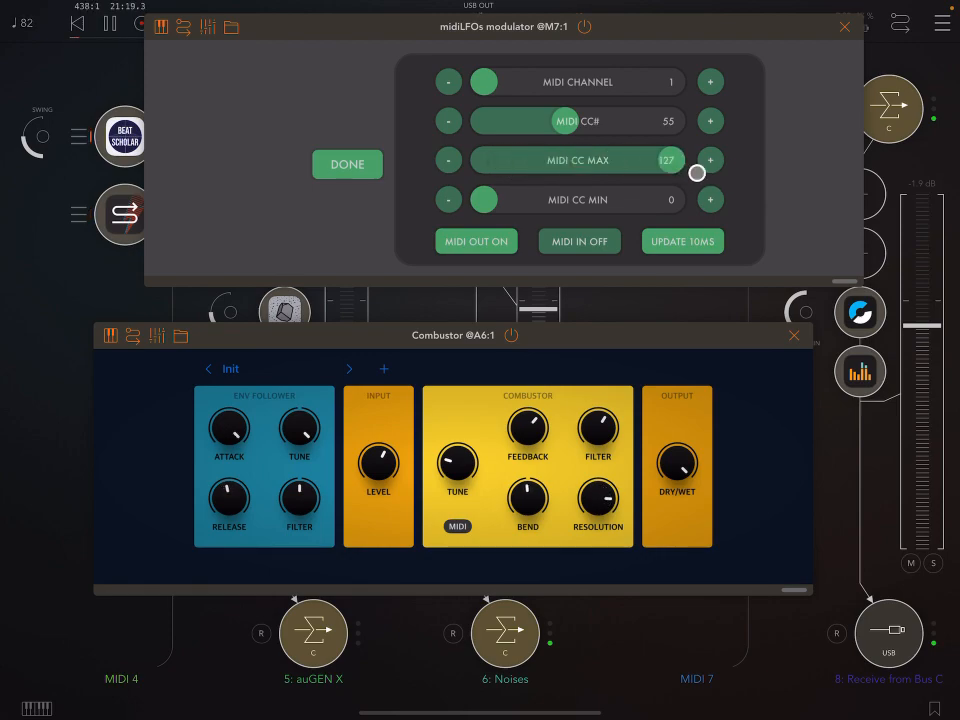
drag(697, 173, 668, 163)
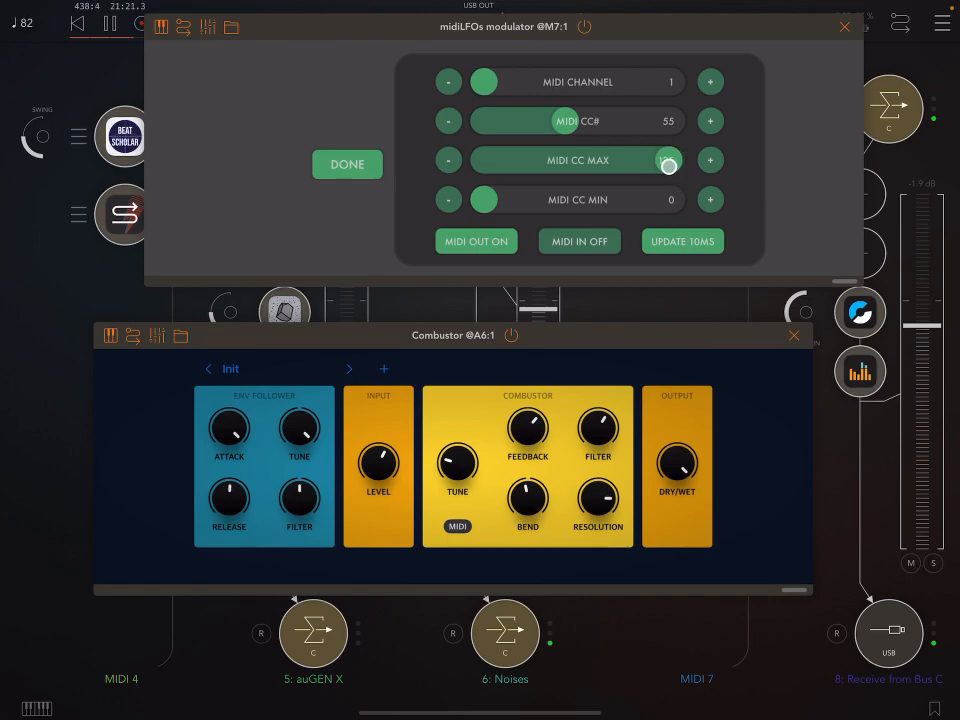
drag(668, 160, 485, 180)
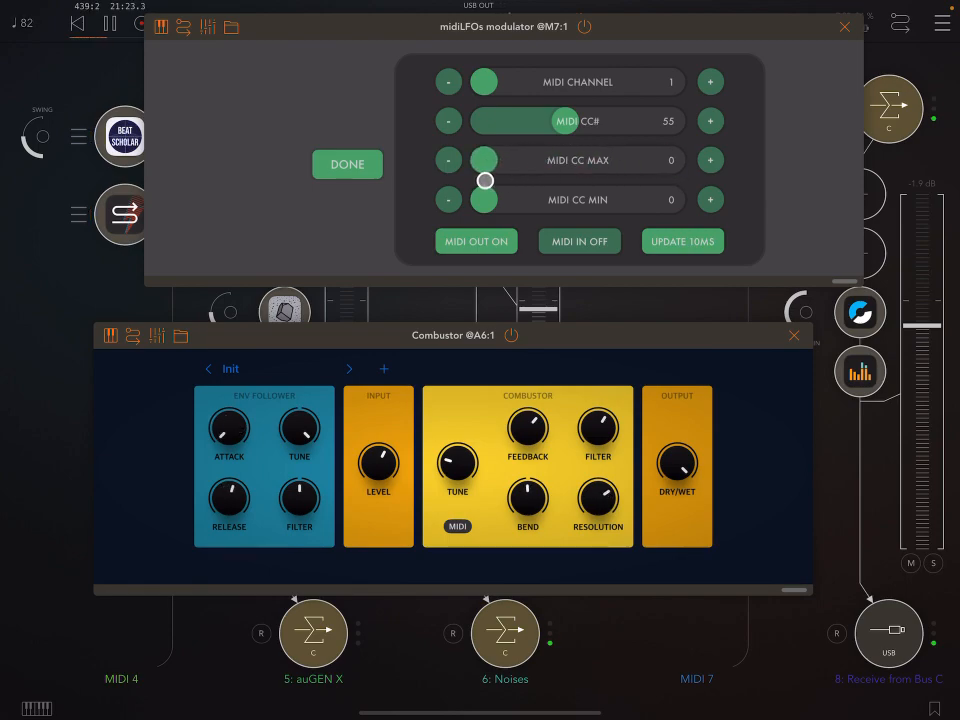
drag(485, 181, 490, 176)
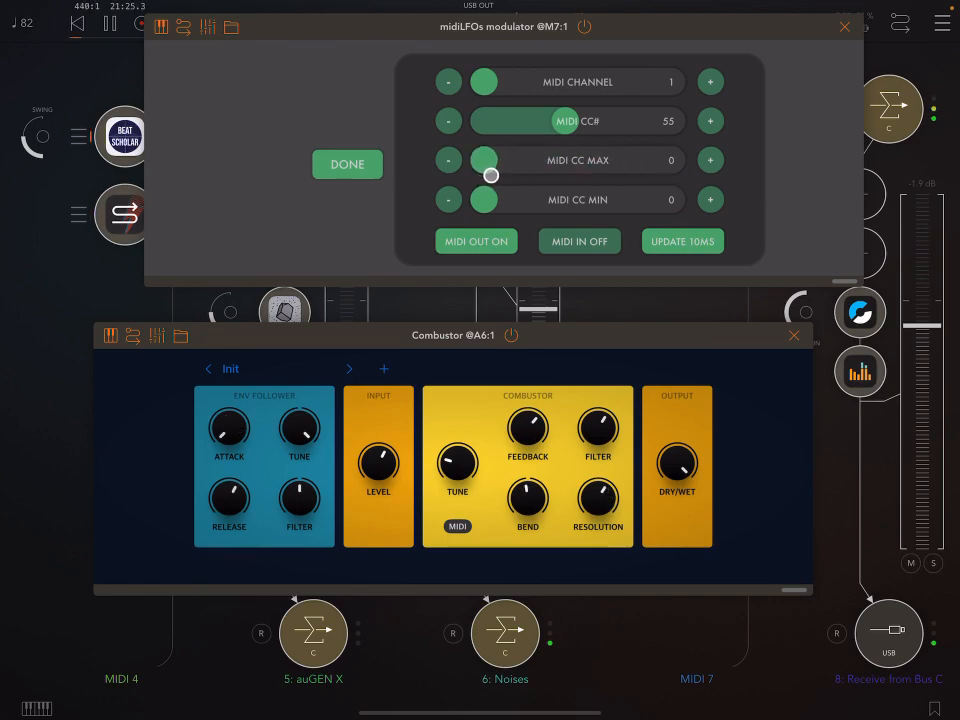
drag(483, 175, 500, 170)
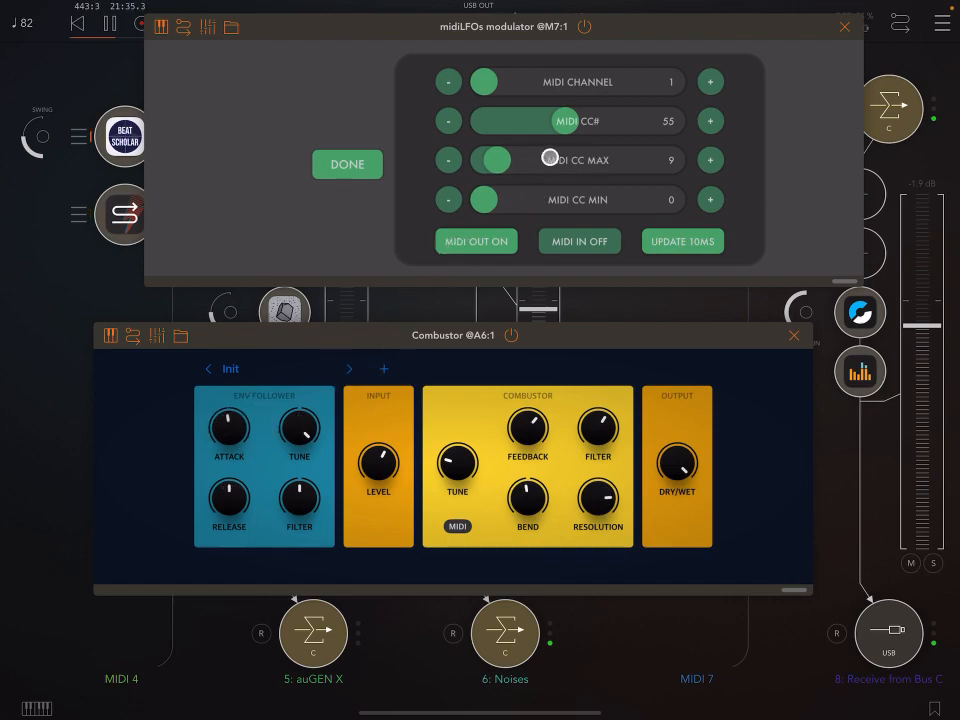
drag(550, 158, 611, 170)
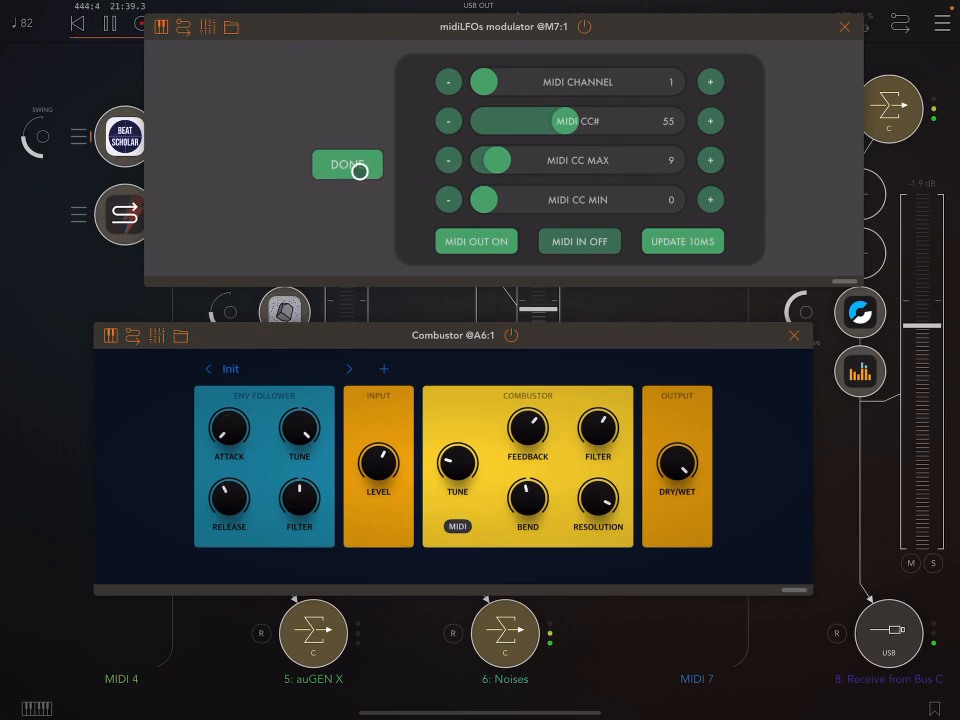
- Cycle LFO3's waveform through ramp, triangle and sample-and-hold to sine
click(347, 164)
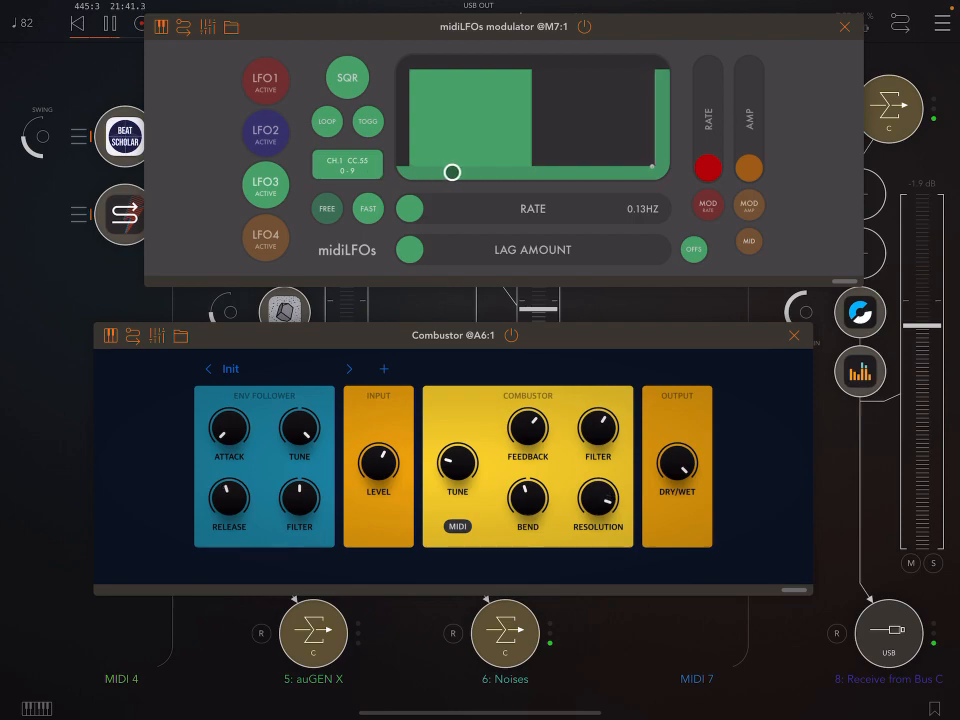
click(347, 77)
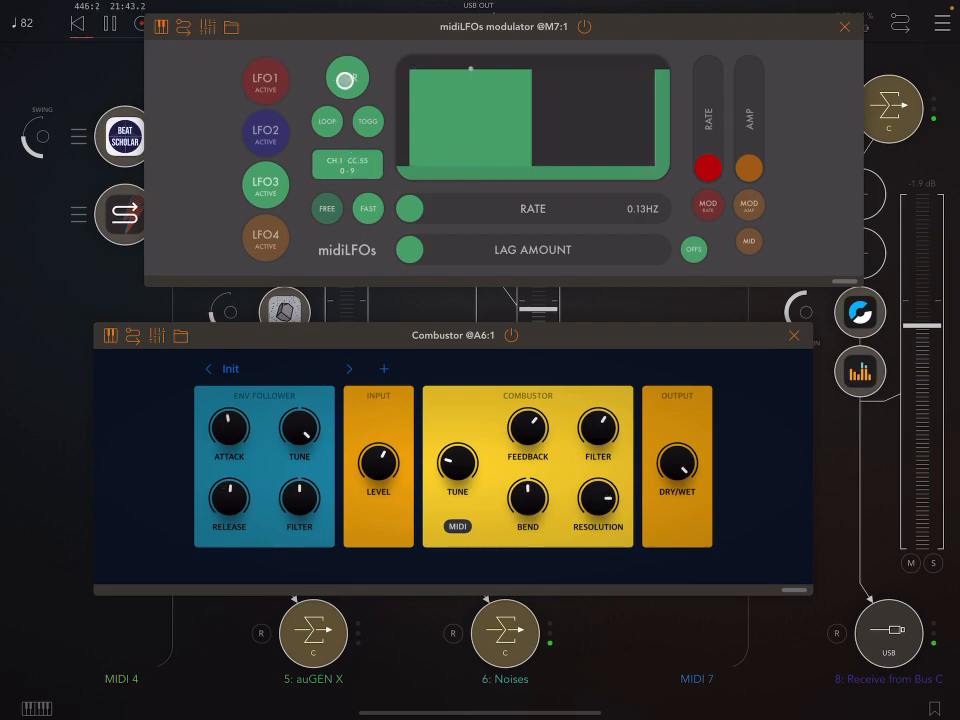
click(347, 77)
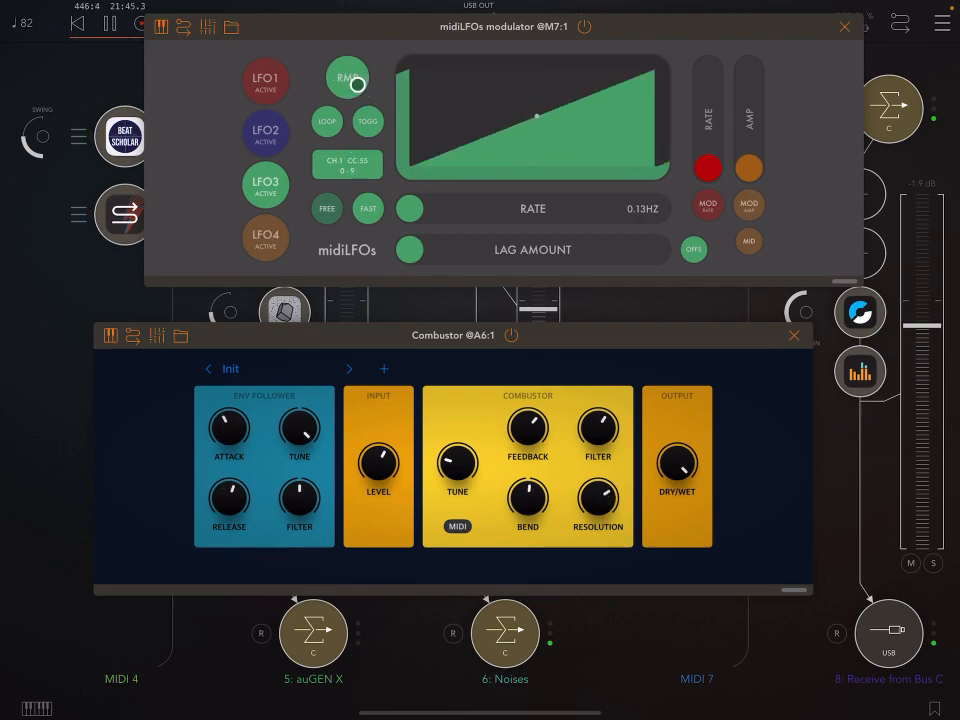
click(347, 77)
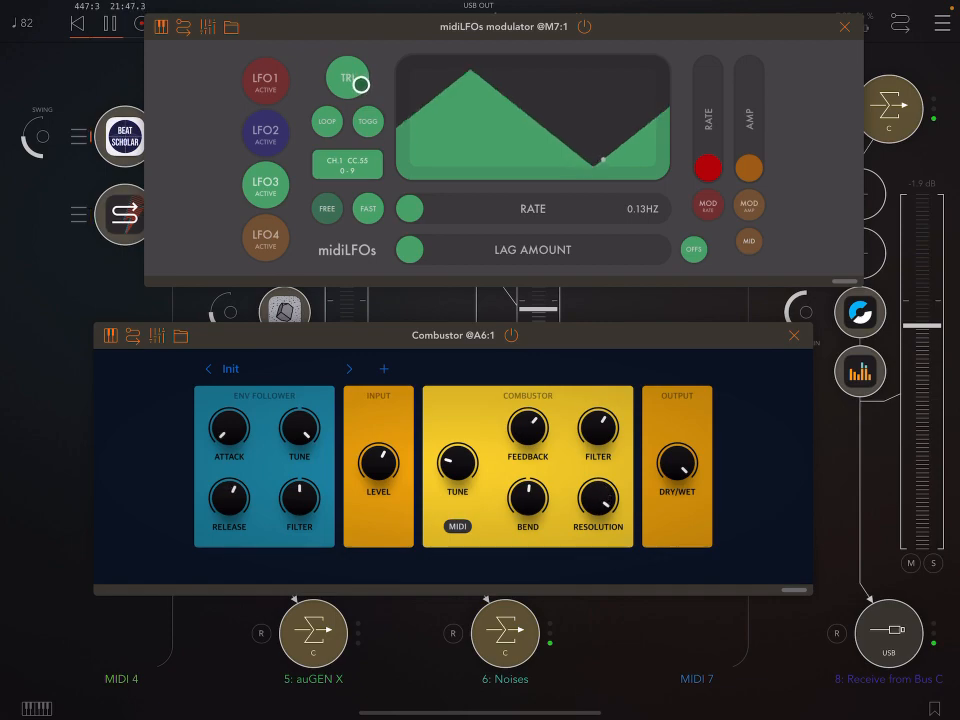
click(347, 77)
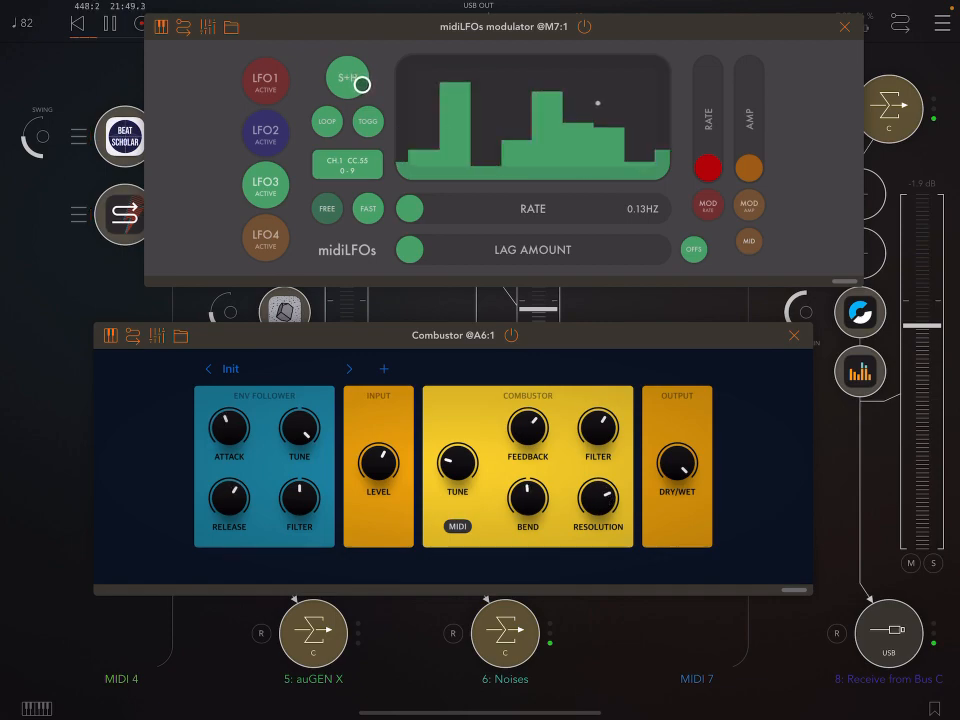
click(348, 77)
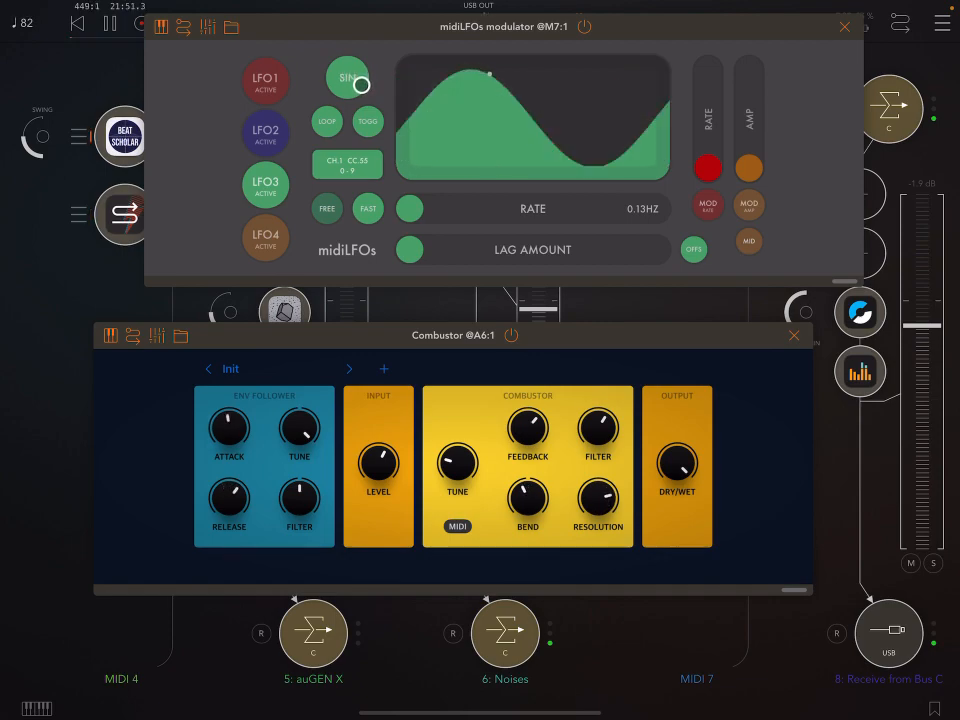
- Recheck LFO3's 0–9 CC range and close the plugin windows to show the mixer
click(347, 164)
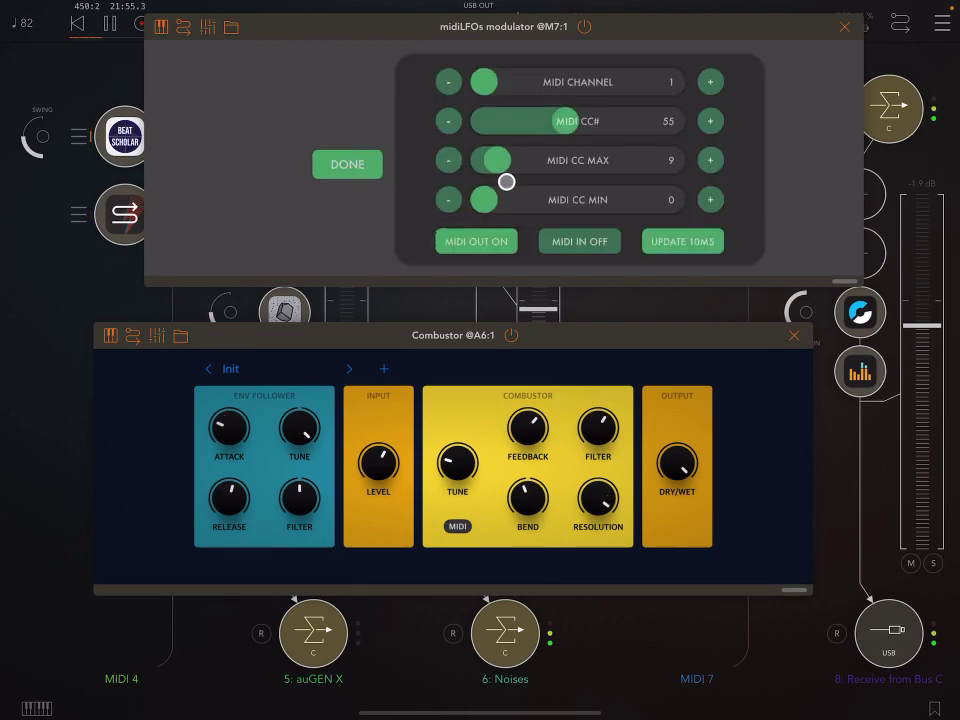
drag(506, 181, 418, 180)
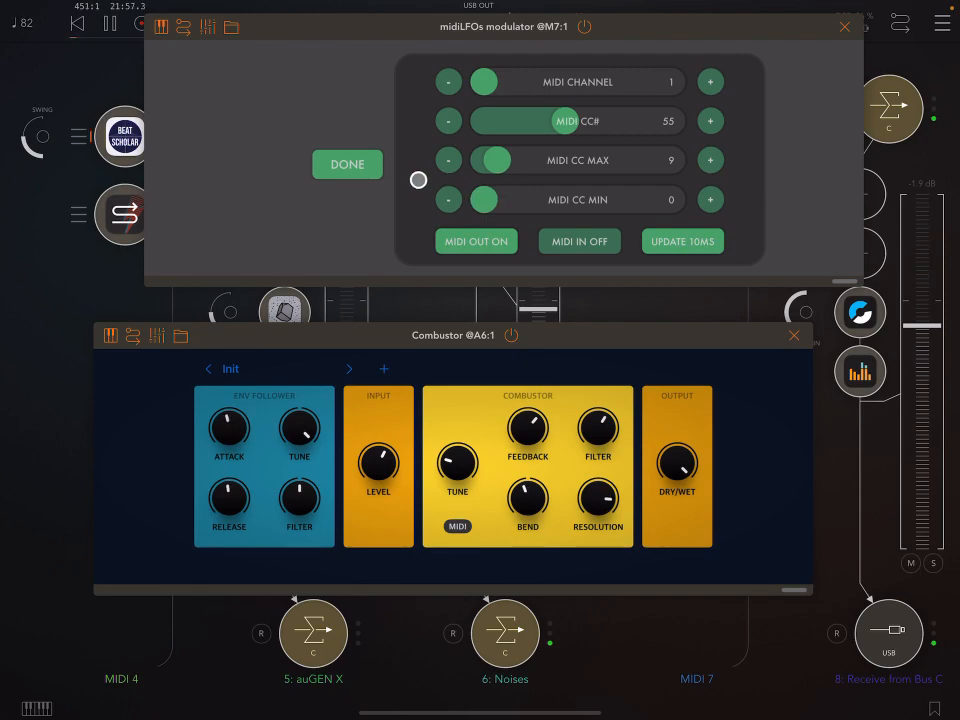
click(347, 164)
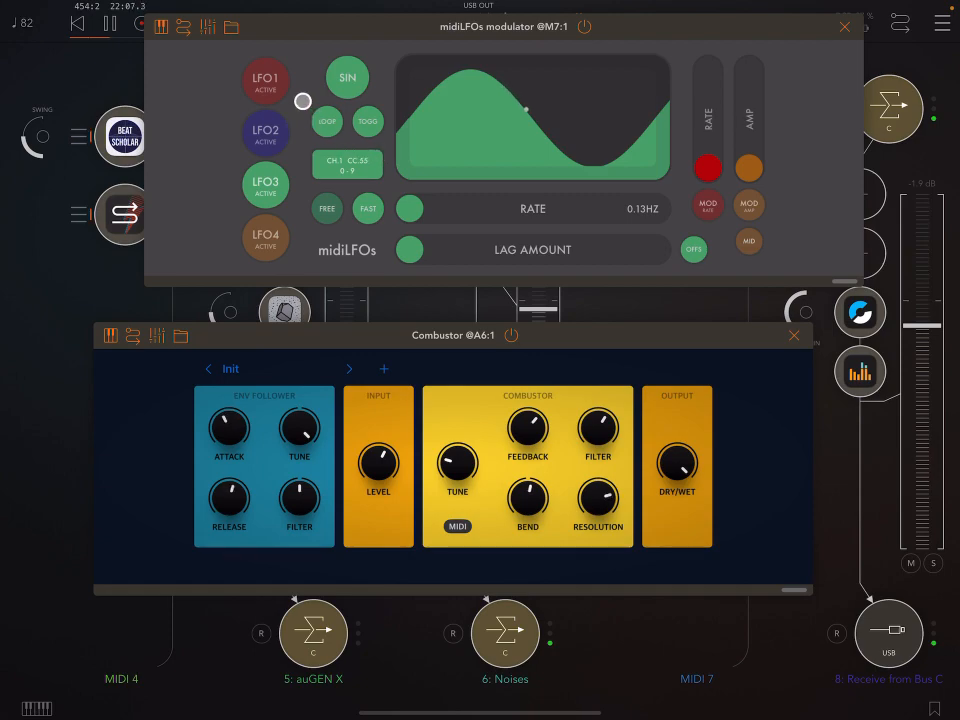
click(328, 121)
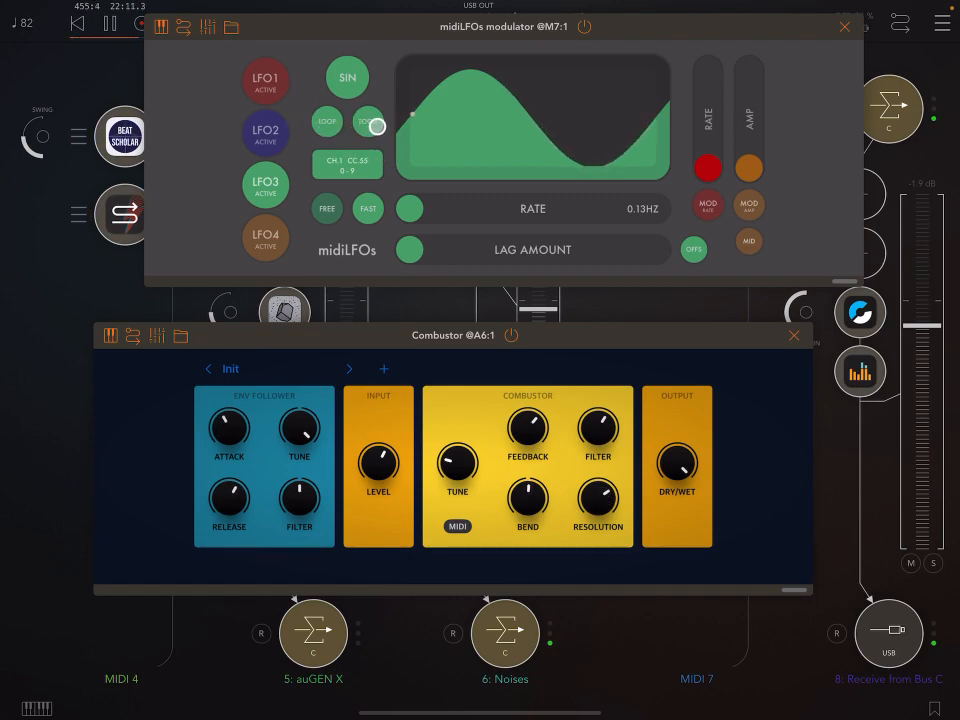
click(368, 121)
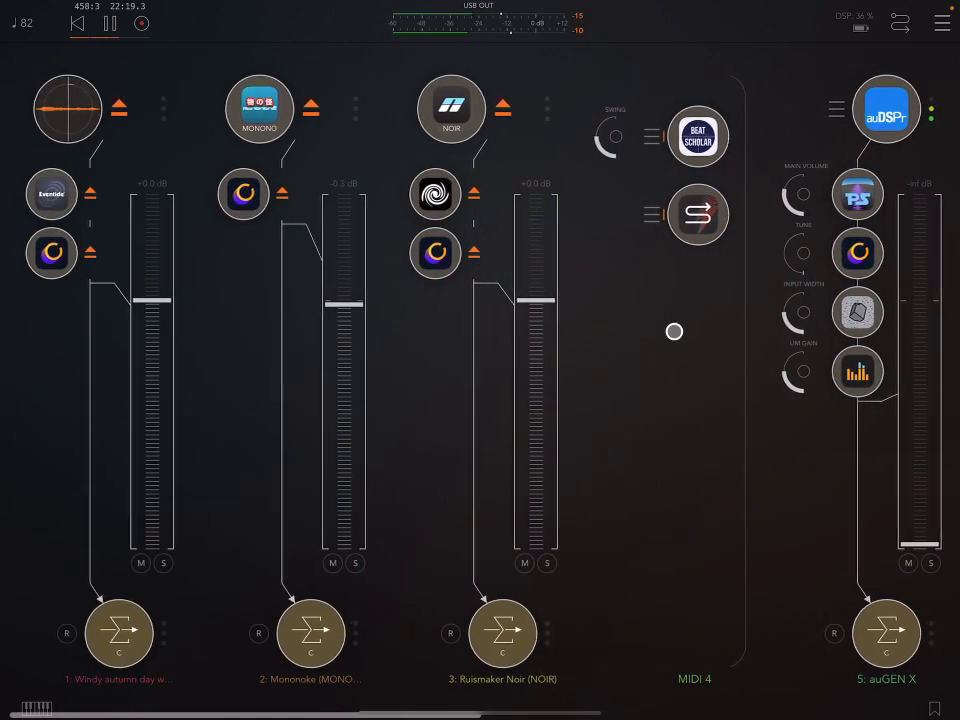
- Scroll the mixer back and open channel 3's Combustor effect on the Ruismaker Noir strip
scroll(right, 3)
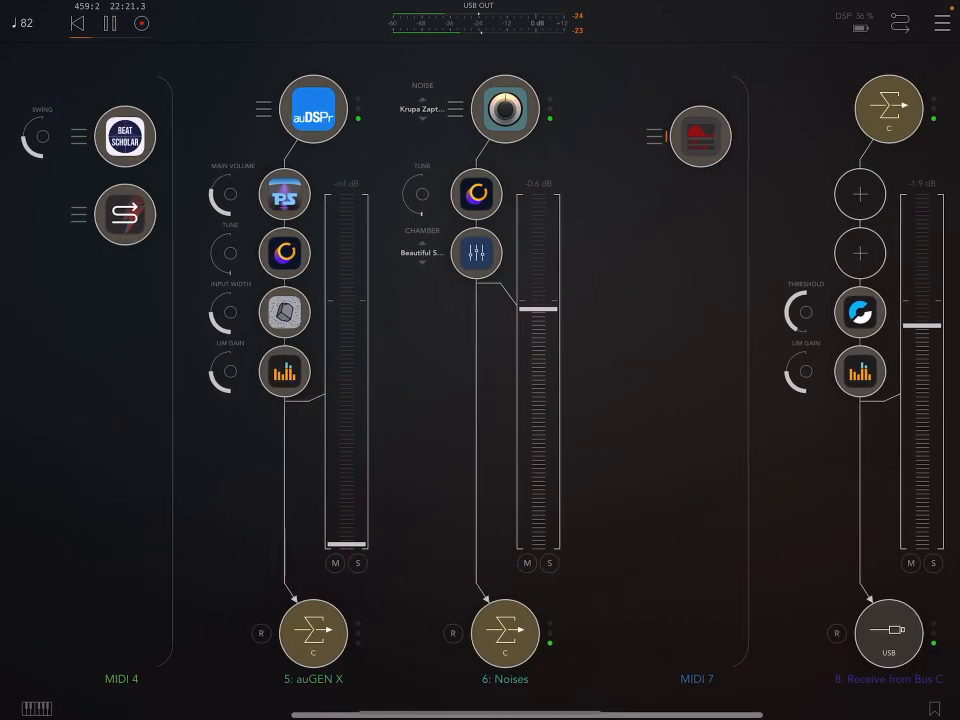
drag(538, 300, 538, 540)
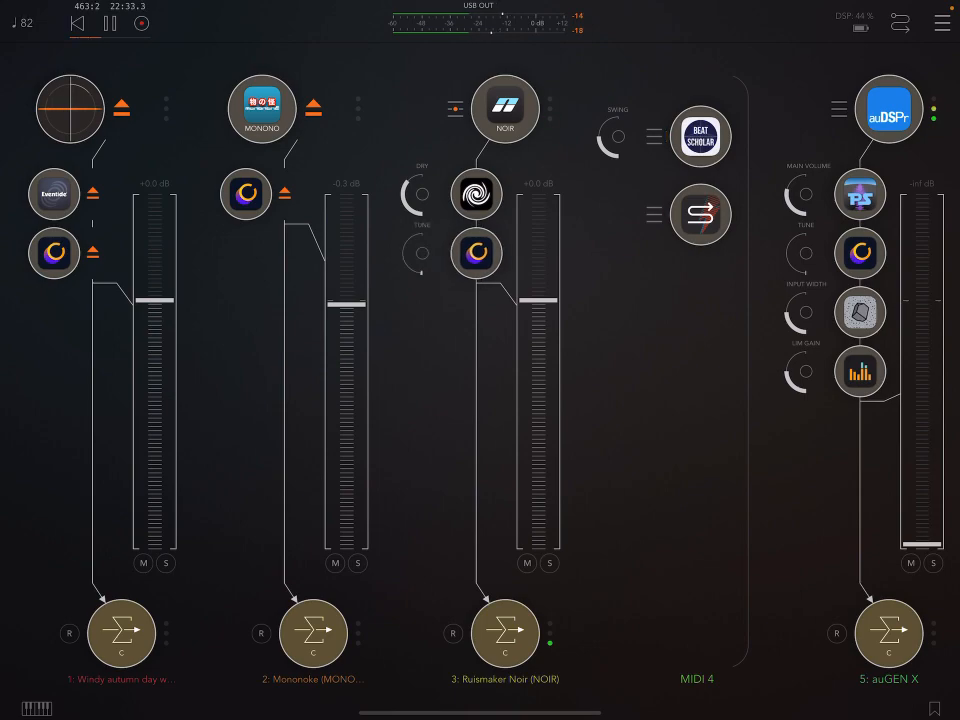
scroll(right, 3)
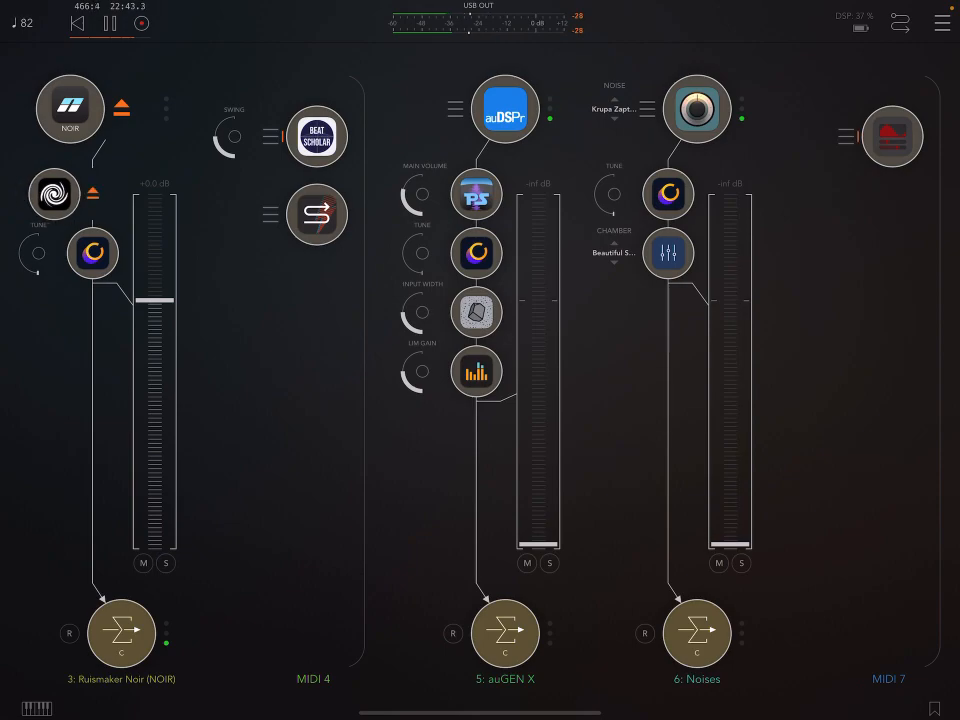
click(477, 372)
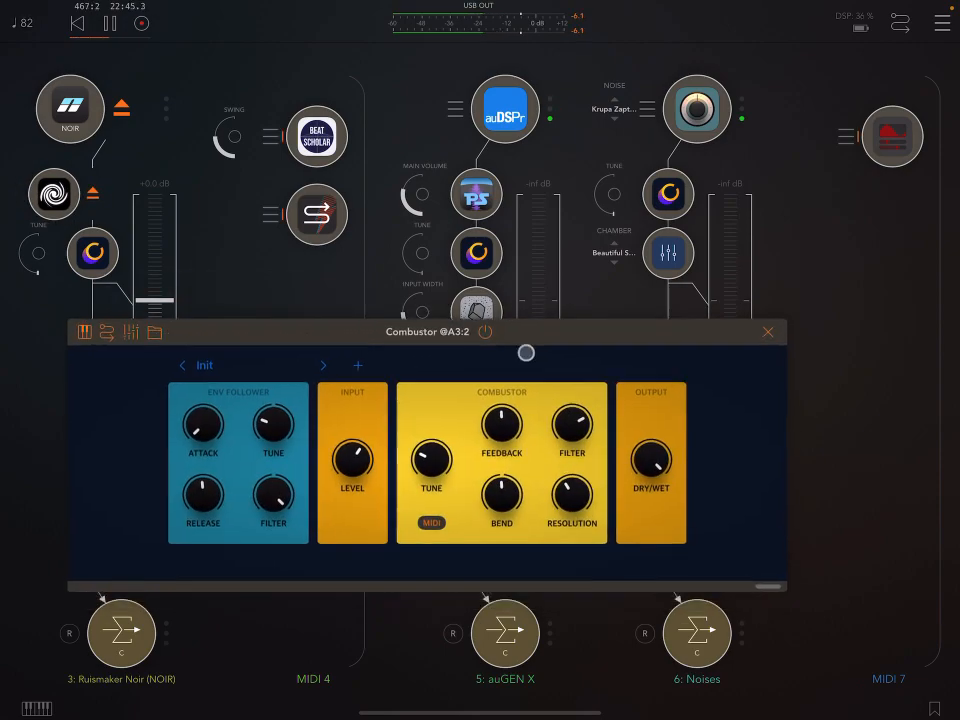